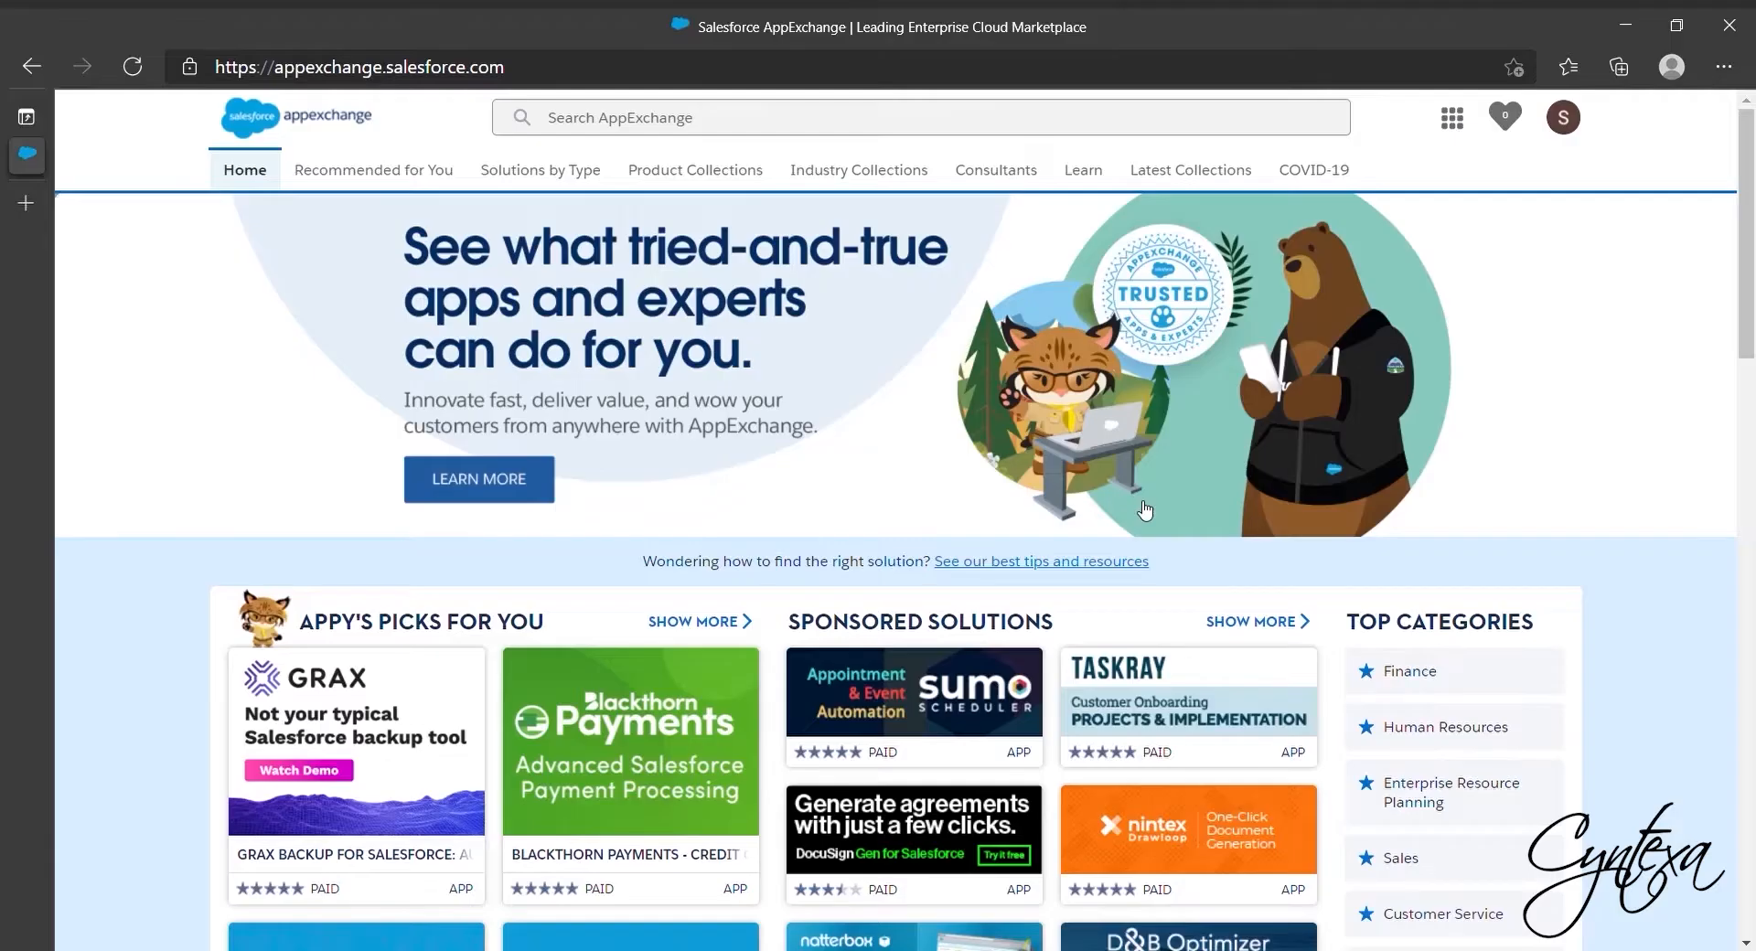
# Step: Search AppExchange for 'Charge' and open the ChargeOn – Integrate Stripe with Salesforce listing
pyautogui.write('Charge')
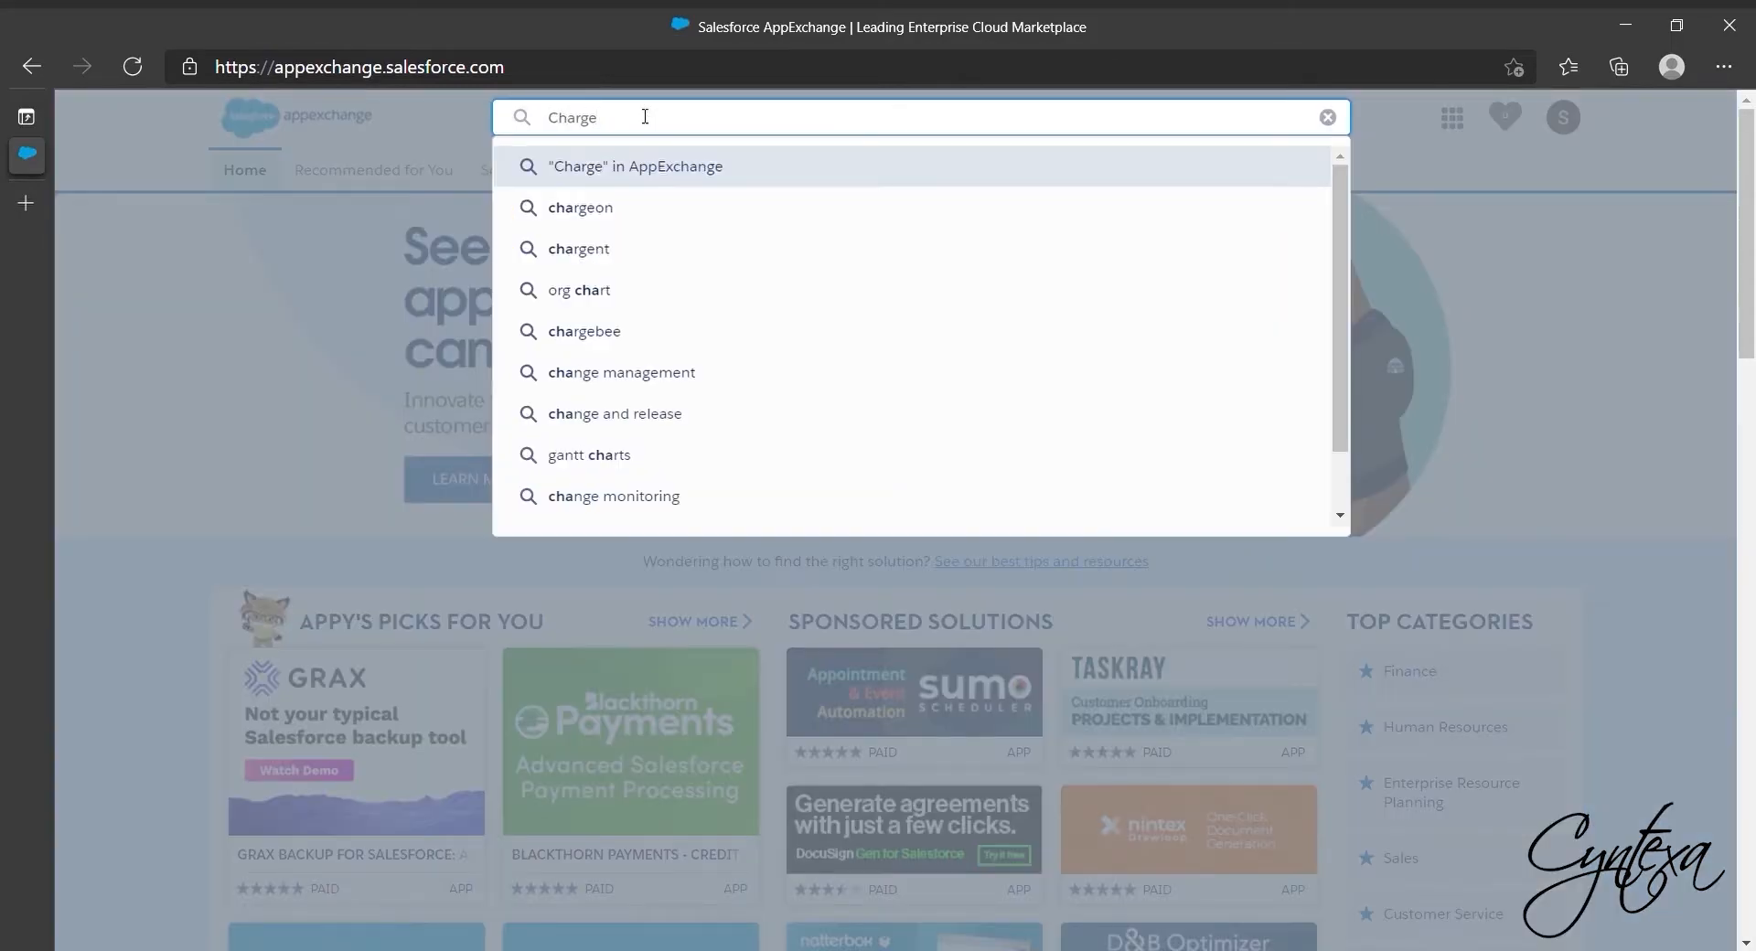
pyautogui.click(580, 208)
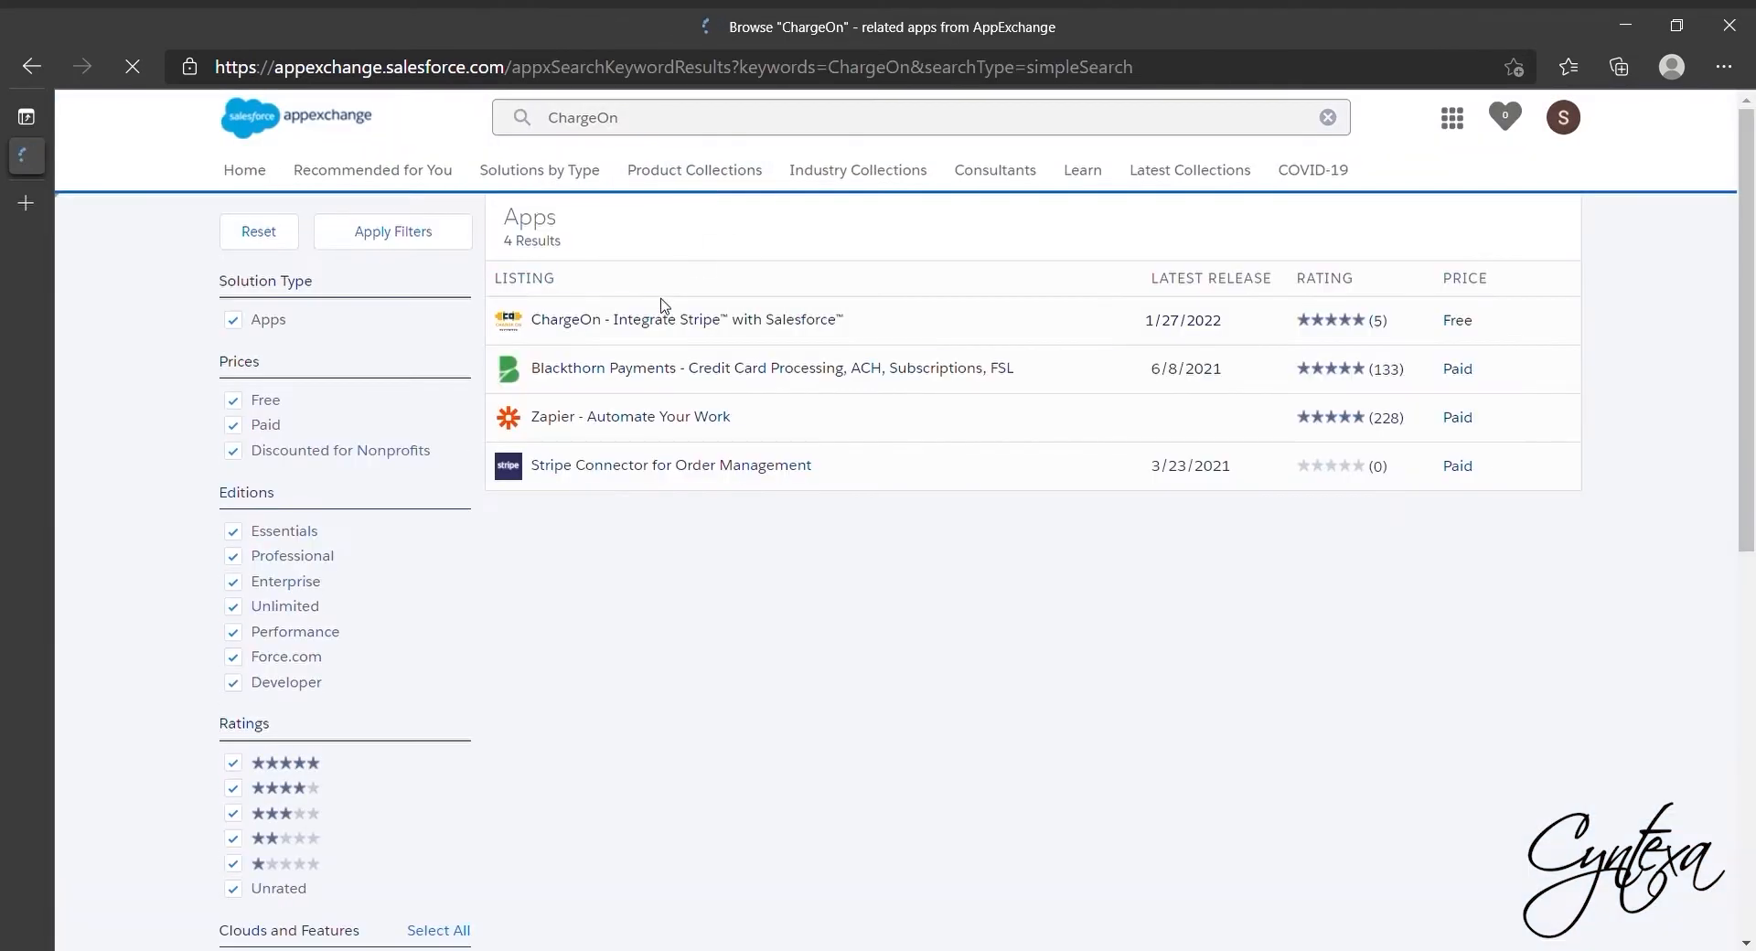
pyautogui.click(684, 319)
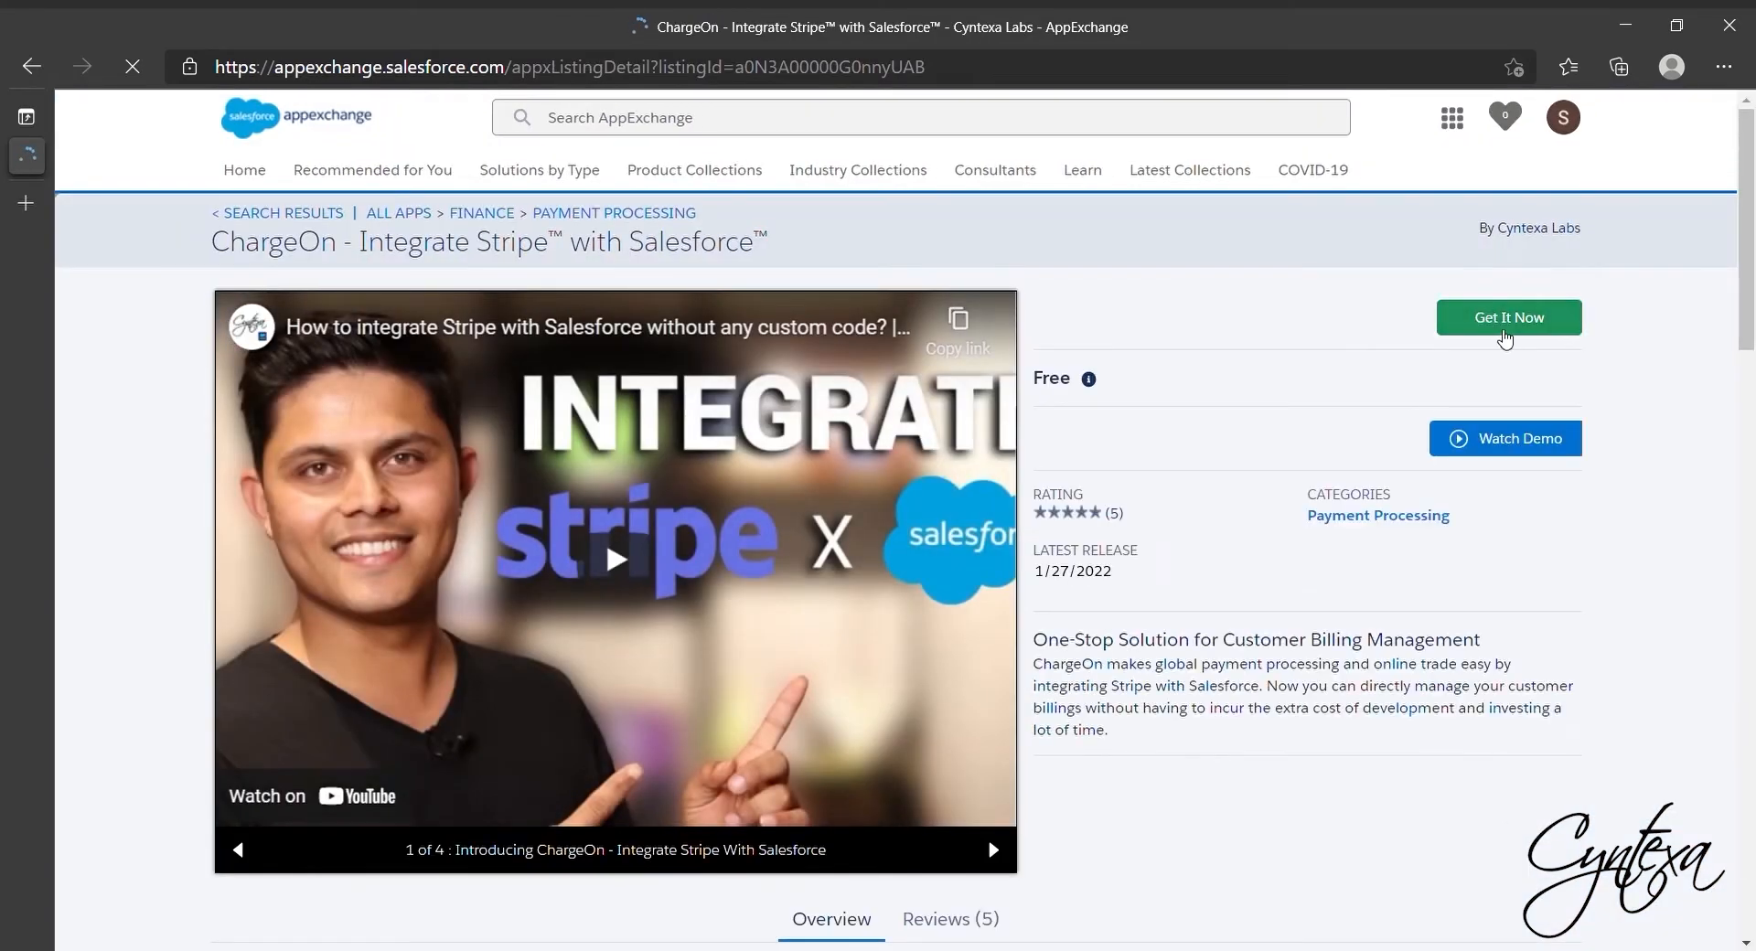
# Step: Choose Get It Now, install in production, and accept the terms
pyautogui.click(1509, 317)
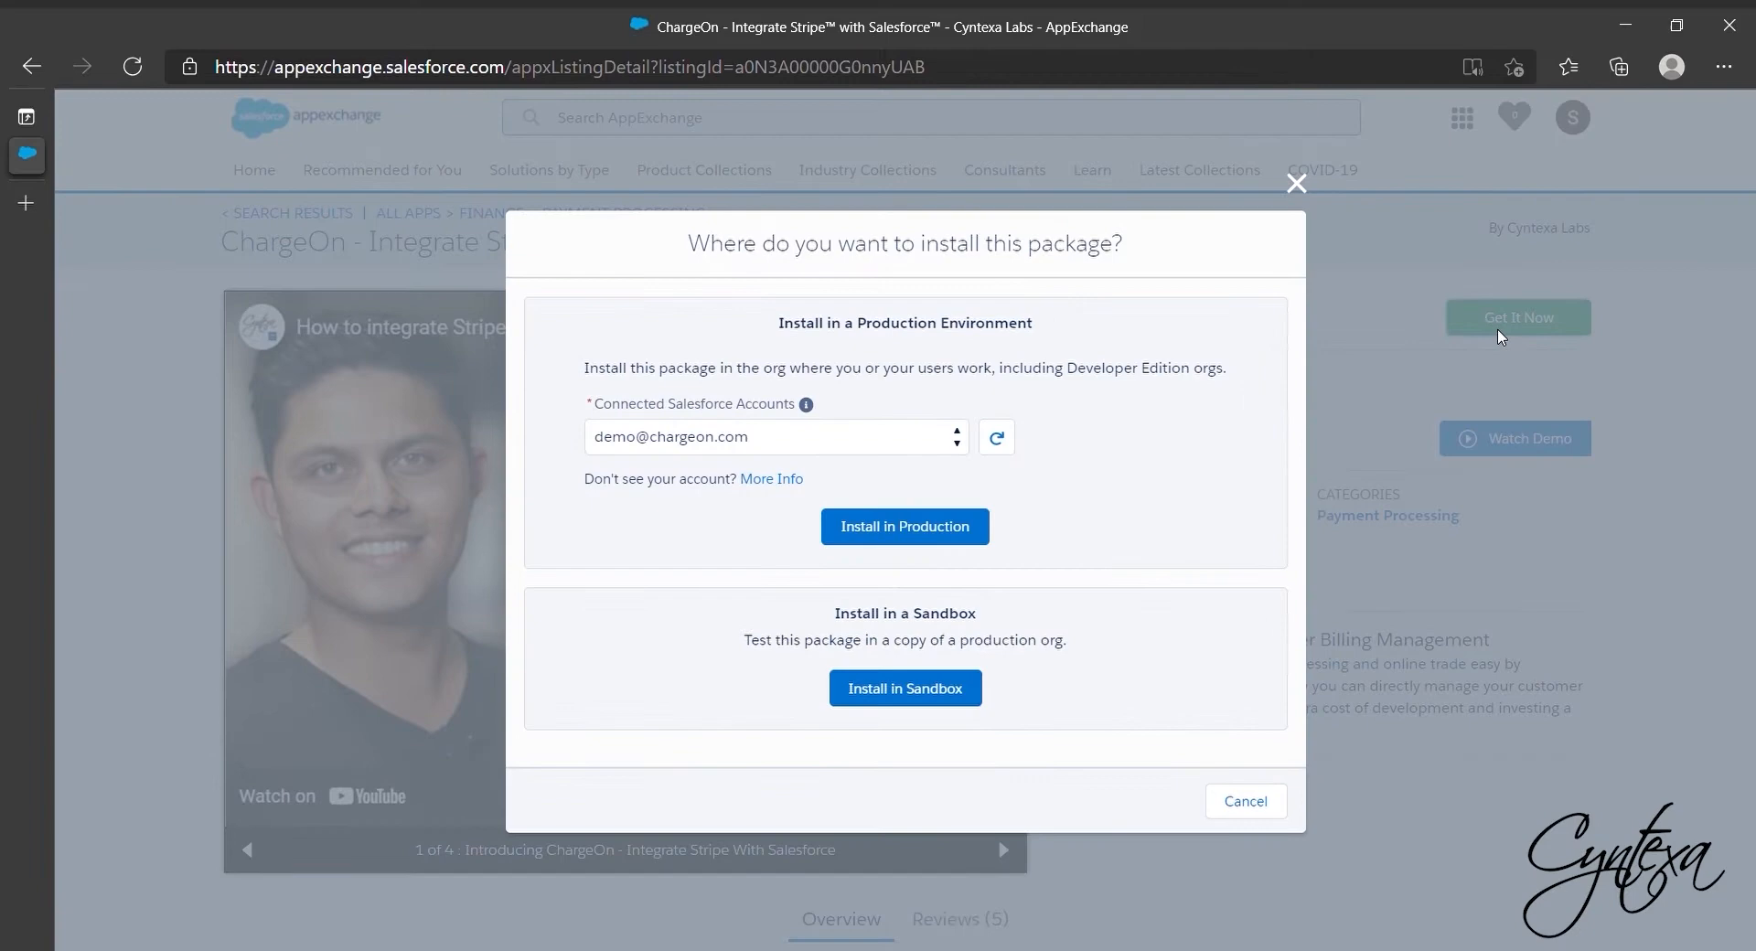
pyautogui.moveTo(877, 545)
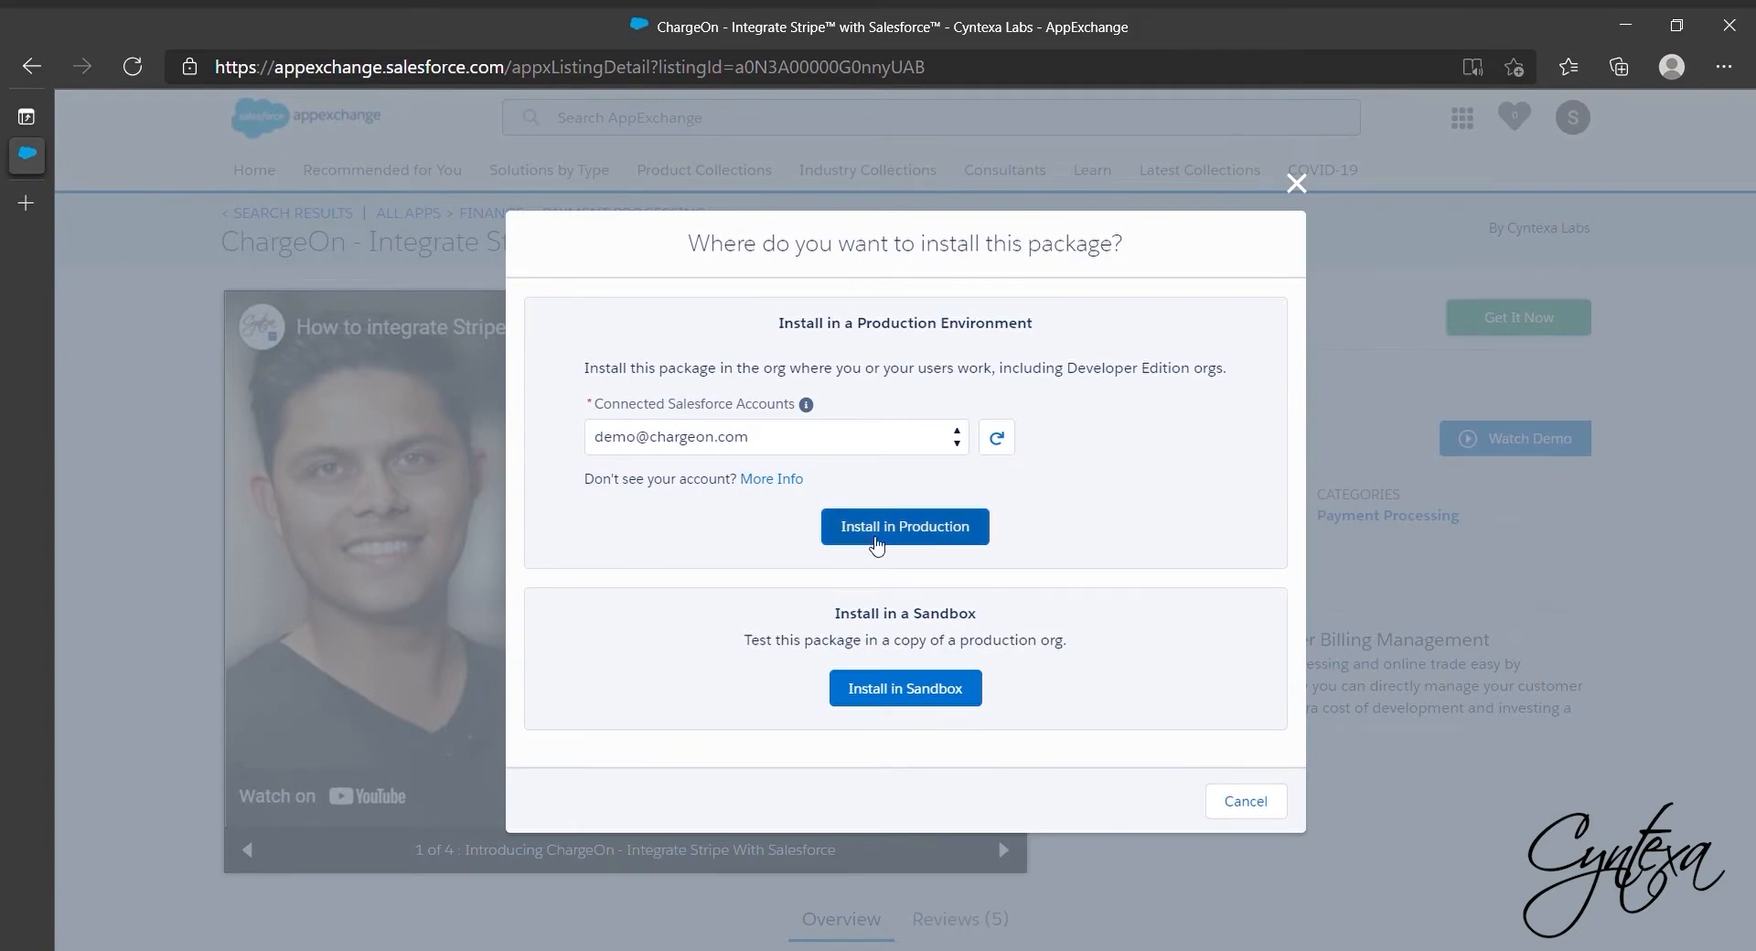
pyautogui.click(905, 526)
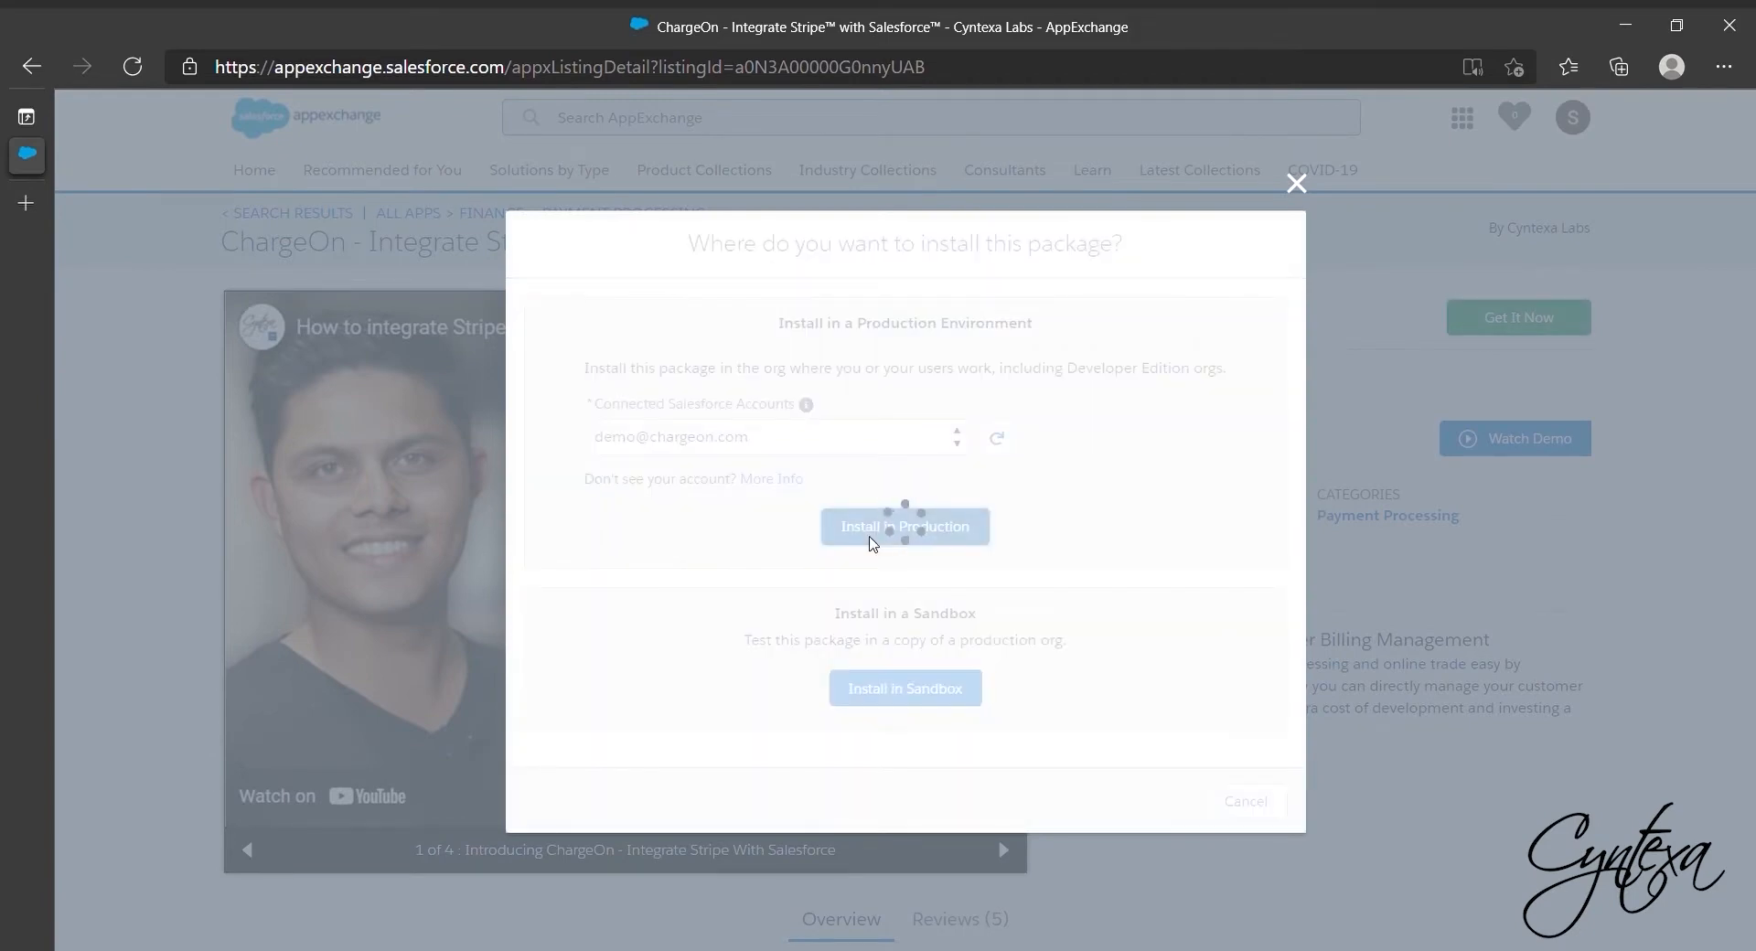
pyautogui.click(904, 526)
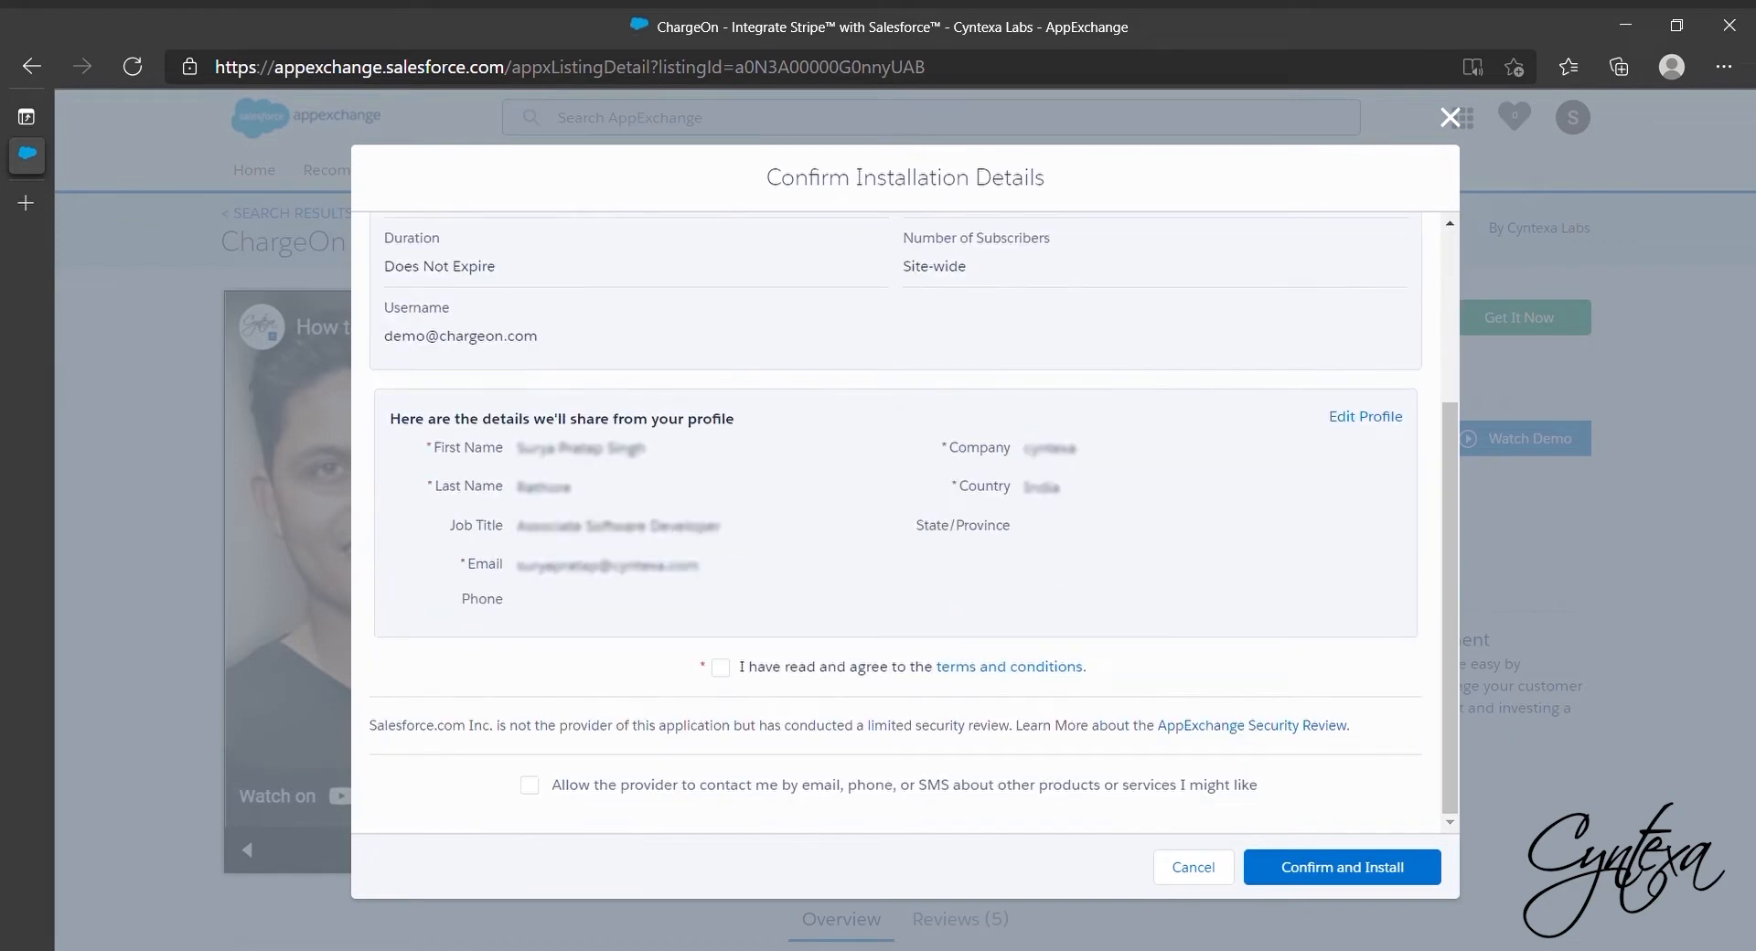
pyautogui.click(721, 667)
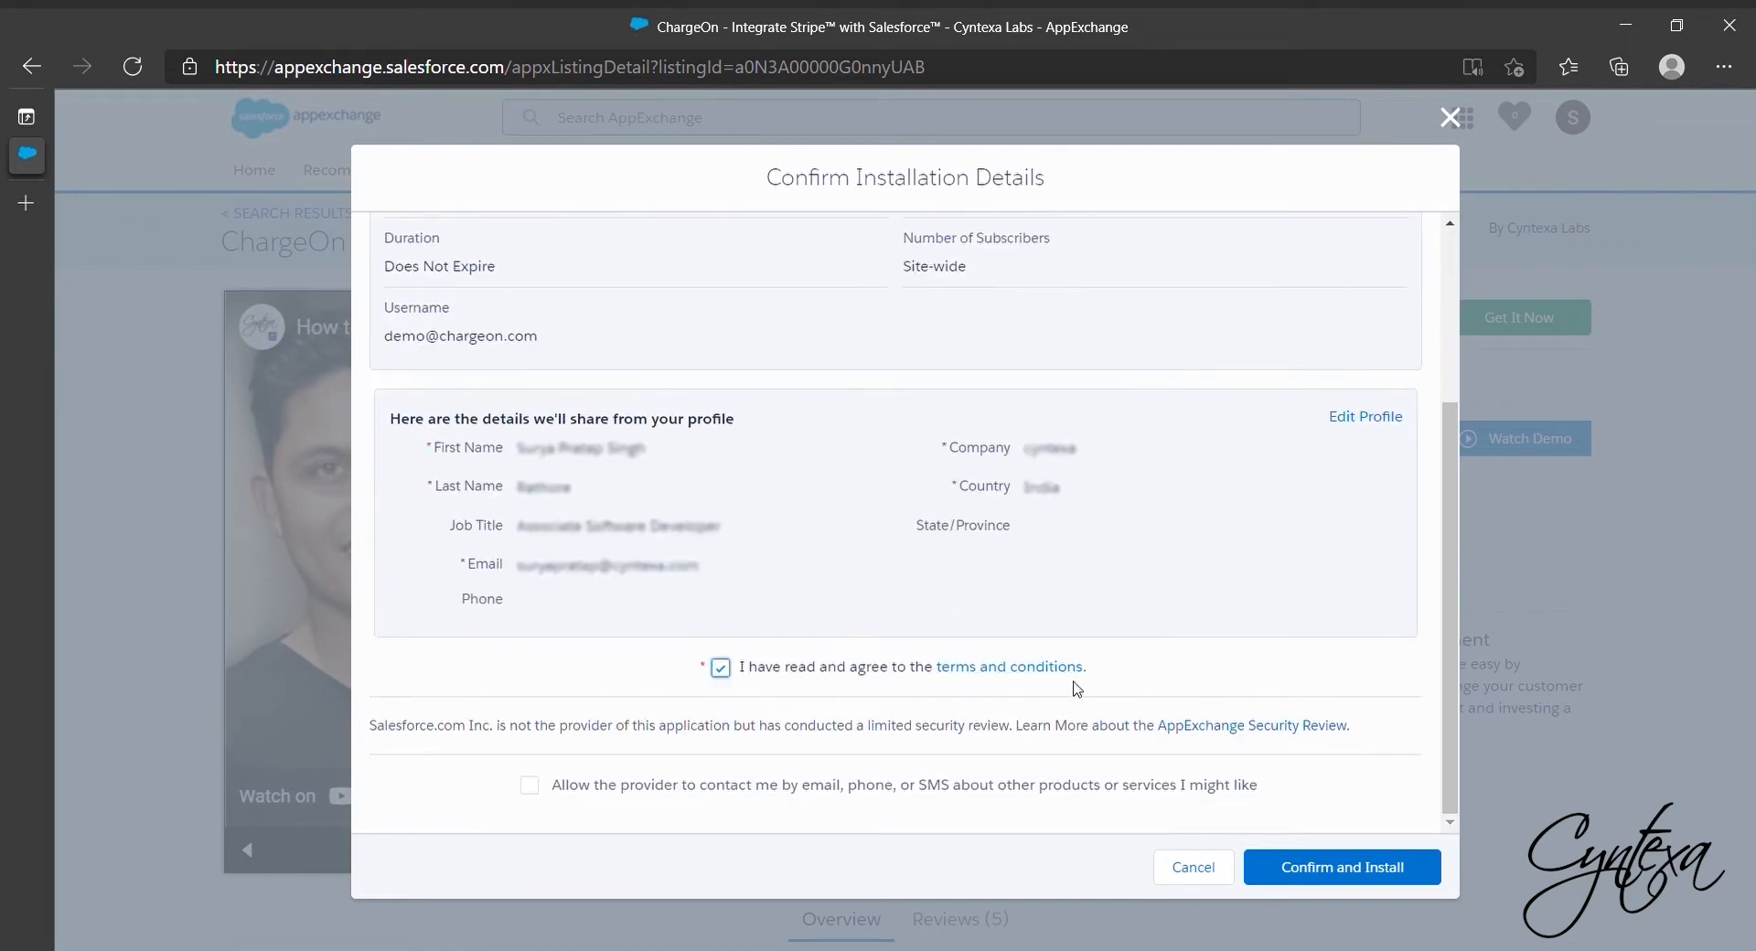
pyautogui.click(1342, 867)
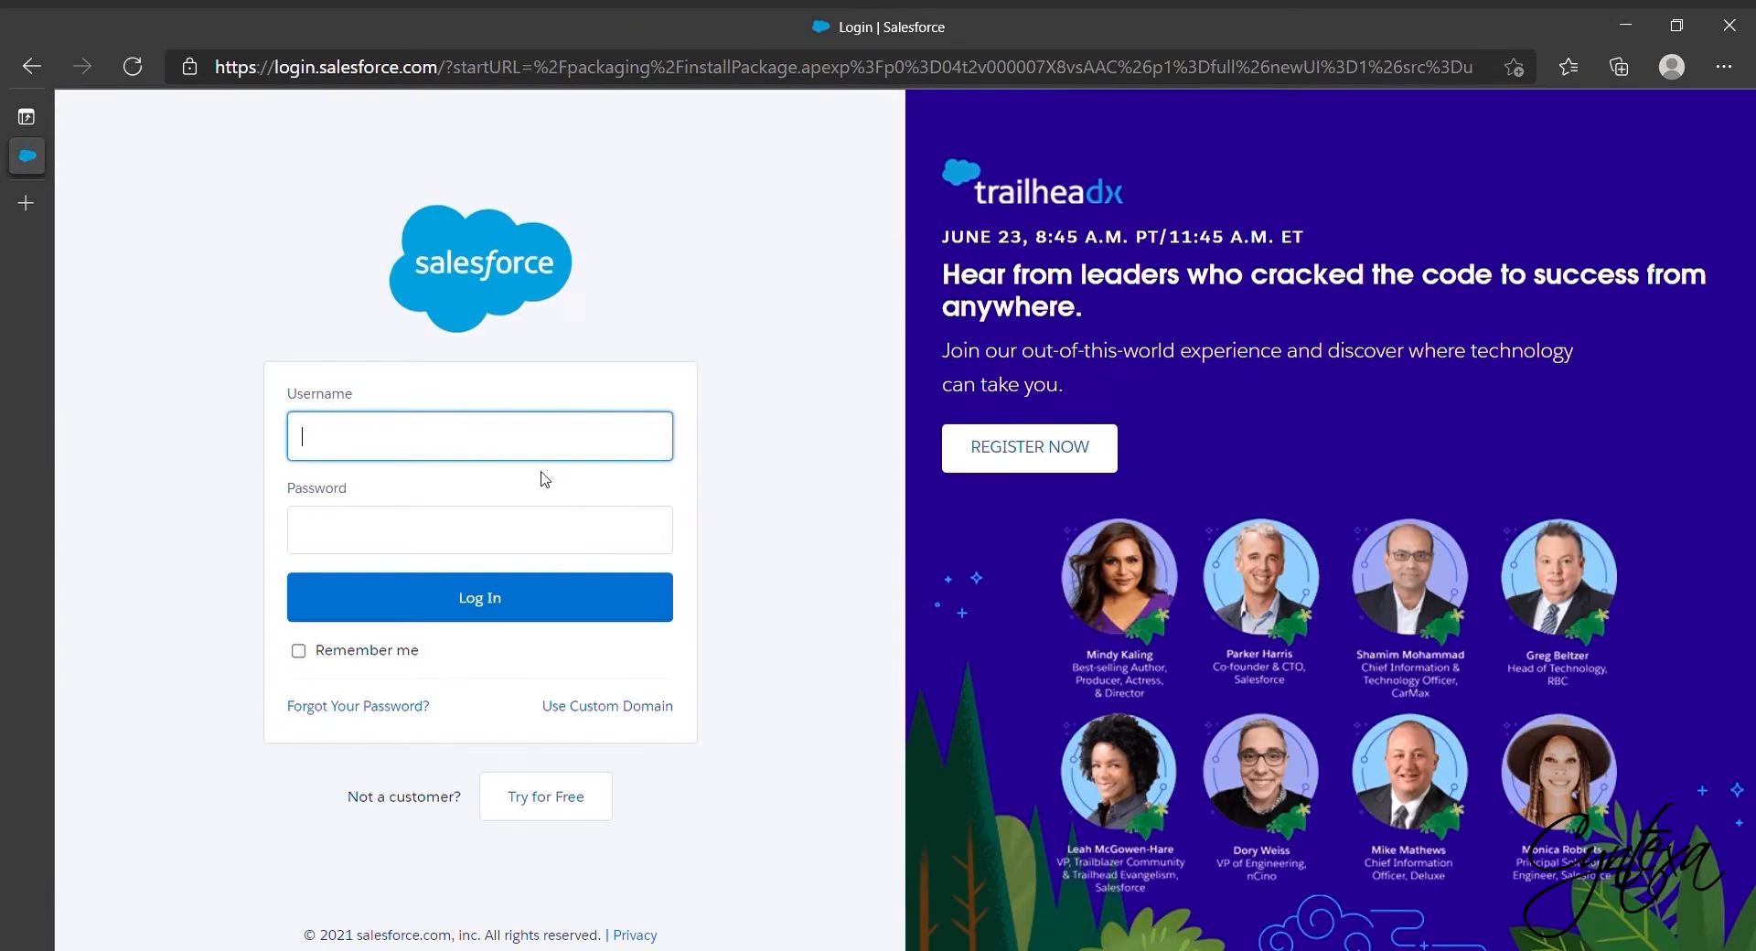
# Step: Log in to Salesforce as demo@charge to reach the package install page
pyautogui.write('demo@charge')
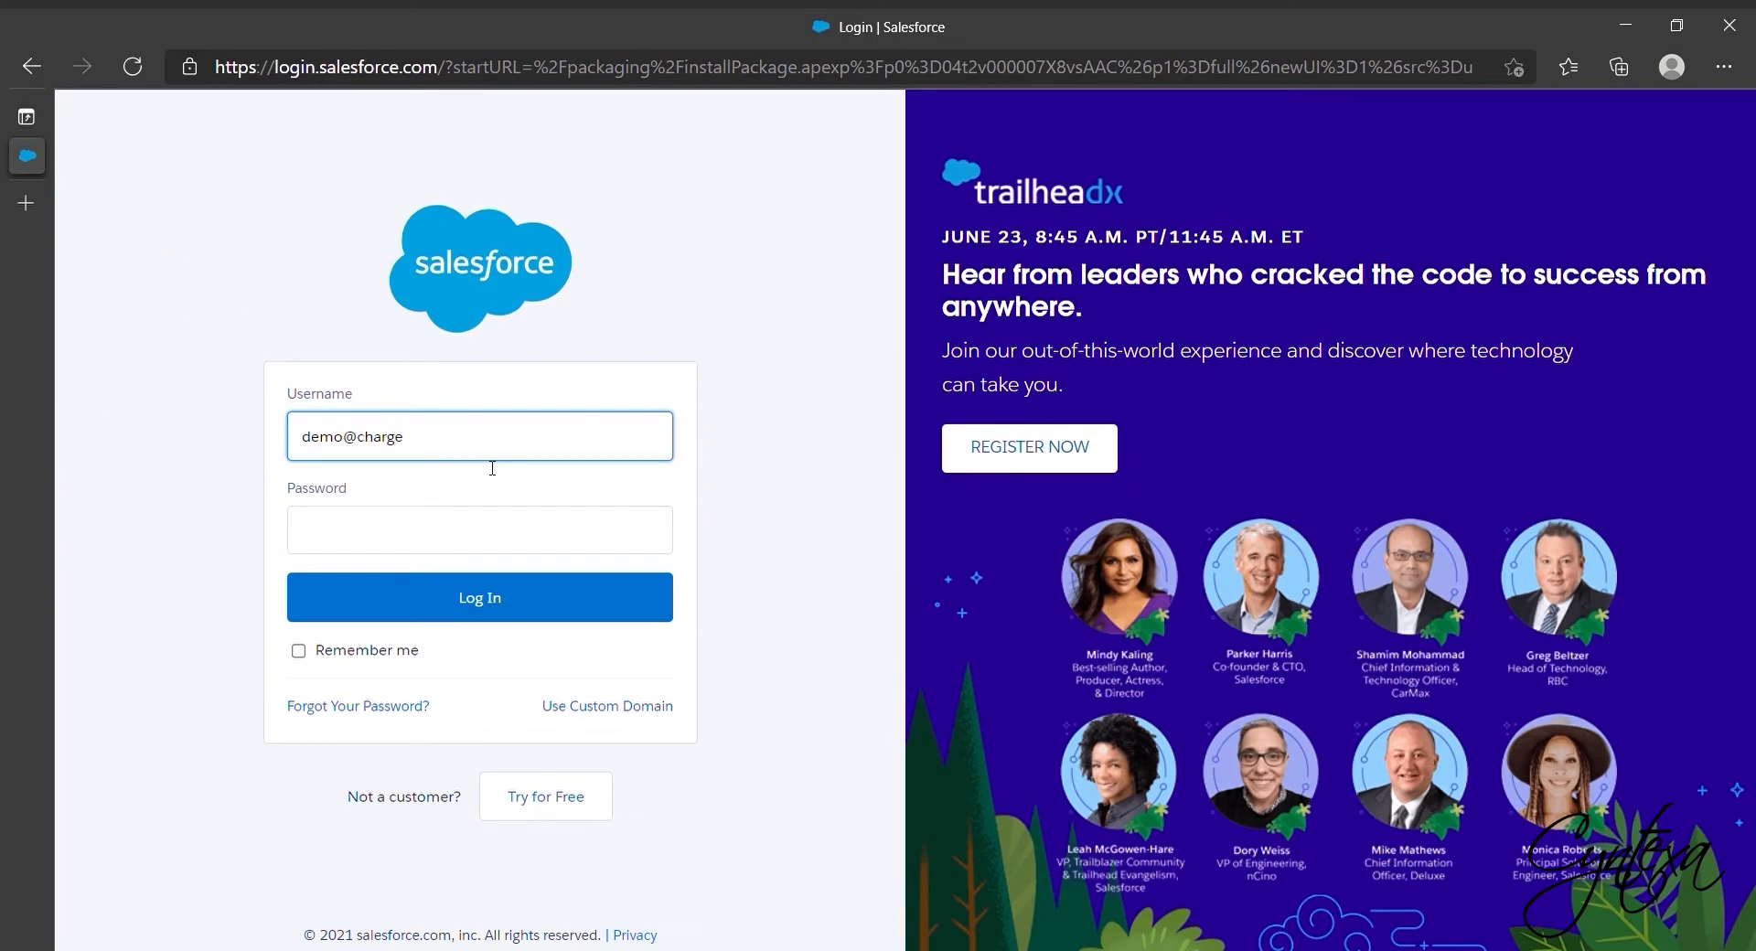
pyautogui.click(479, 597)
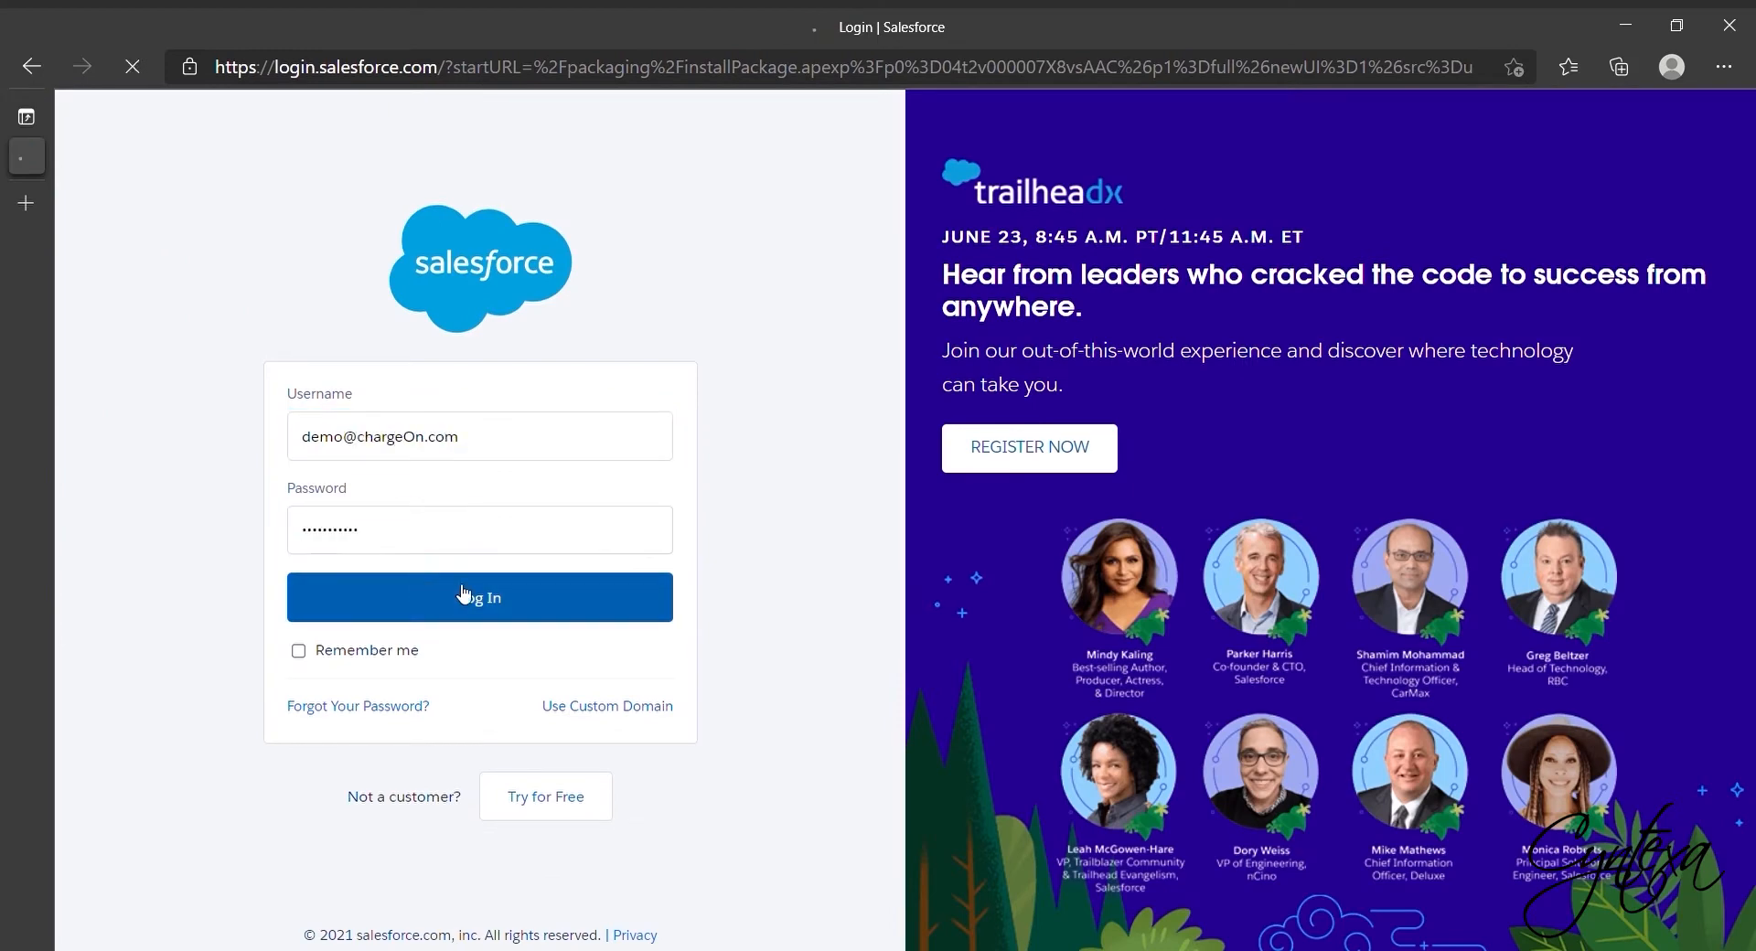
pyautogui.click(480, 597)
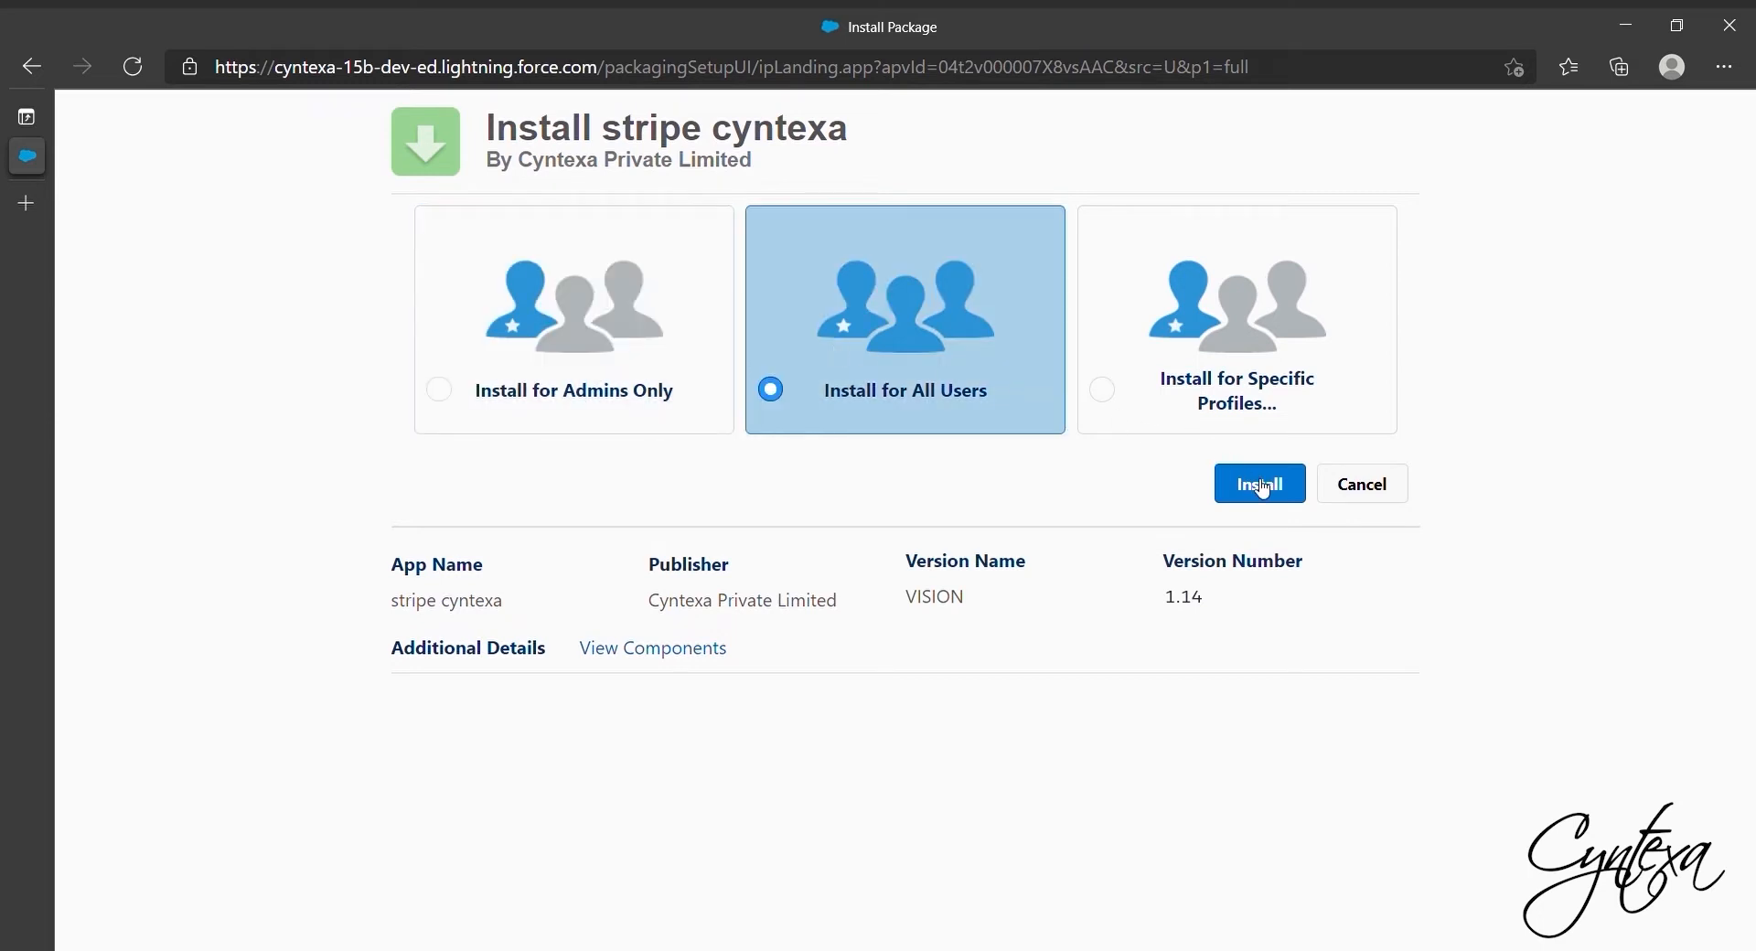
# Step: Install the stripe cyntexa package for all users and click Done once complete
pyautogui.click(1259, 484)
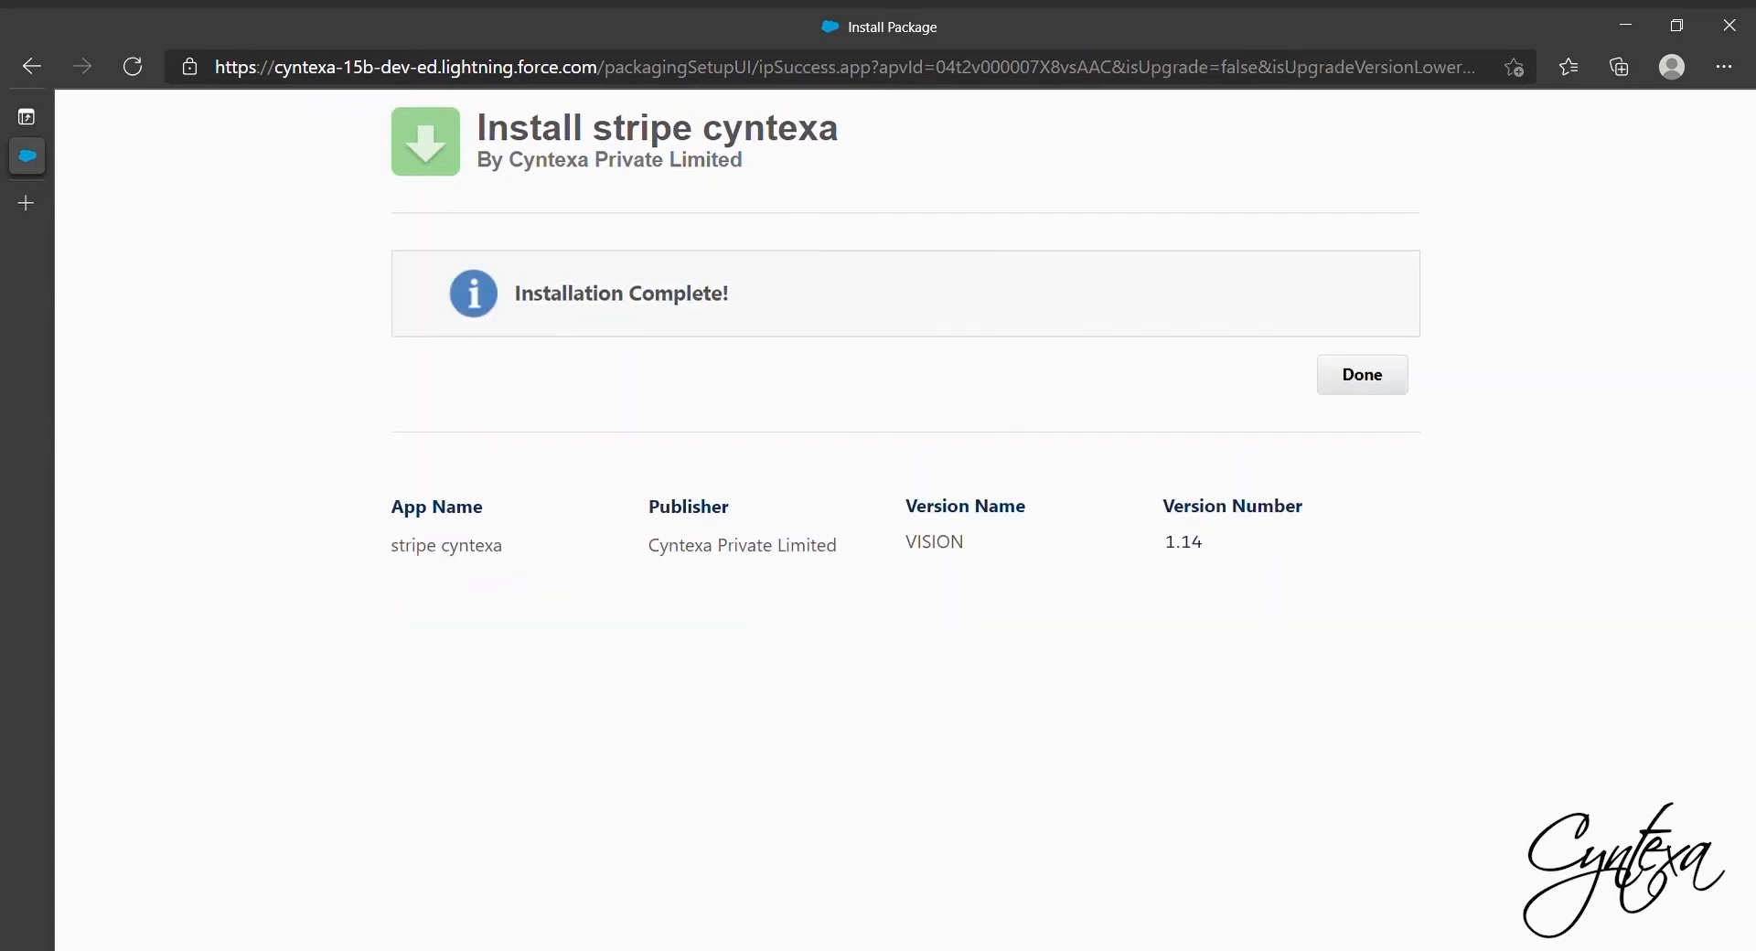
pyautogui.click(1361, 374)
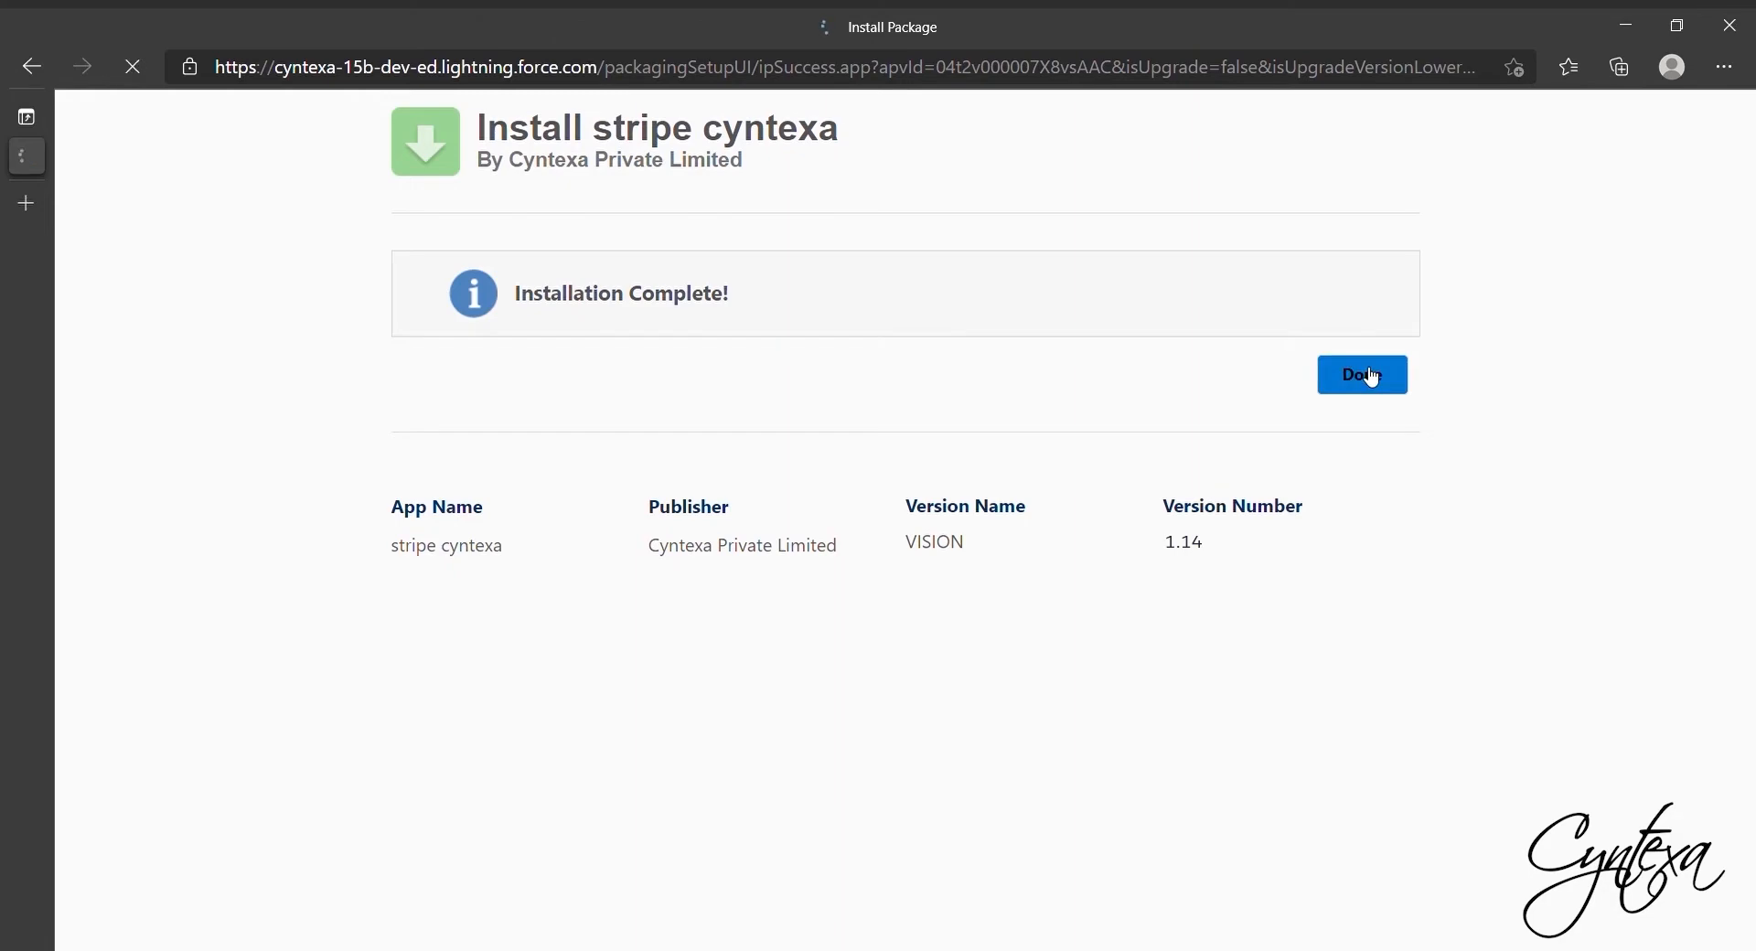
pyautogui.click(1362, 374)
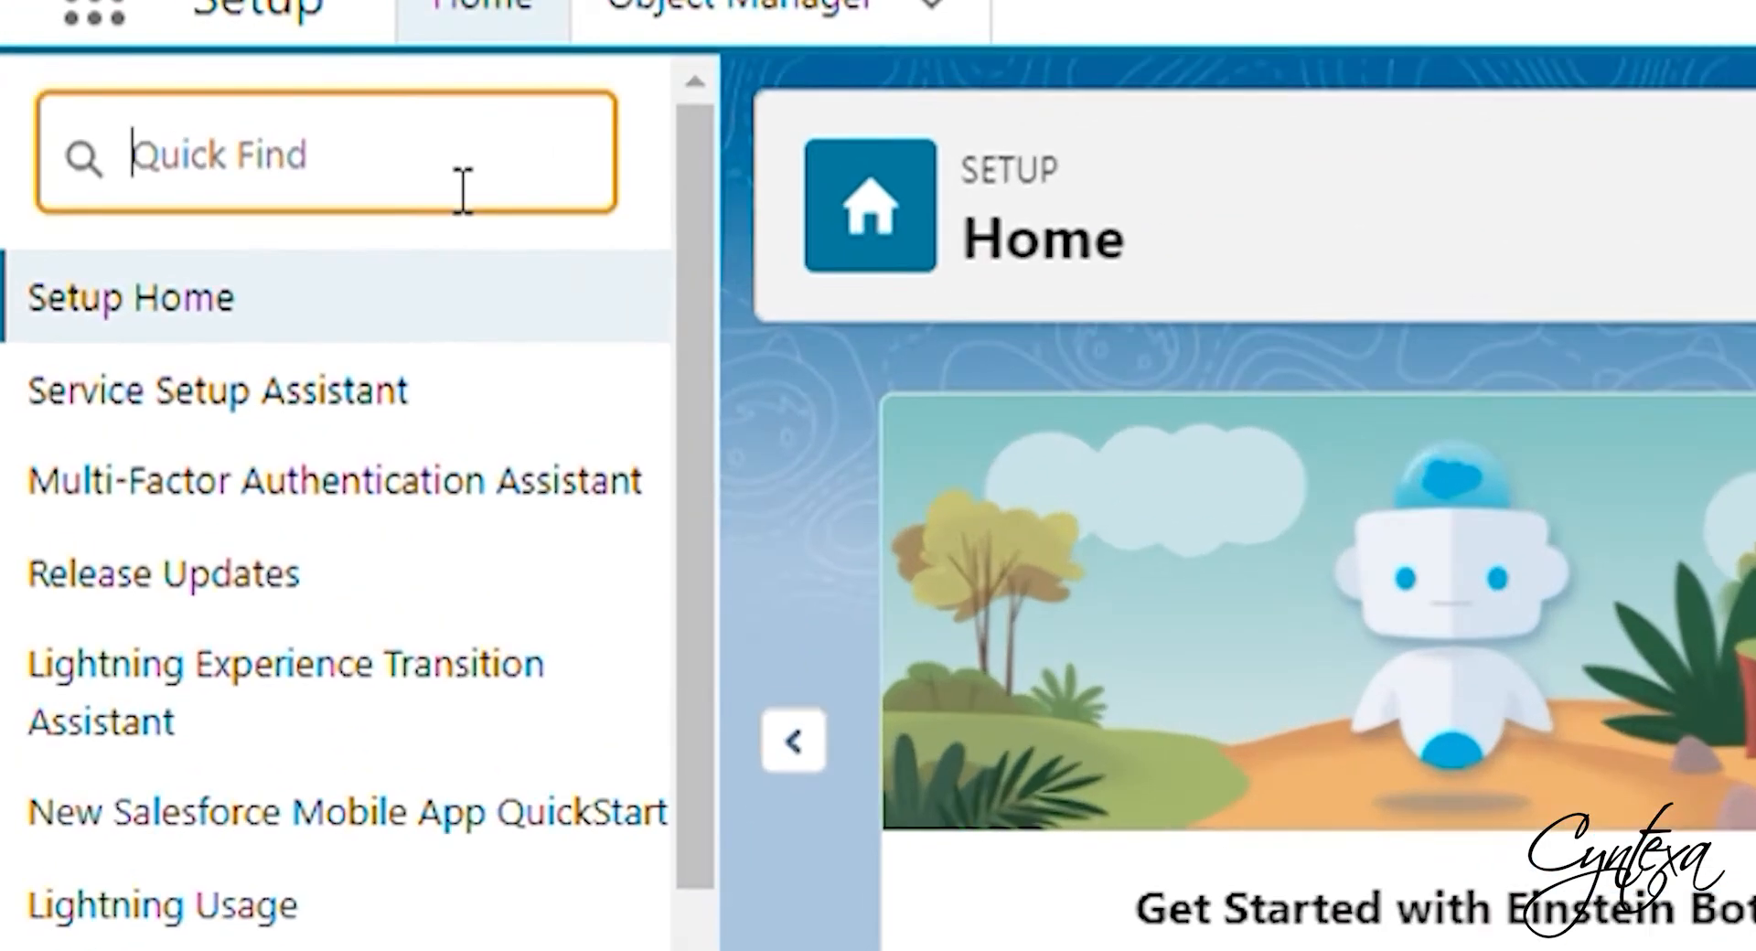
# Step: Search 'Domain' in Setup Quick Find to open the Domains page
pyautogui.write('Domain')
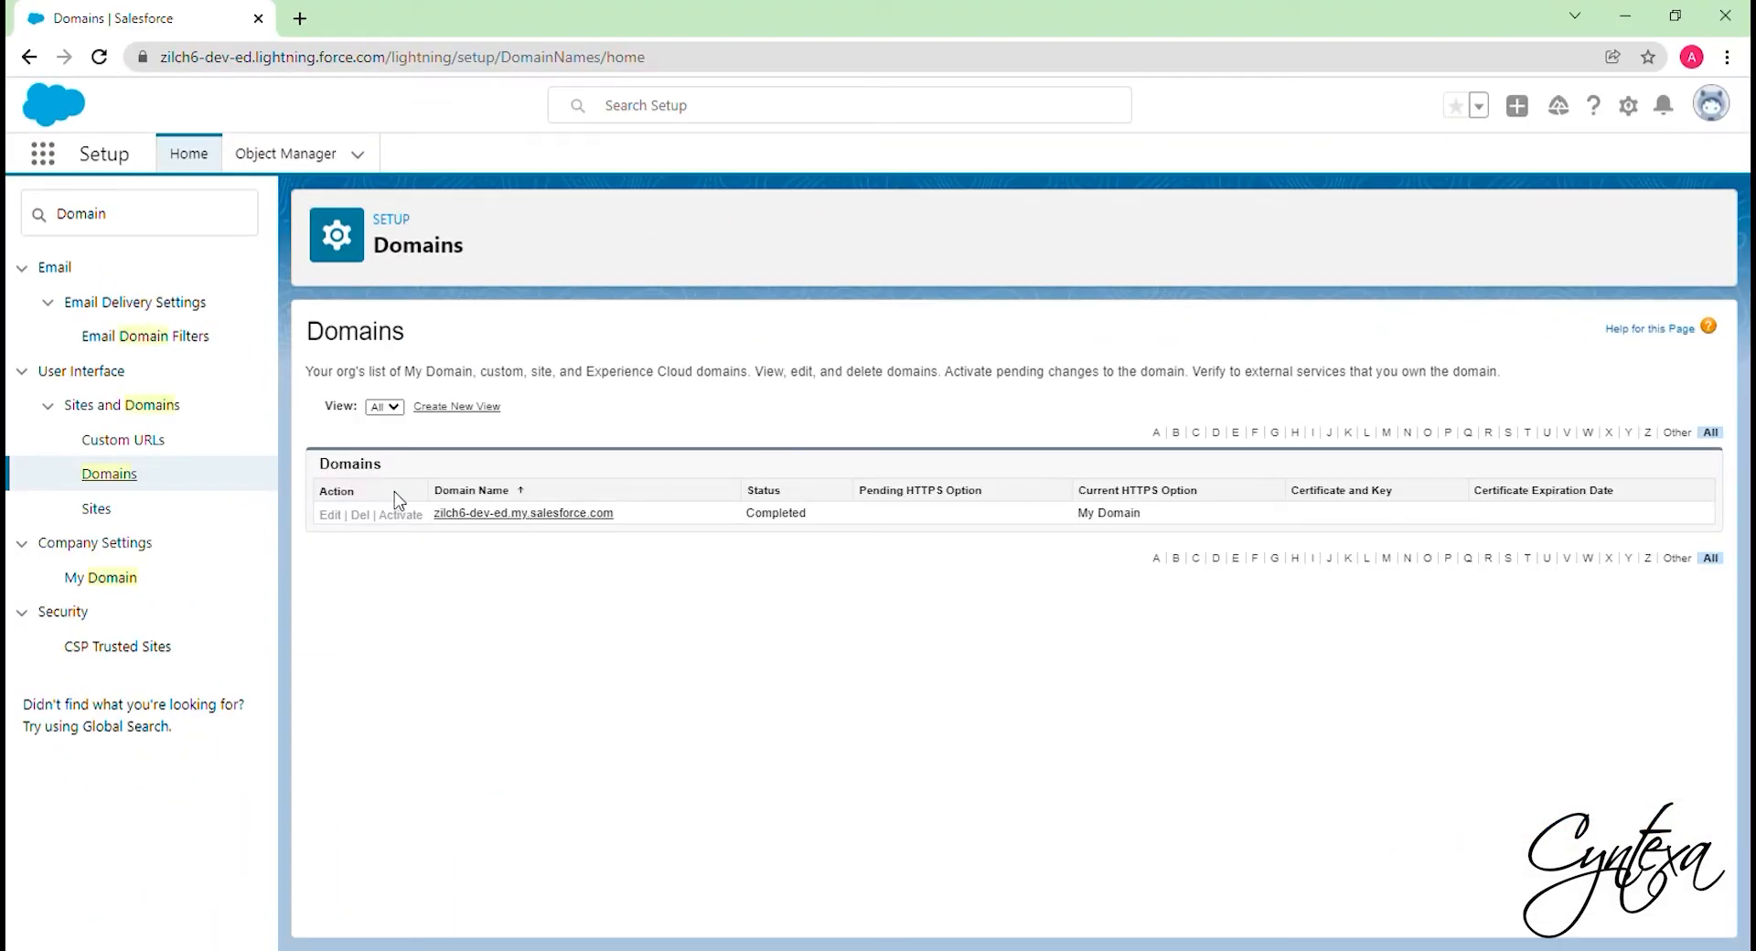
pyautogui.moveTo(197, 162)
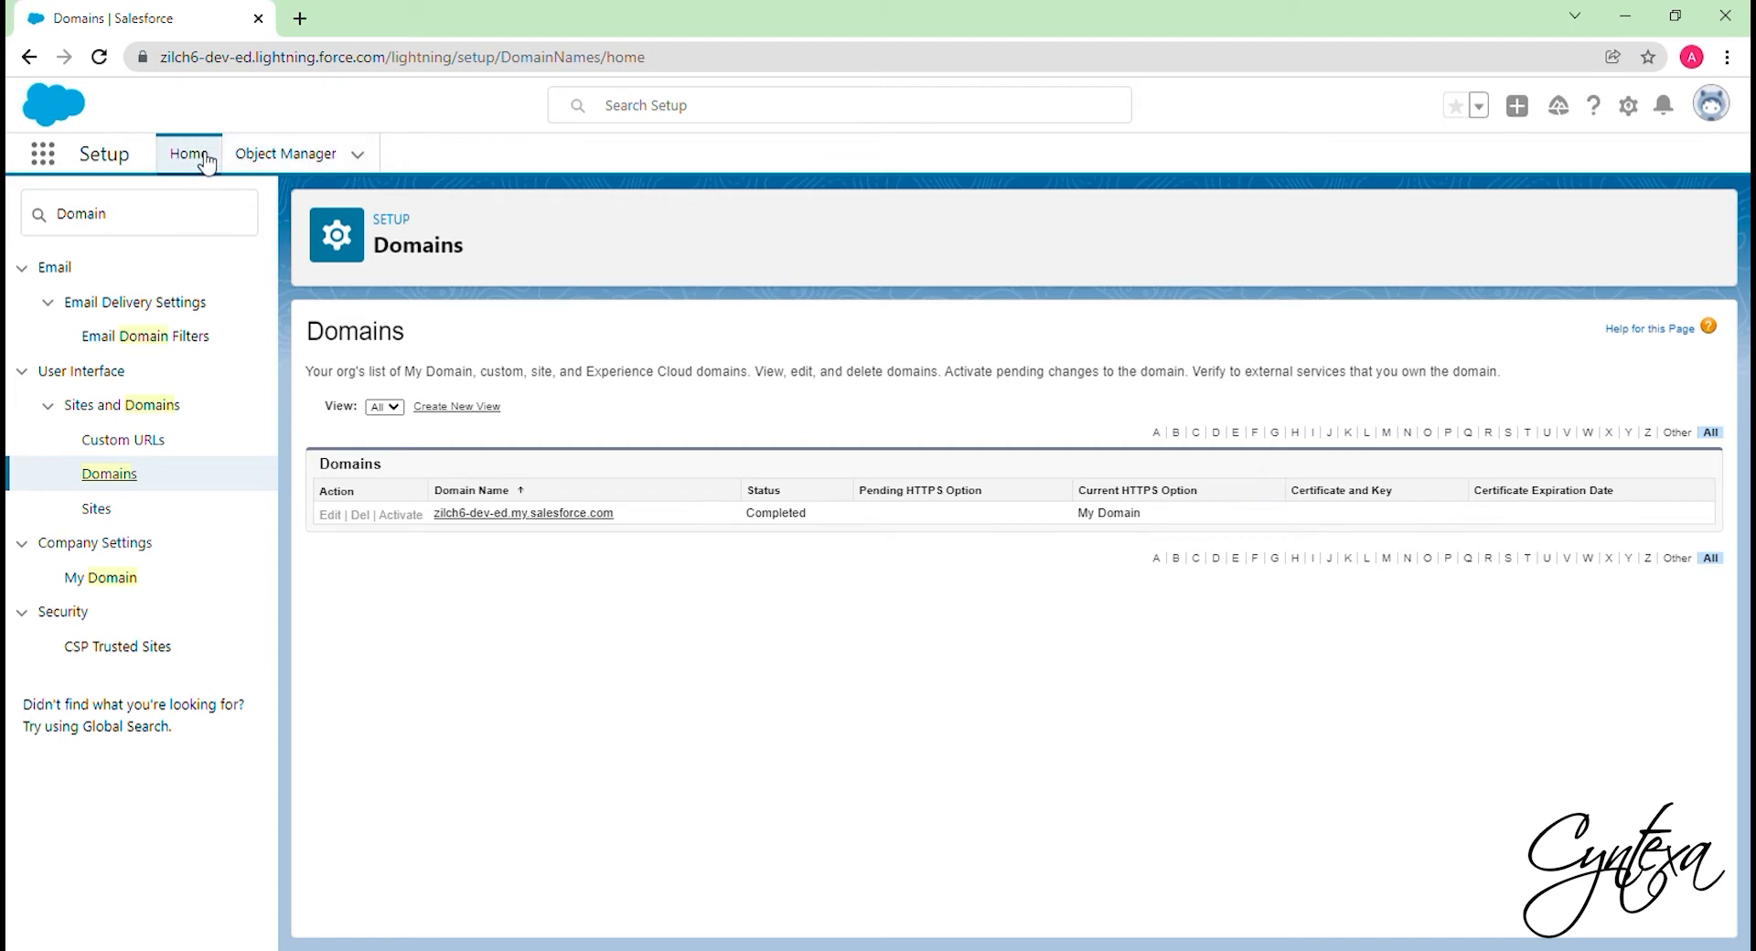
# Step: Find the Payment object in Object Manager and view its Fields & Relationships
pyautogui.click(188, 153)
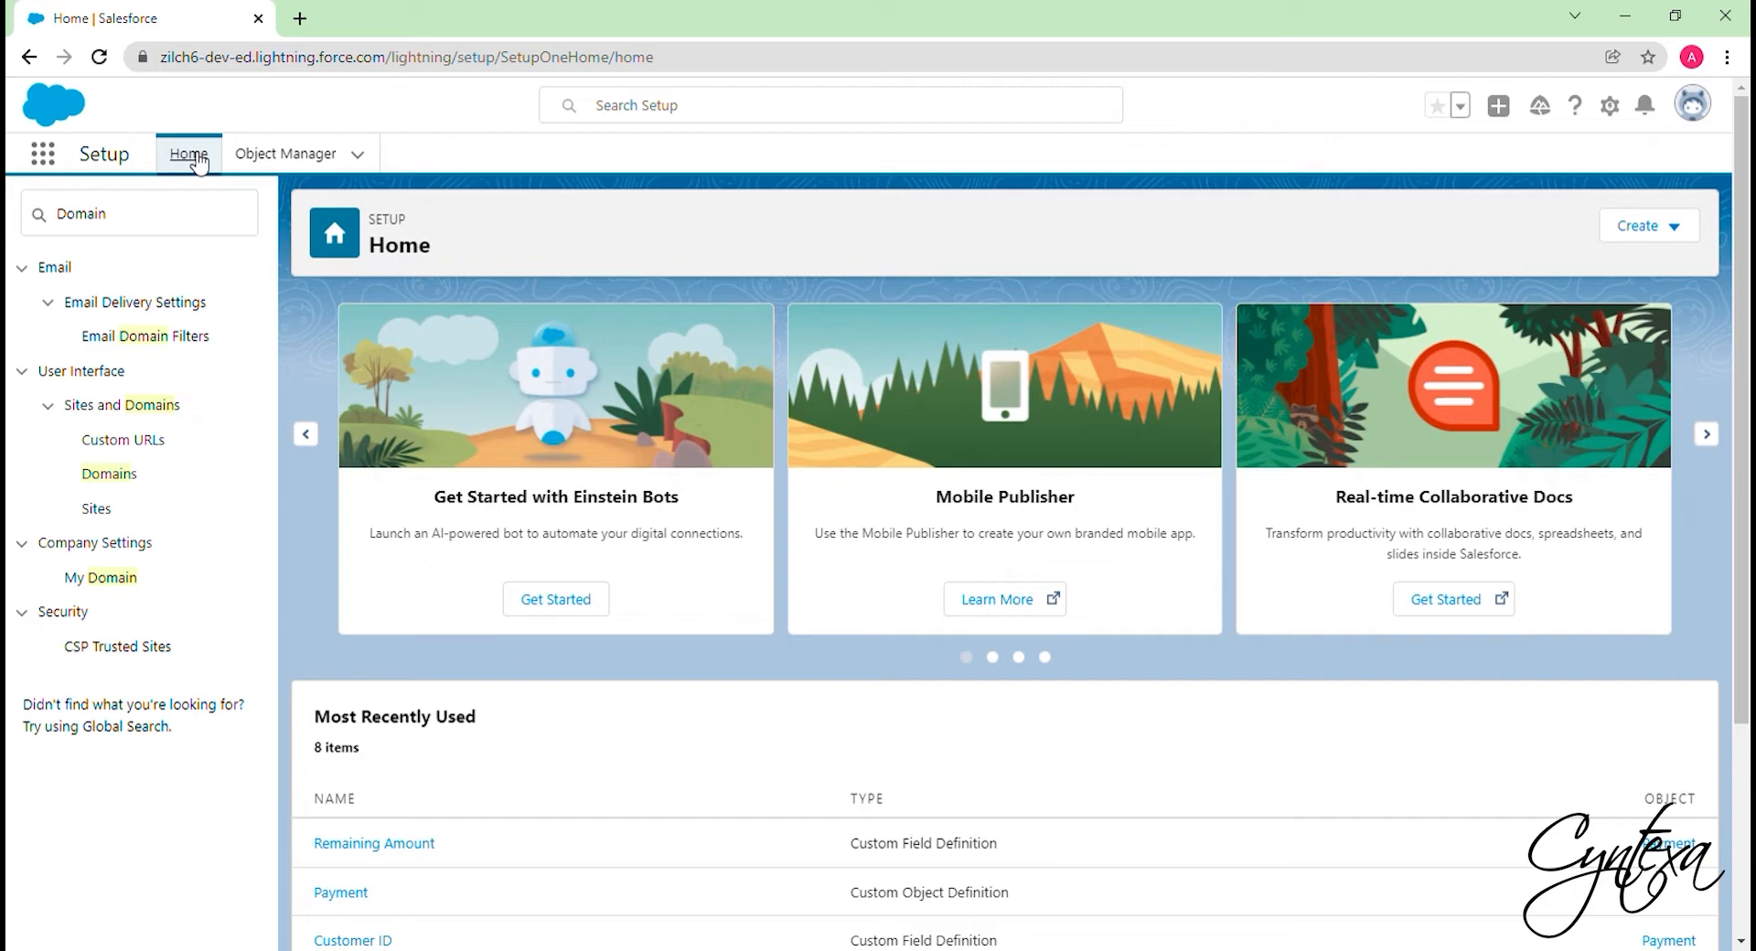
pyautogui.click(286, 152)
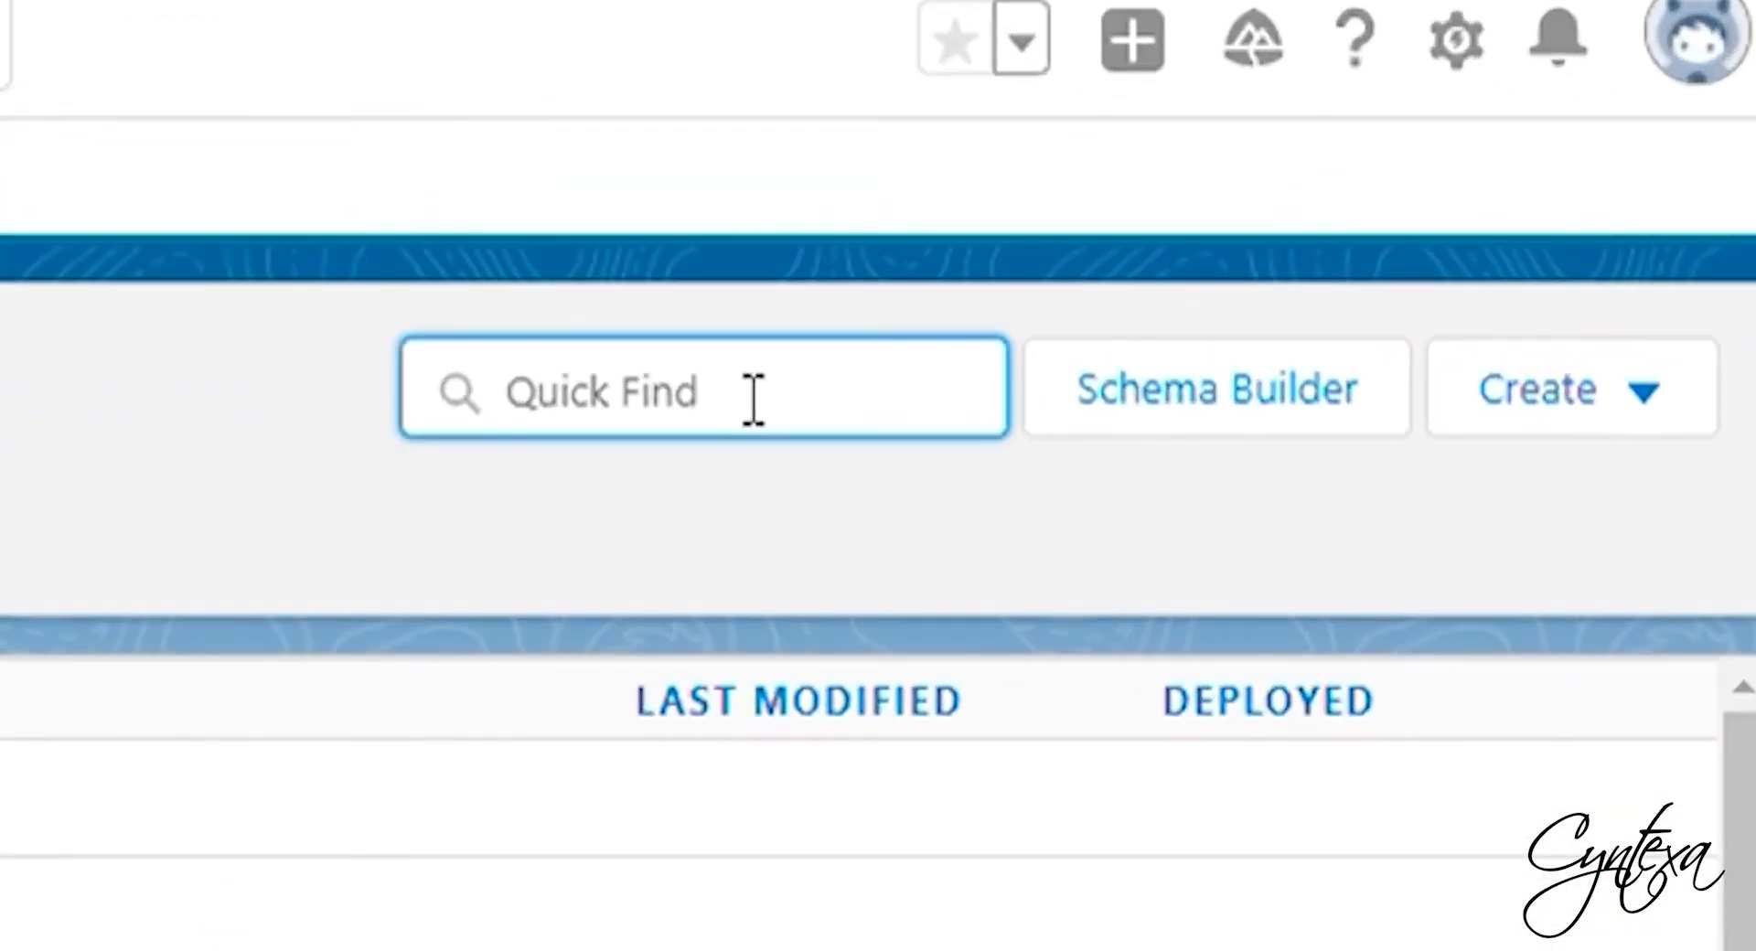
pyautogui.write('payment')
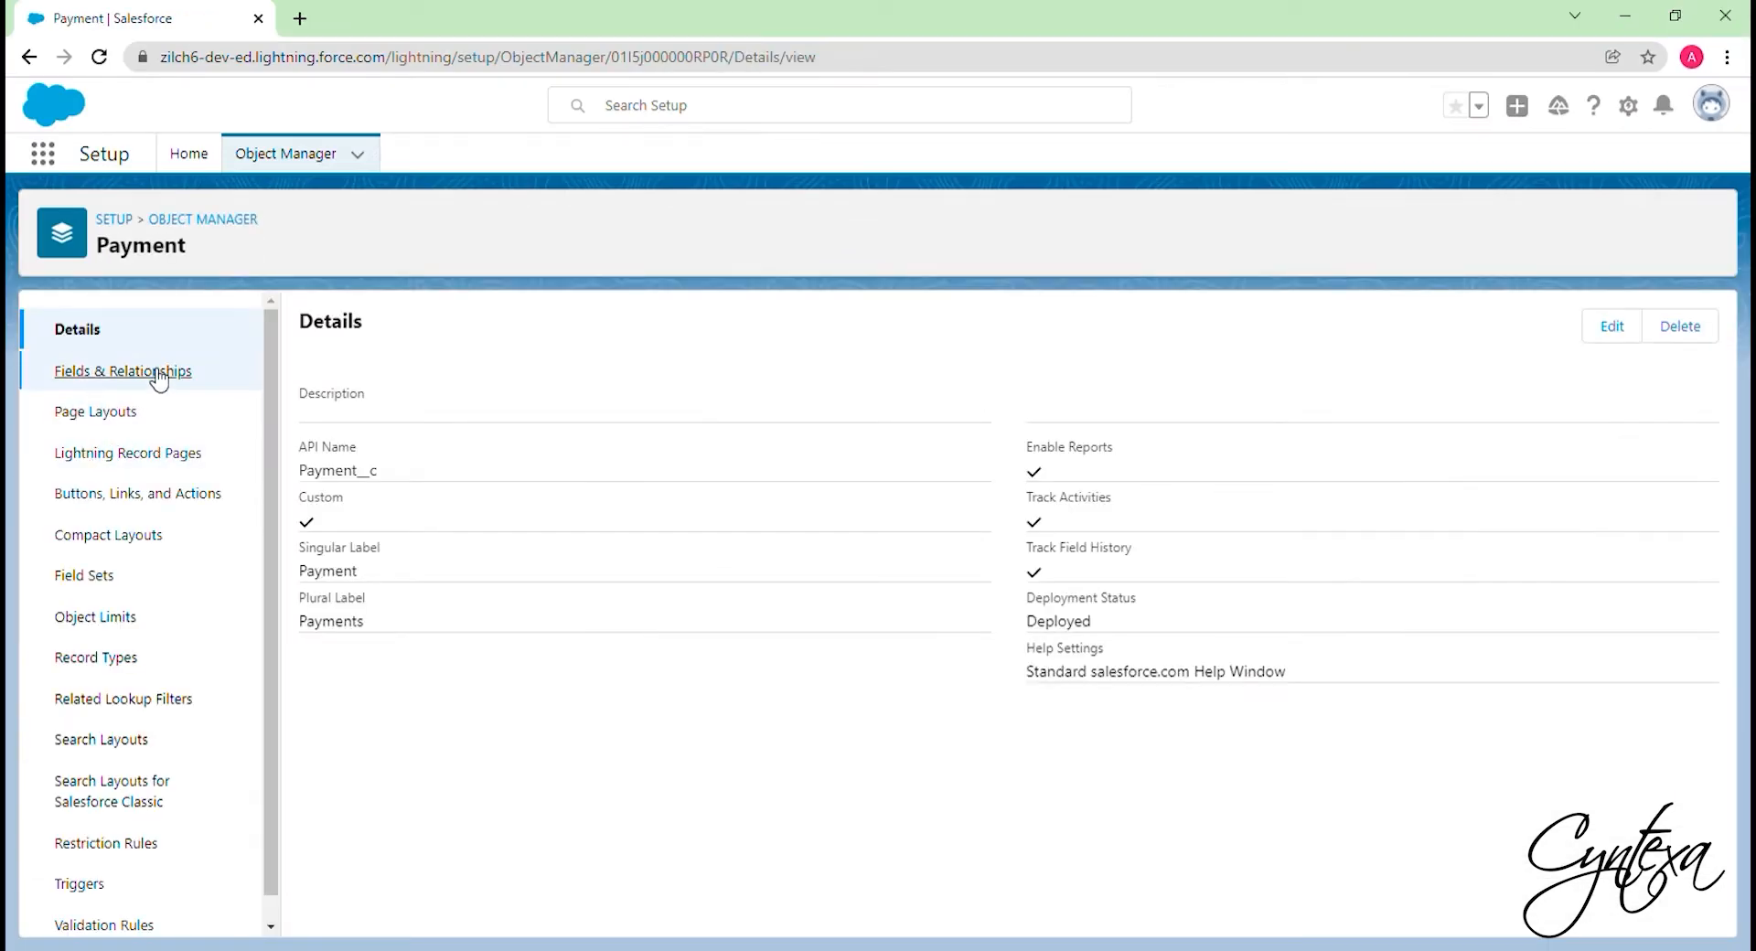
pyautogui.click(123, 371)
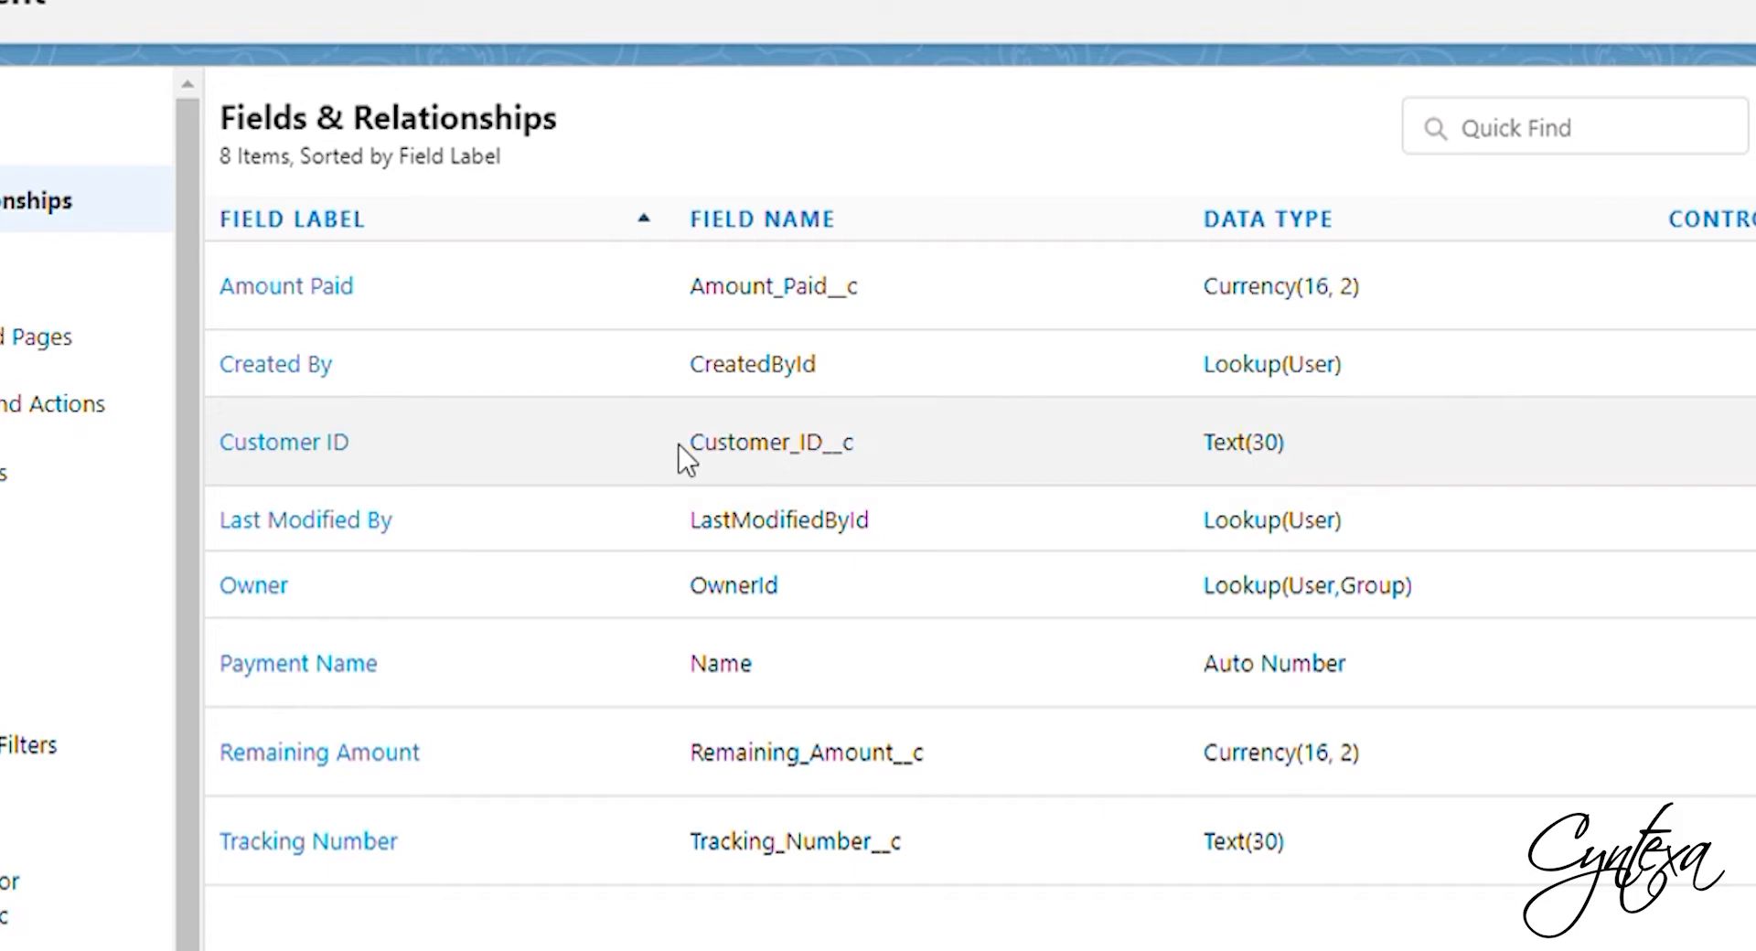
pyautogui.moveTo(751, 667)
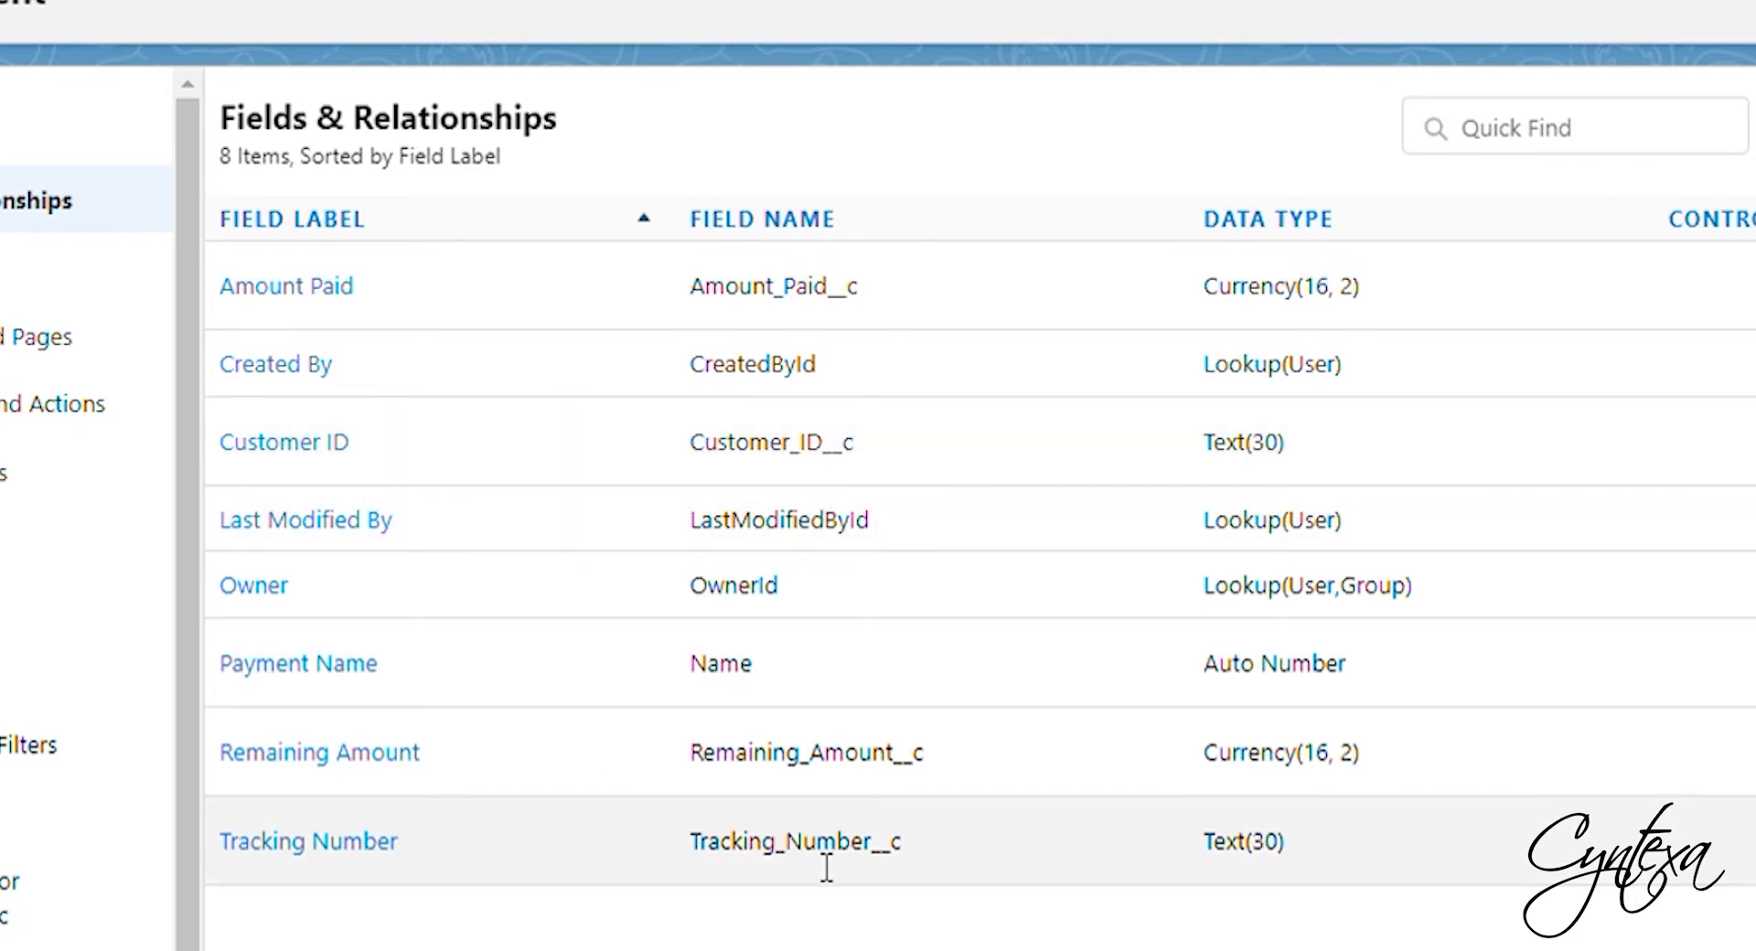
pyautogui.moveTo(1315, 844)
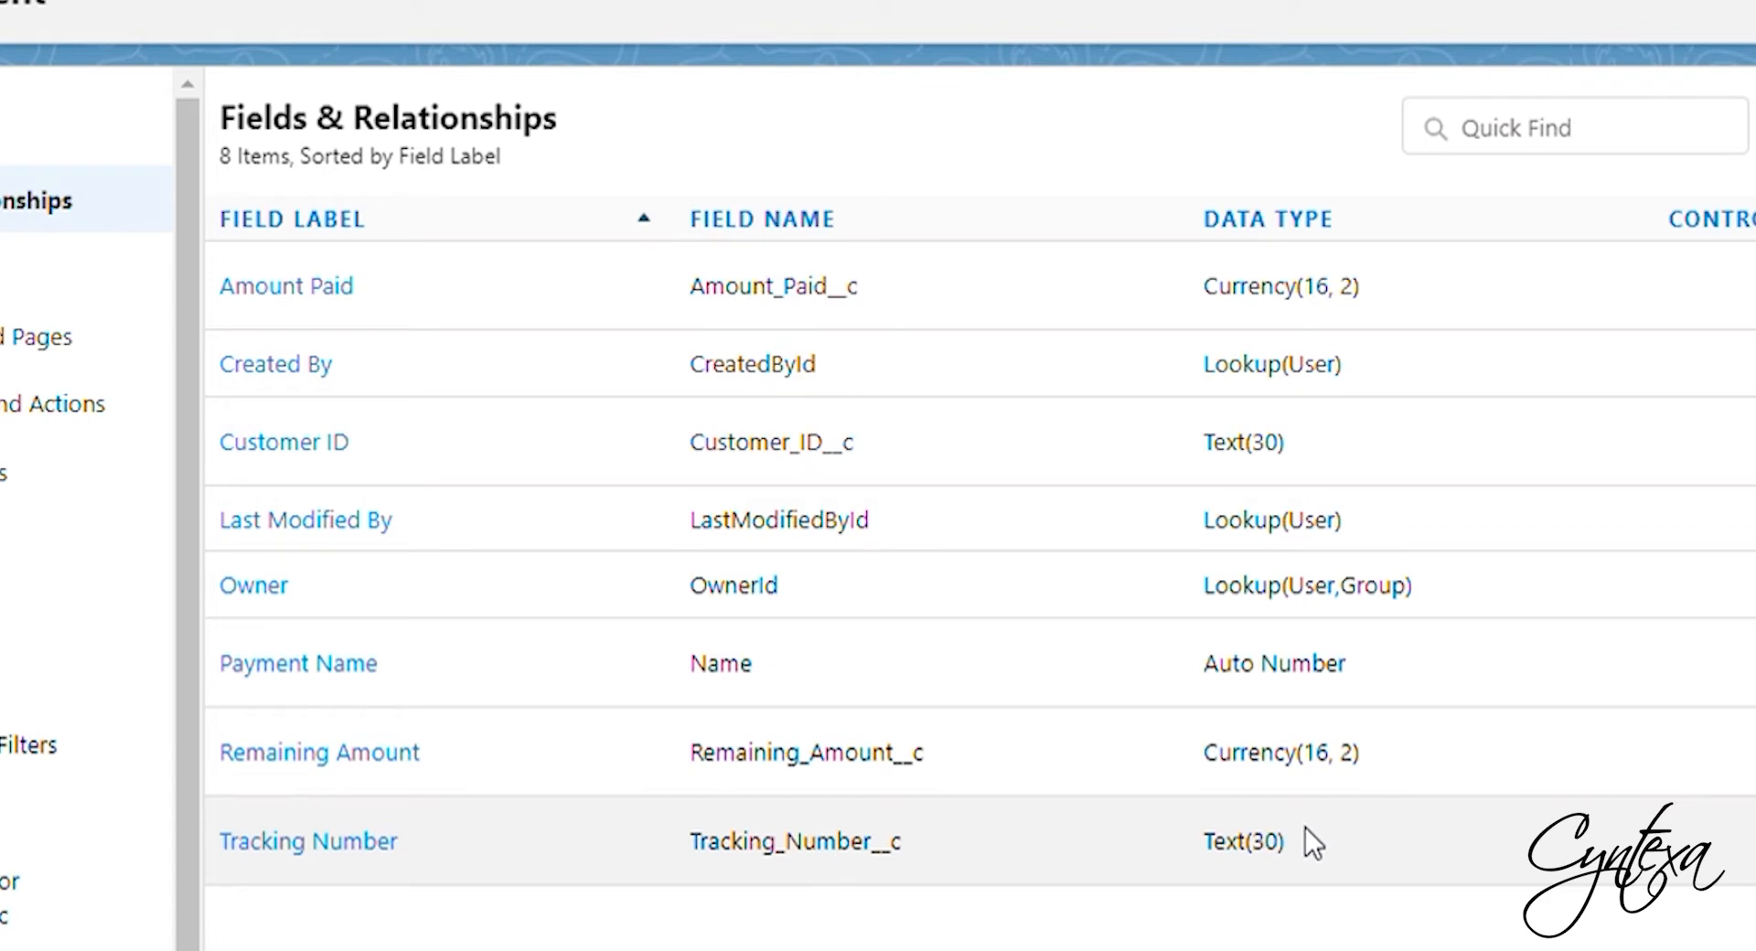
pyautogui.moveTo(1238, 805)
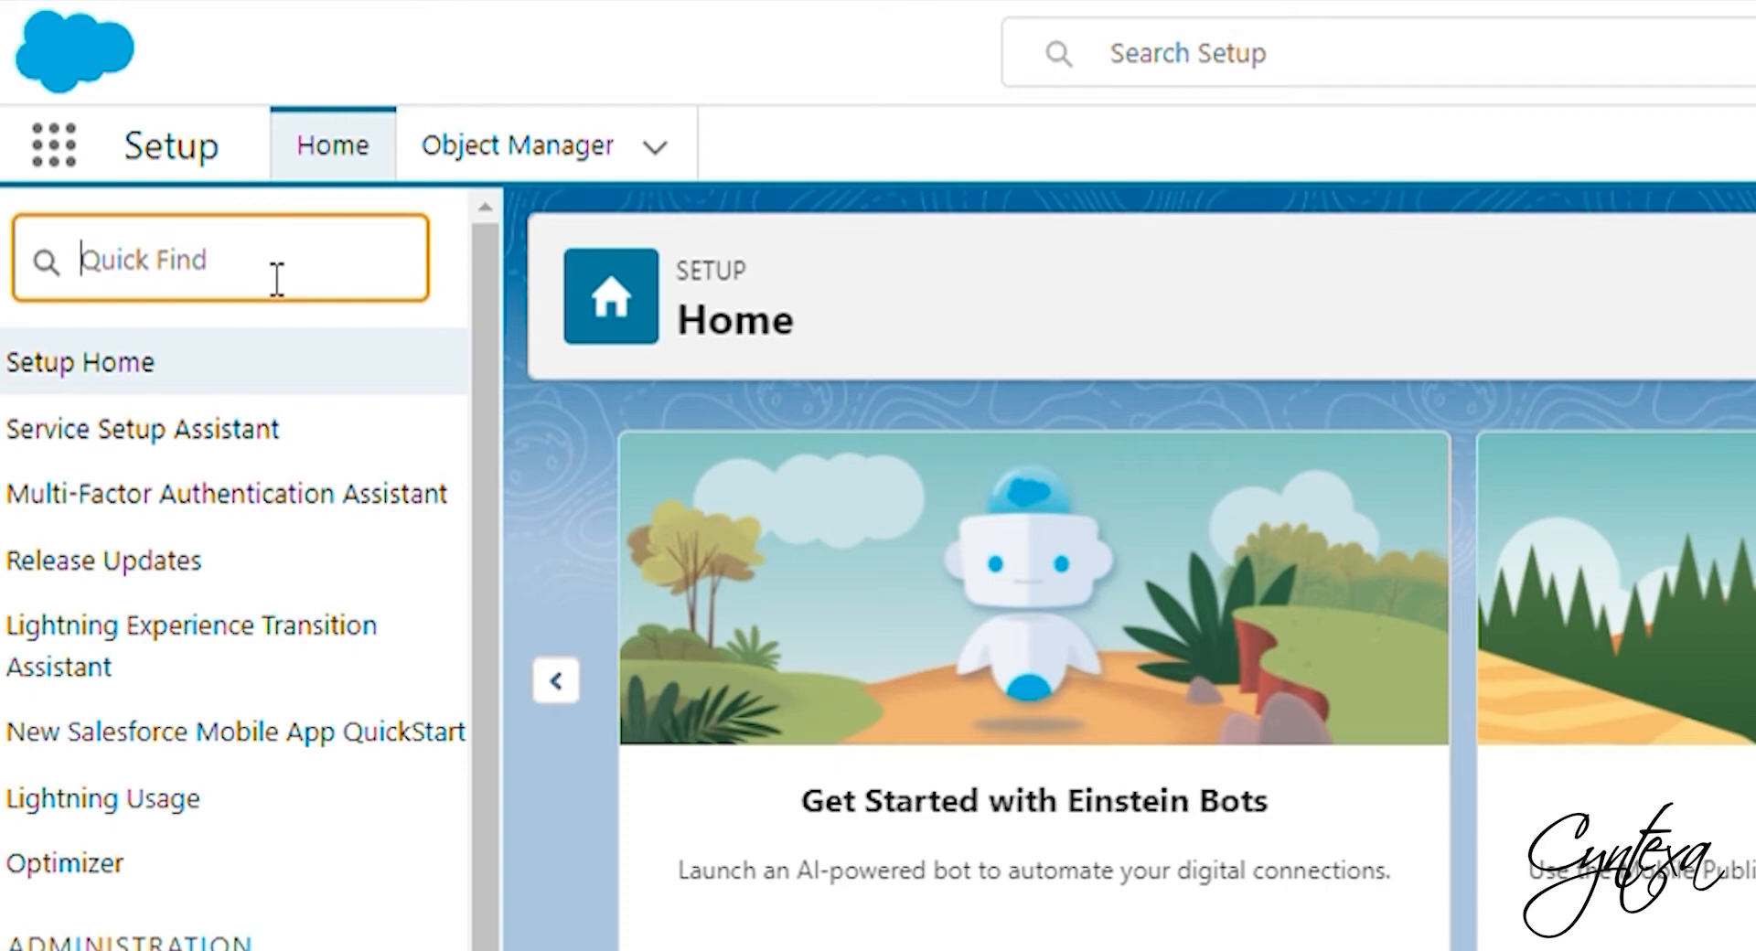
# Step: Create a ChargeOn custom object tab added to all custom apps and save it
pyautogui.write('tab')
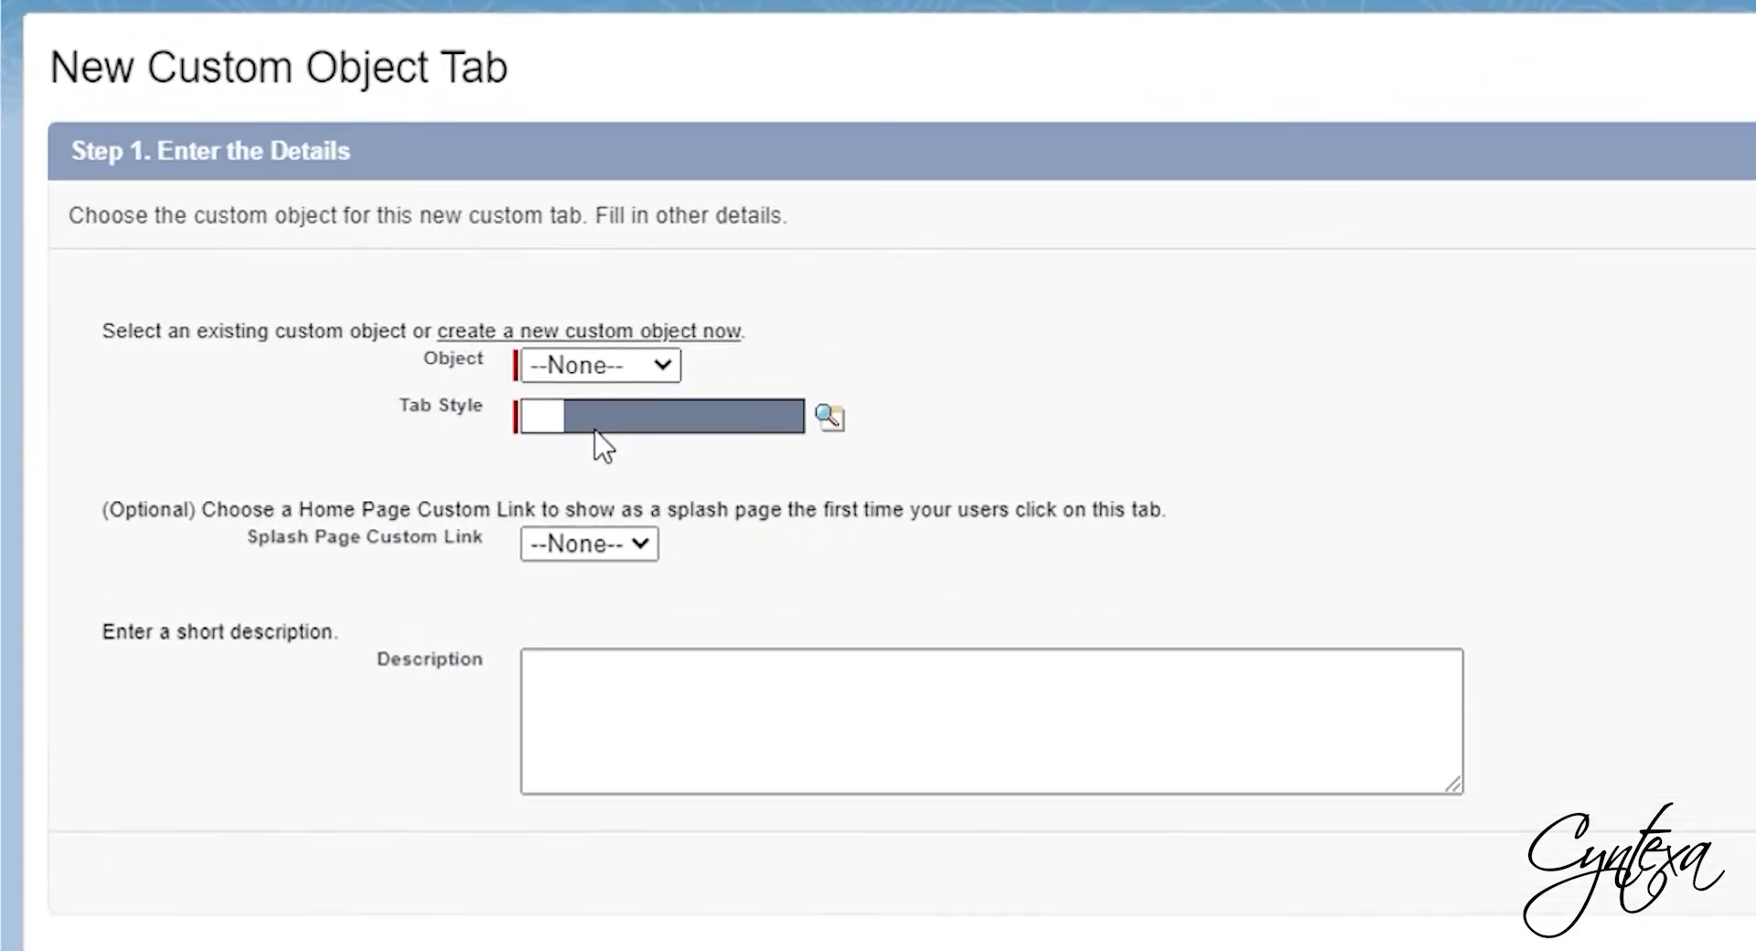
pyautogui.moveTo(595, 459)
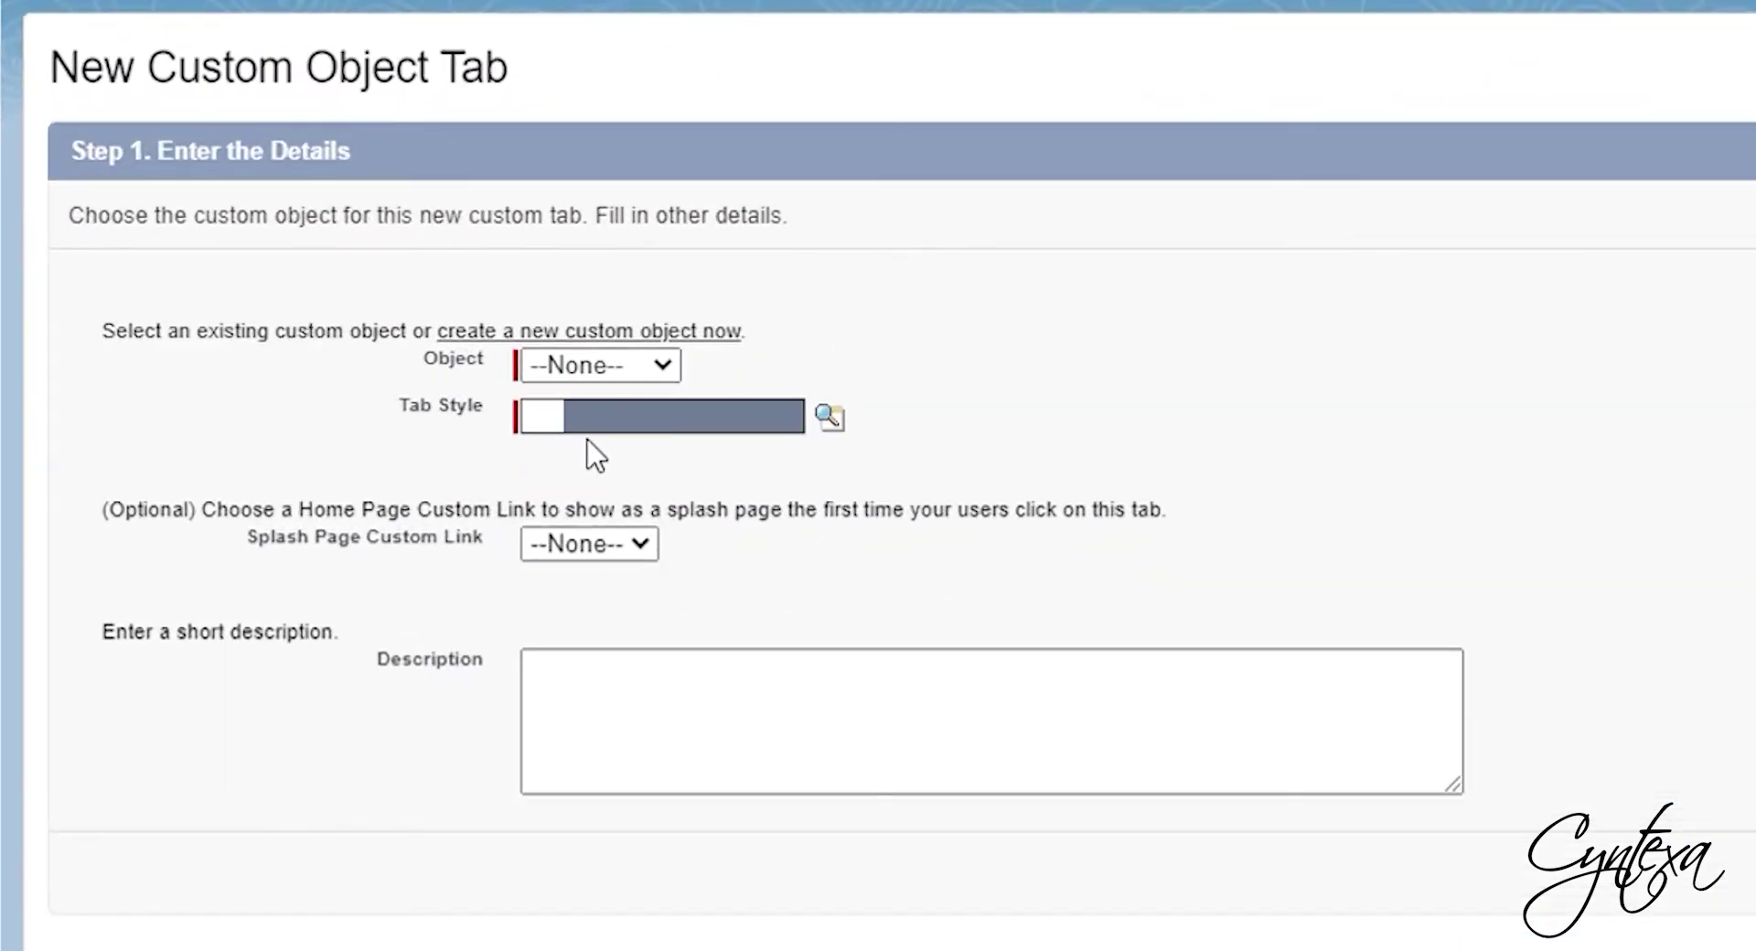
pyautogui.click(599, 365)
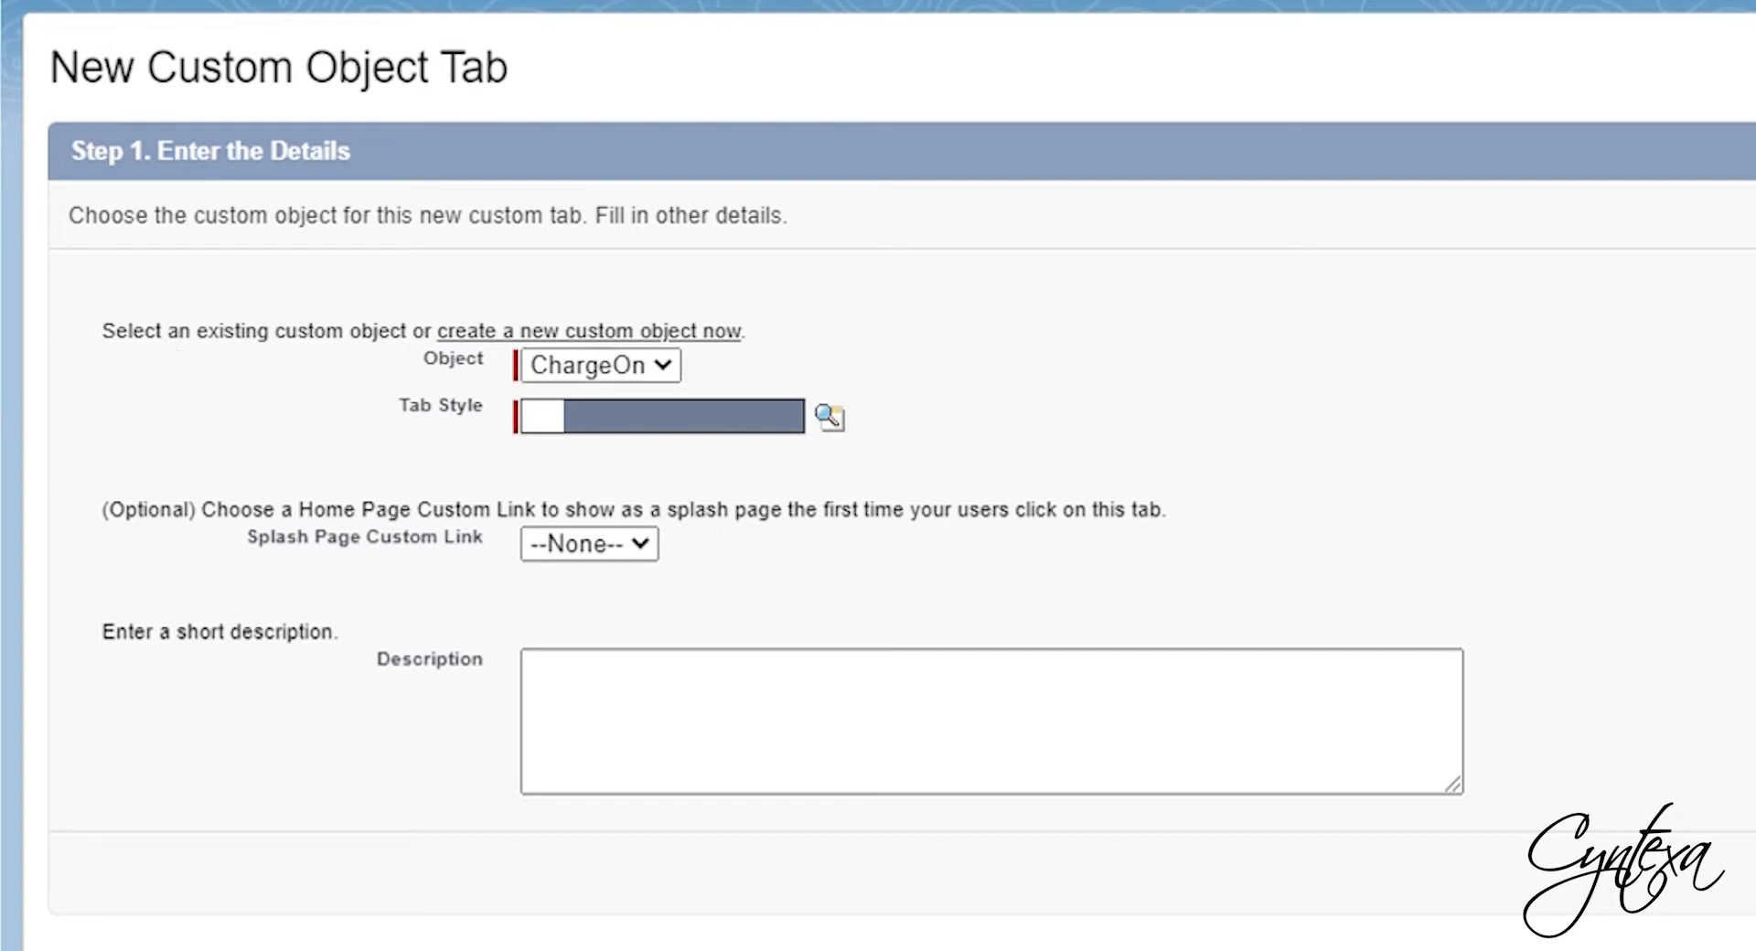
pyautogui.click(830, 415)
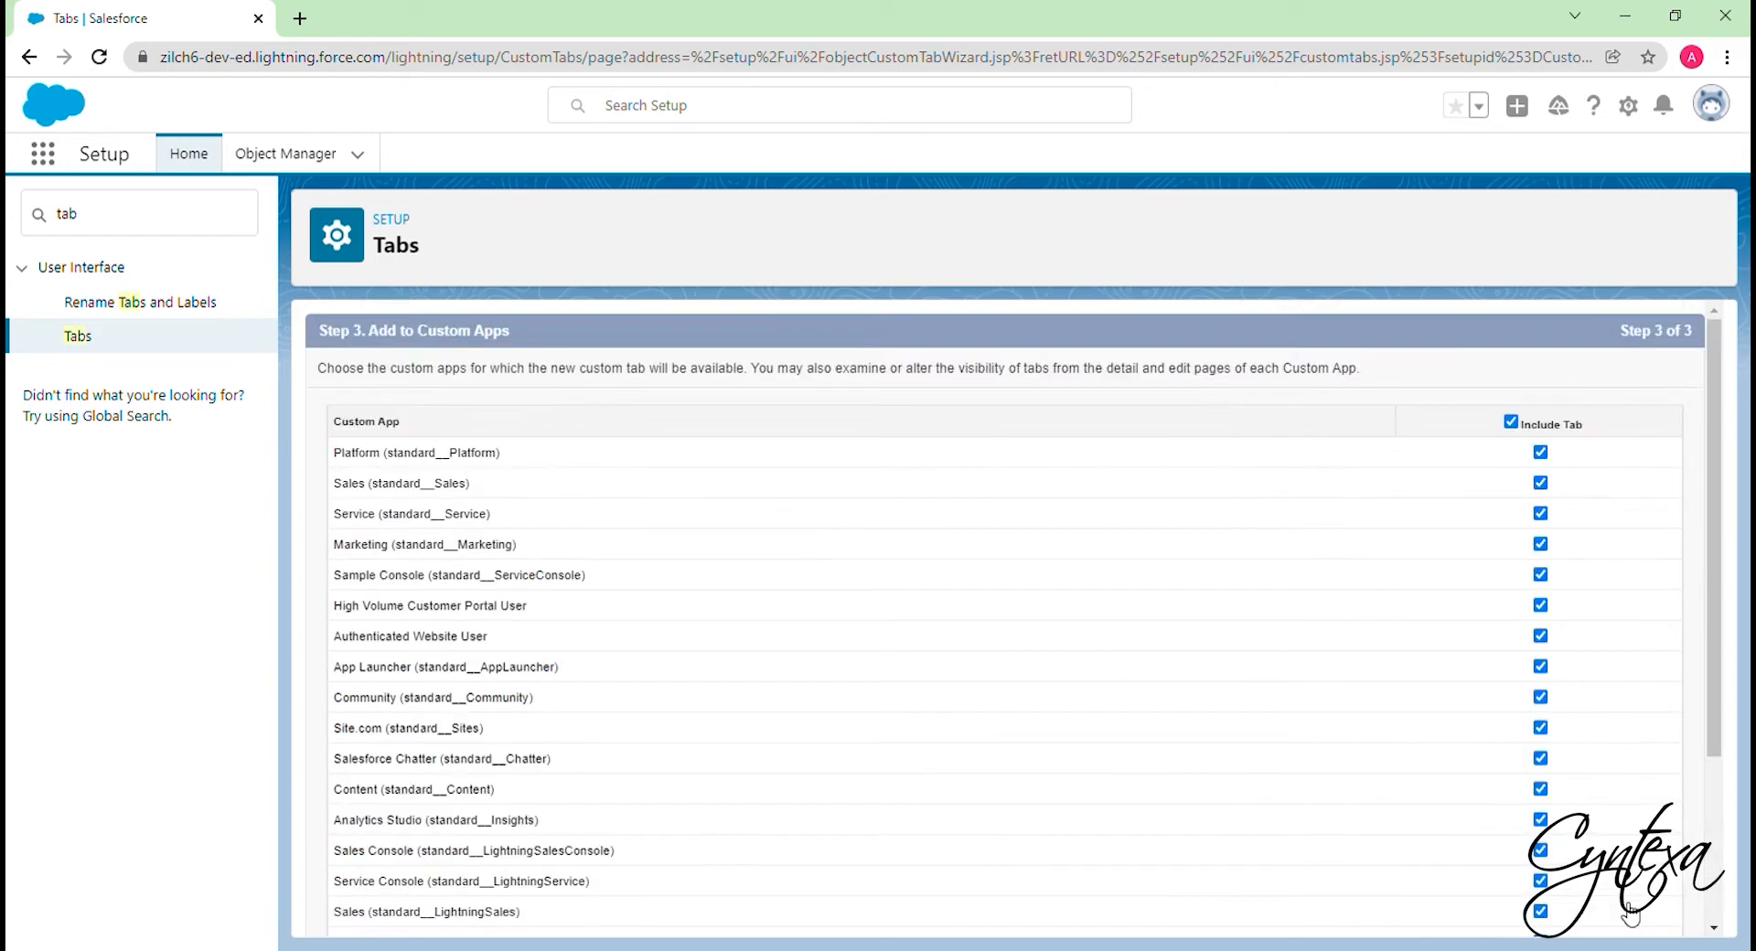
pyautogui.moveTo(1421, 695)
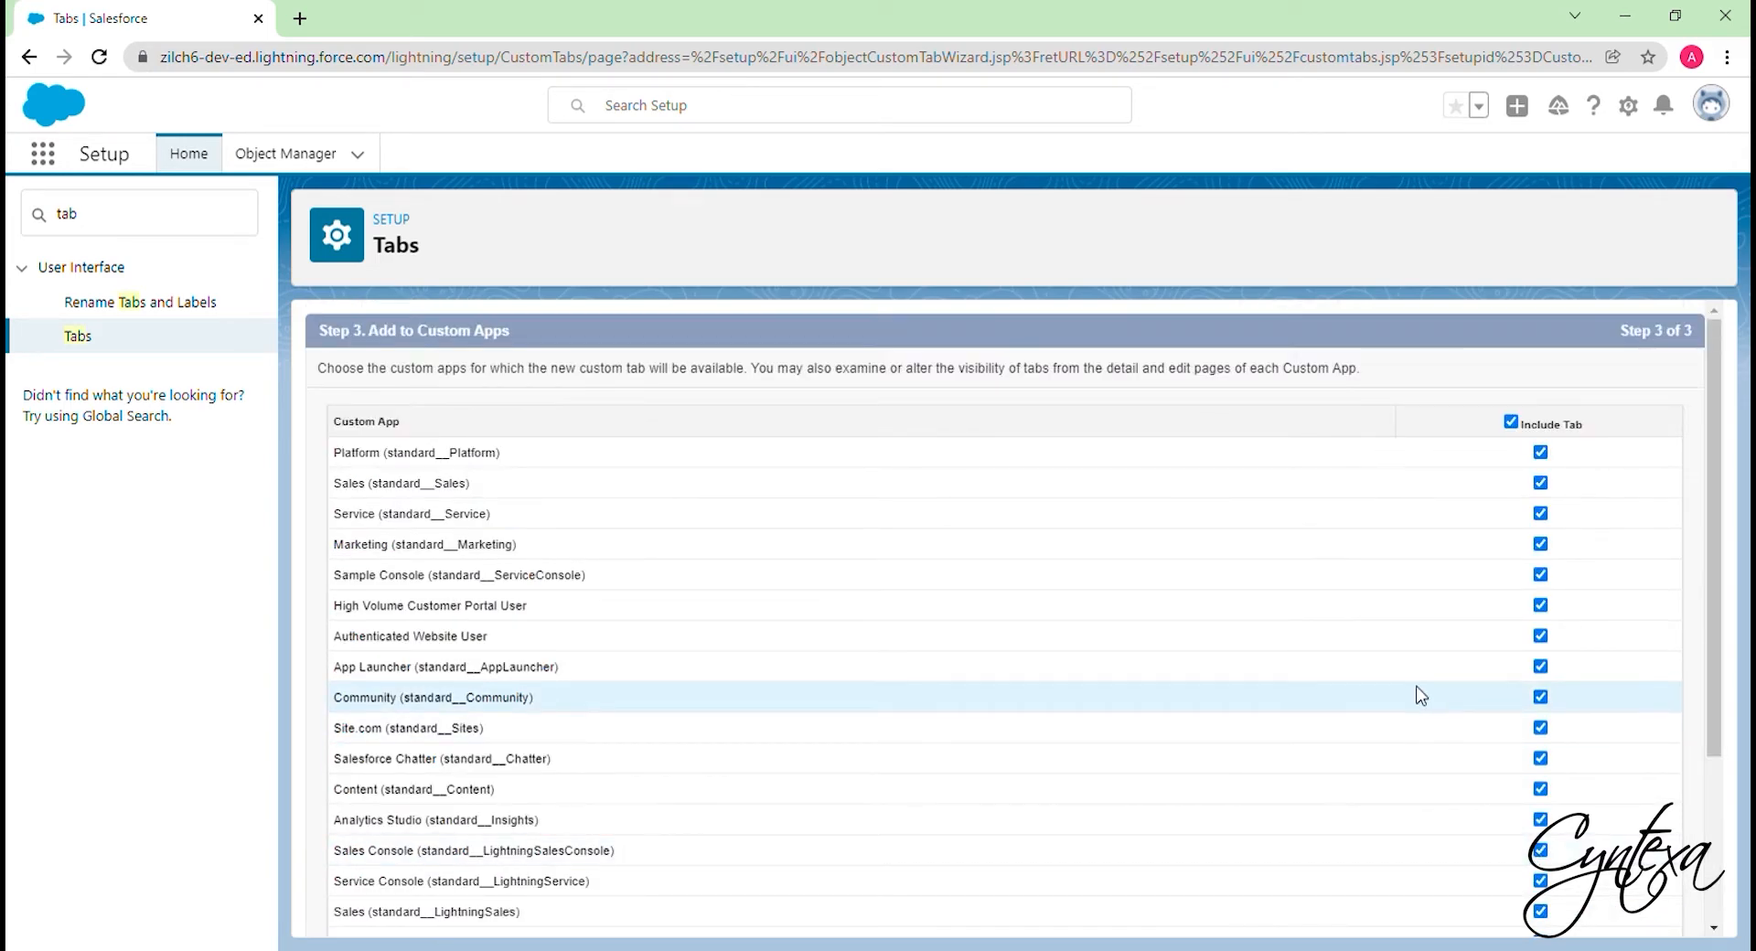
pyautogui.scroll(-3)
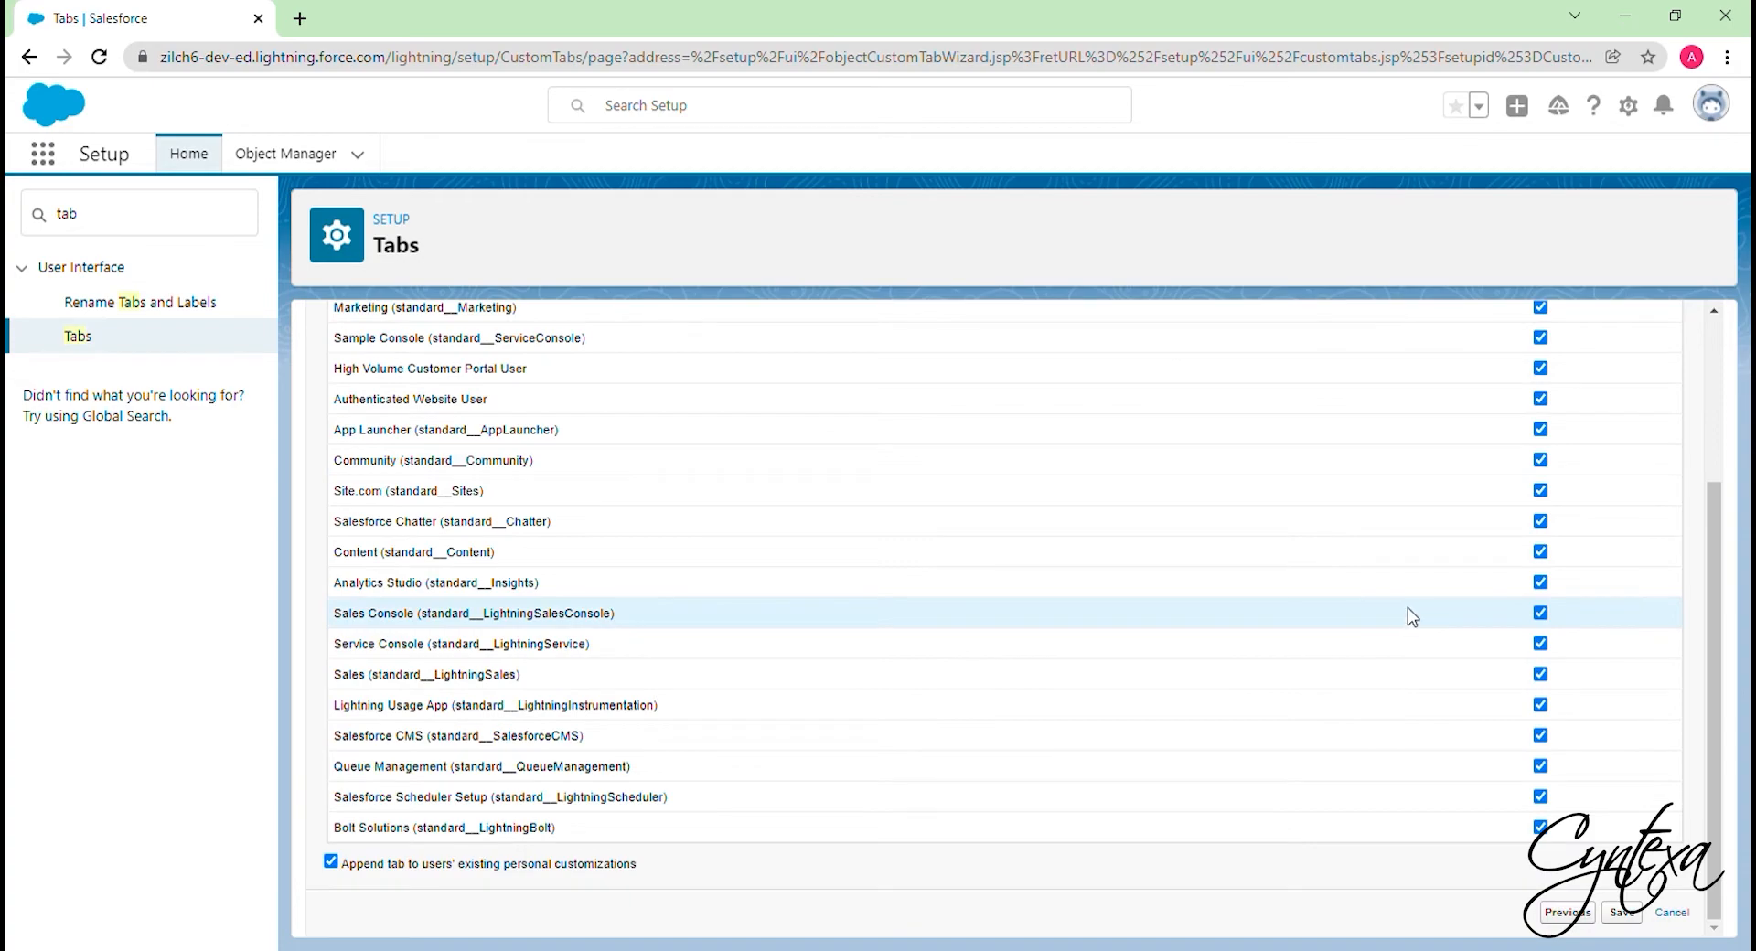
pyautogui.click(1623, 912)
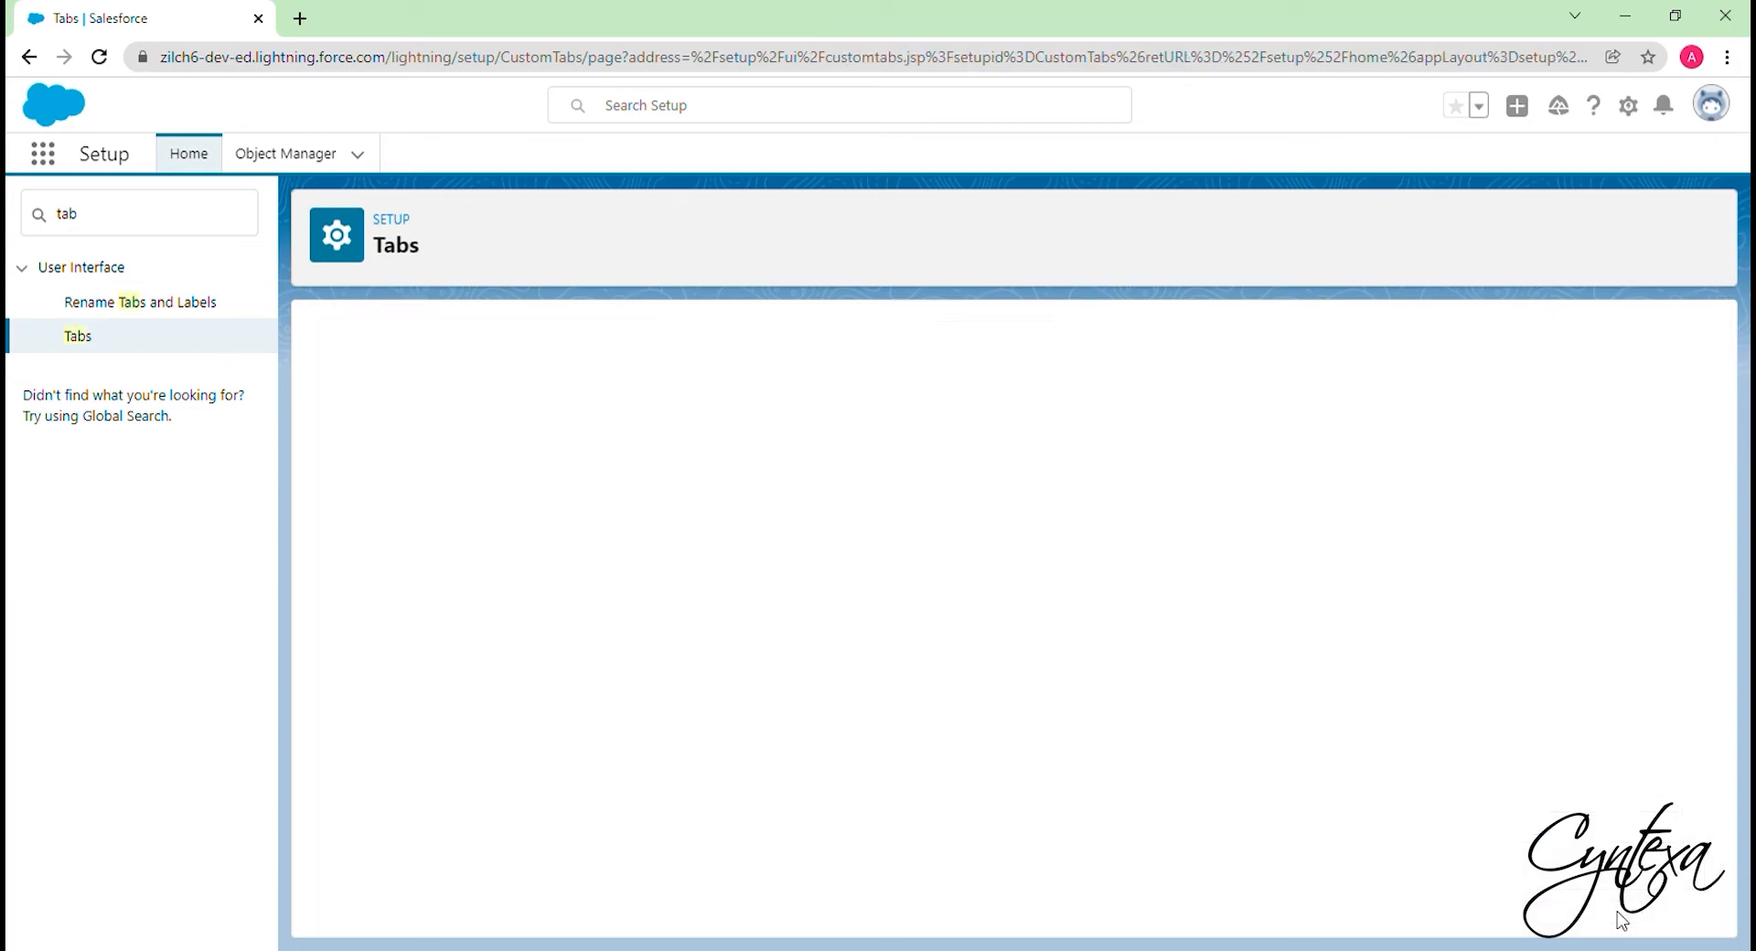
# Step: Open ChargeOn via App Launcher search 'charge' and dismiss the MFA notice
pyautogui.click(43, 155)
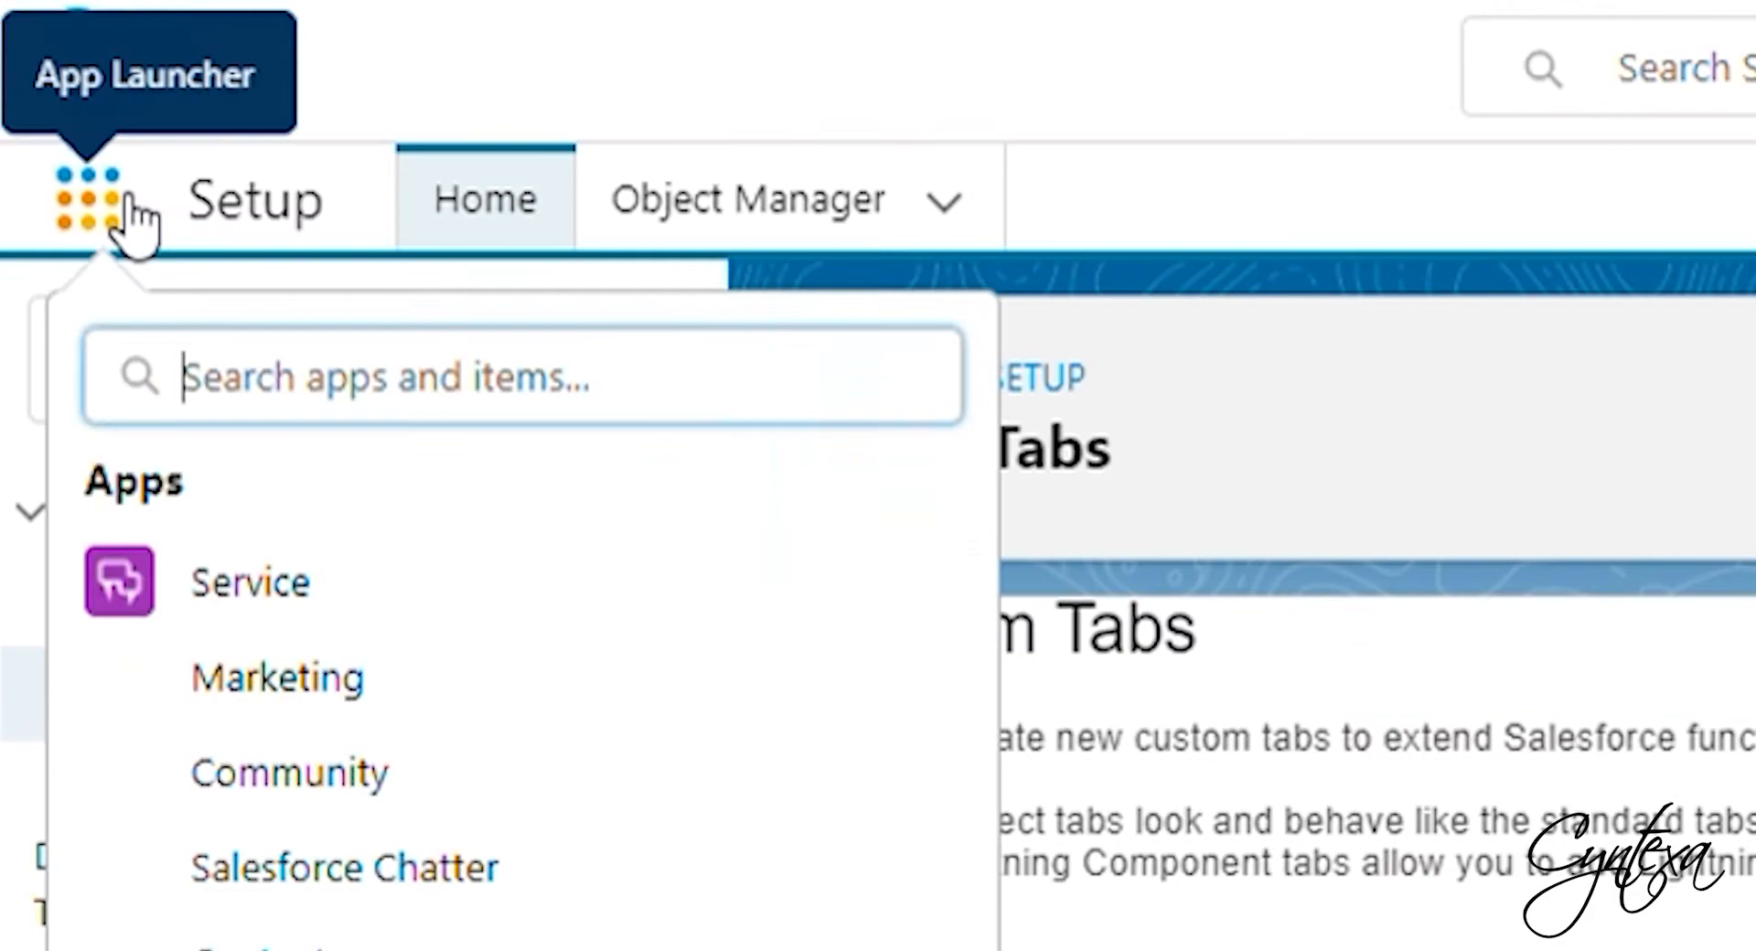
pyautogui.write('charge')
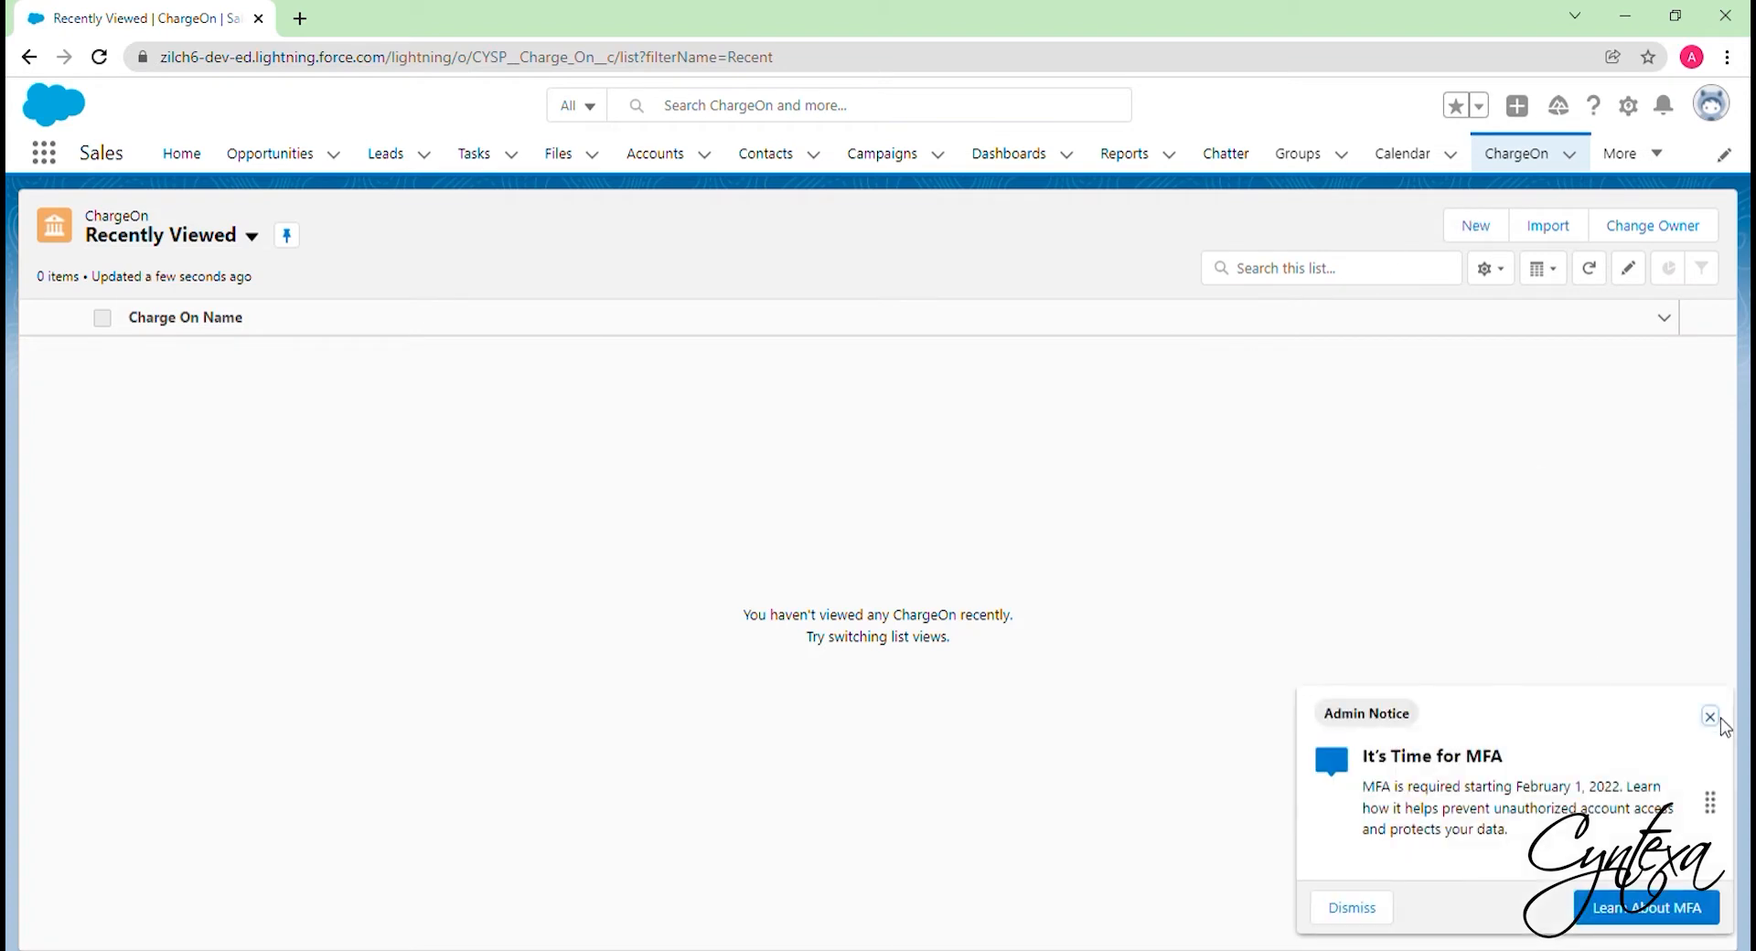
pyautogui.click(1710, 716)
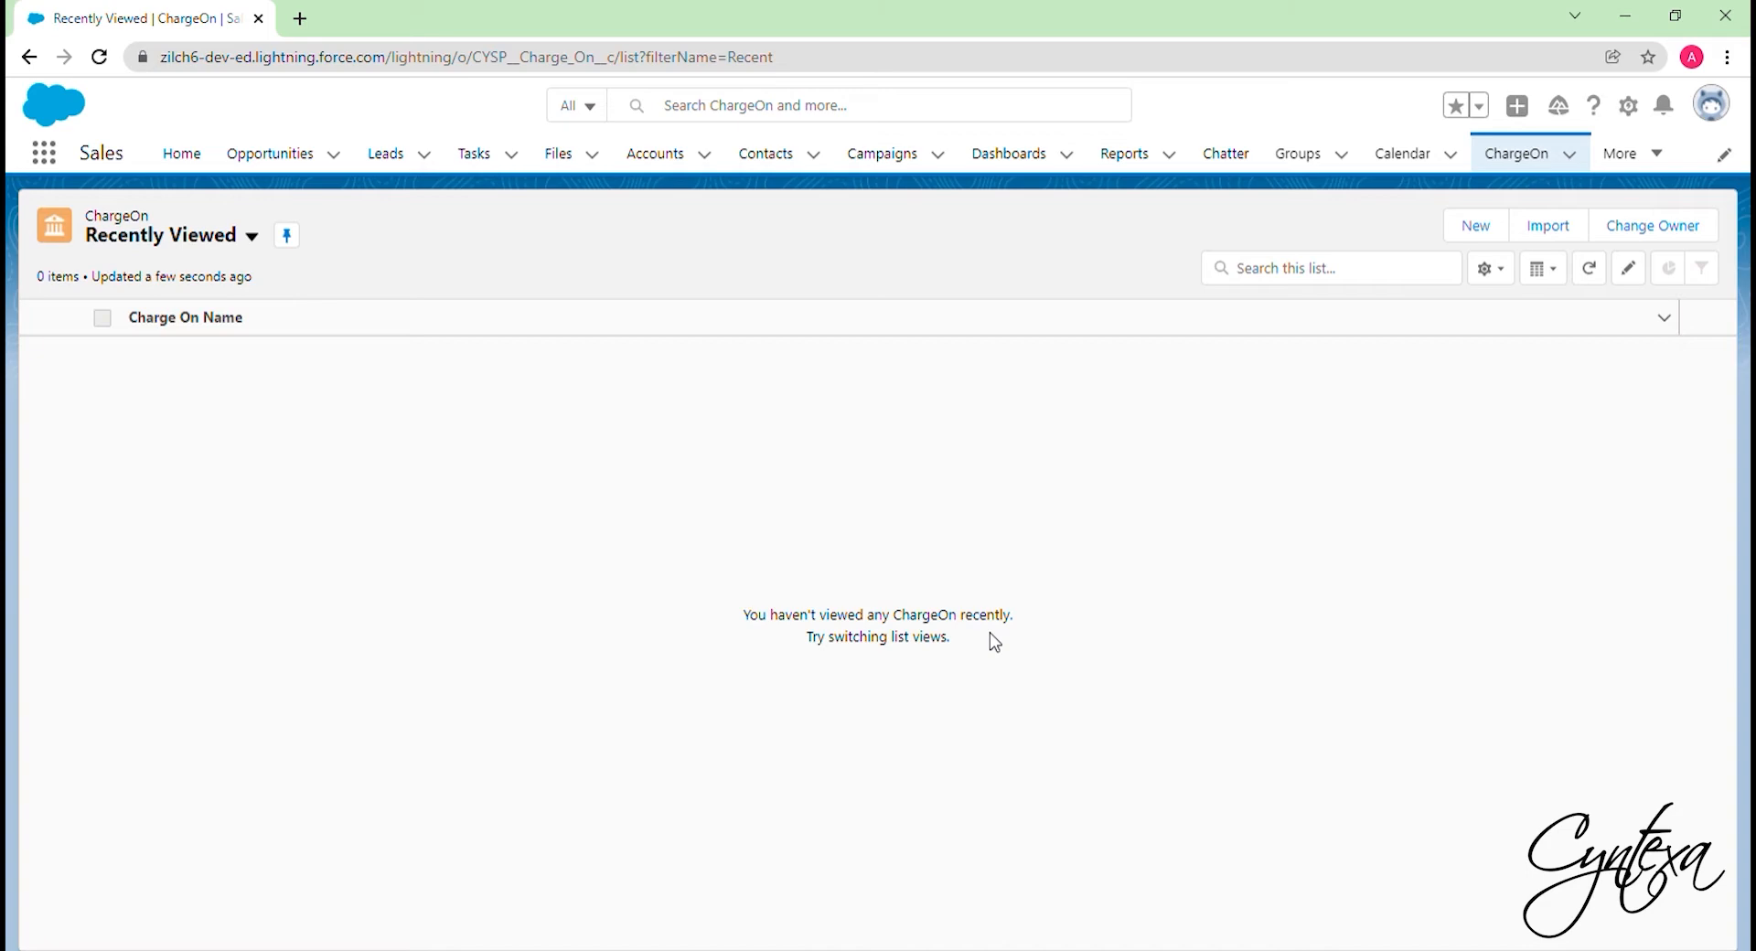
pyautogui.moveTo(1417, 226)
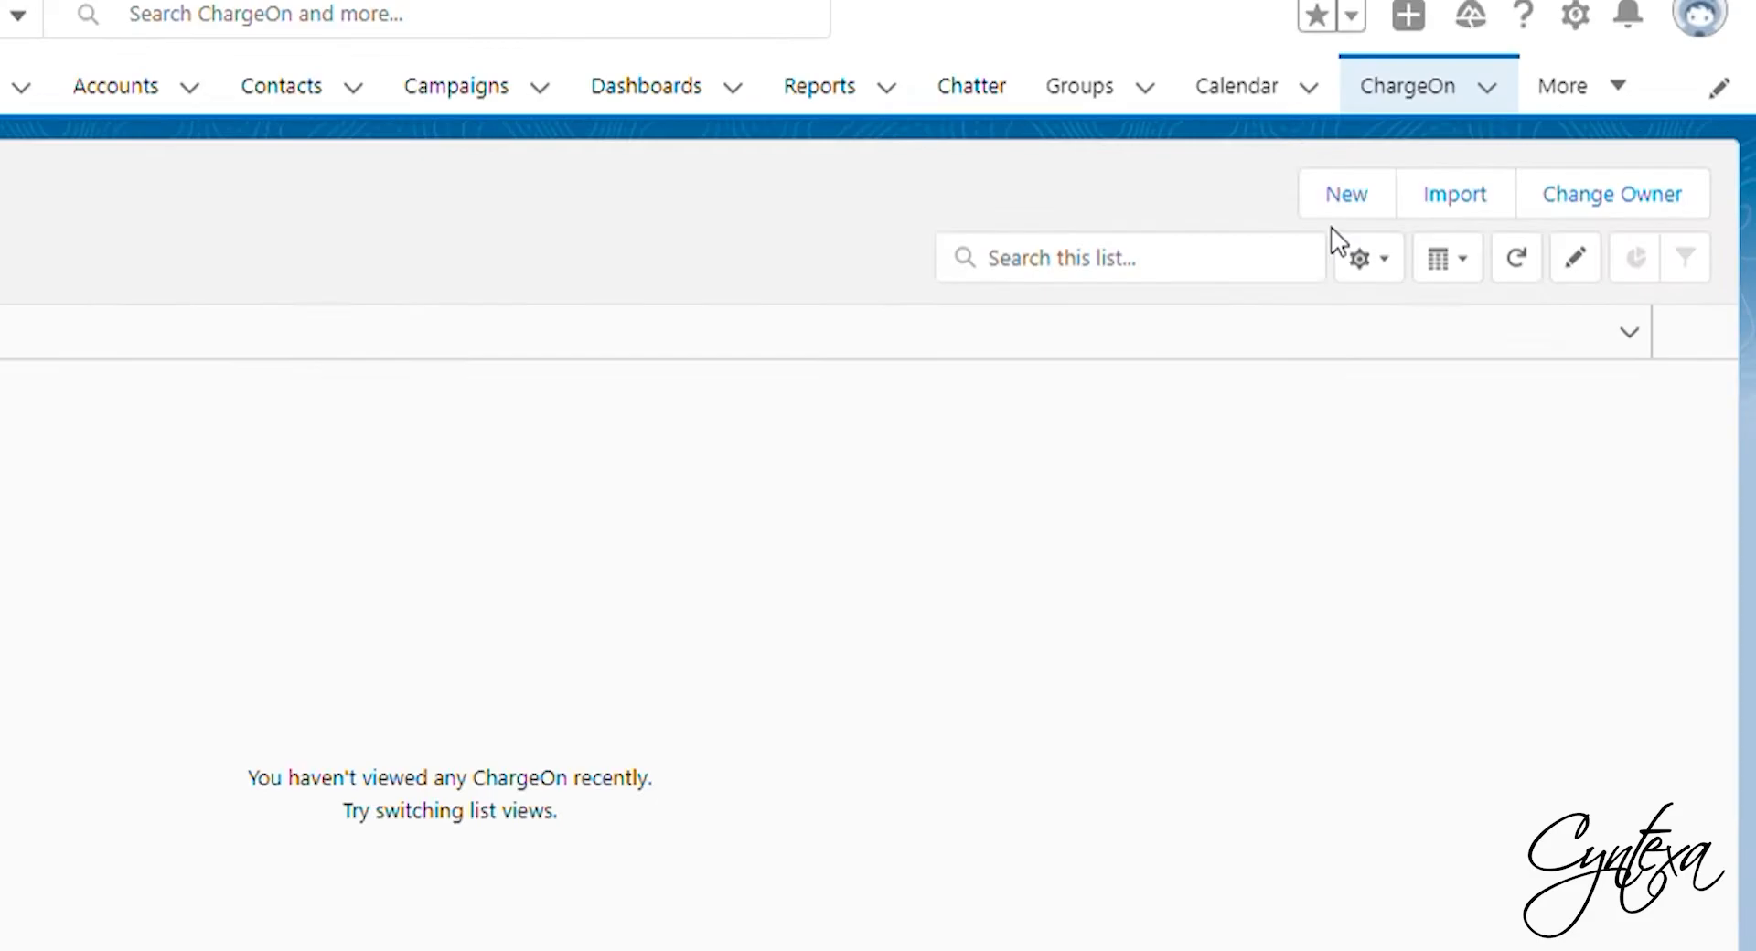
# Step: Start a new ChargeOn record and open Setup in a new tab
pyautogui.click(1346, 193)
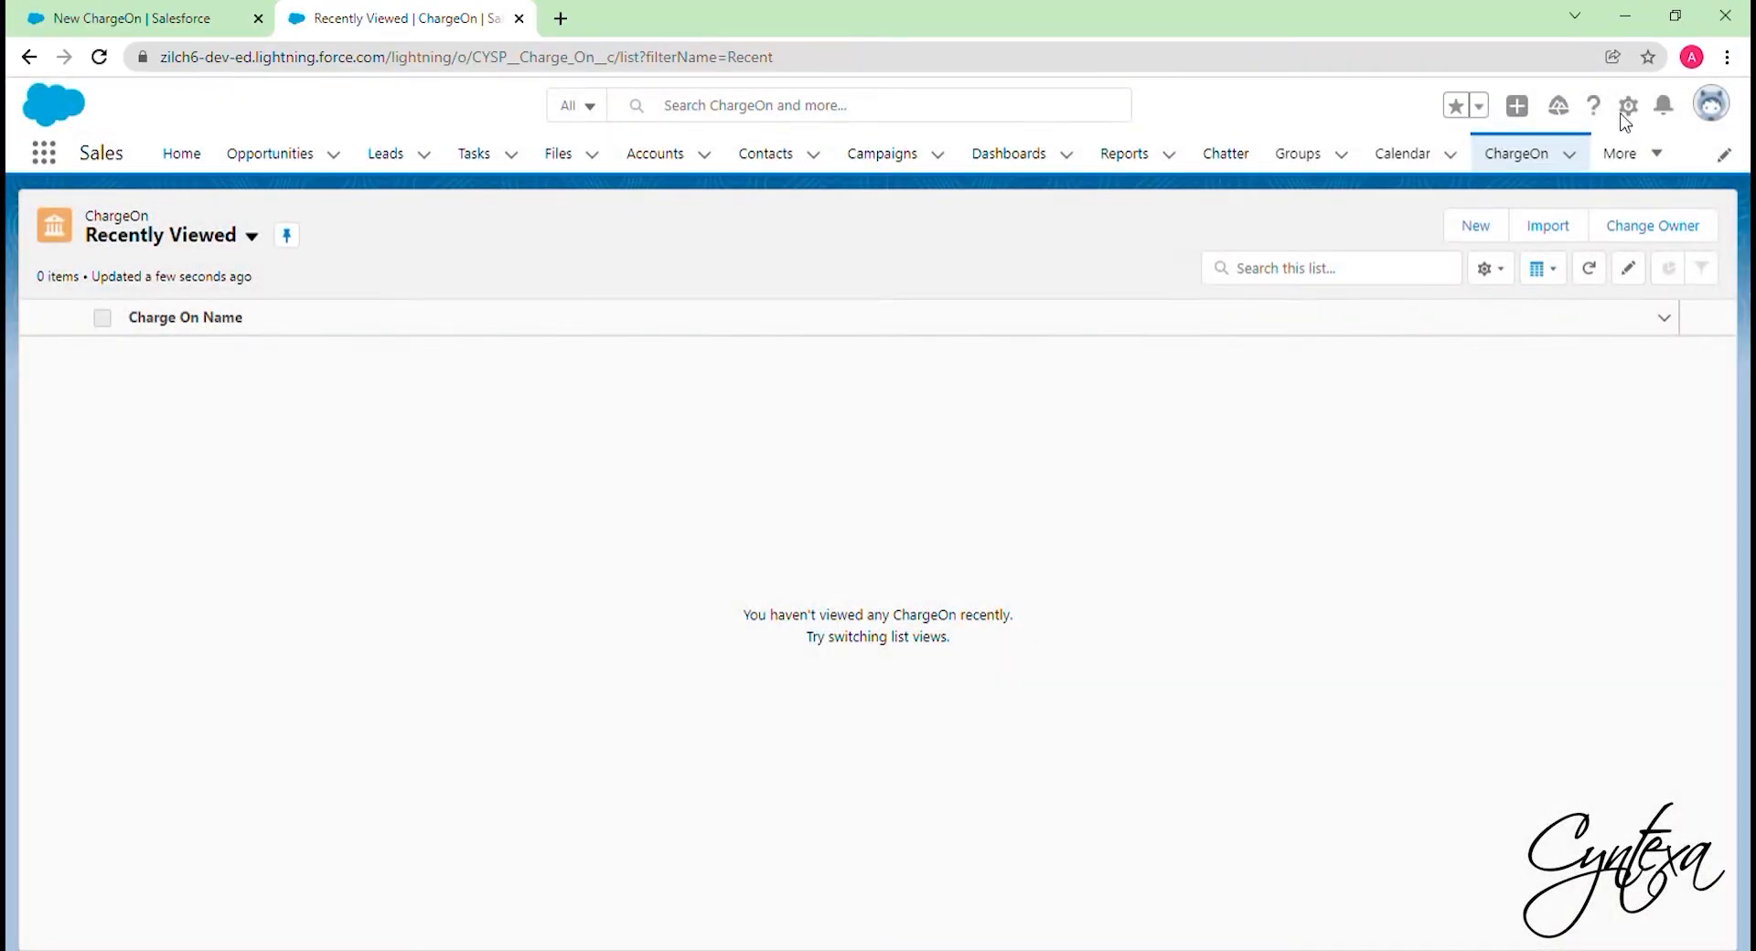
pyautogui.click(1630, 105)
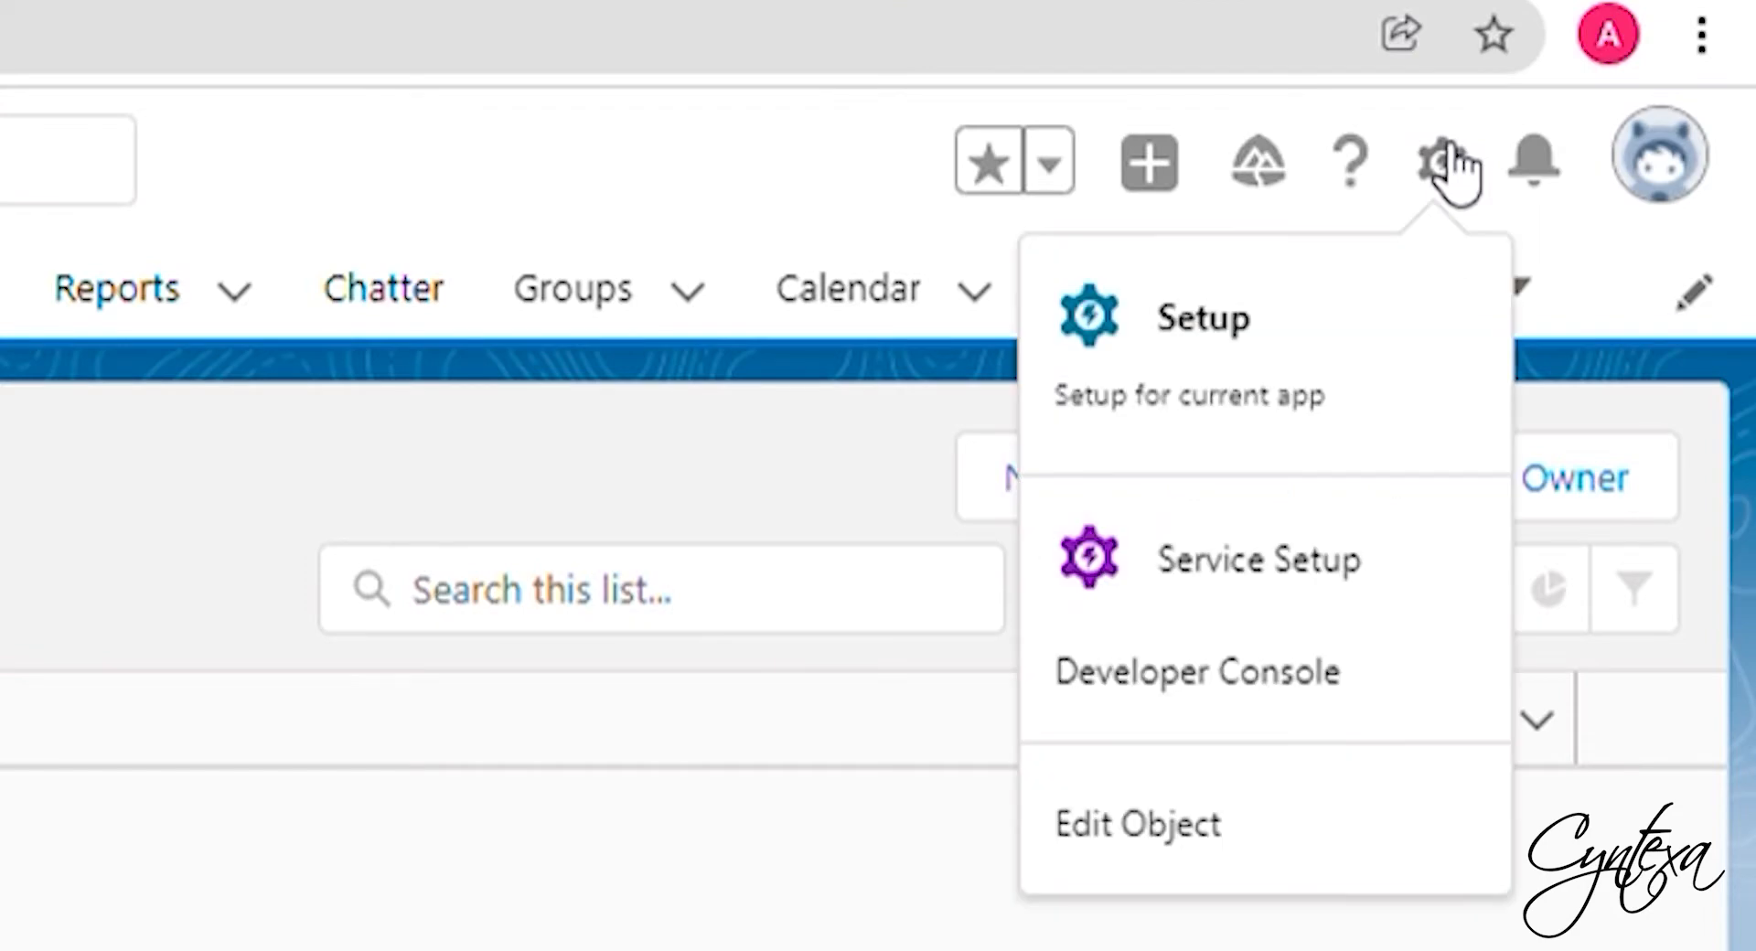
pyautogui.click(1202, 318)
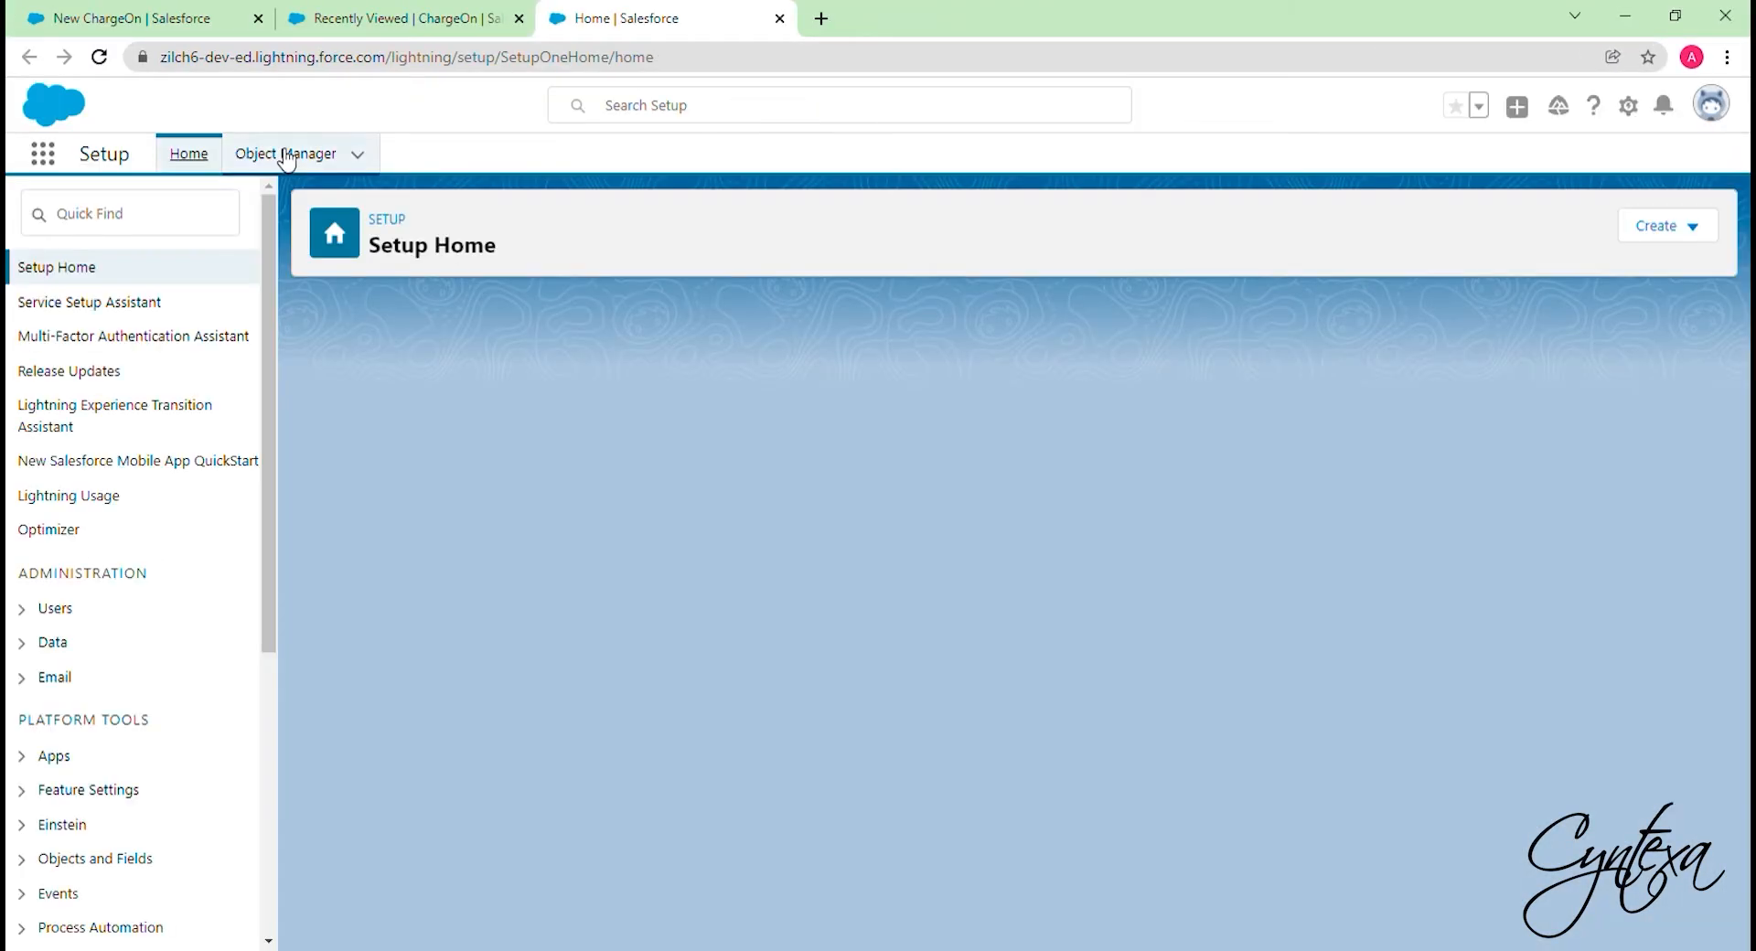
# Step: Save ChargeOn record mapping Payment__c with Tracking_Number__c, Customer_ID__c, Amount_Paid__c, Remaining_Amount__c
pyautogui.click(284, 153)
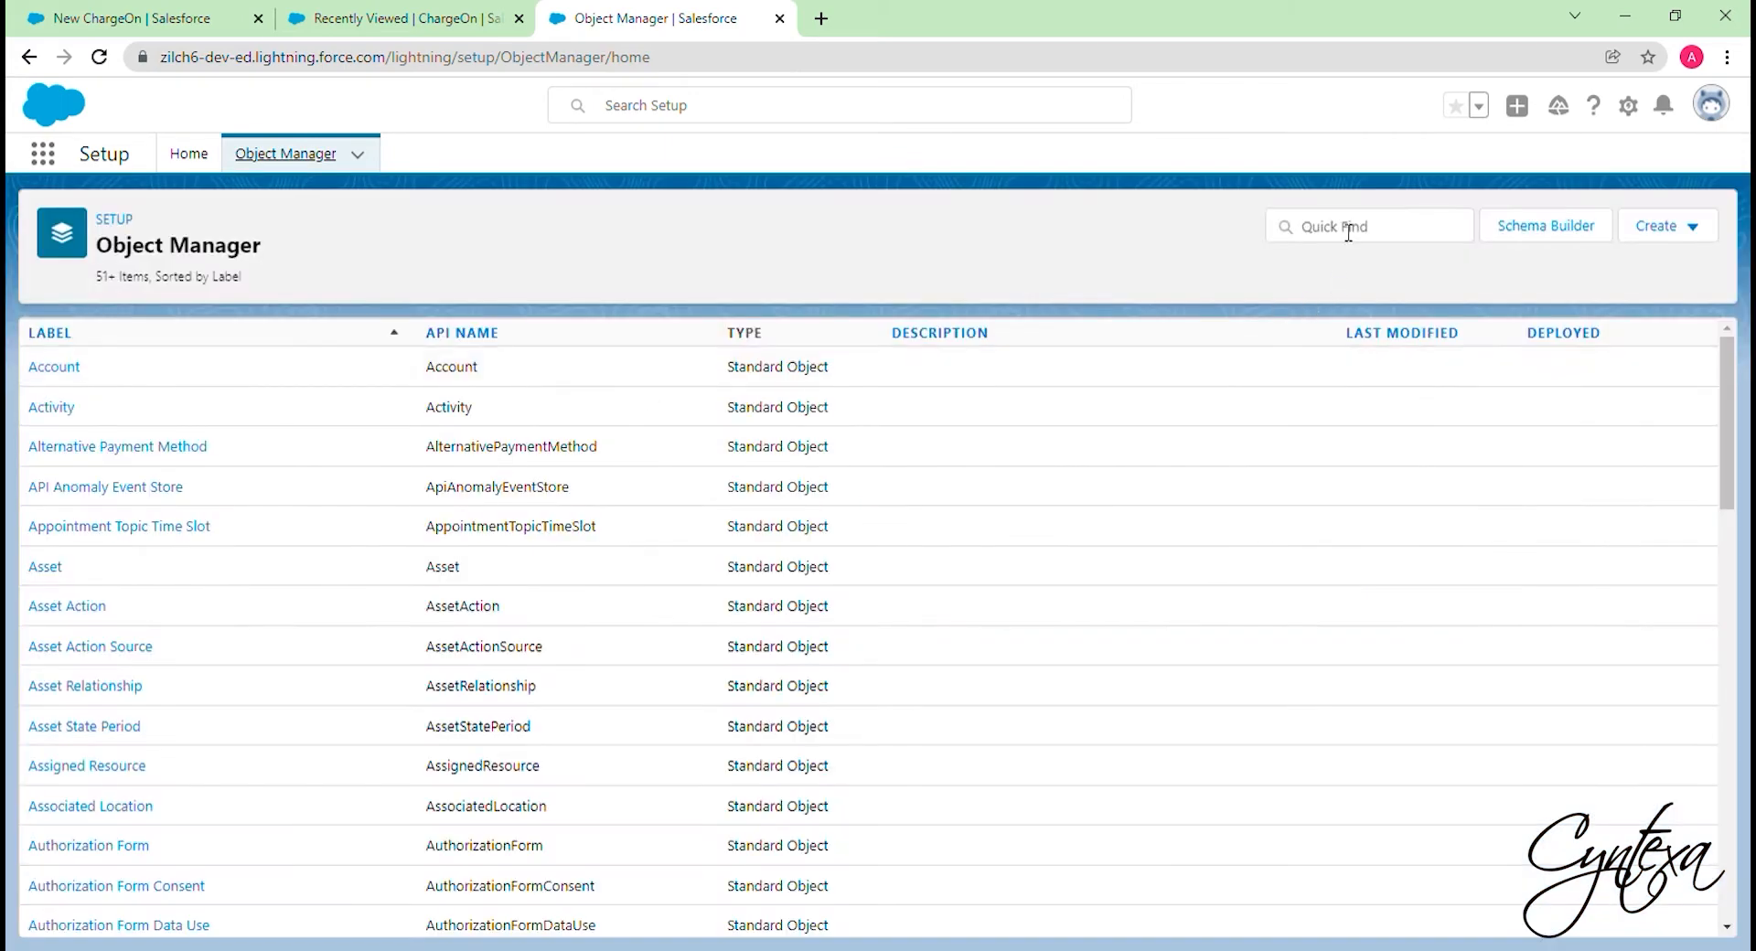
pyautogui.write('Payment')
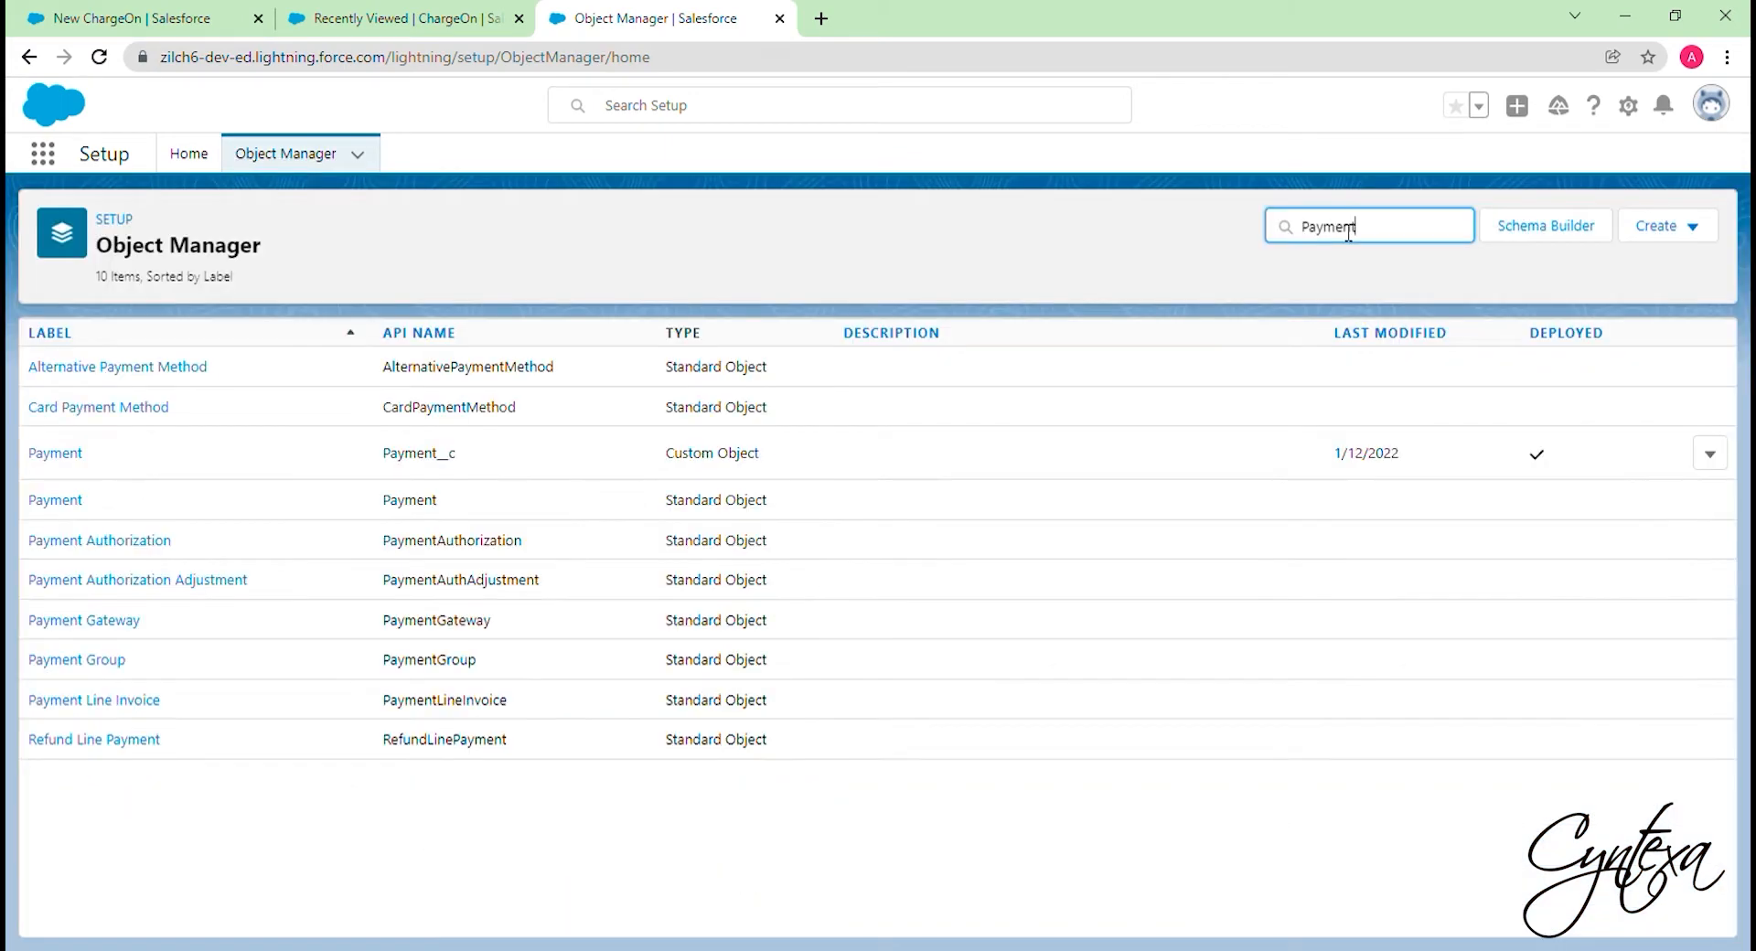
pyautogui.click(54, 453)
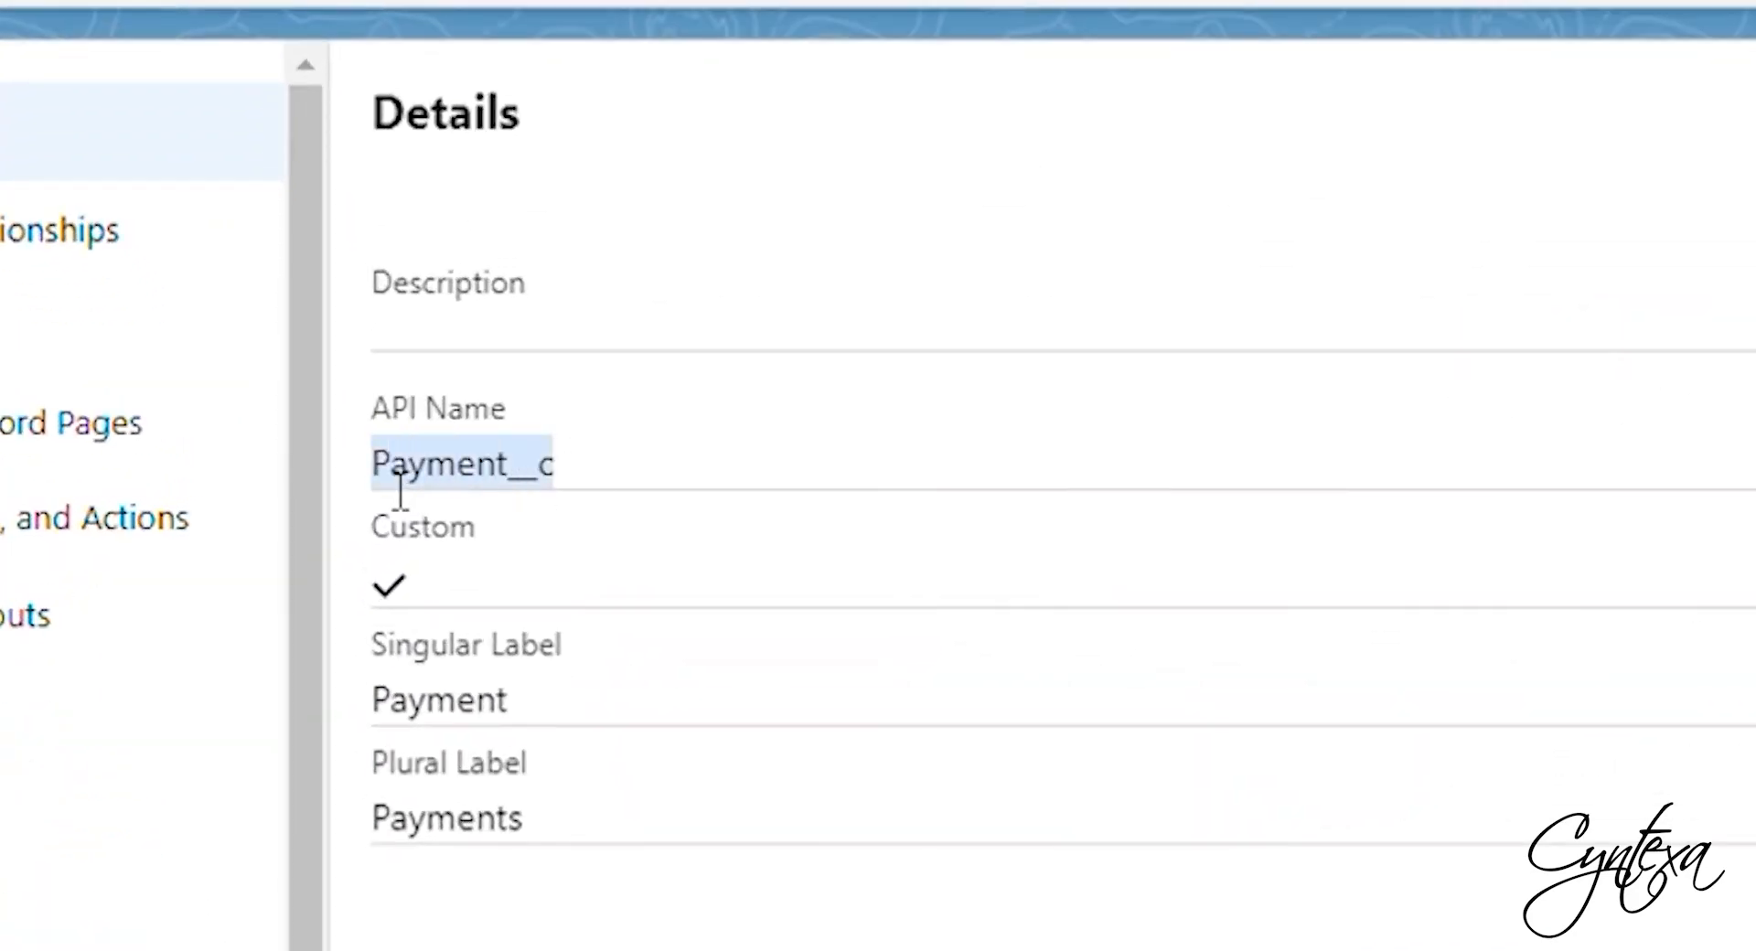
pyautogui.click(383, 18)
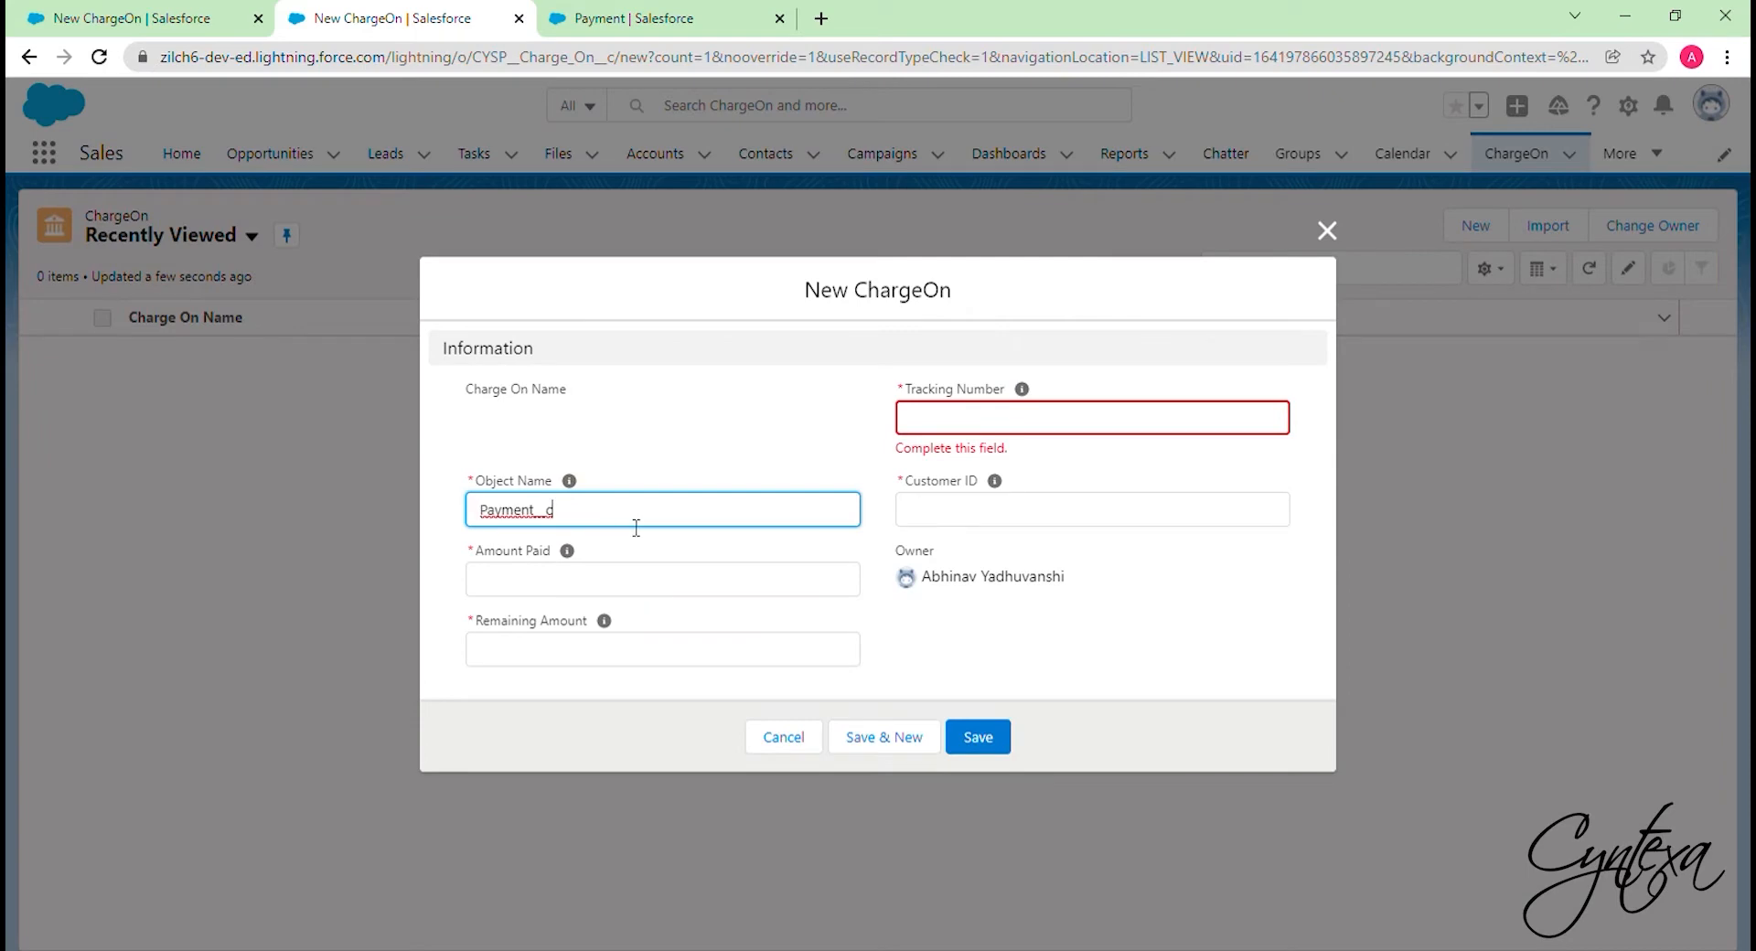
pyautogui.click(664, 579)
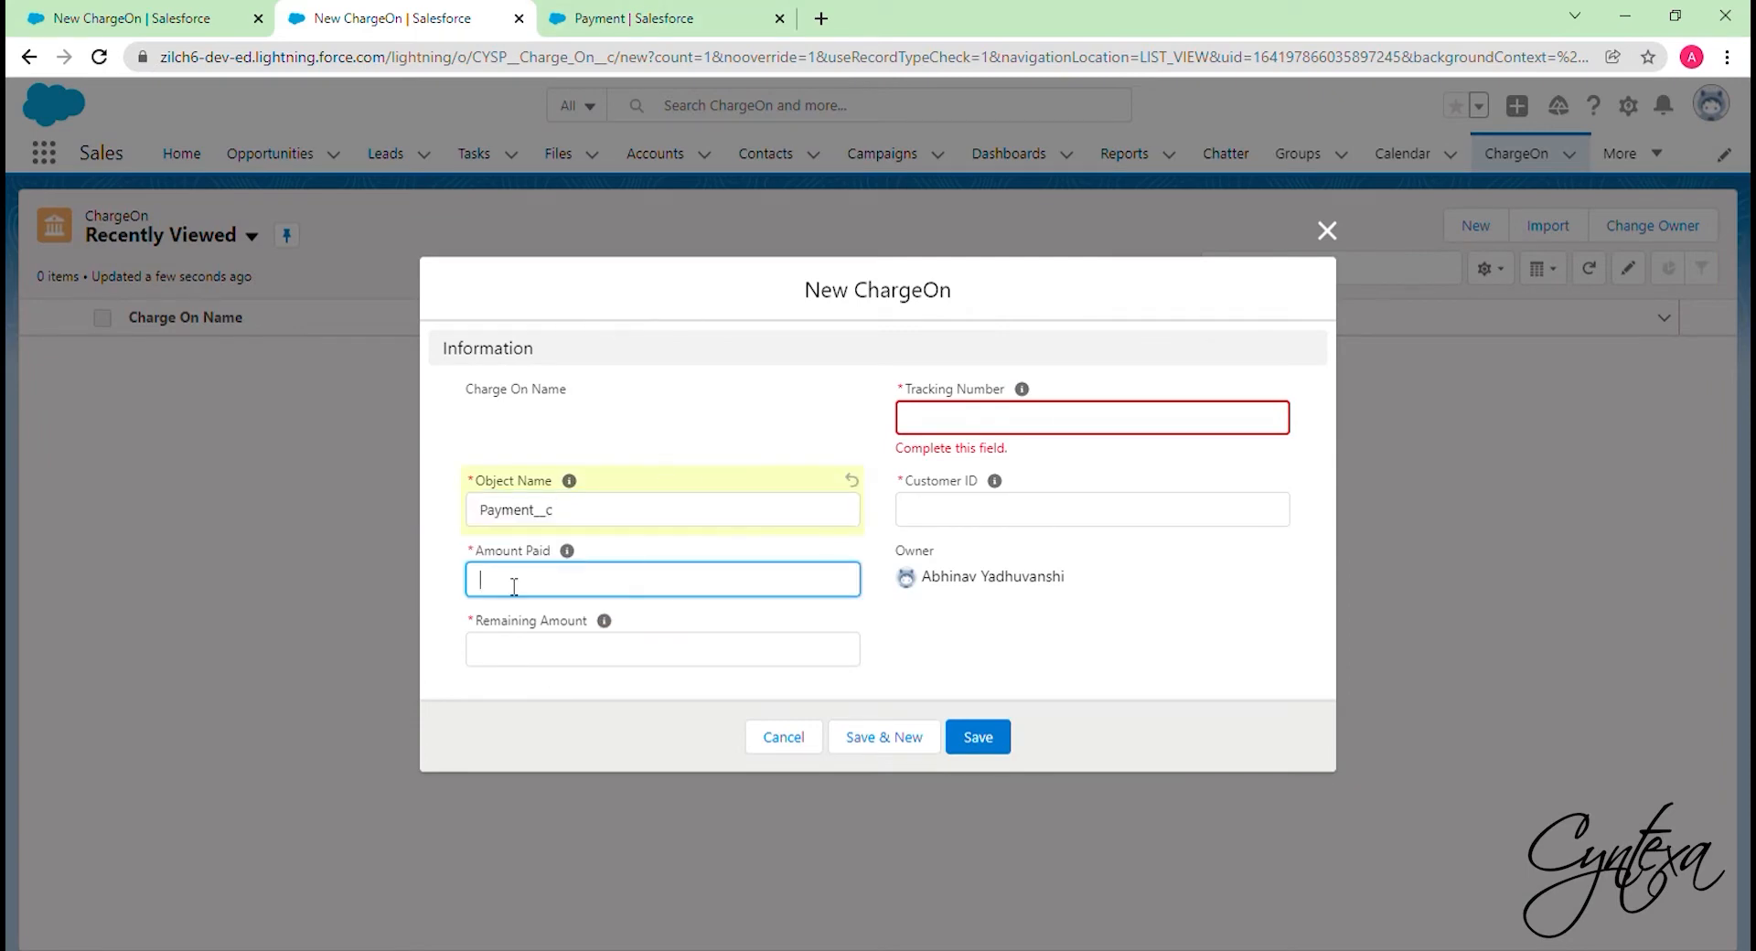
pyautogui.click(653, 18)
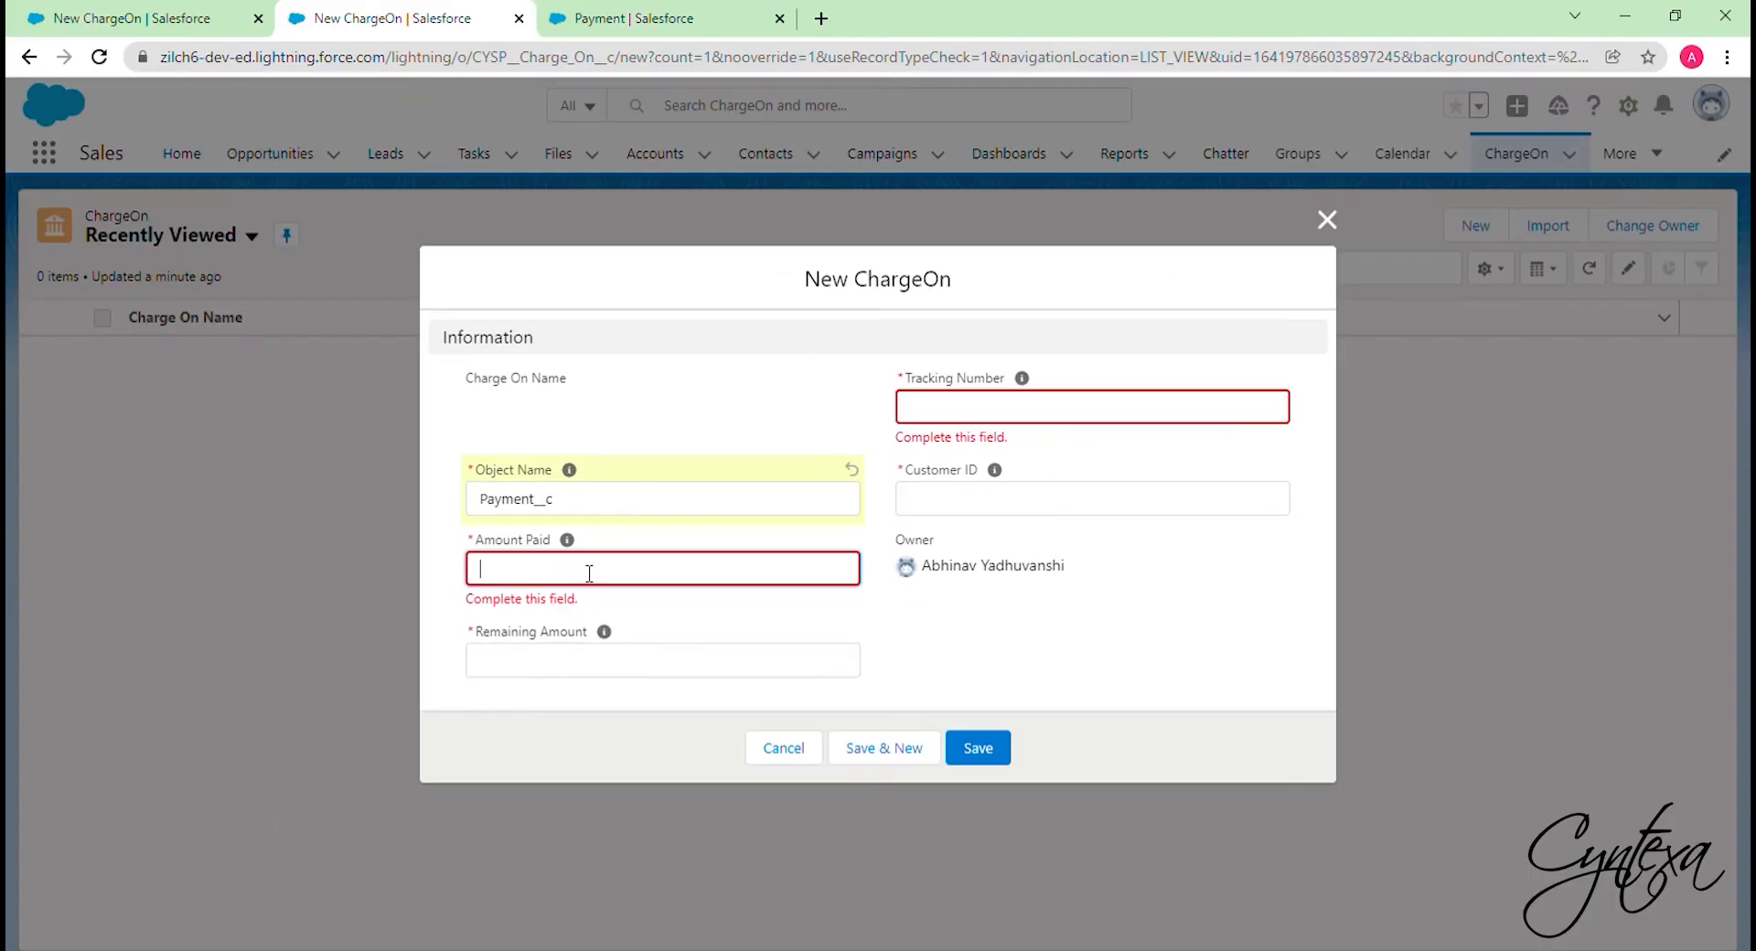
pyautogui.click(653, 19)
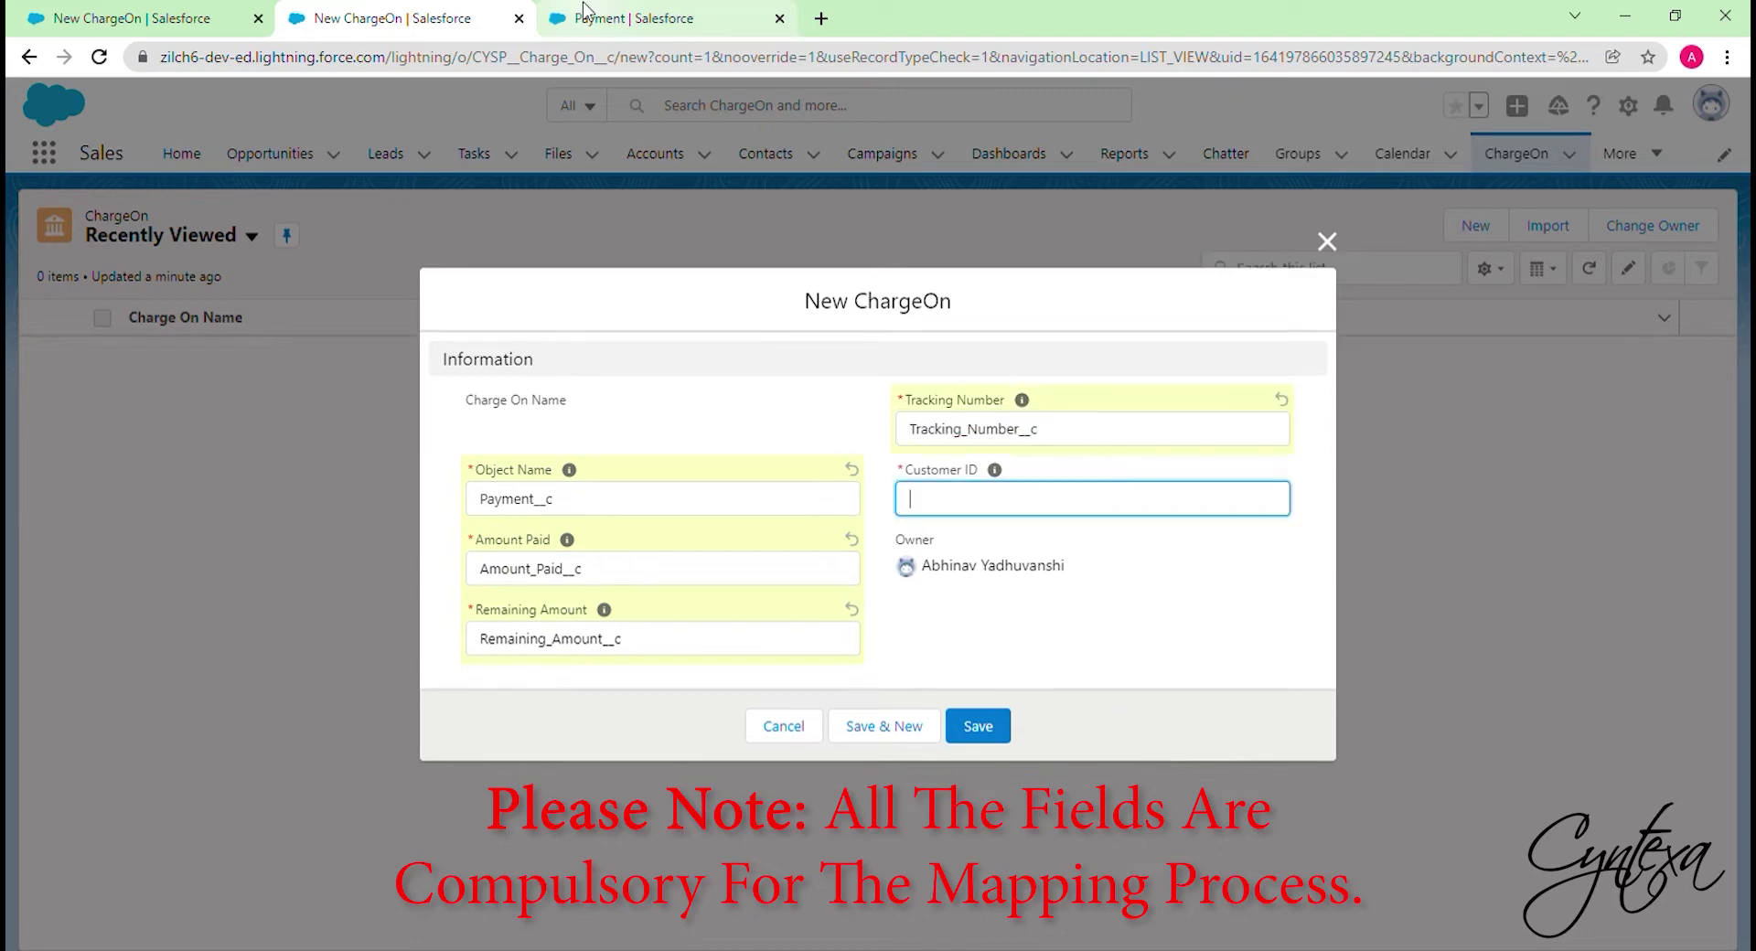
pyautogui.click(978, 726)
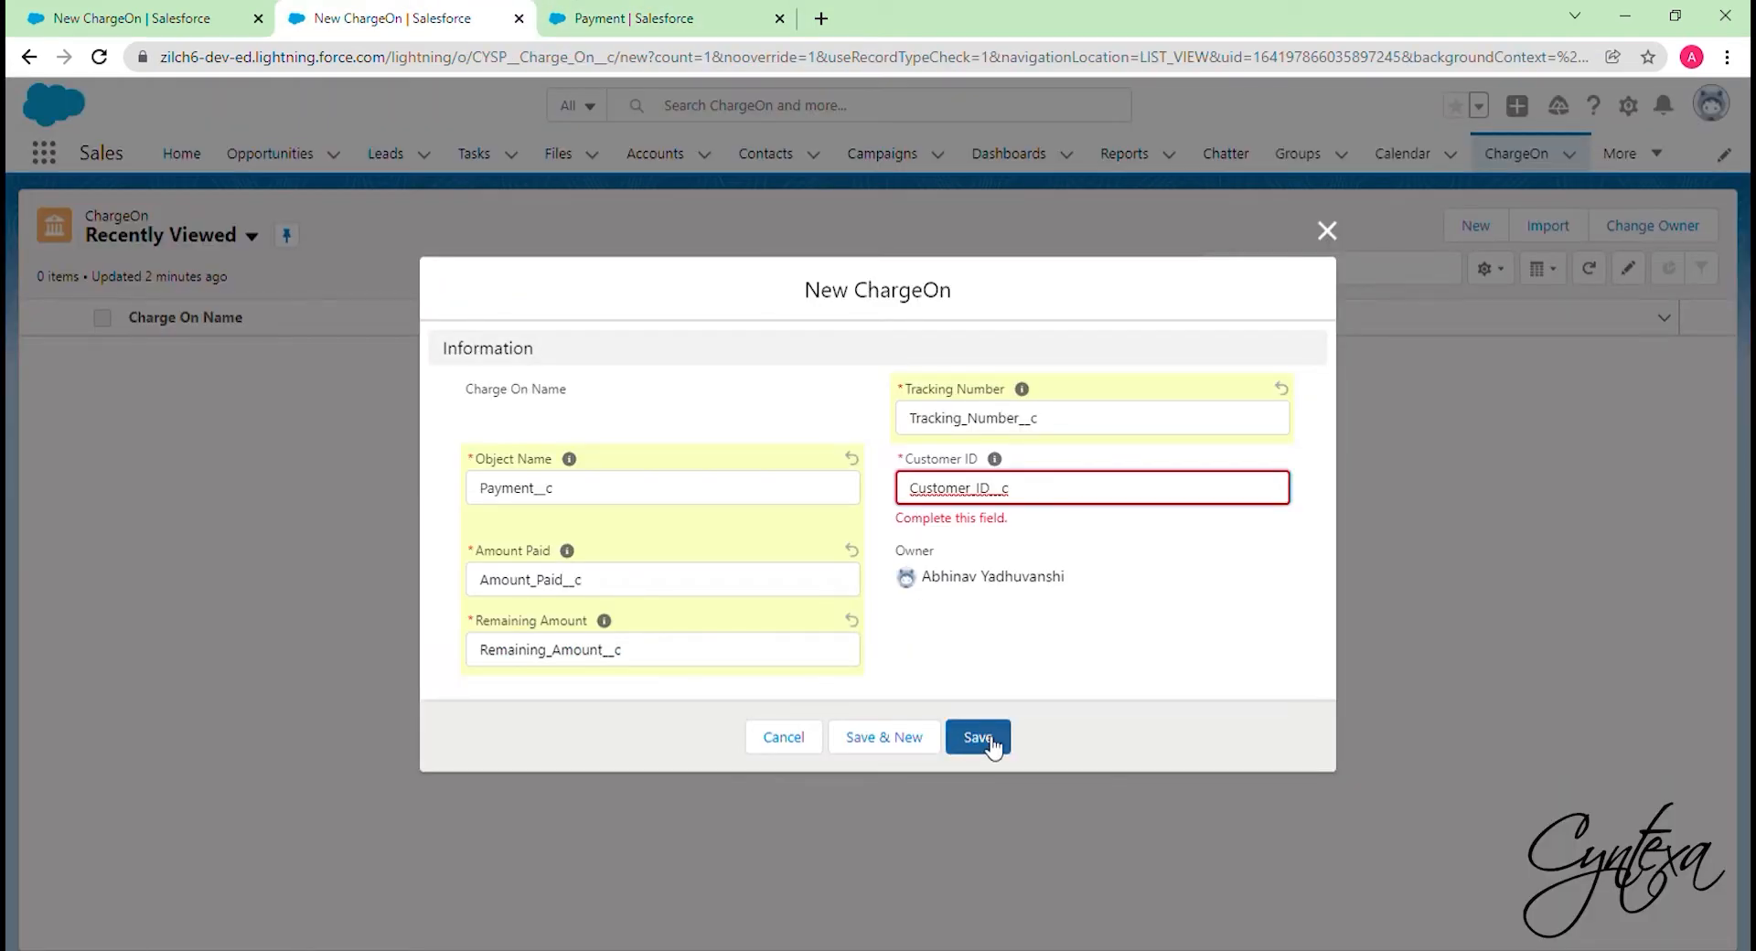
pyautogui.click(977, 737)
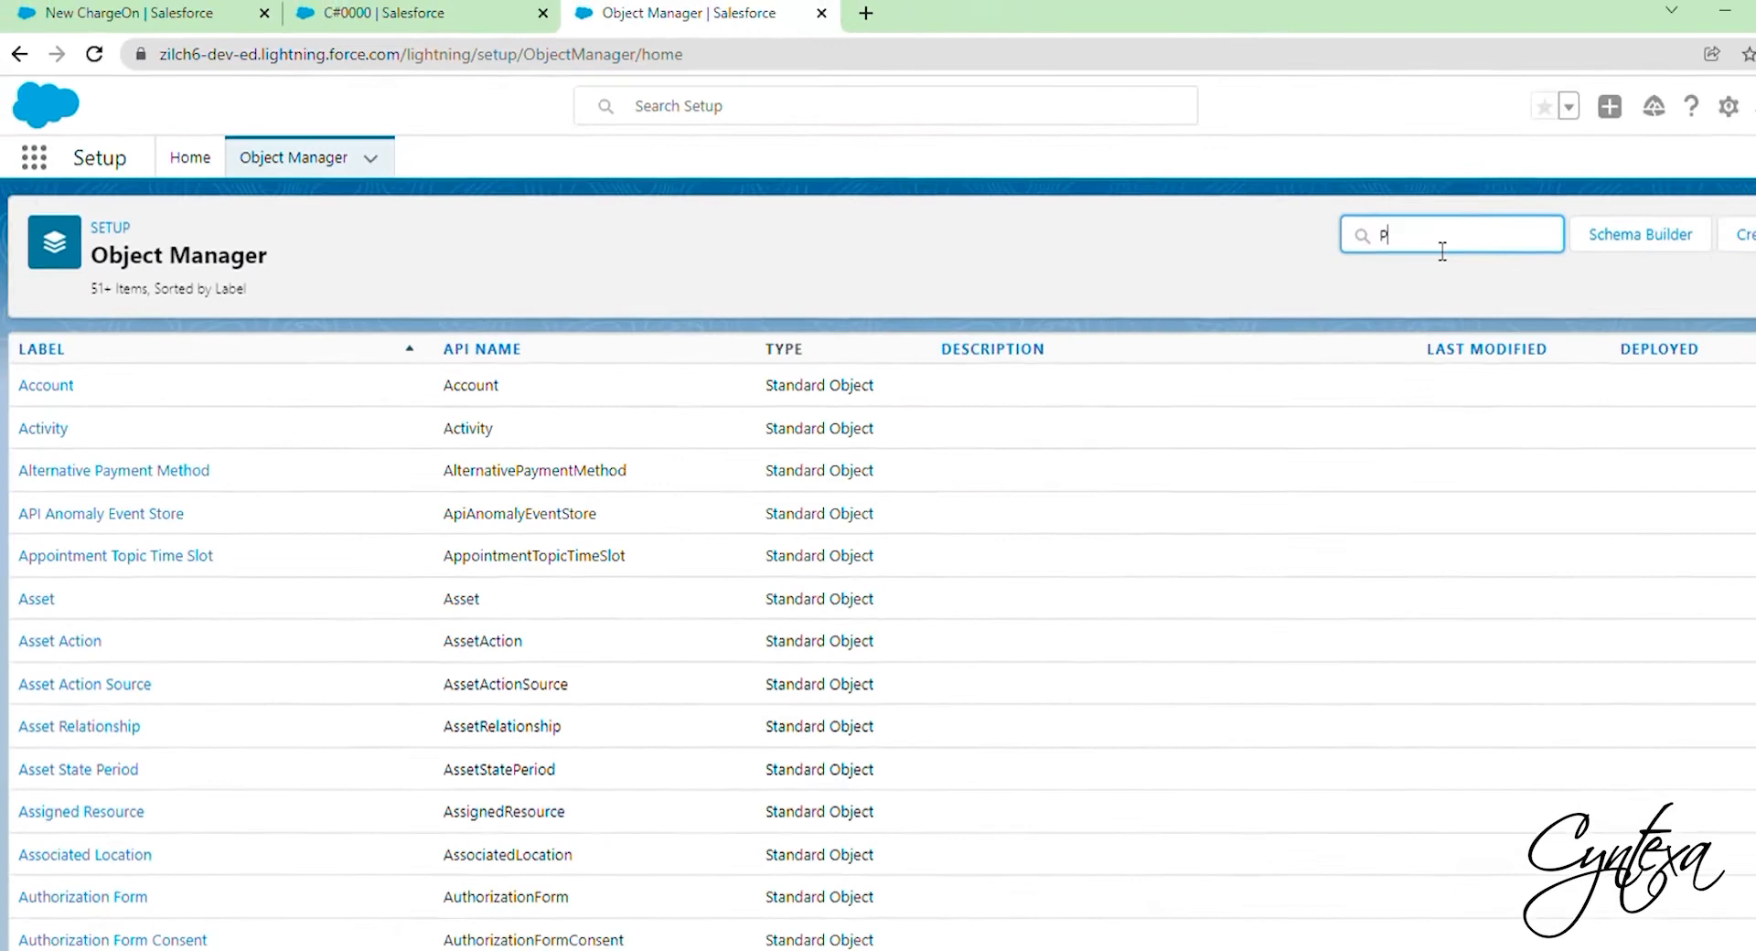
# Step: Create a 'Payment' Lightning Component action using CYSP:stripe at 250px height on Payment
pyautogui.write('ayment')
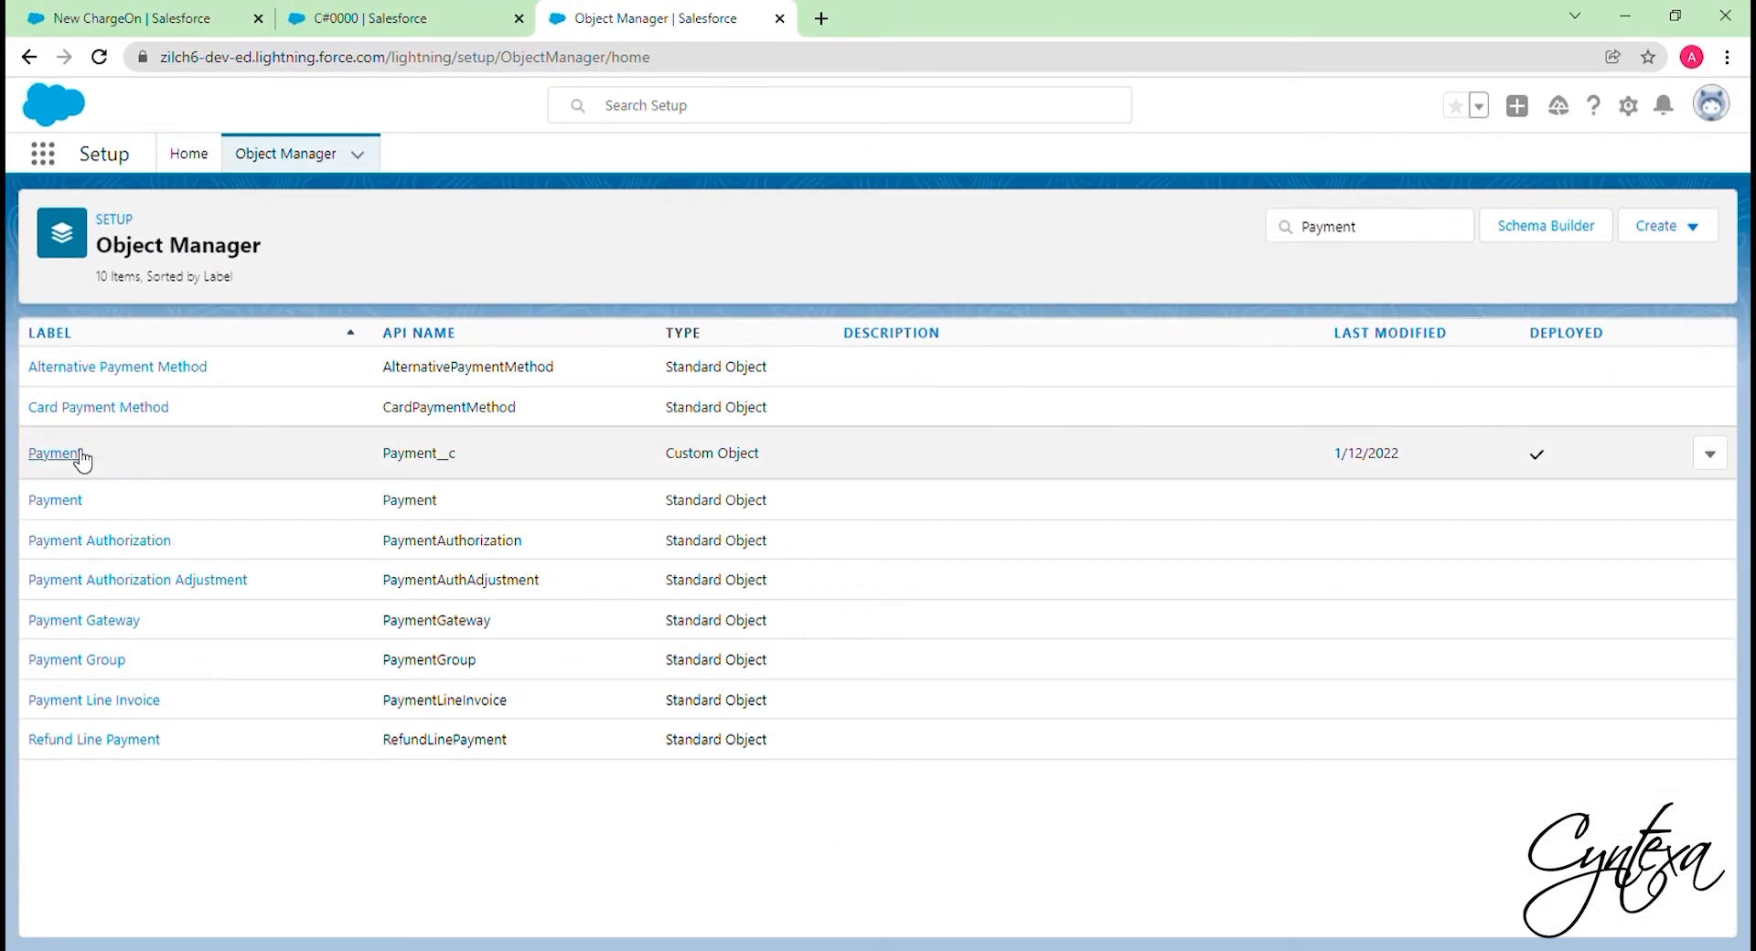
pyautogui.click(55, 453)
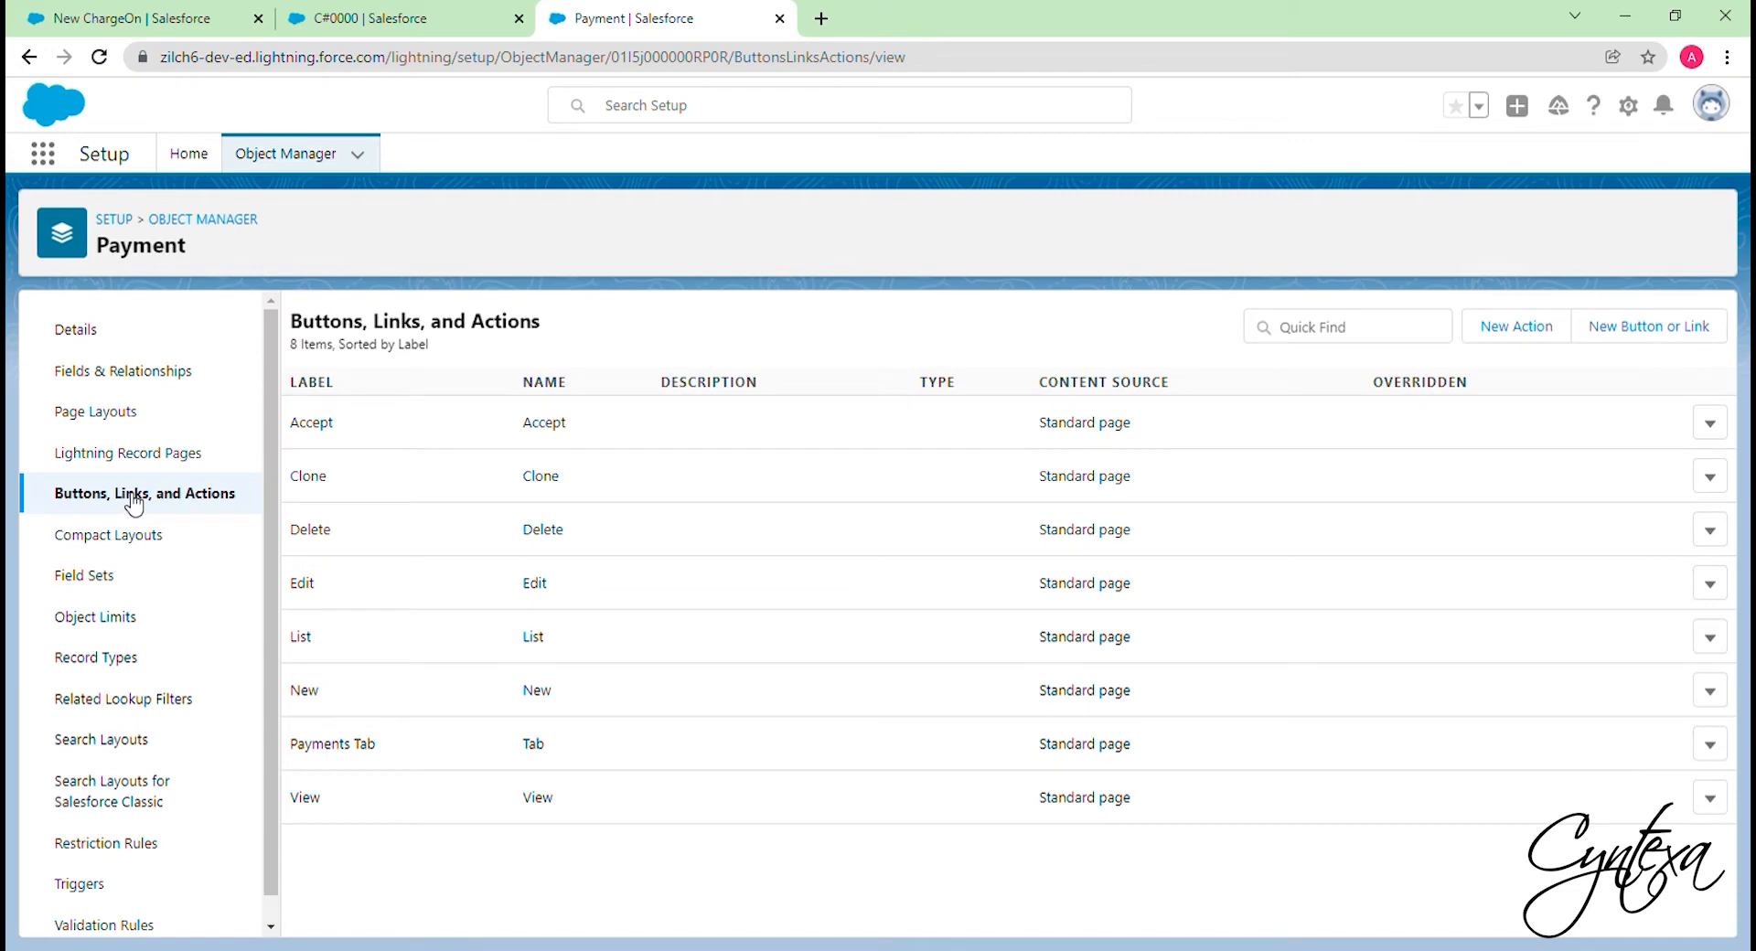
pyautogui.moveTo(1530, 385)
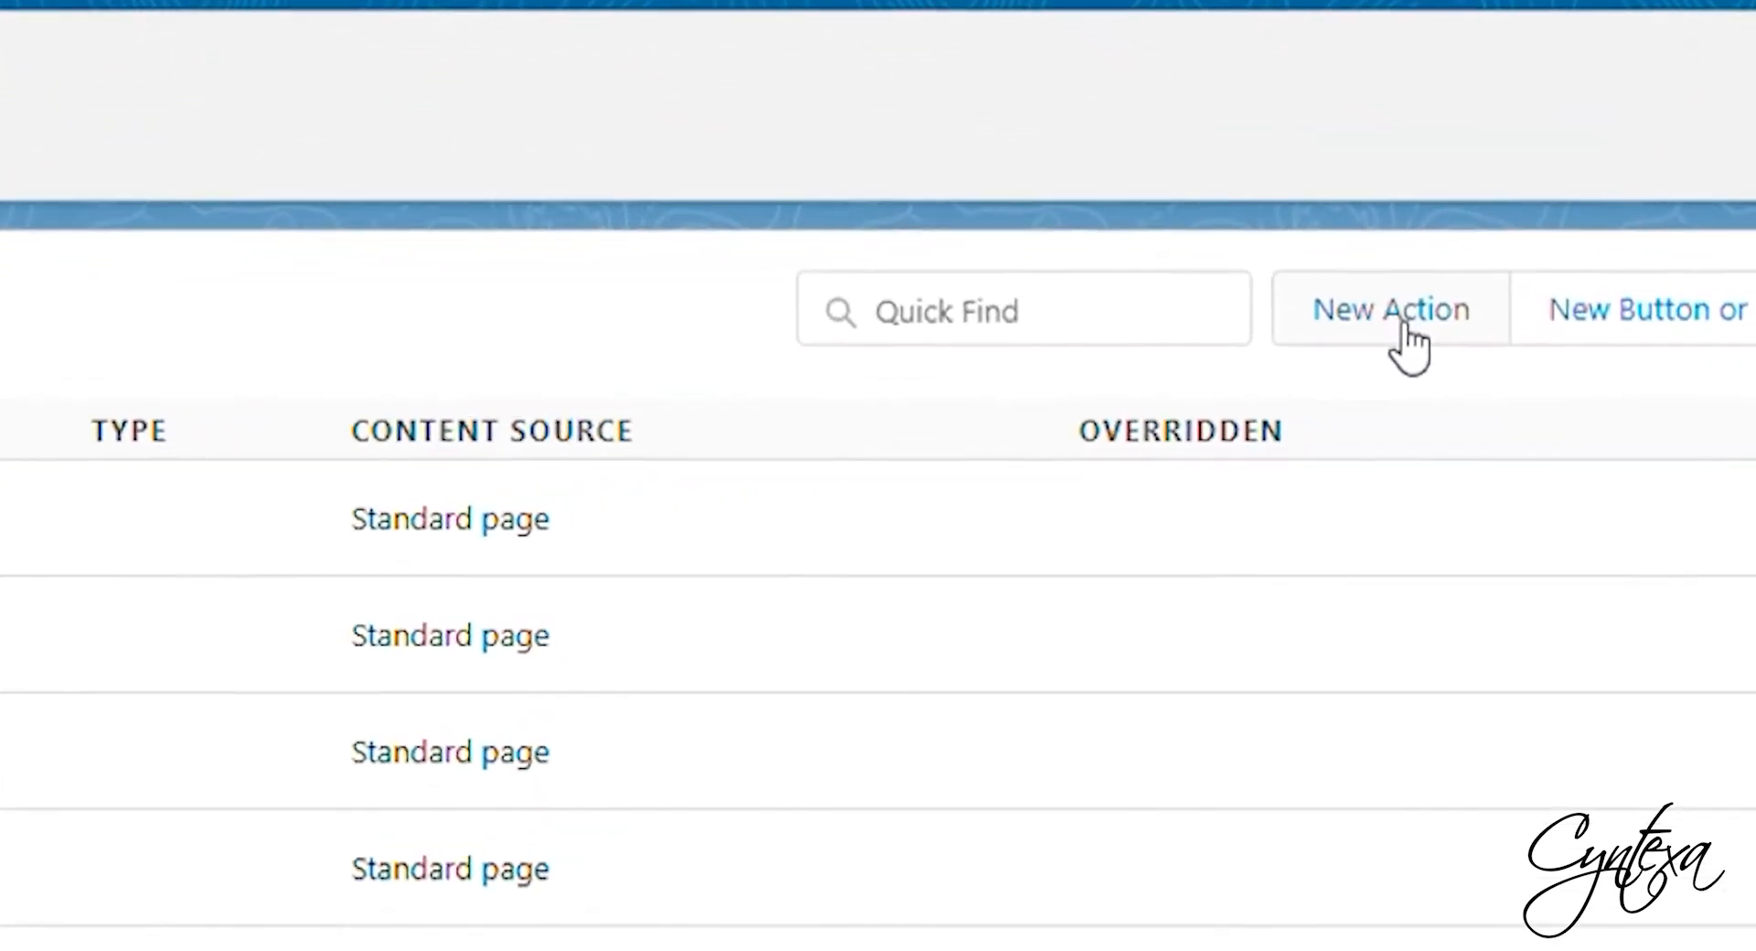
pyautogui.click(1390, 309)
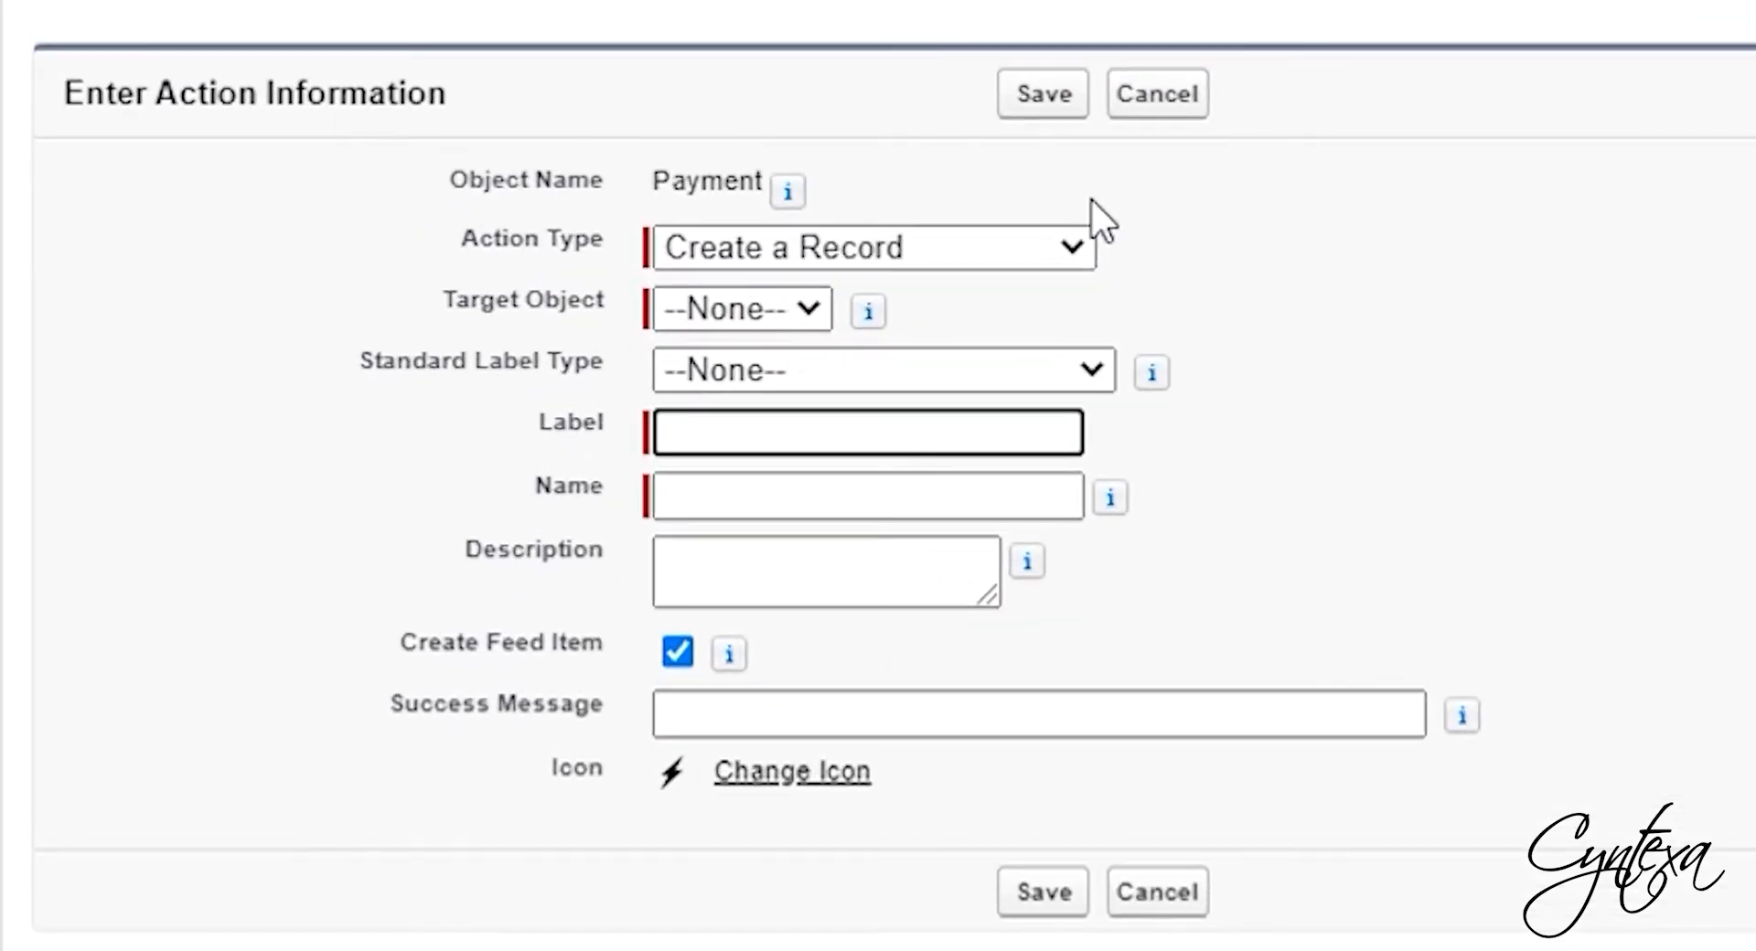
pyautogui.click(871, 247)
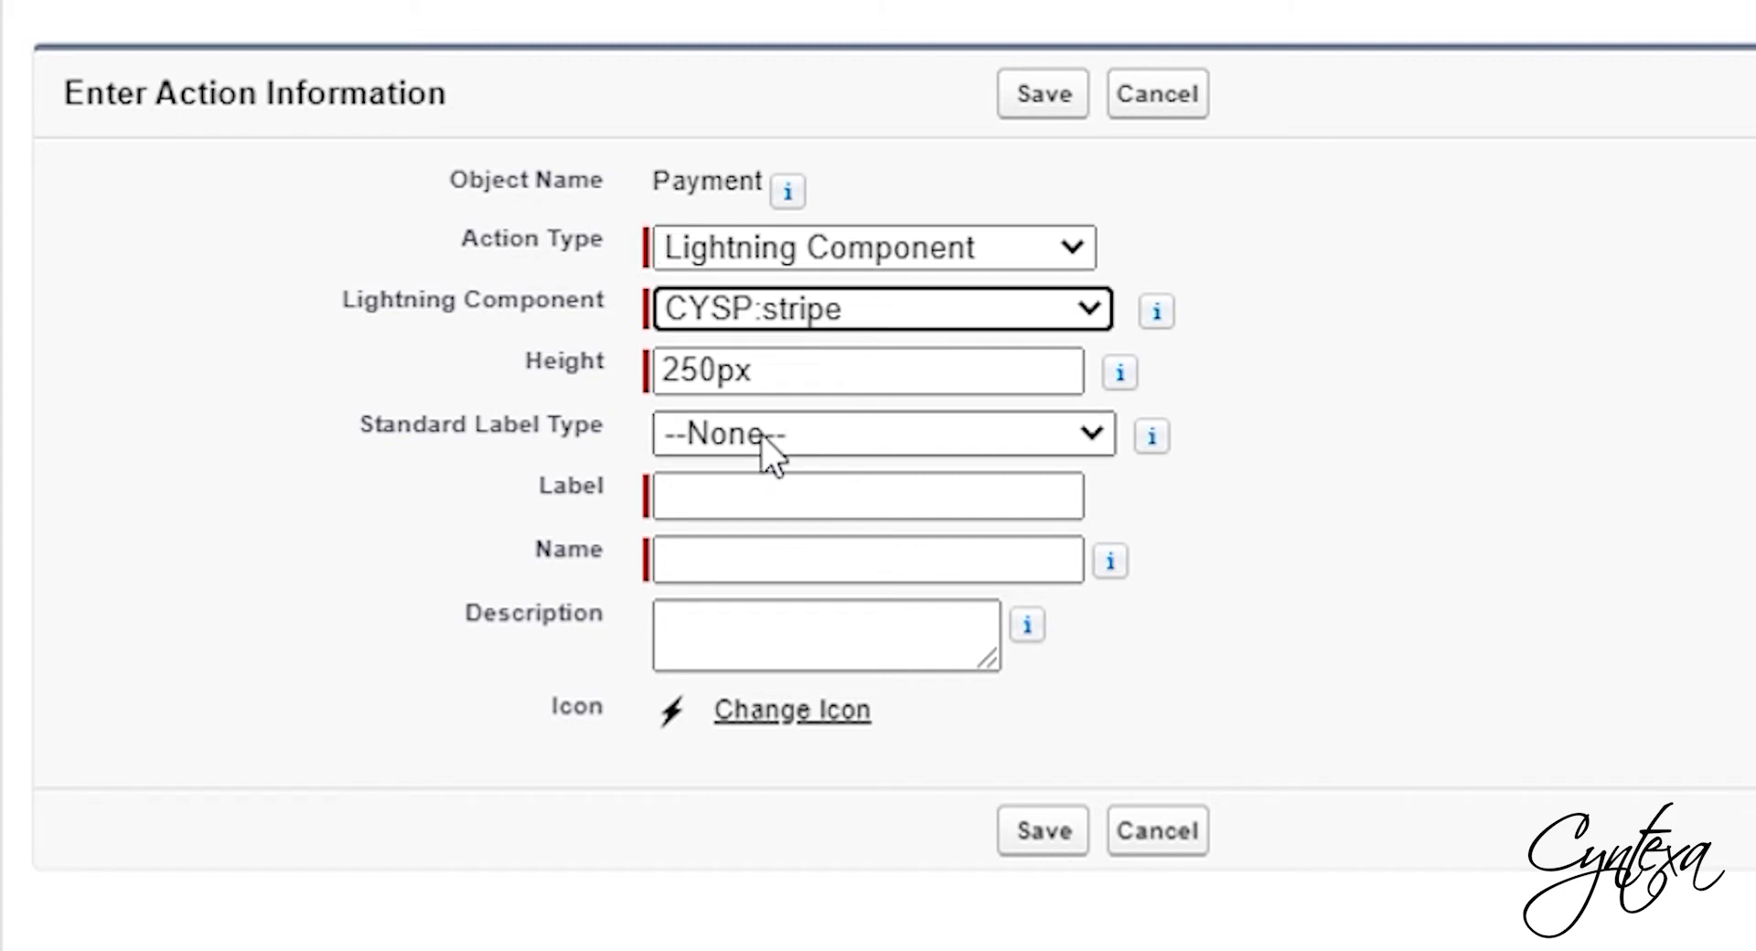
pyautogui.click(868, 495)
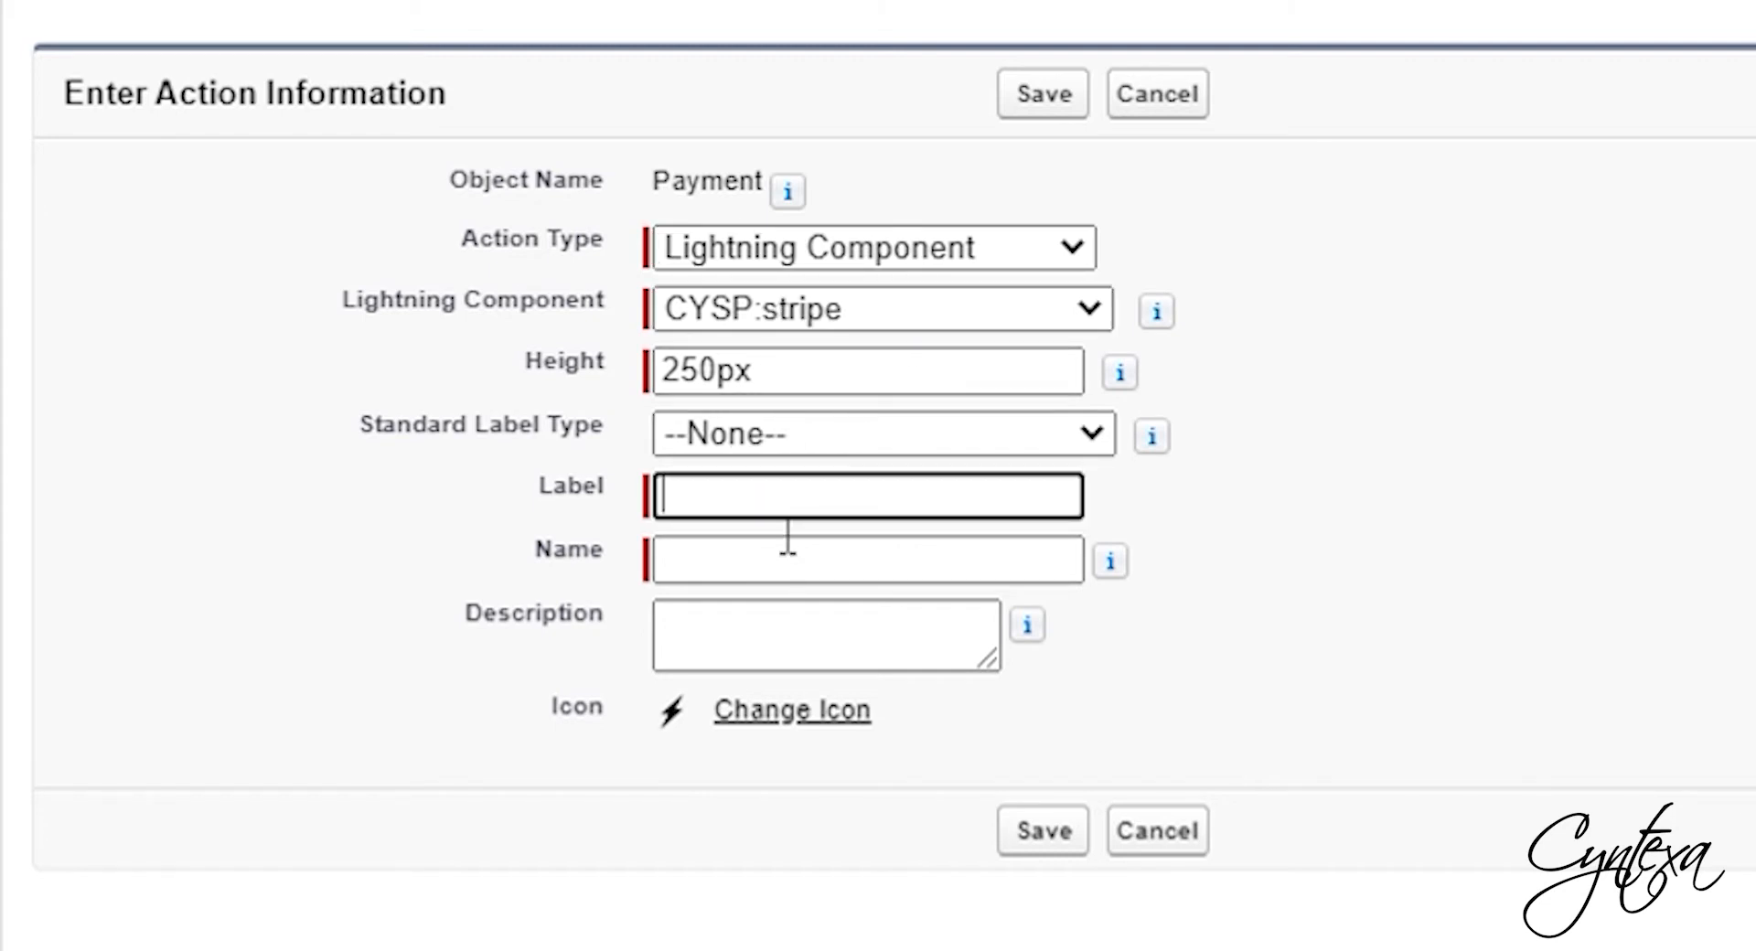
pyautogui.write('Payment')
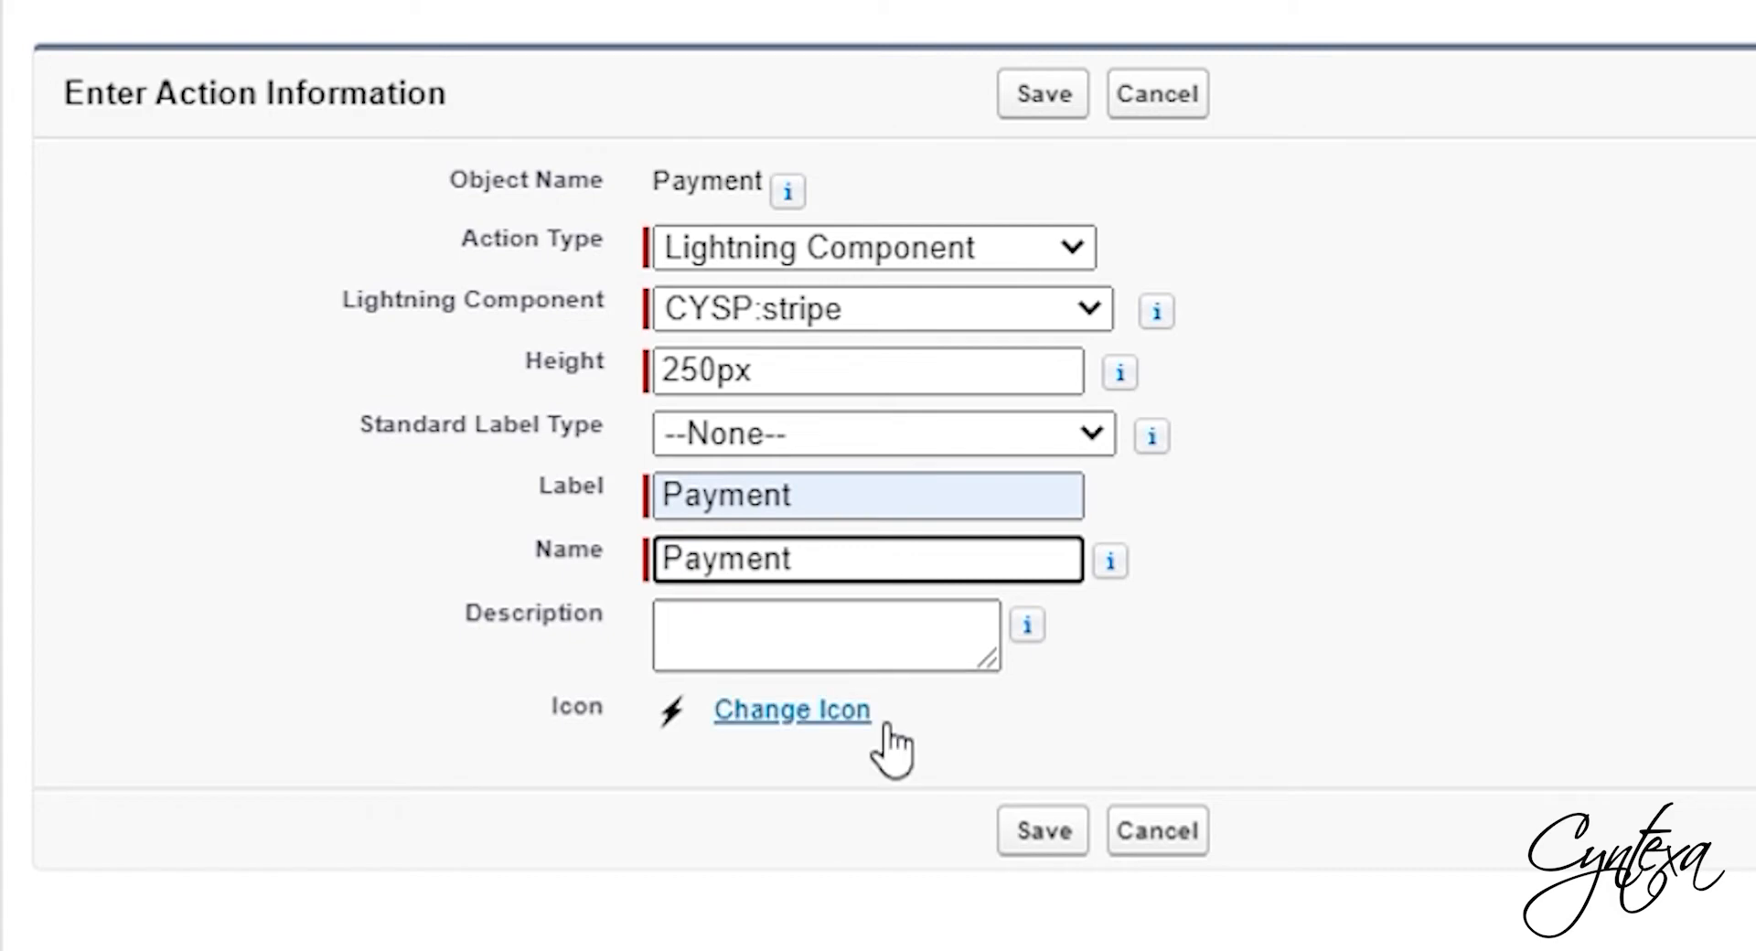
pyautogui.click(1042, 831)
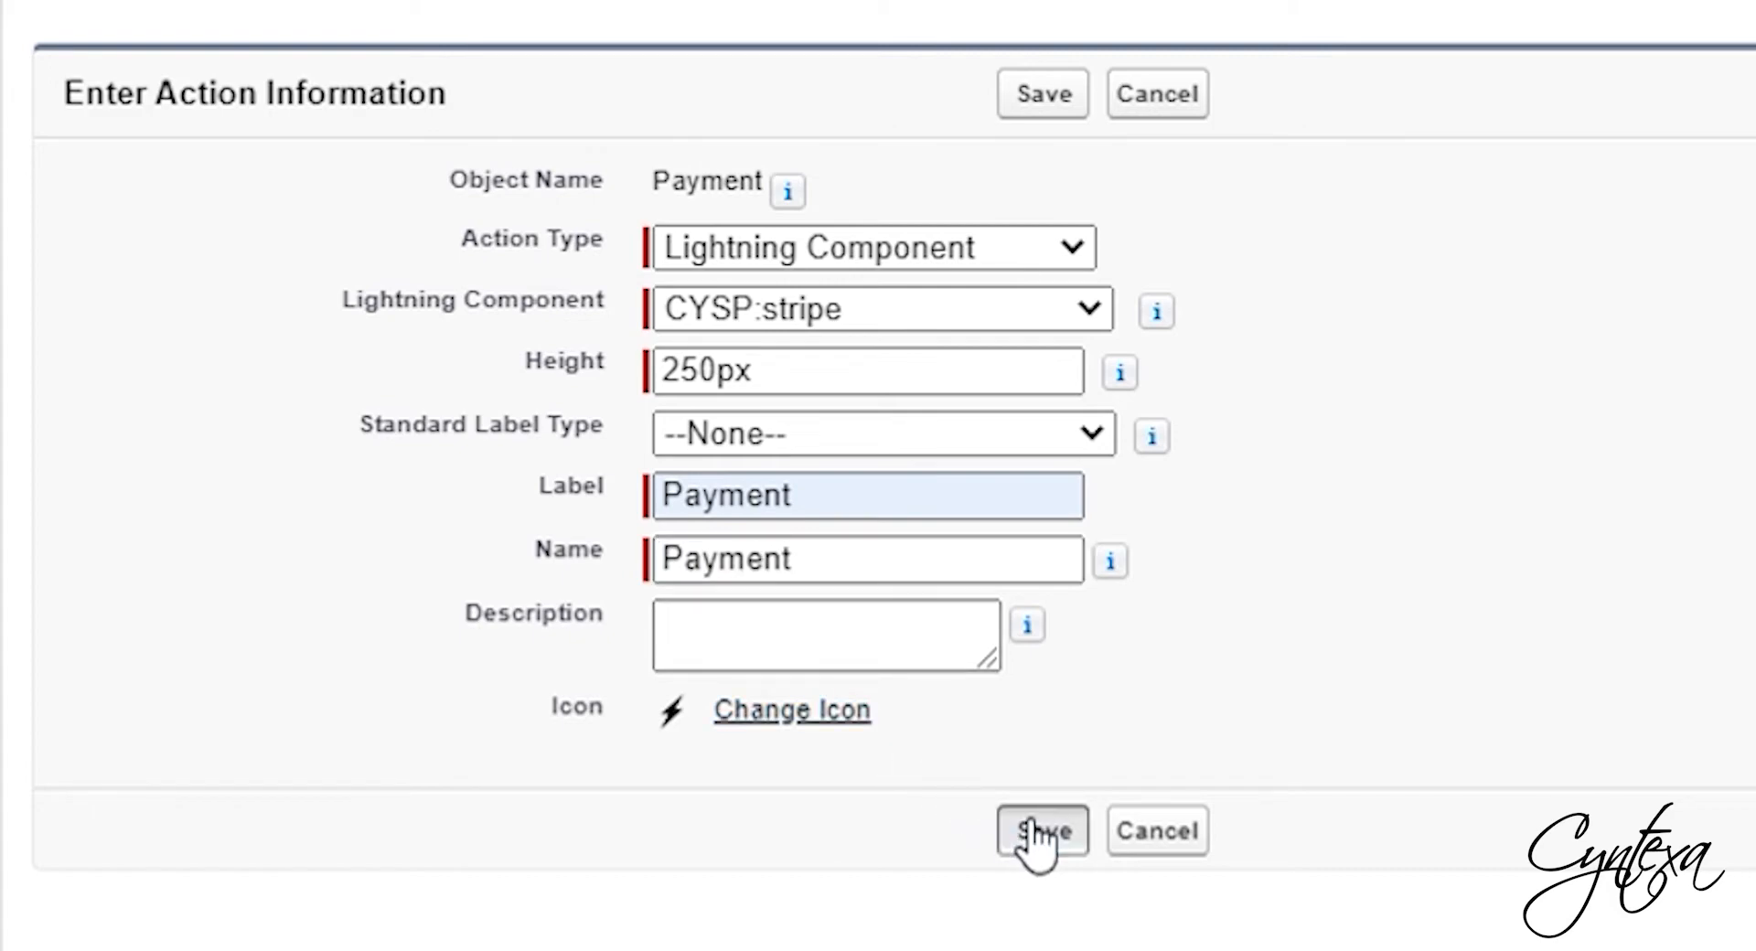
pyautogui.click(1041, 831)
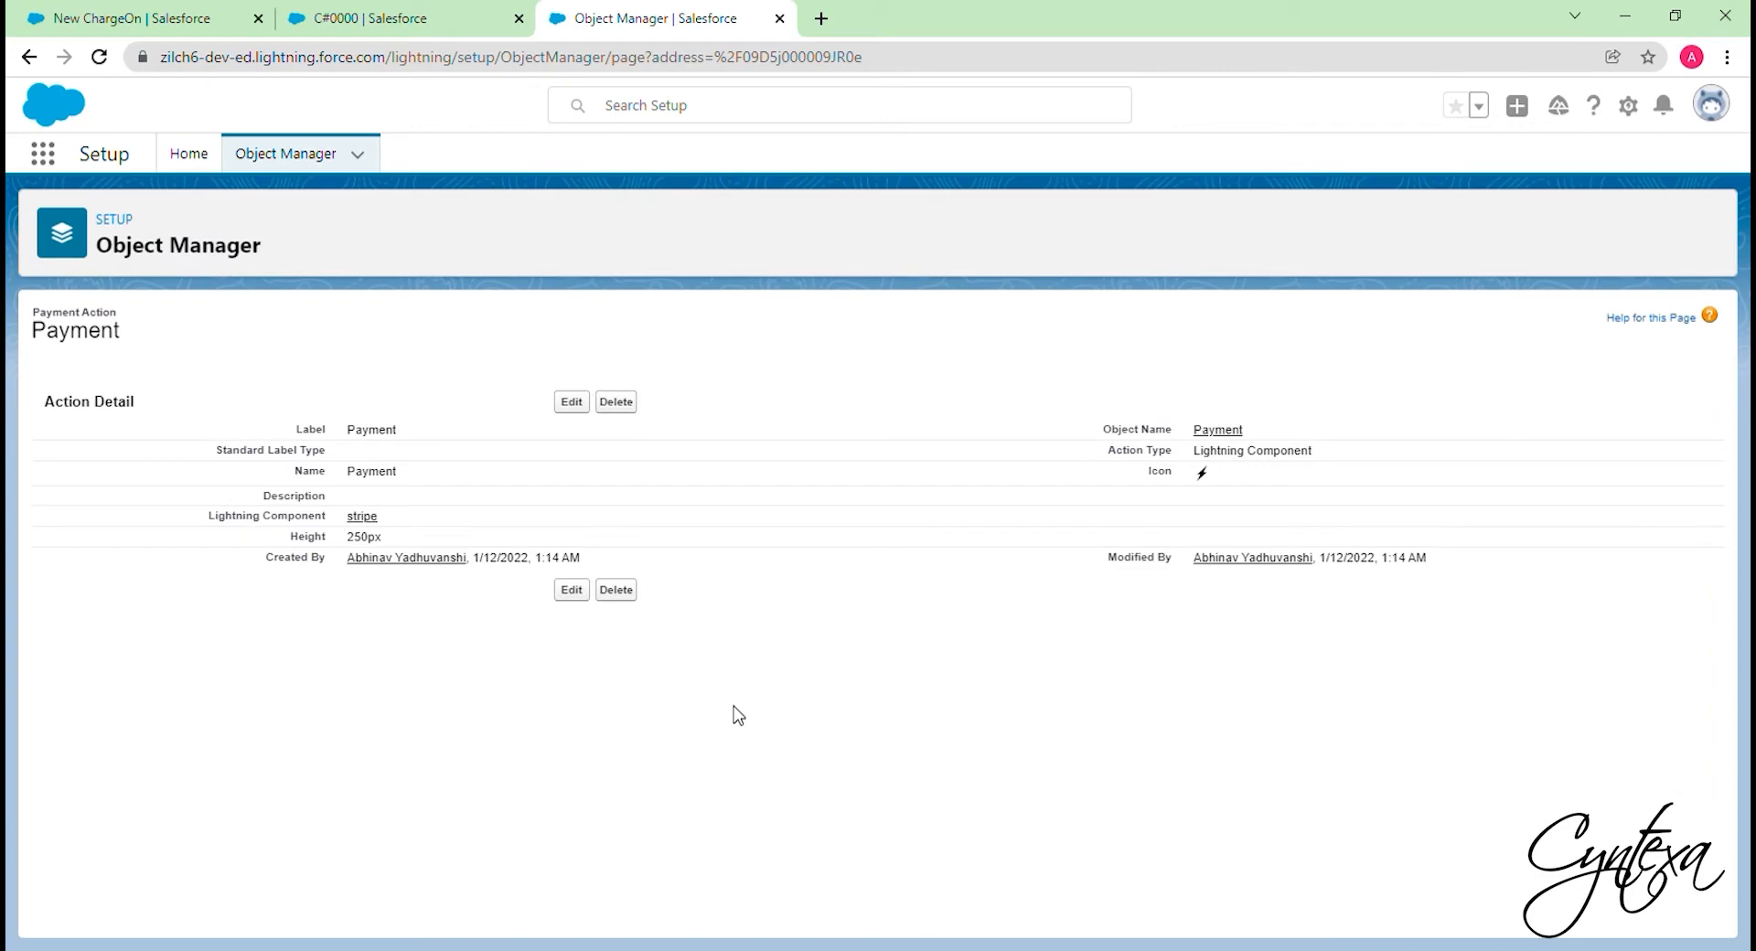
pyautogui.moveTo(117, 379)
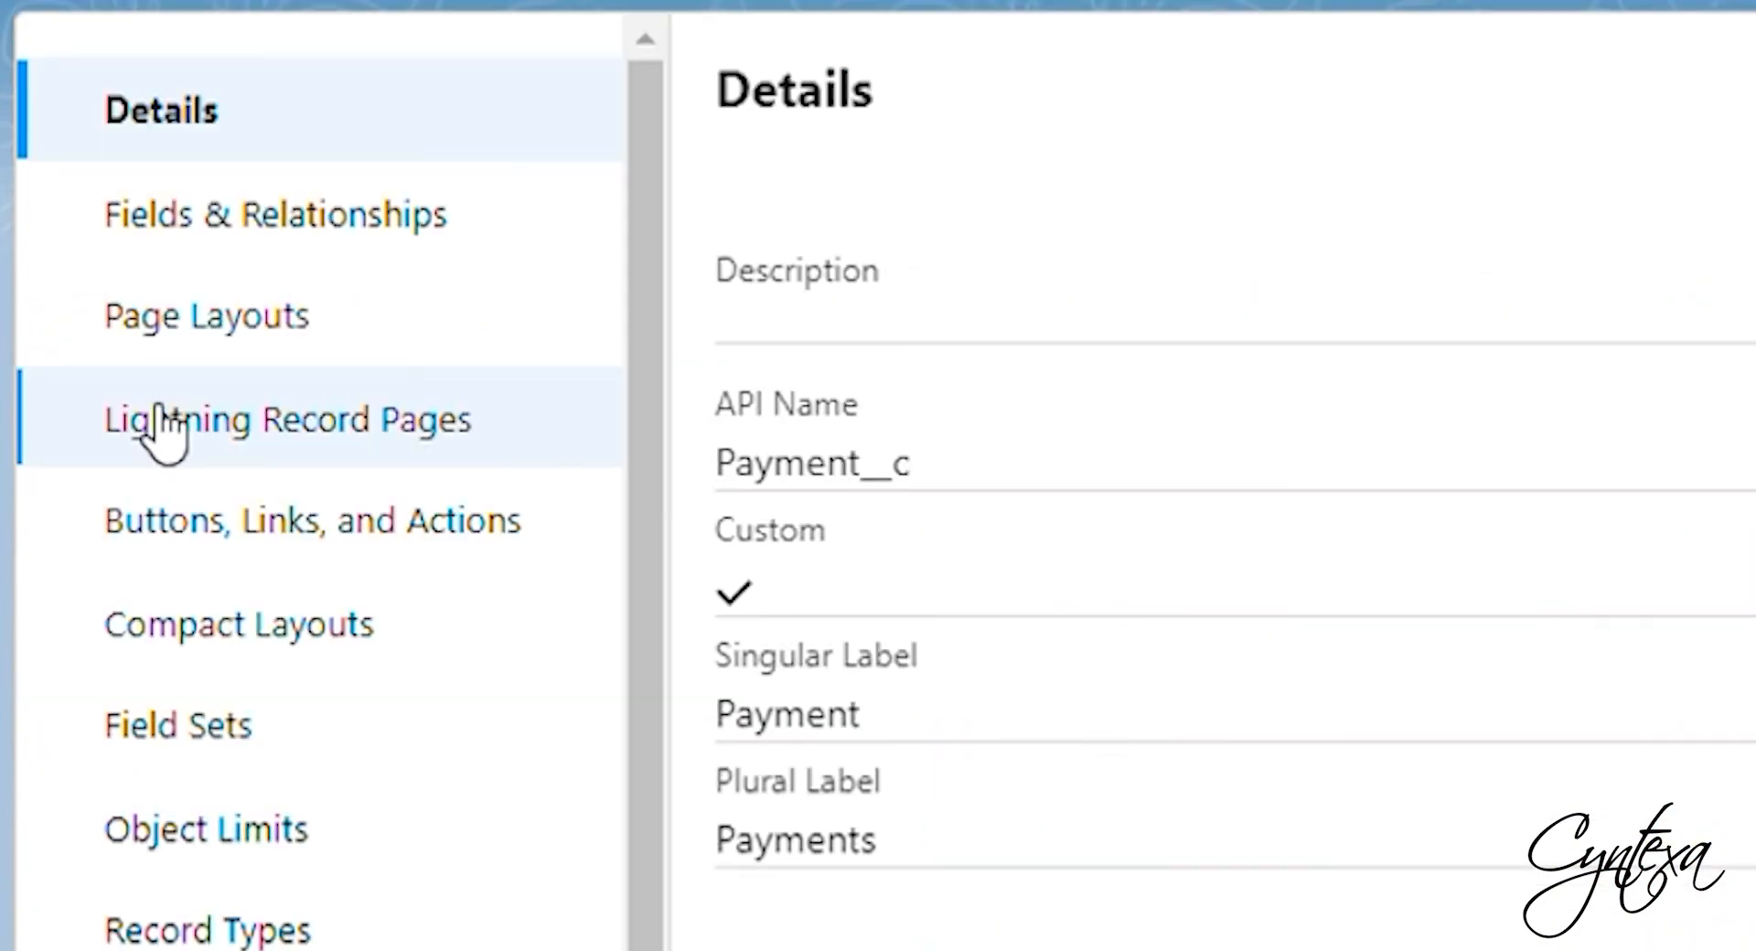
# Step: Edit the Payment Layout to override predefined Mobile & Lightning actions, then save
pyautogui.click(205, 316)
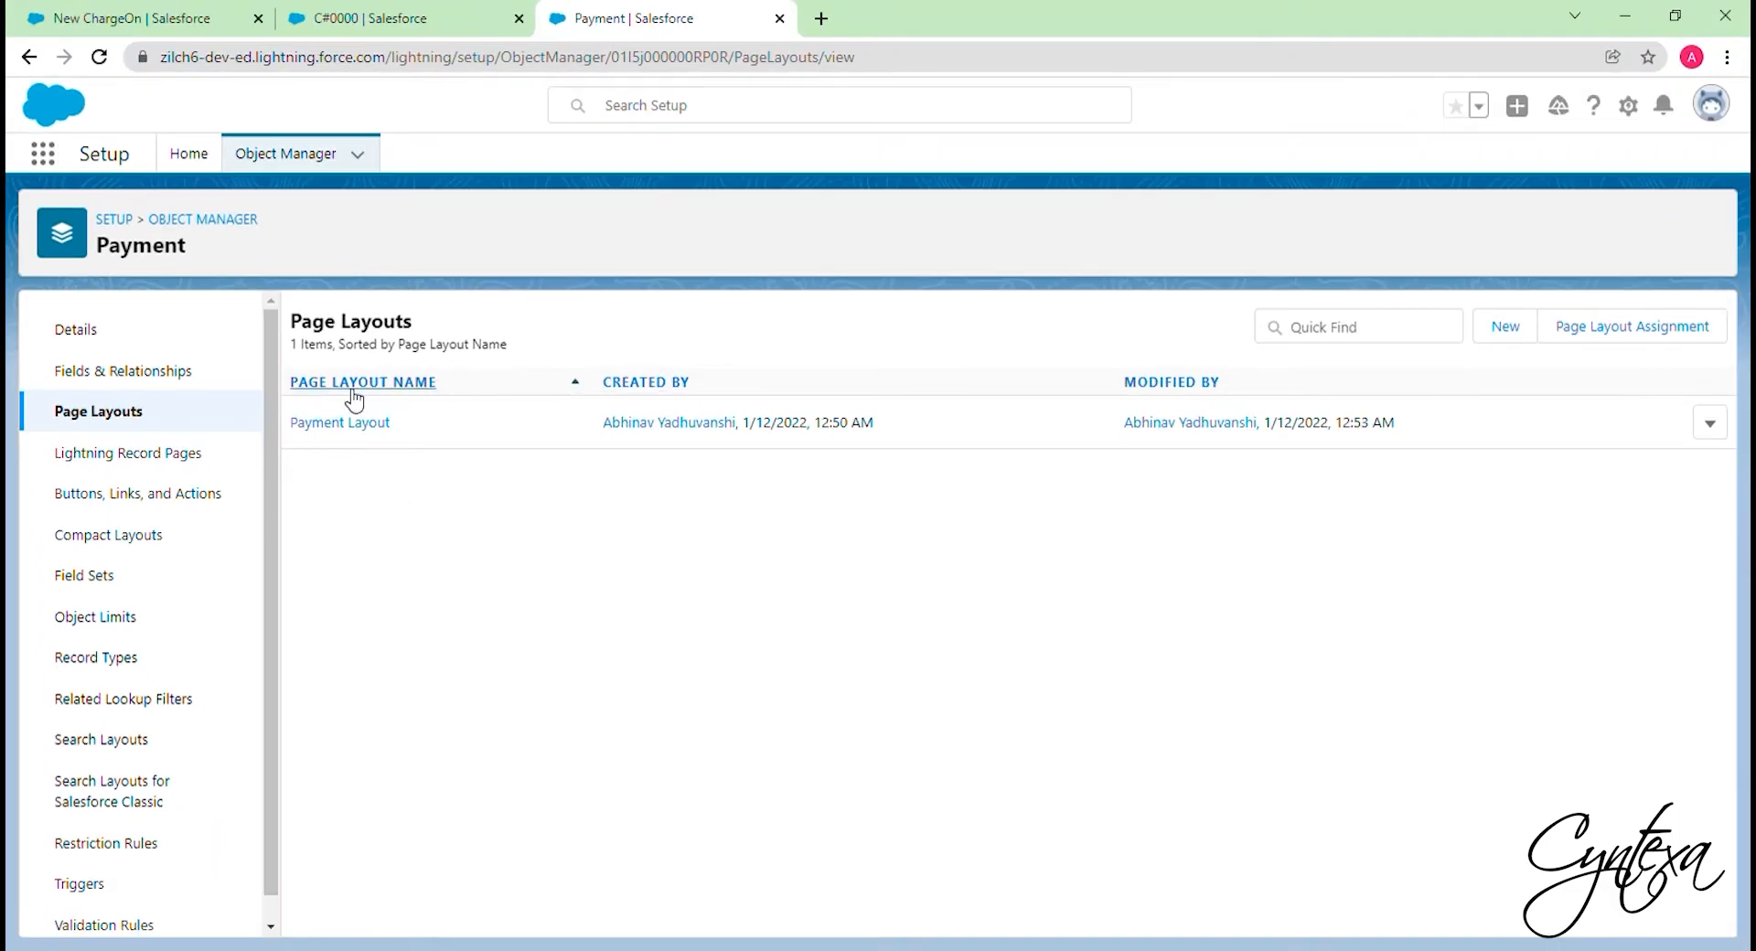
pyautogui.click(1711, 438)
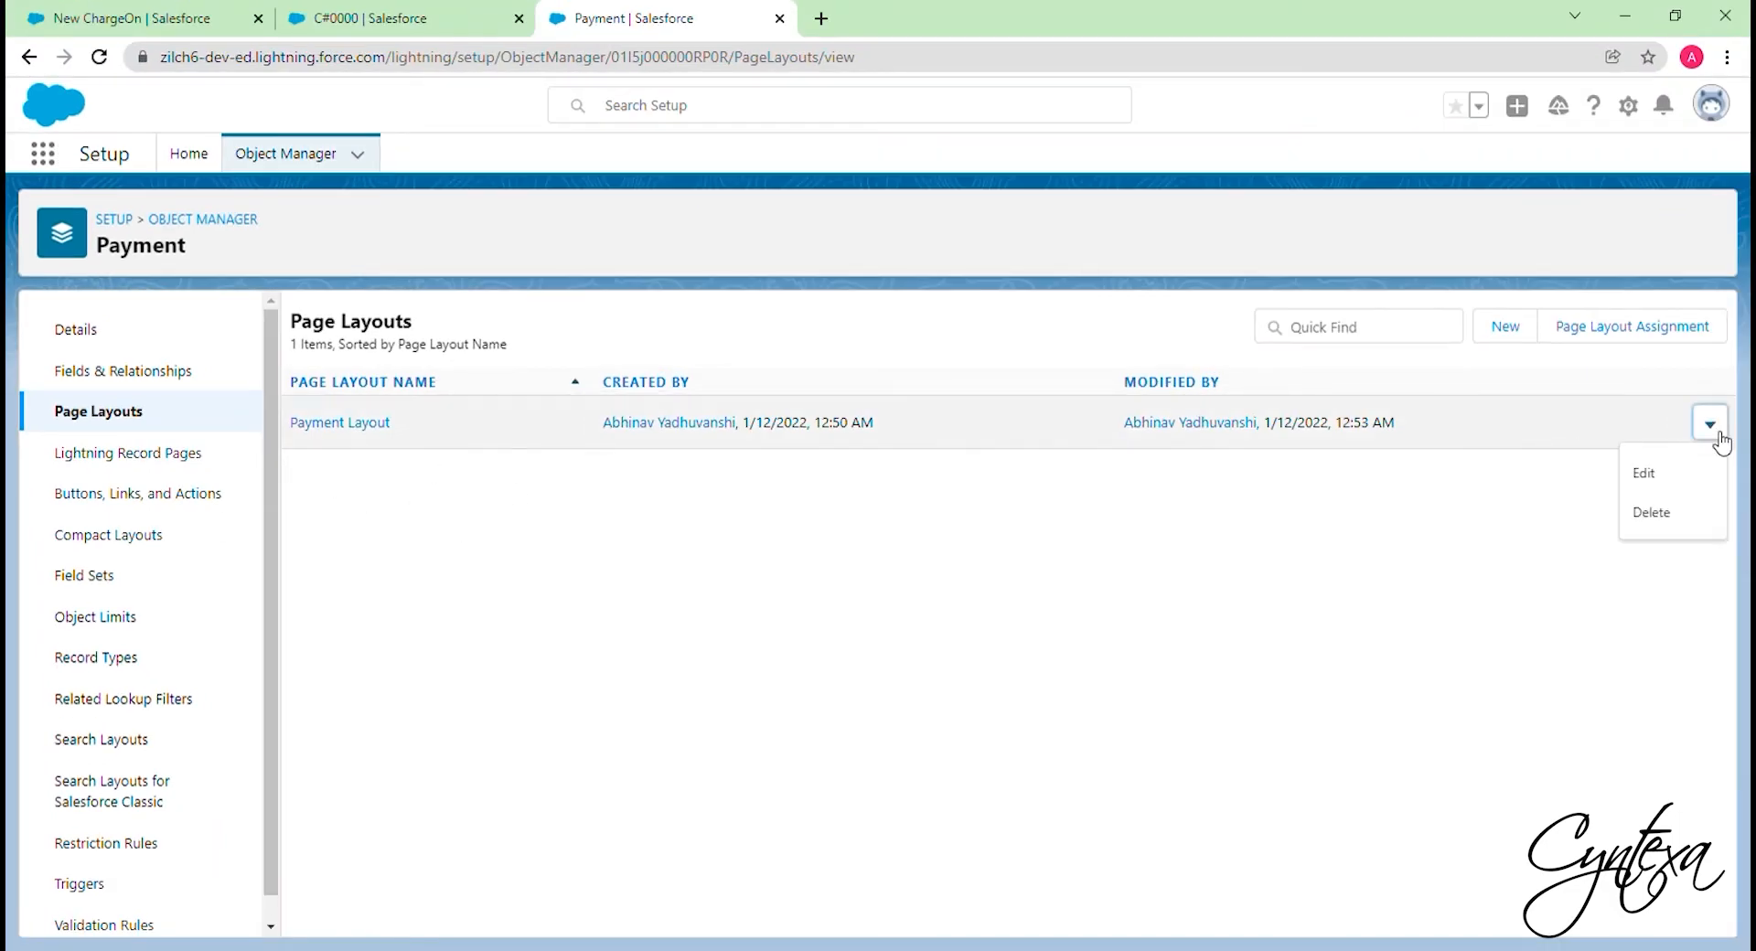
pyautogui.click(1640, 472)
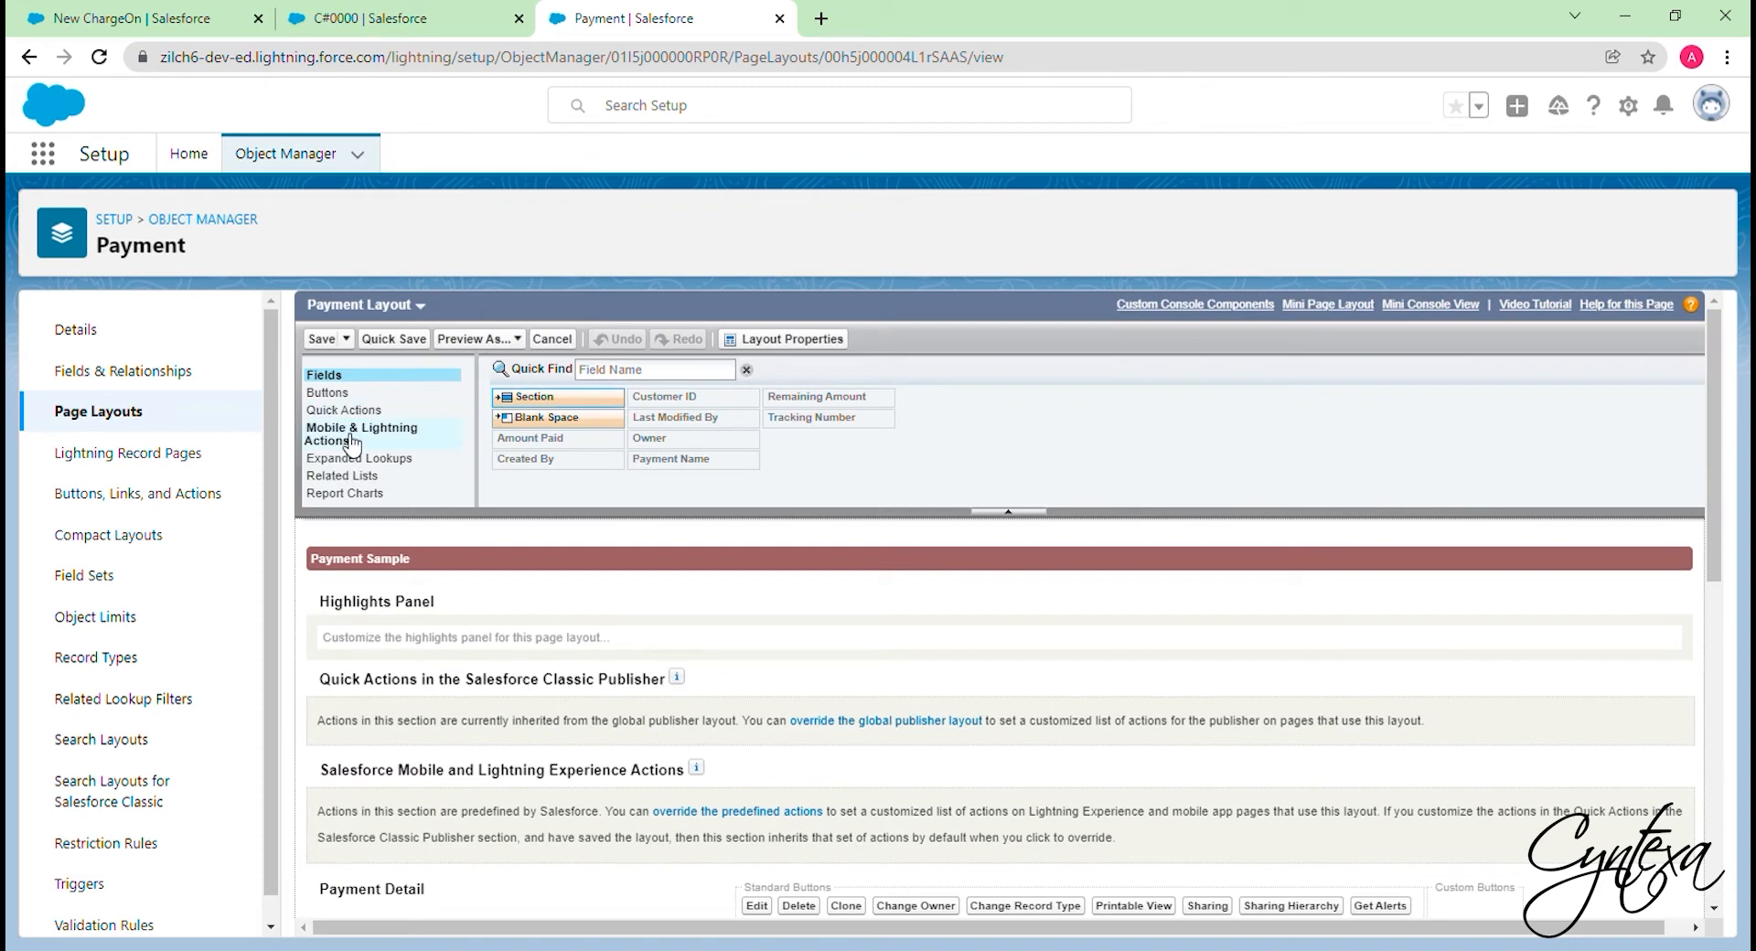
pyautogui.click(361, 434)
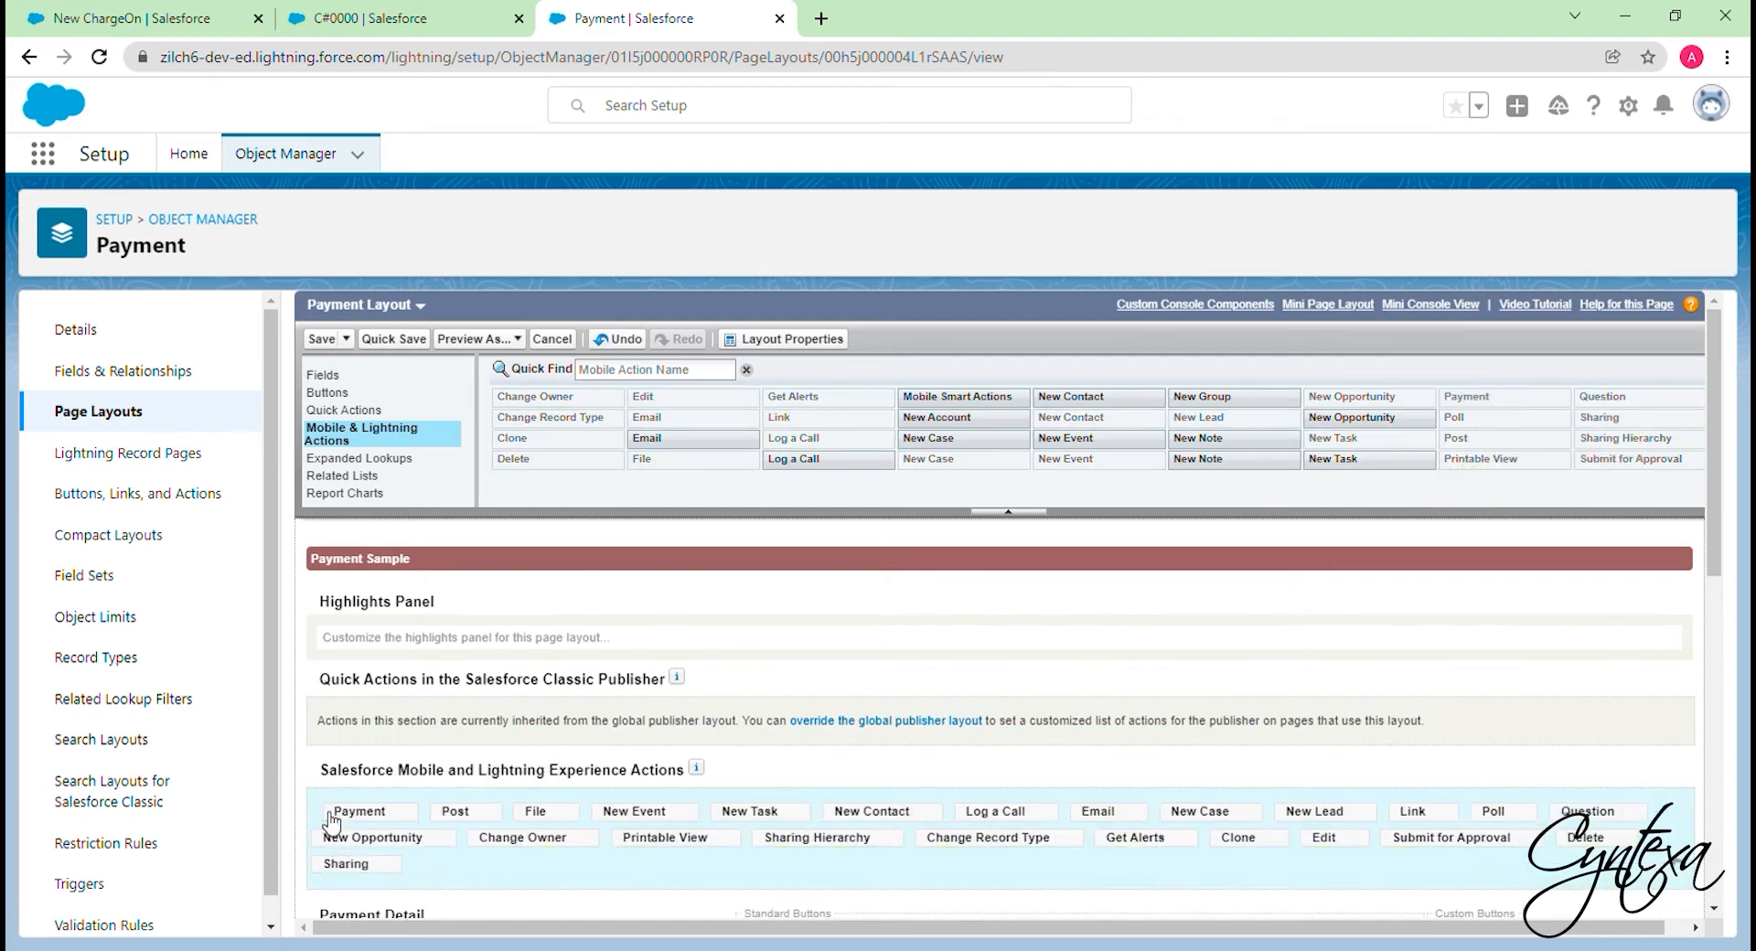
pyautogui.click(320, 338)
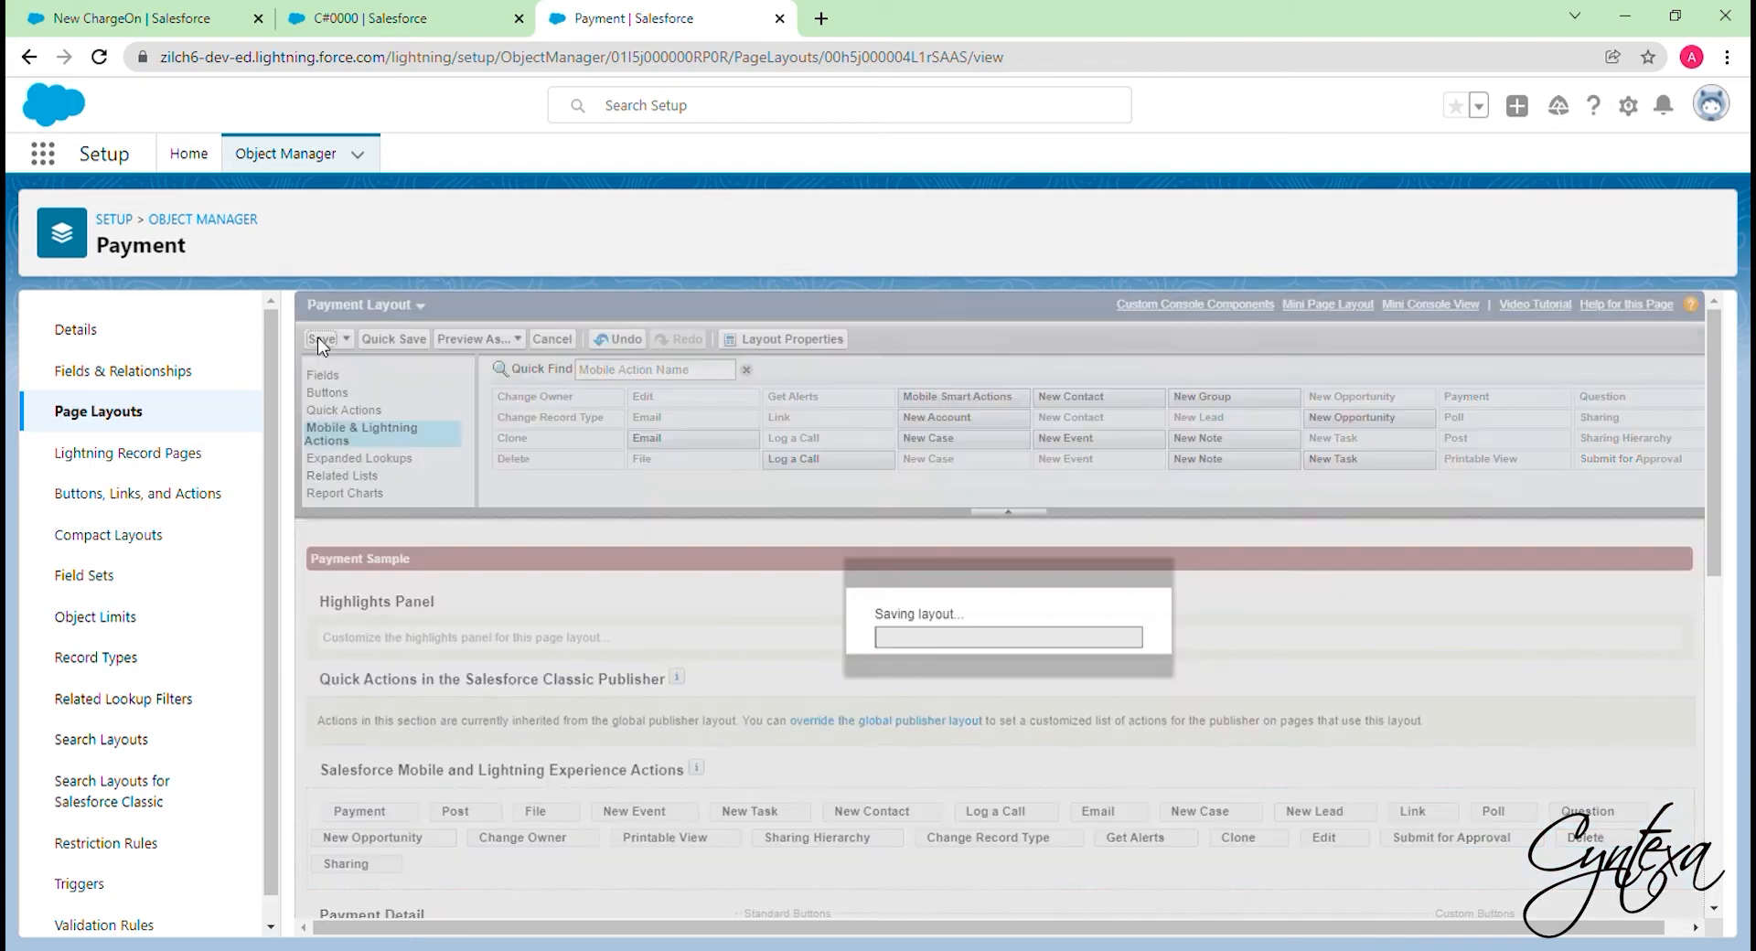
pyautogui.click(319, 338)
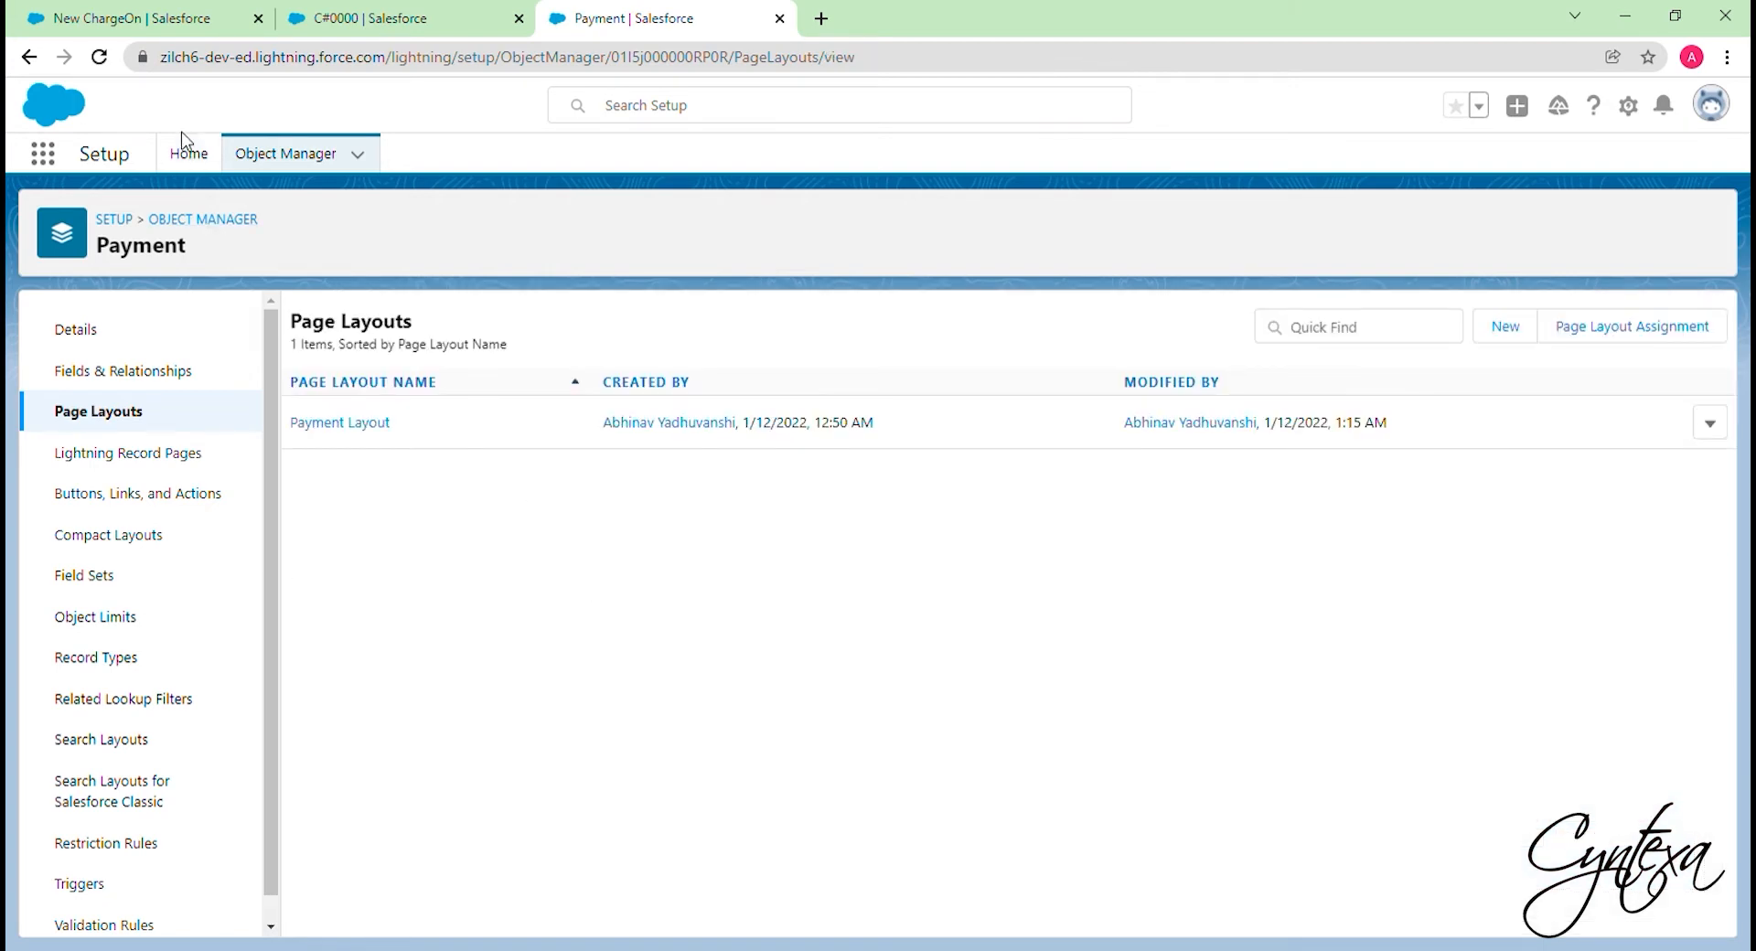
# Step: Look up the CYSP Stripe key in Custom Metadata Types, then return to Setup Home
pyautogui.click(189, 152)
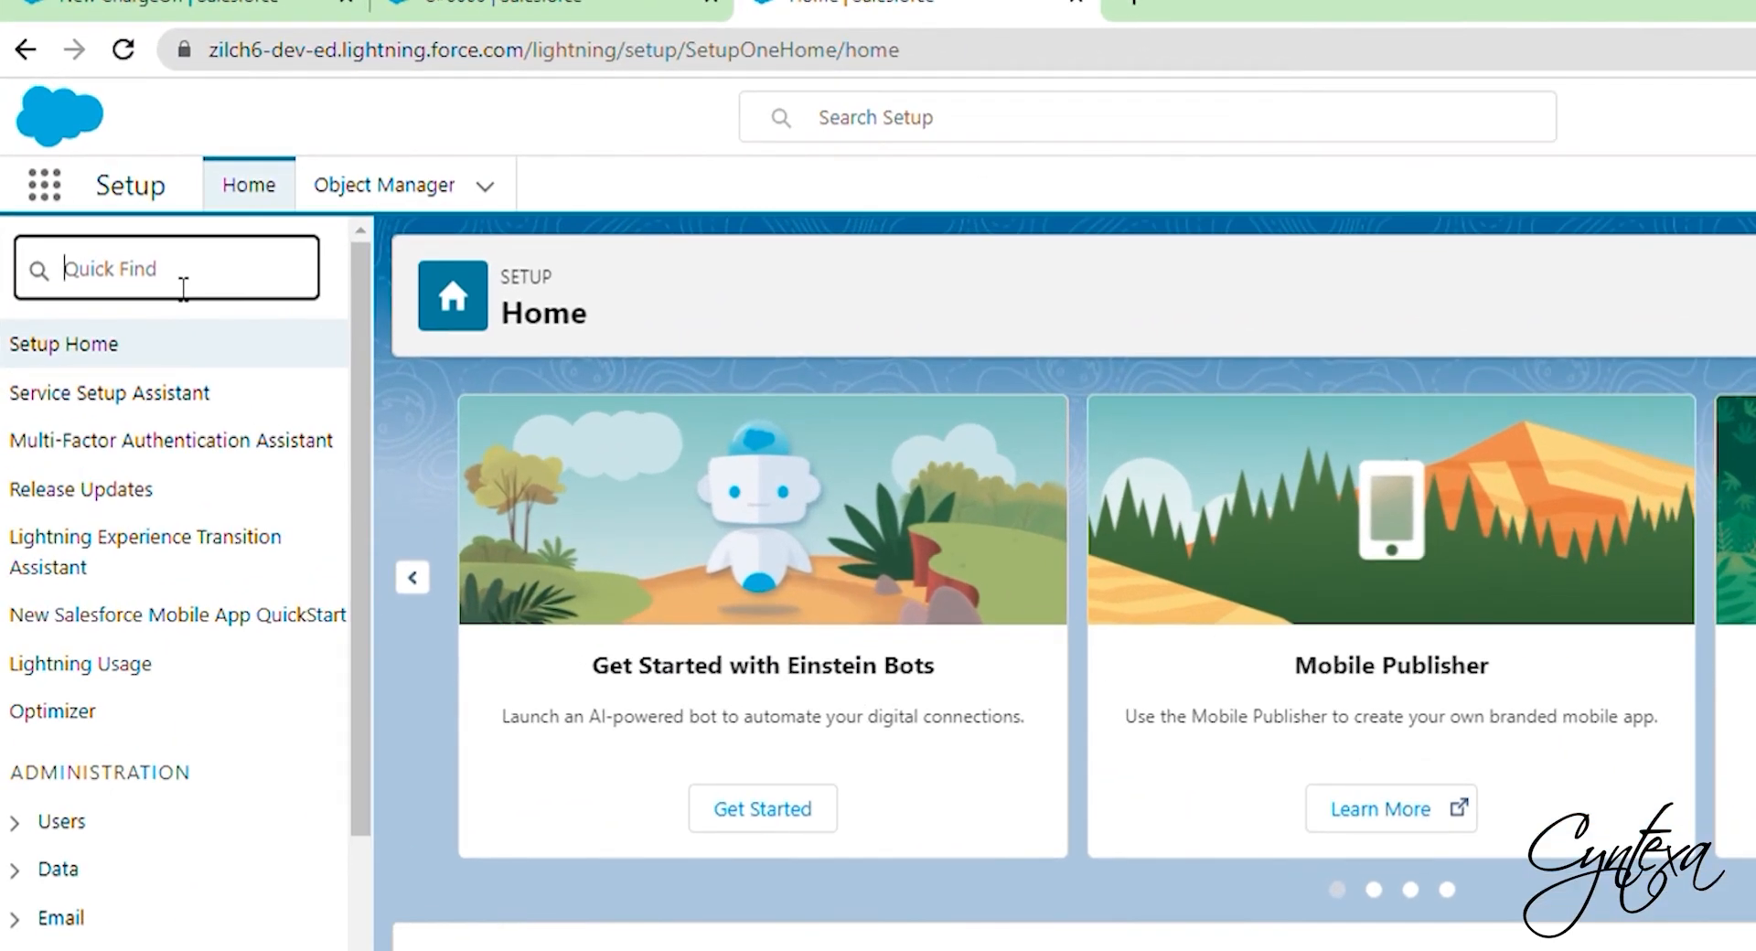
pyautogui.write('custom meta')
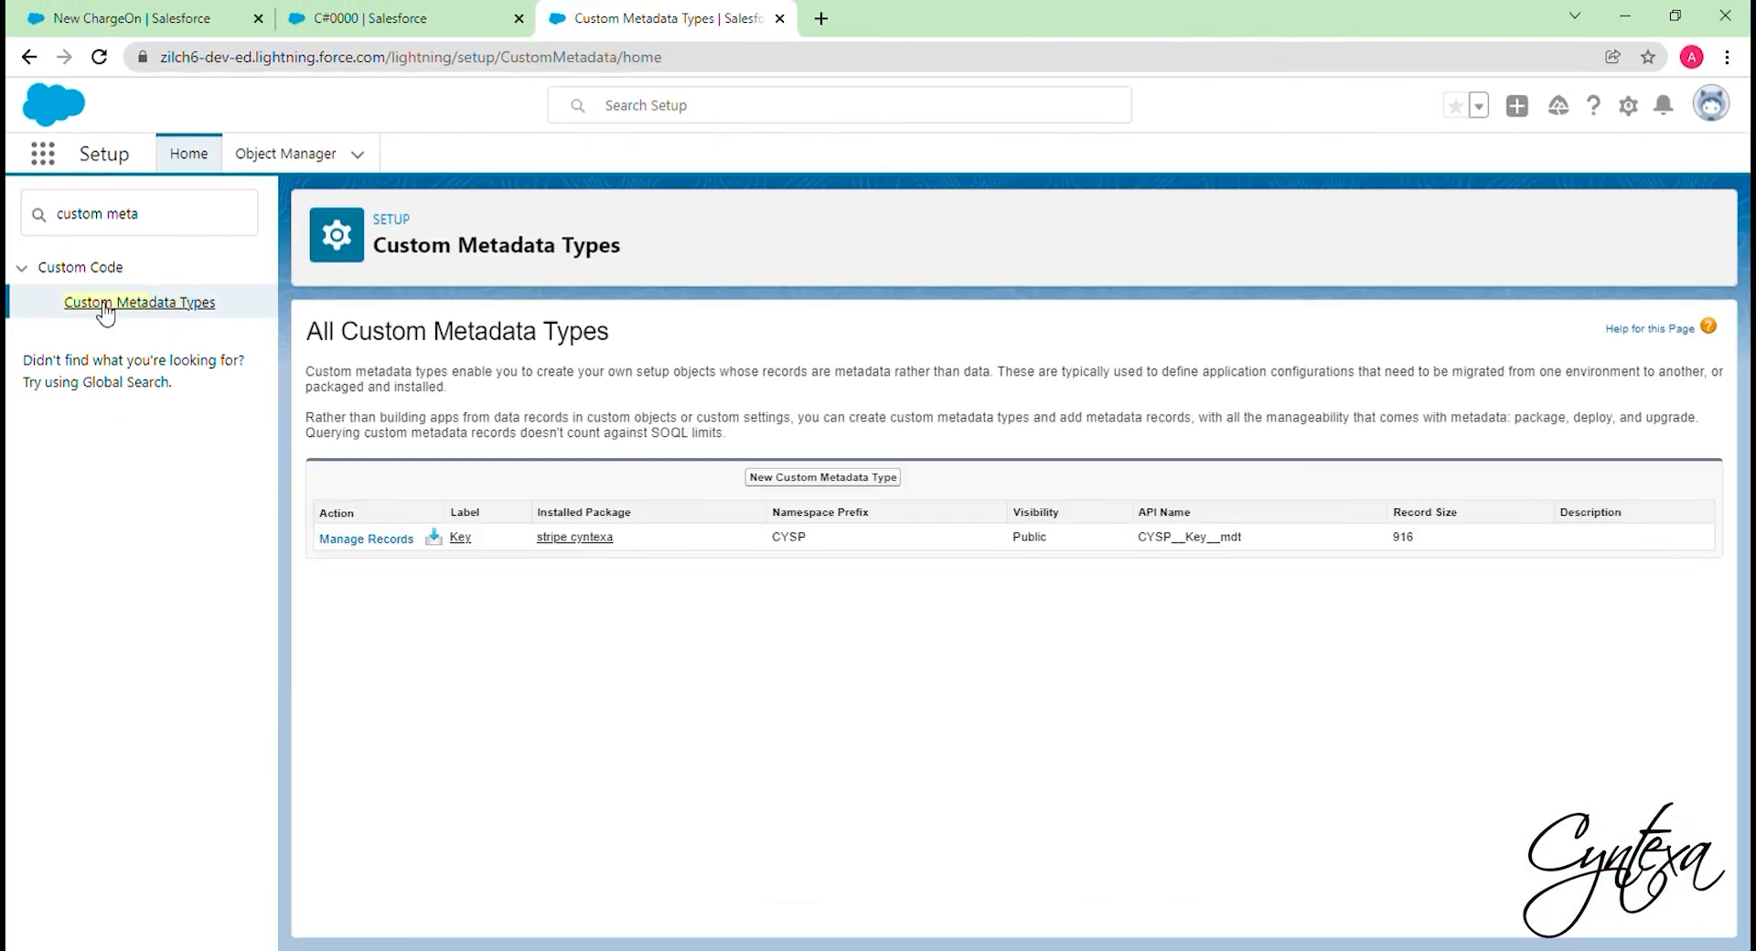
pyautogui.moveTo(507, 576)
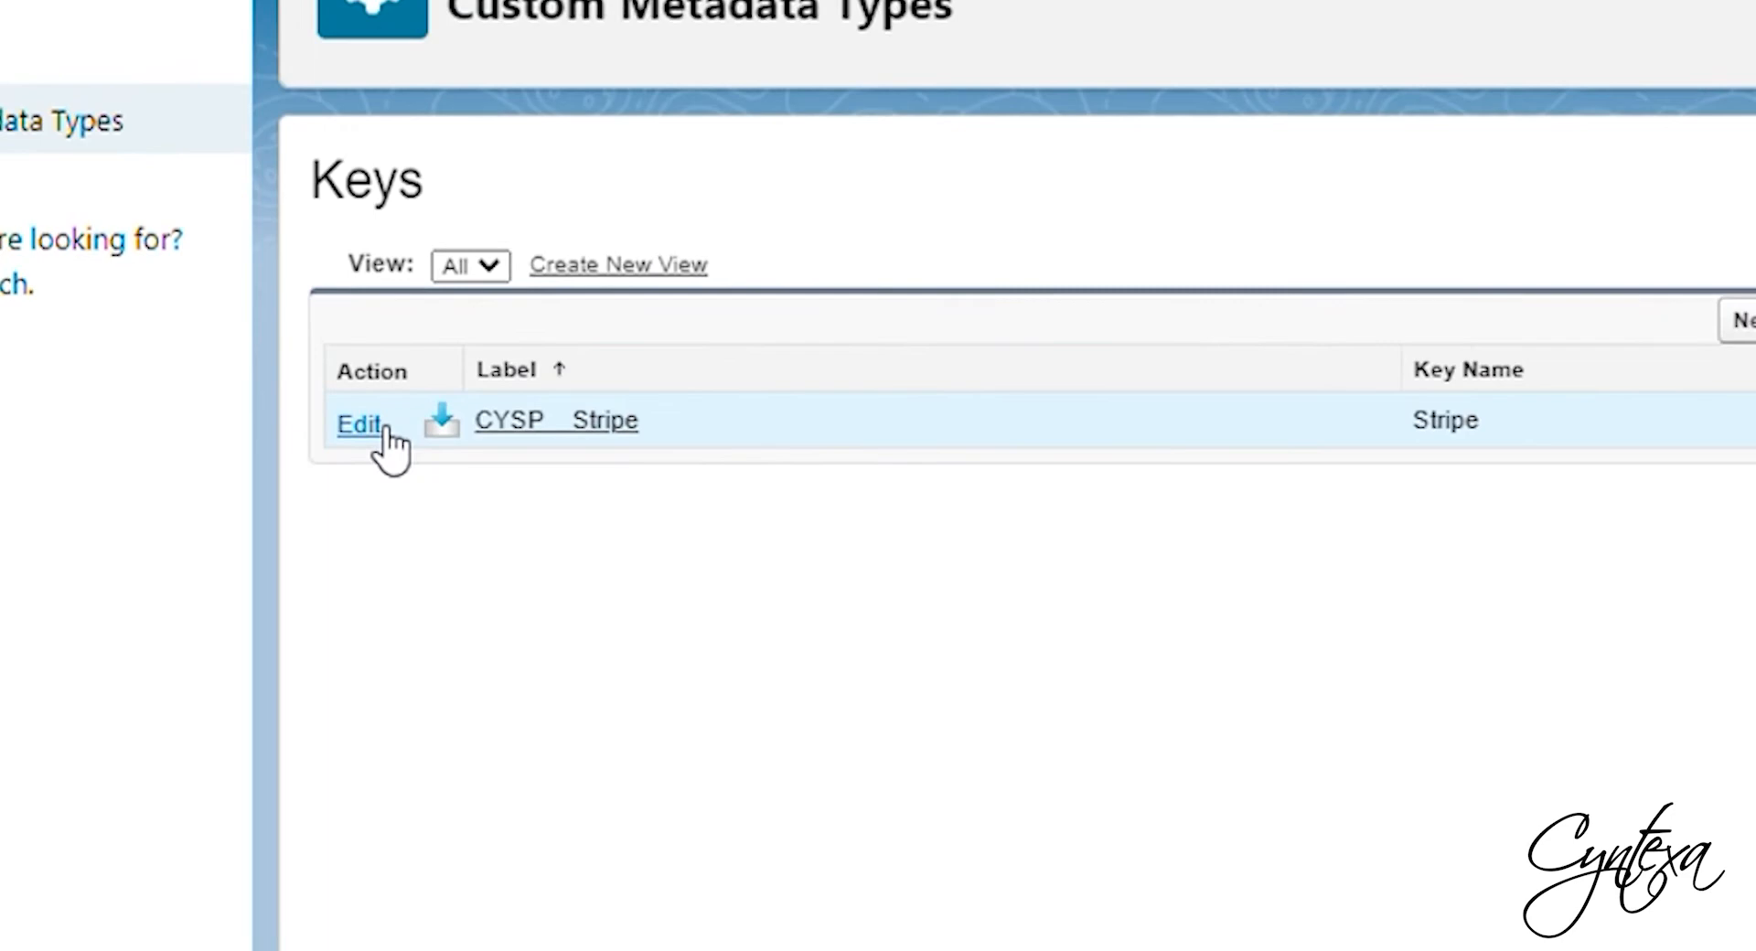
pyautogui.click(359, 422)
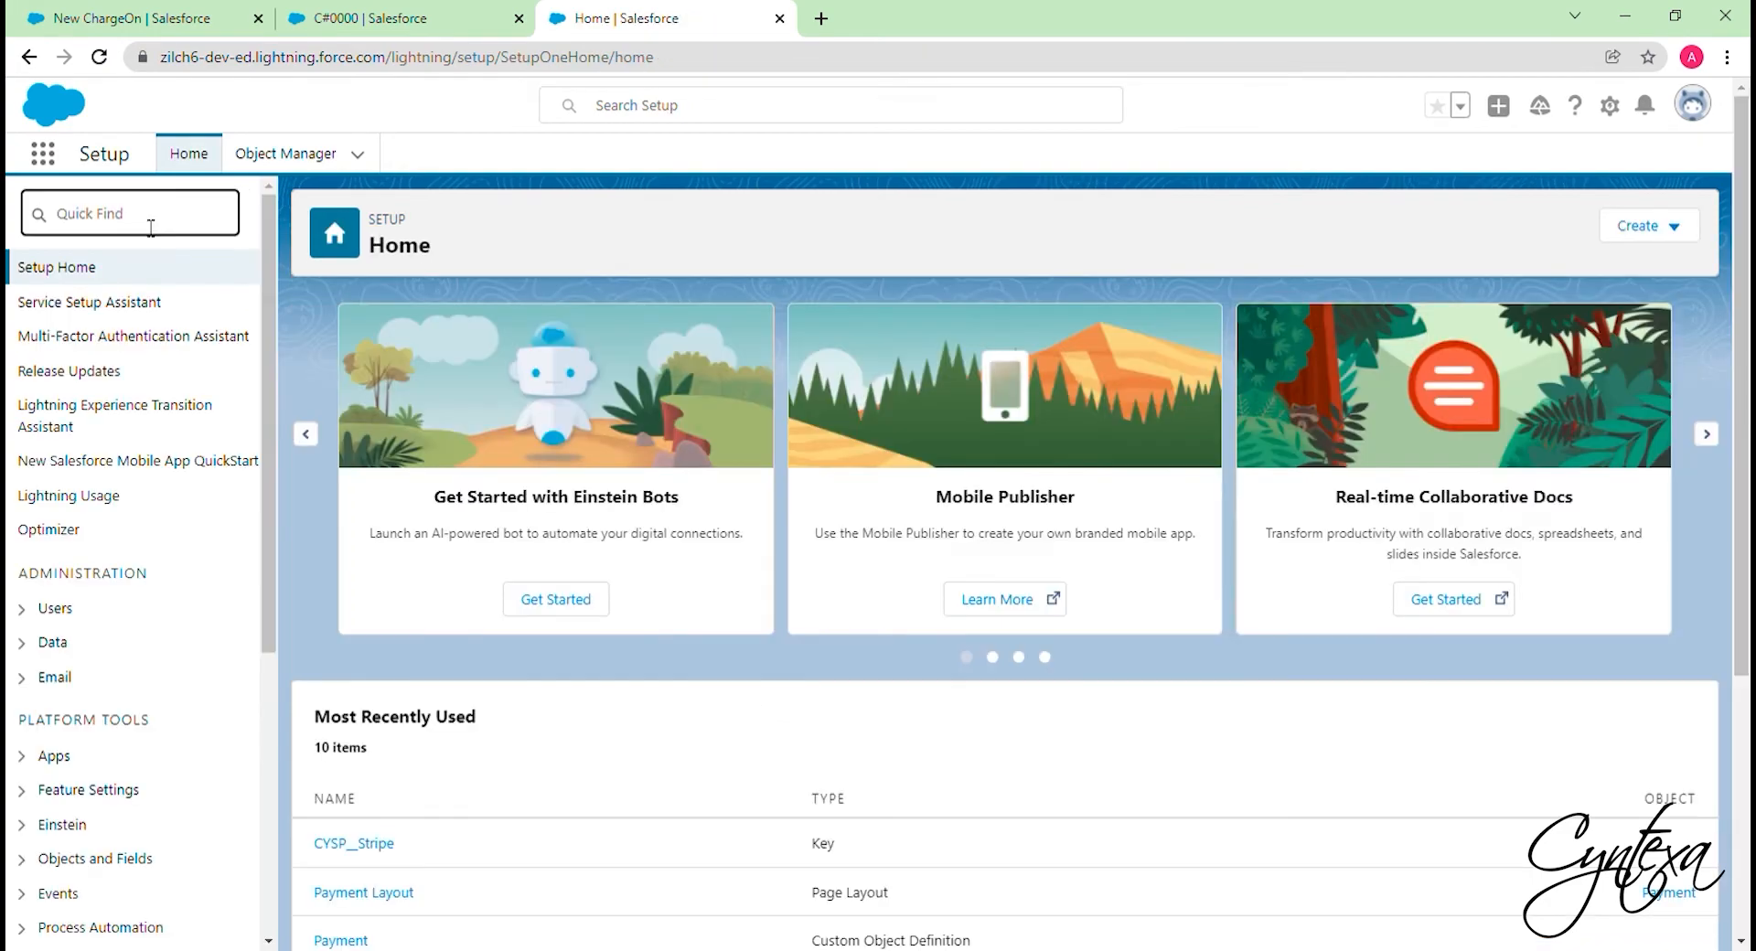
# Step: Enable 'Deploy Metadata from Non-Certified Package Versions via Apex' in Apex Settings and save
pyautogui.write('Apex')
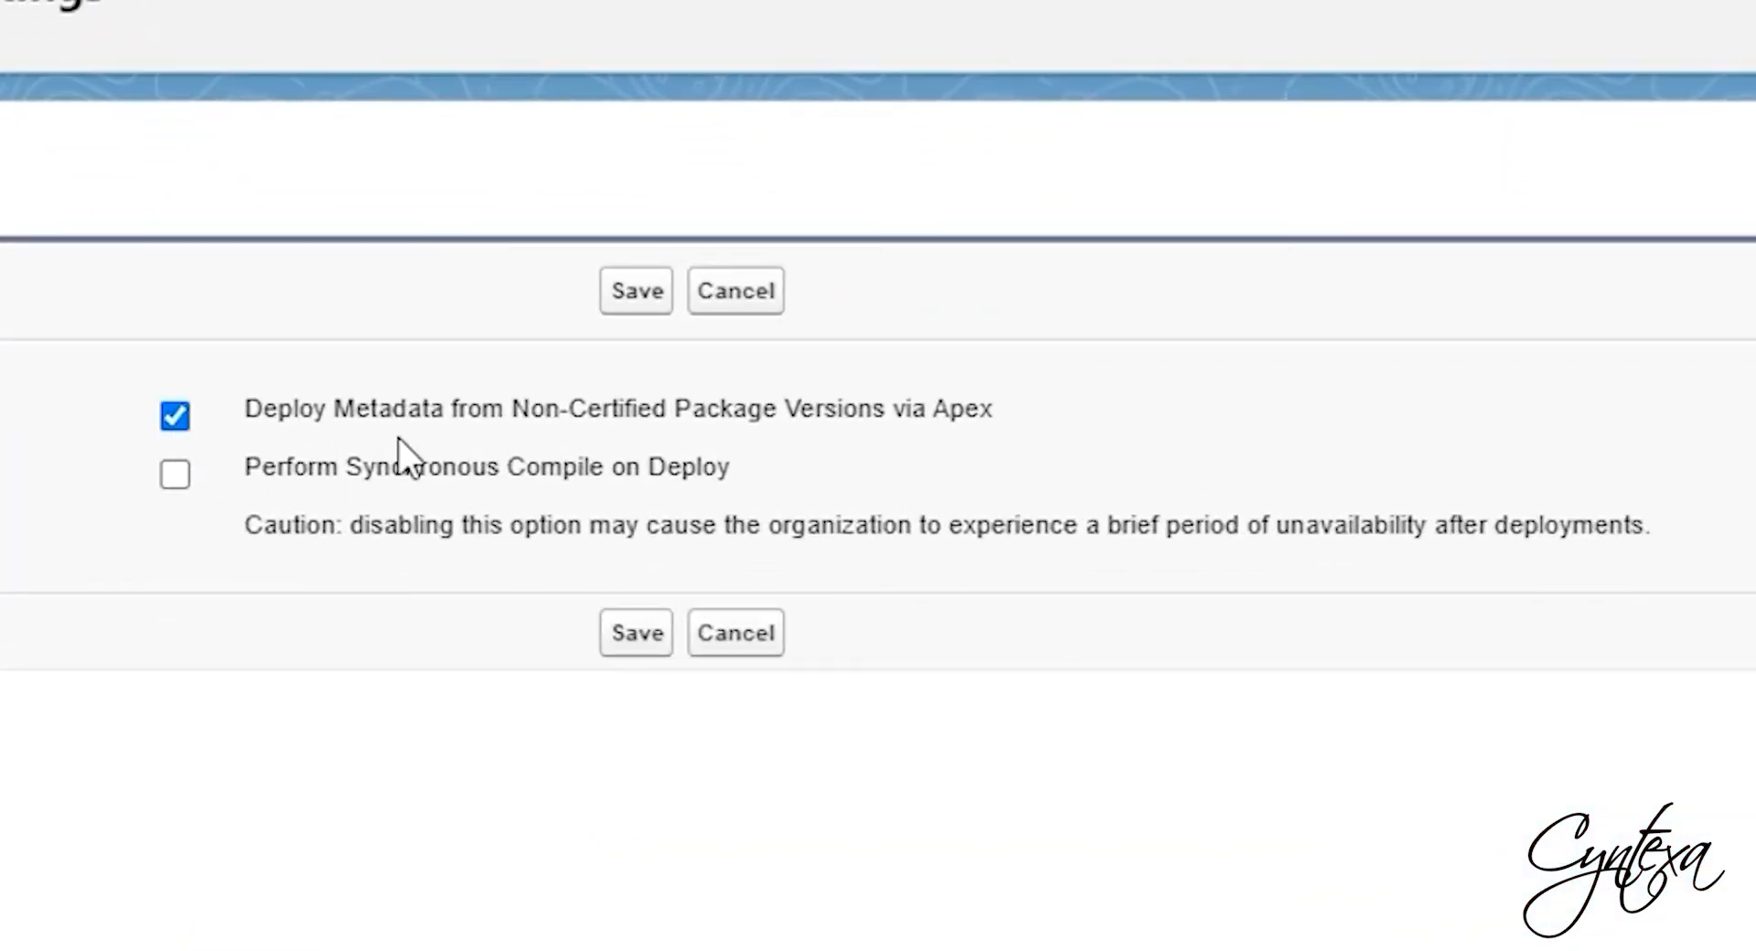
pyautogui.moveTo(650, 454)
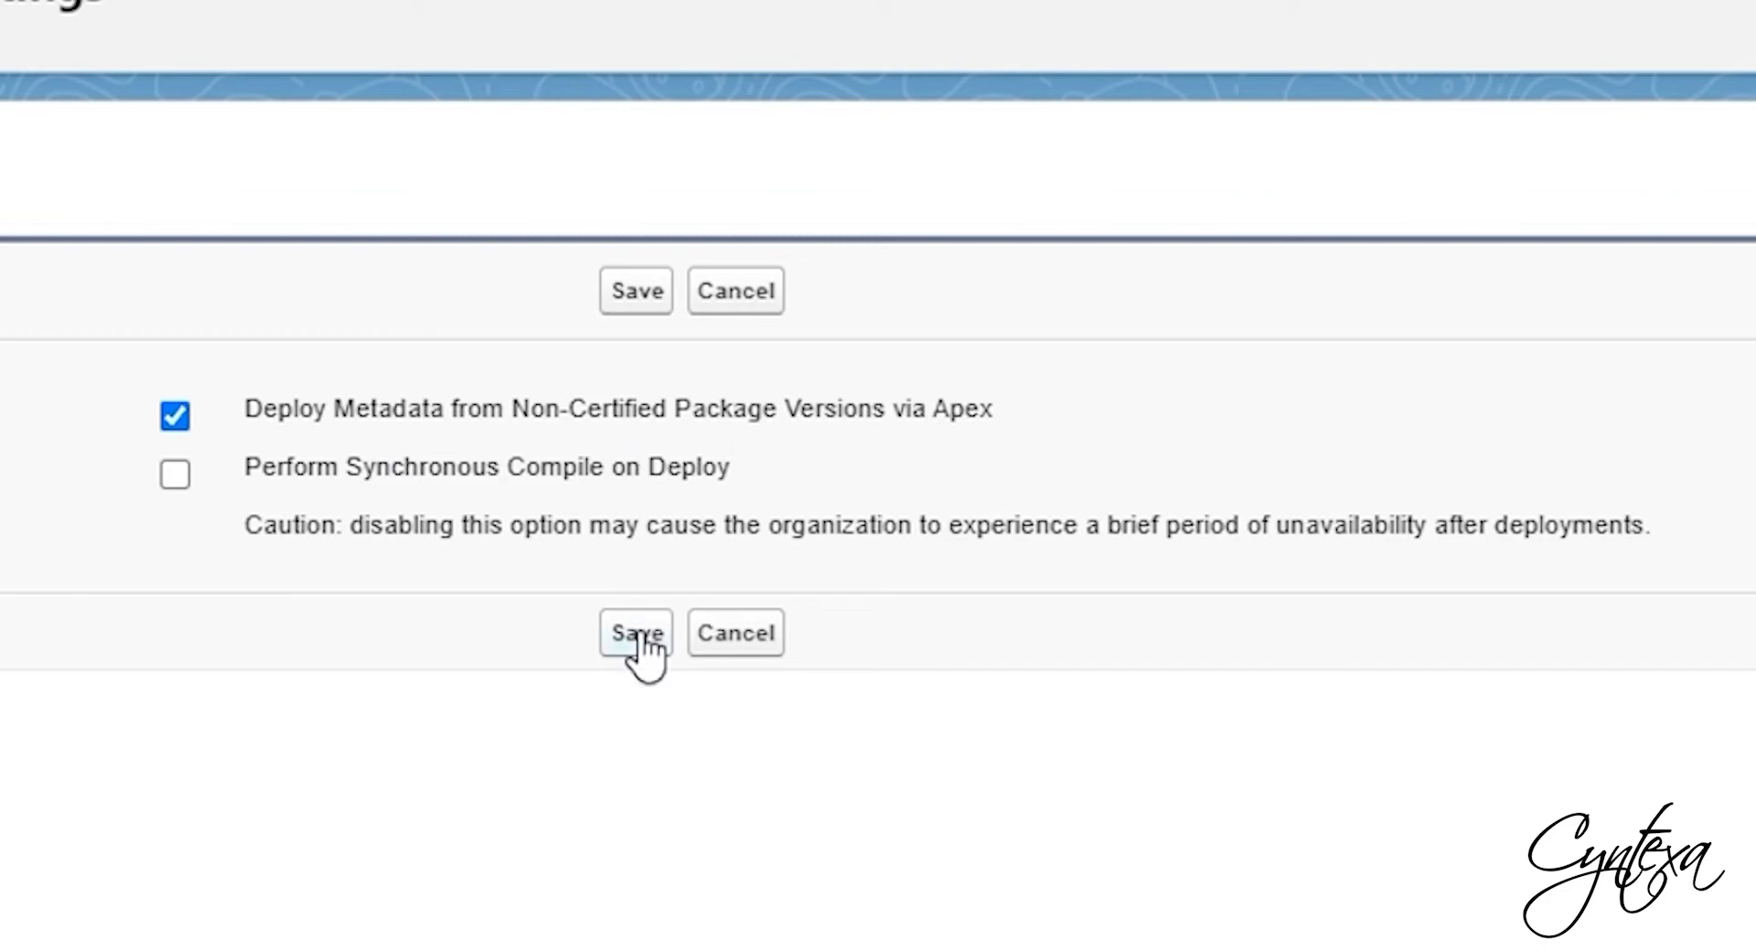
pyautogui.click(635, 634)
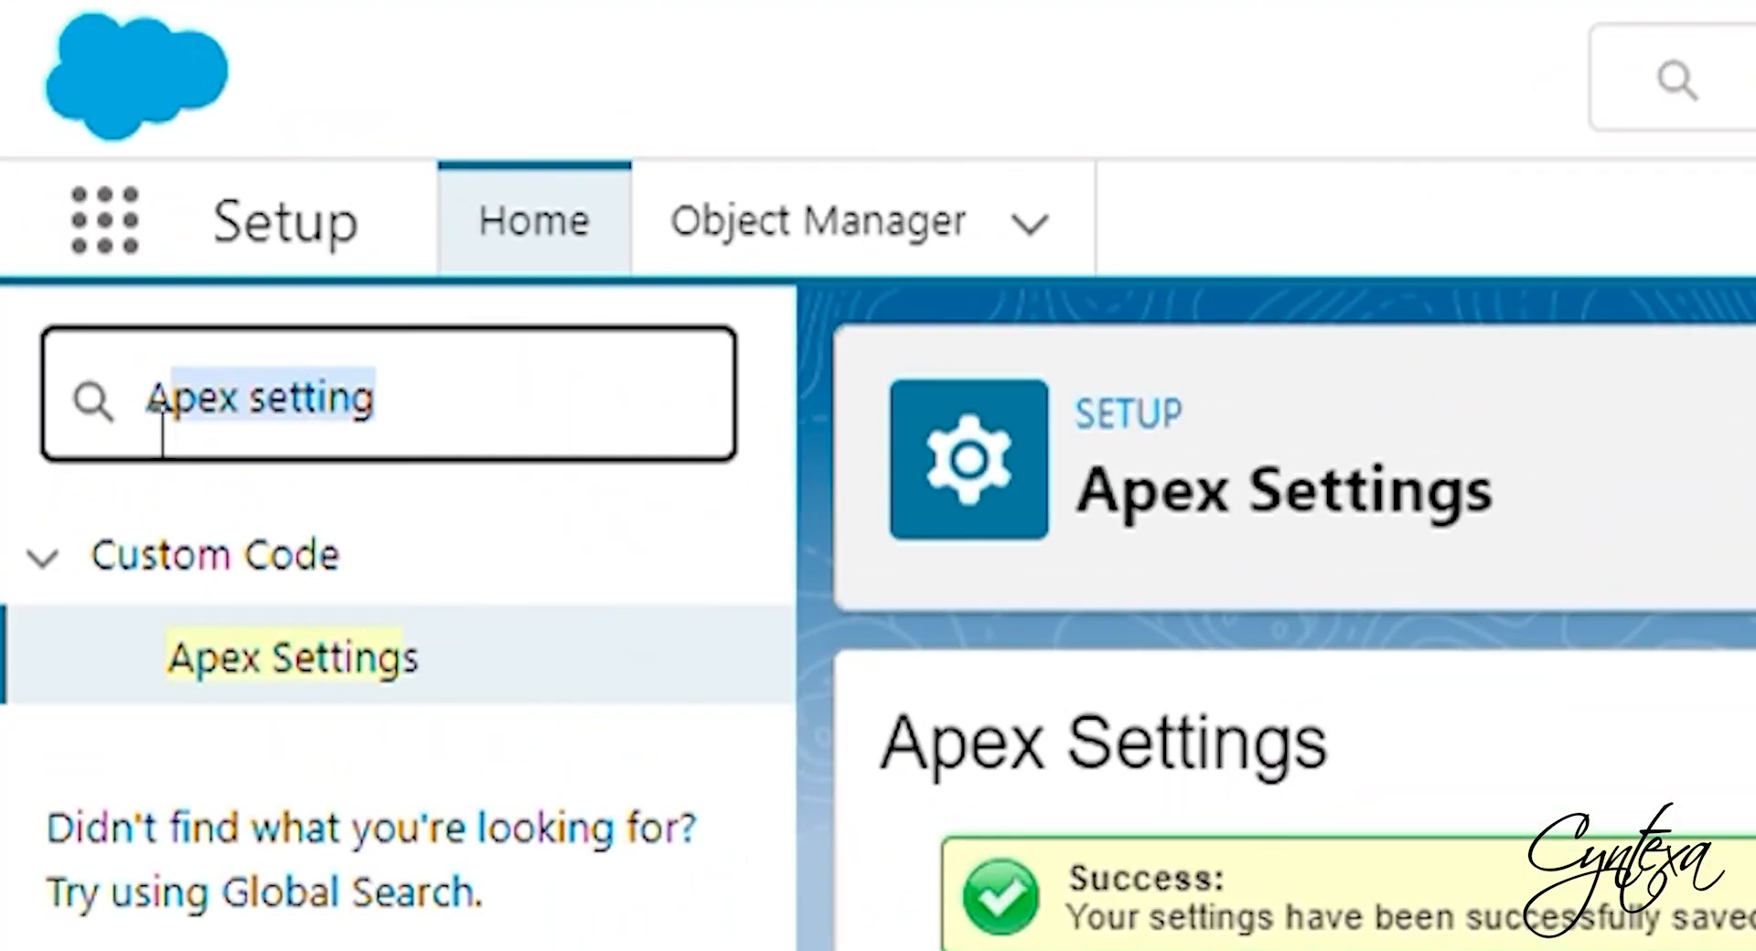
pyautogui.write('Remote')
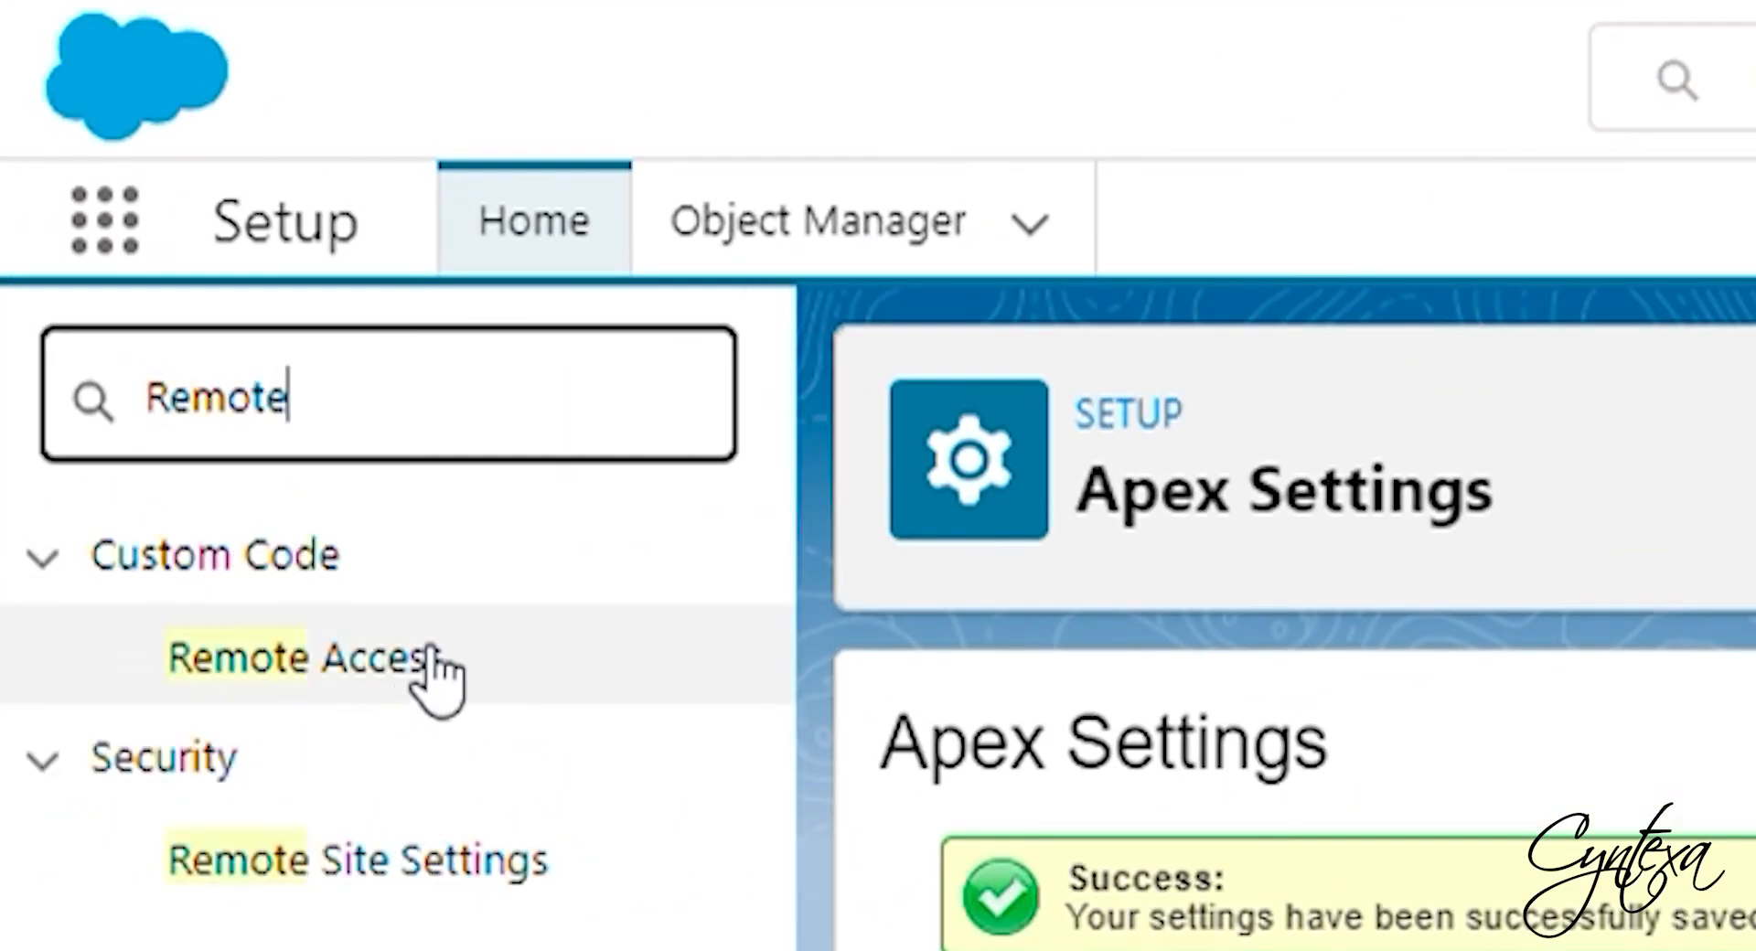
pyautogui.click(356, 863)
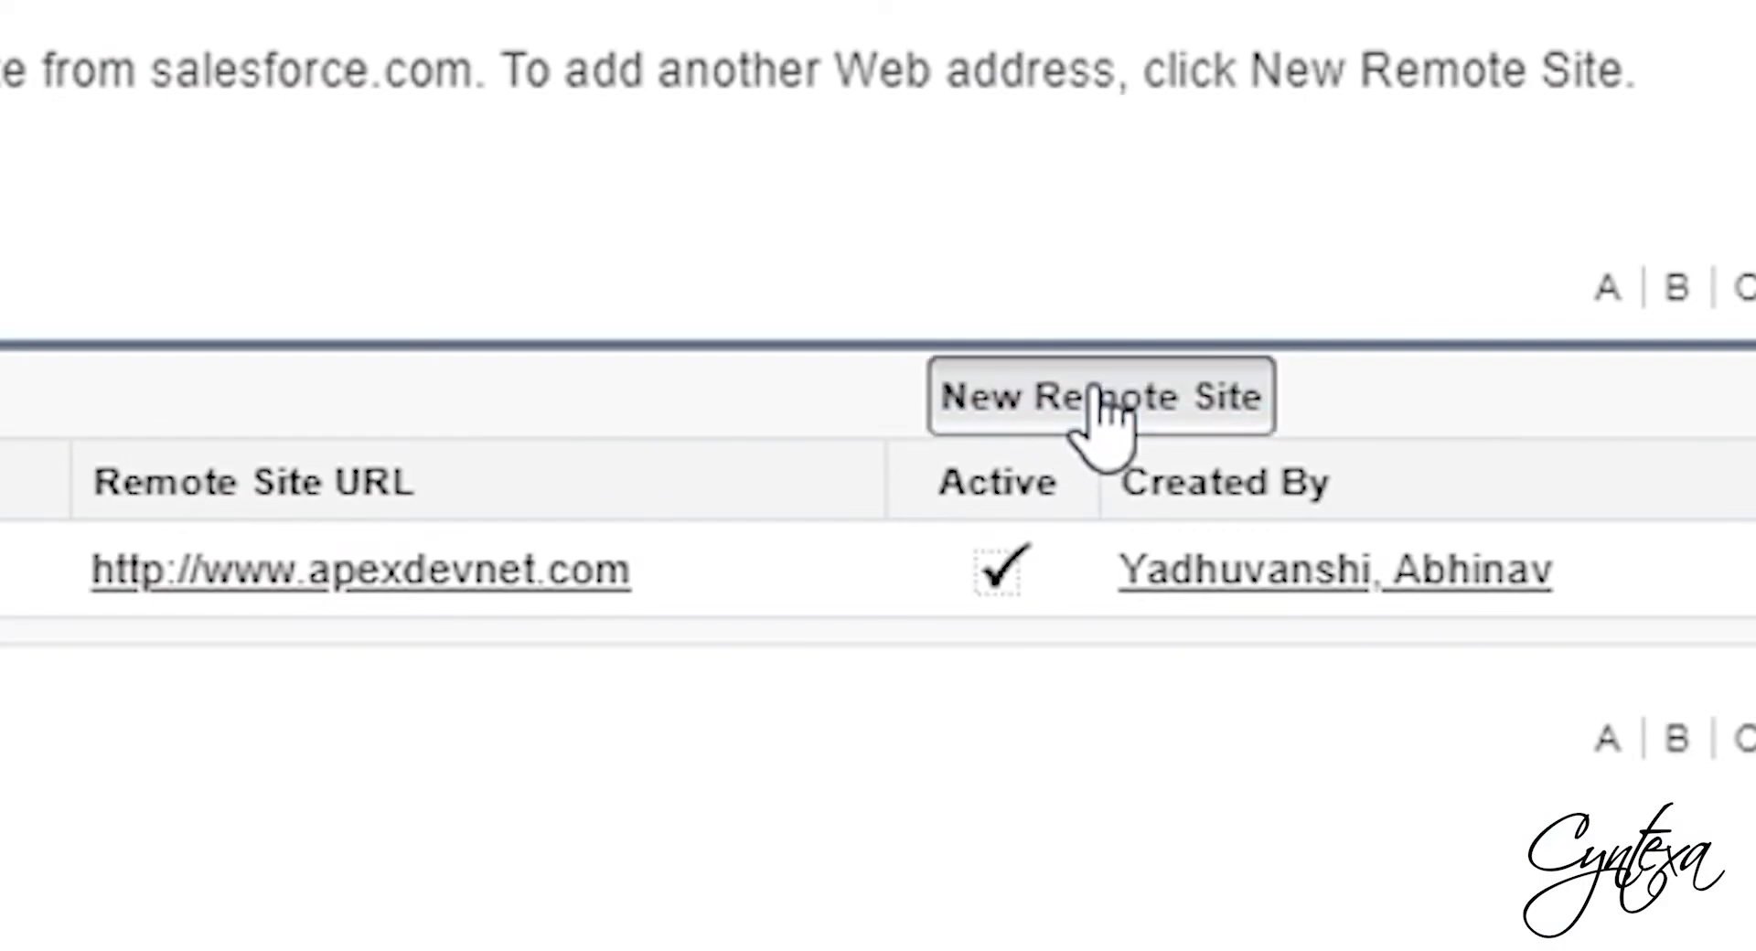
pyautogui.click(1099, 396)
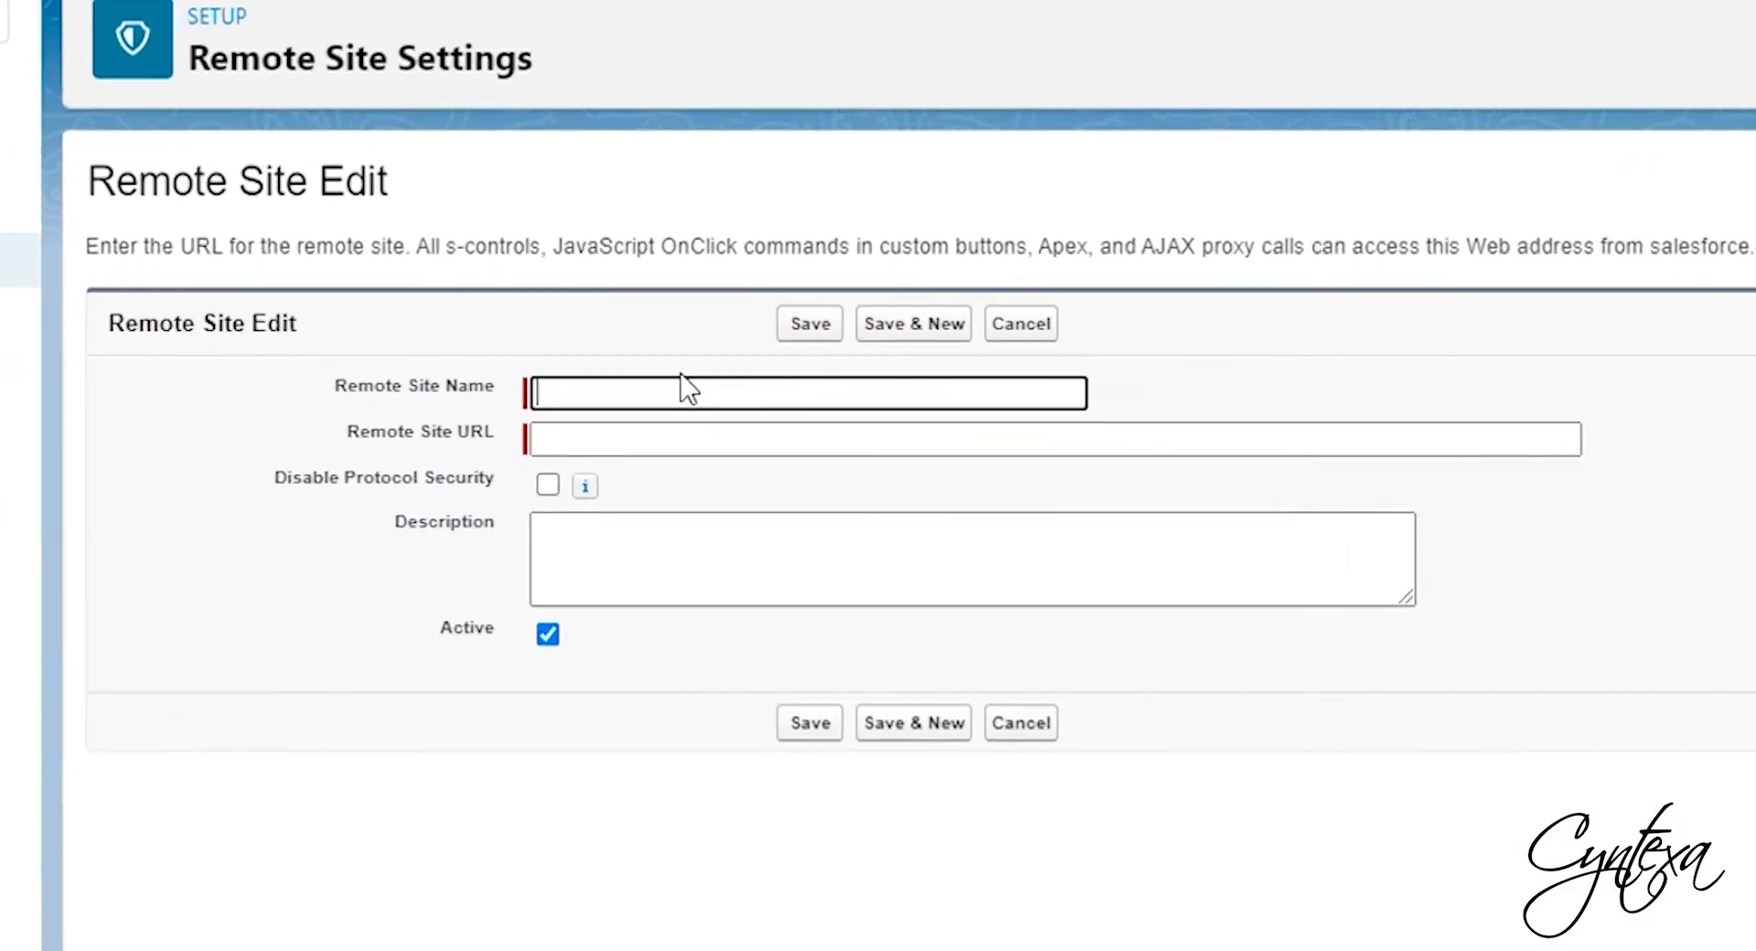
pyautogui.write('Stripe')
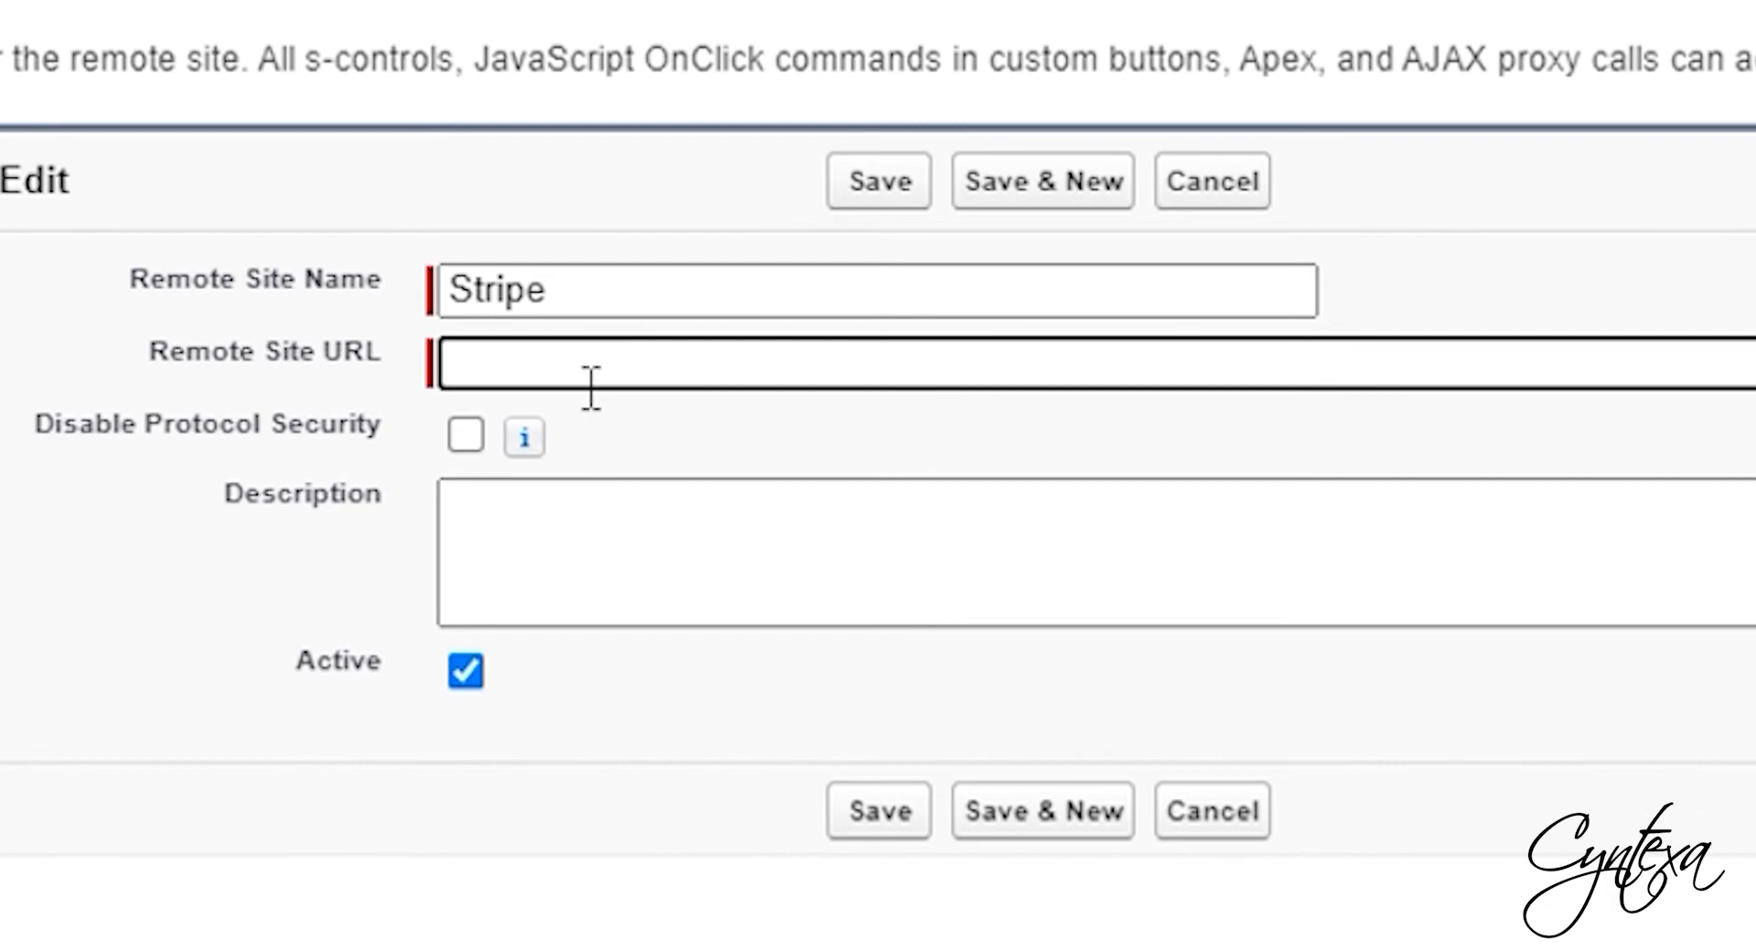
pyautogui.write('https://api.stripe.com')
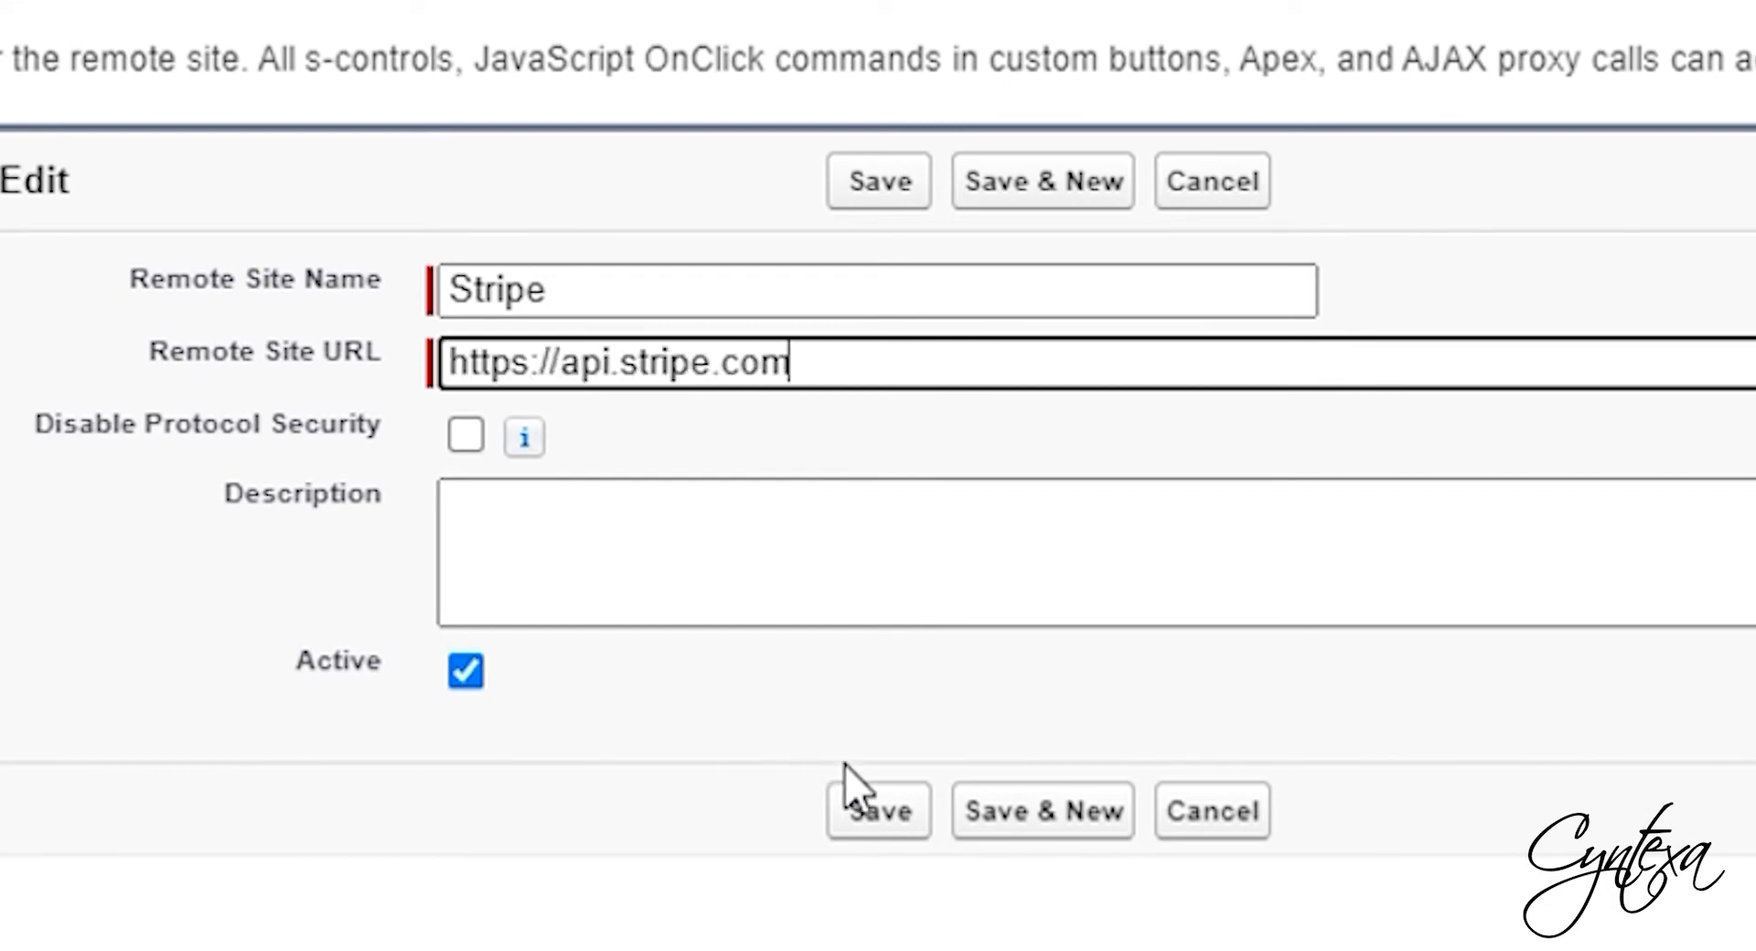
pyautogui.click(878, 811)
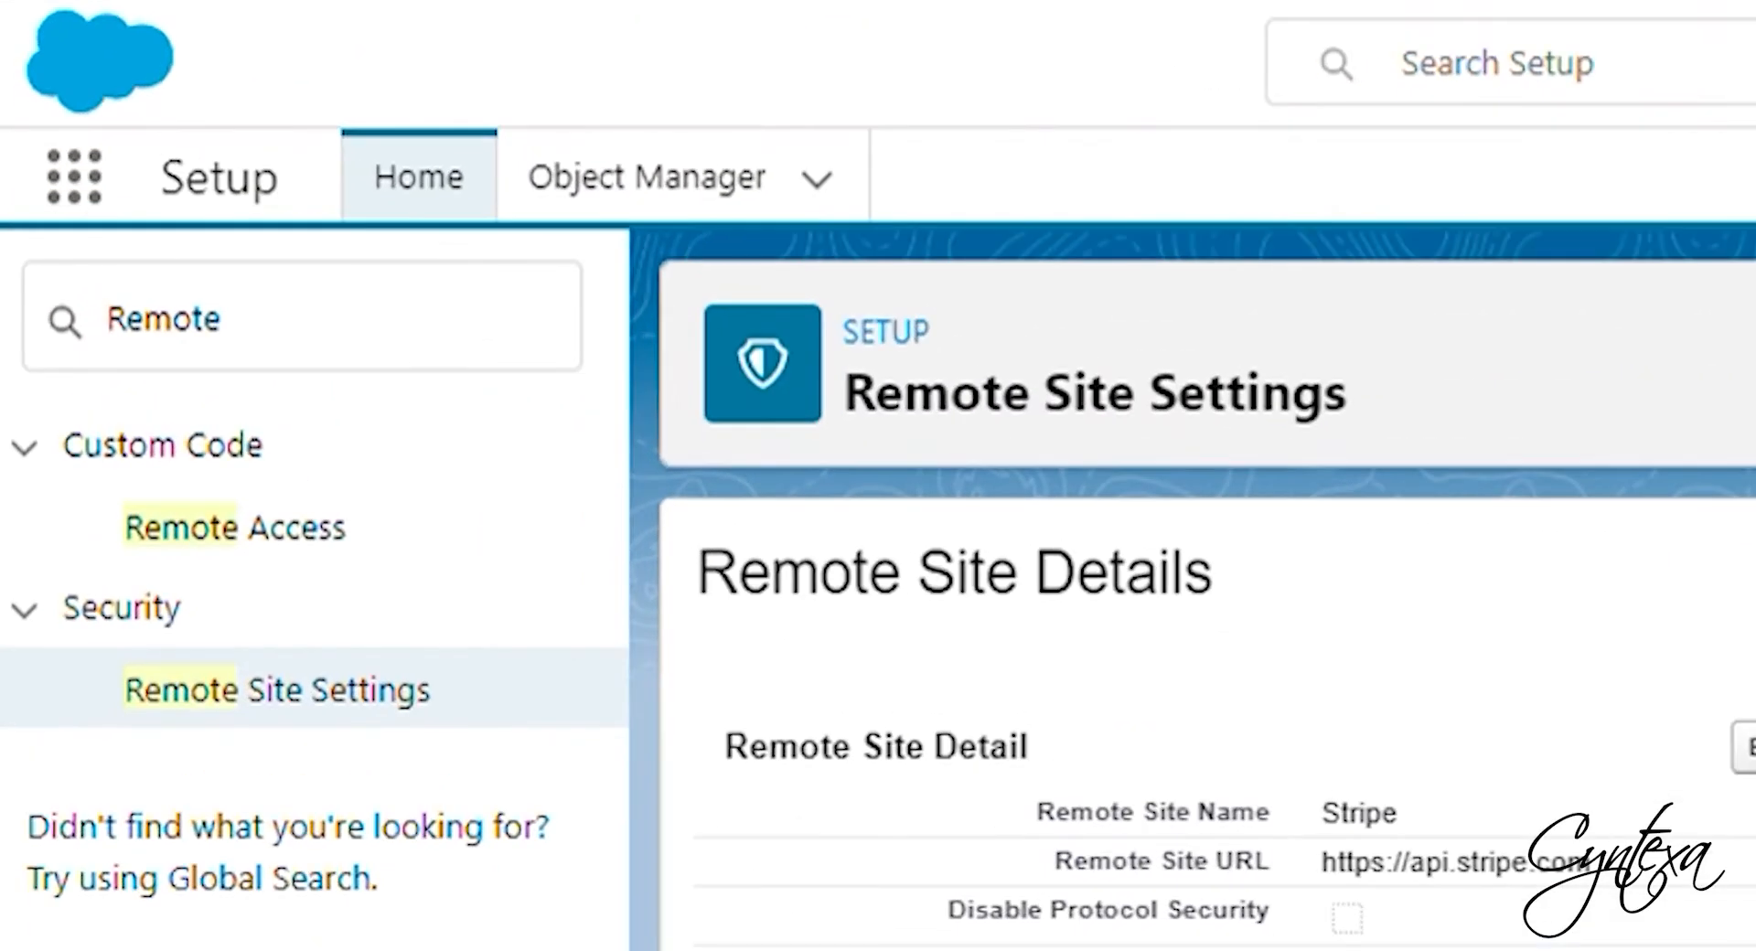
pyautogui.write('Custom')
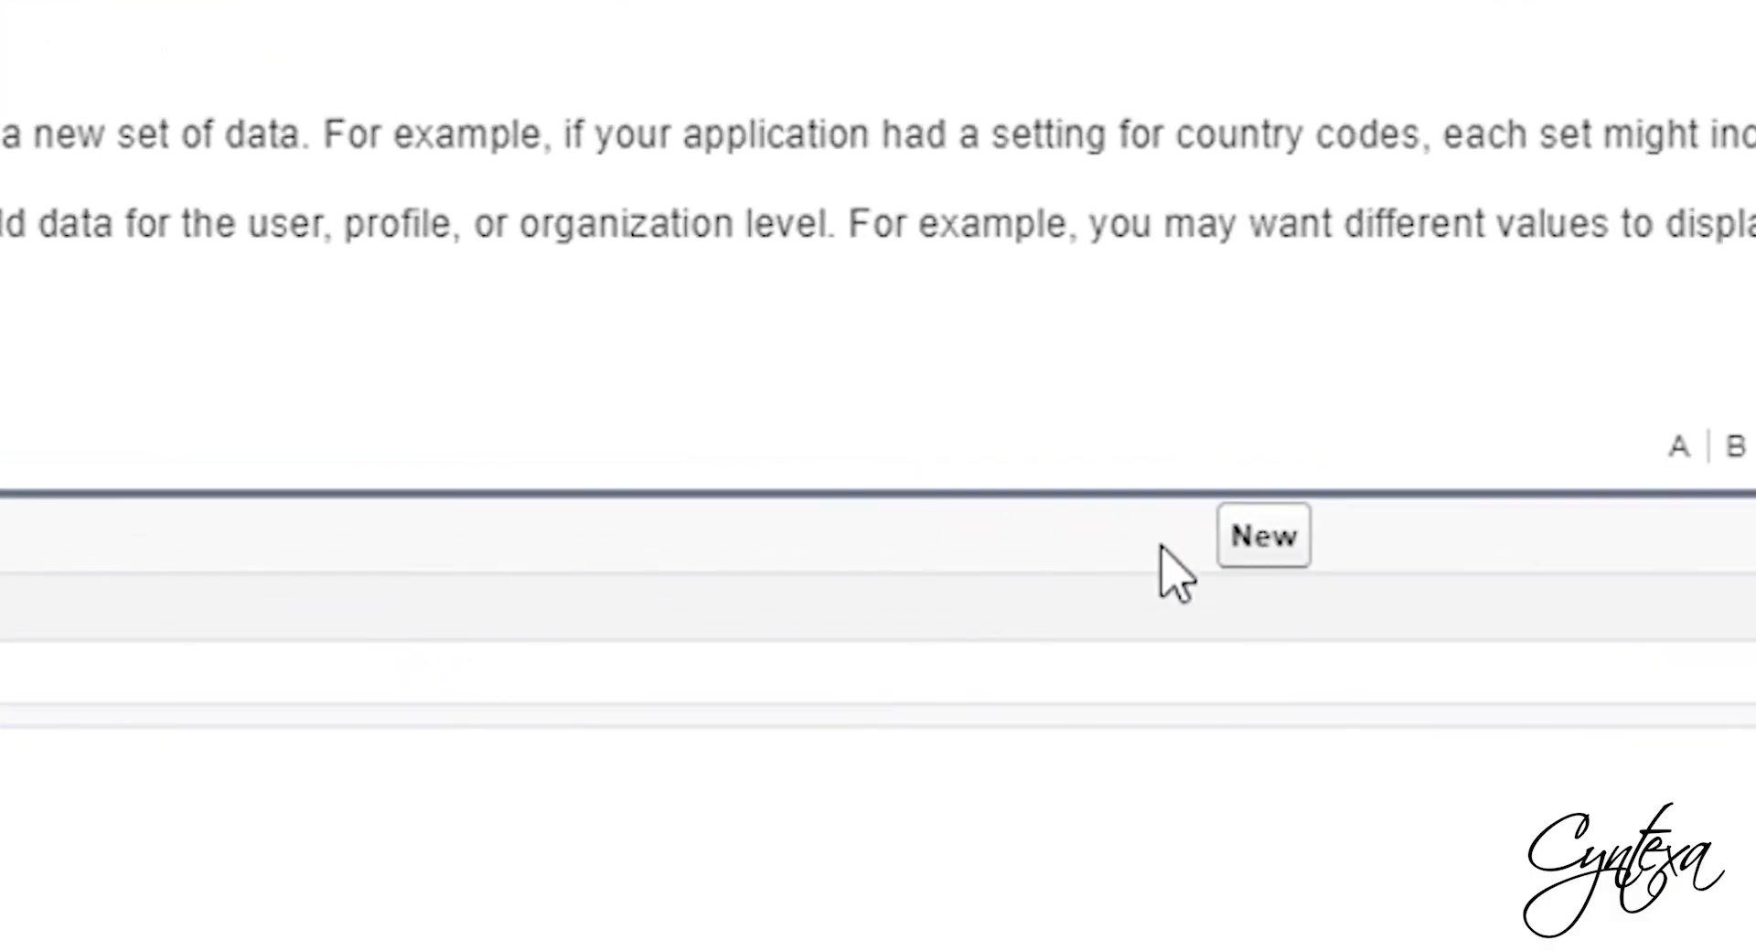
pyautogui.click(1264, 535)
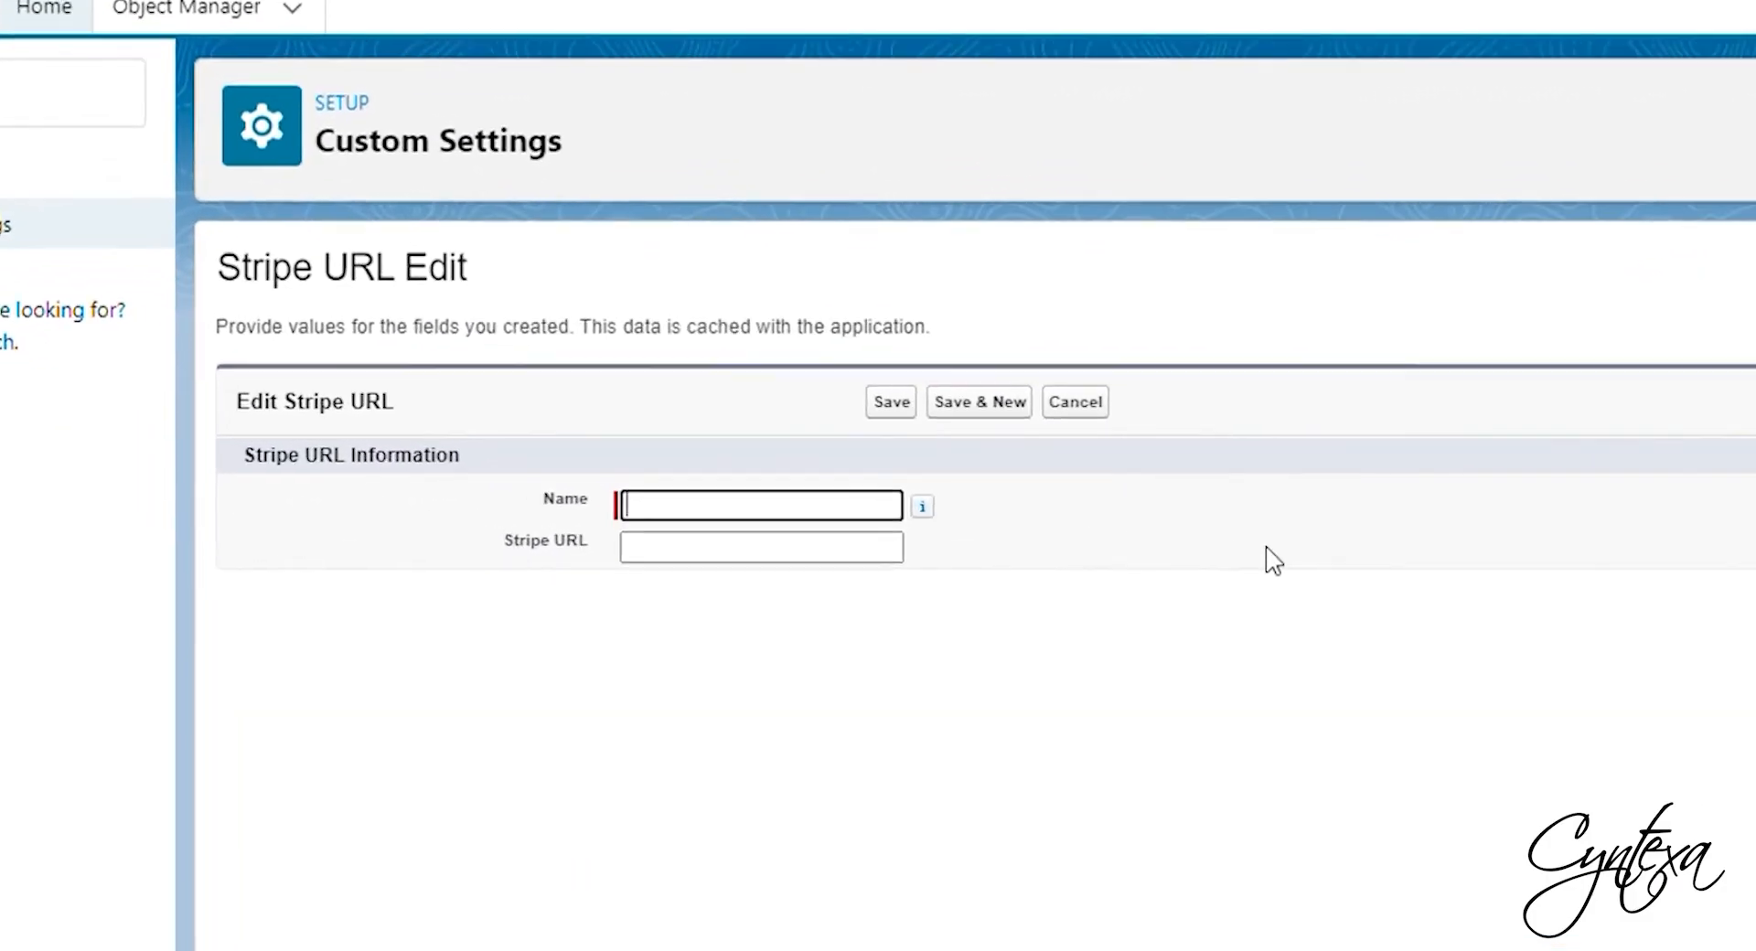
pyautogui.write('URL')
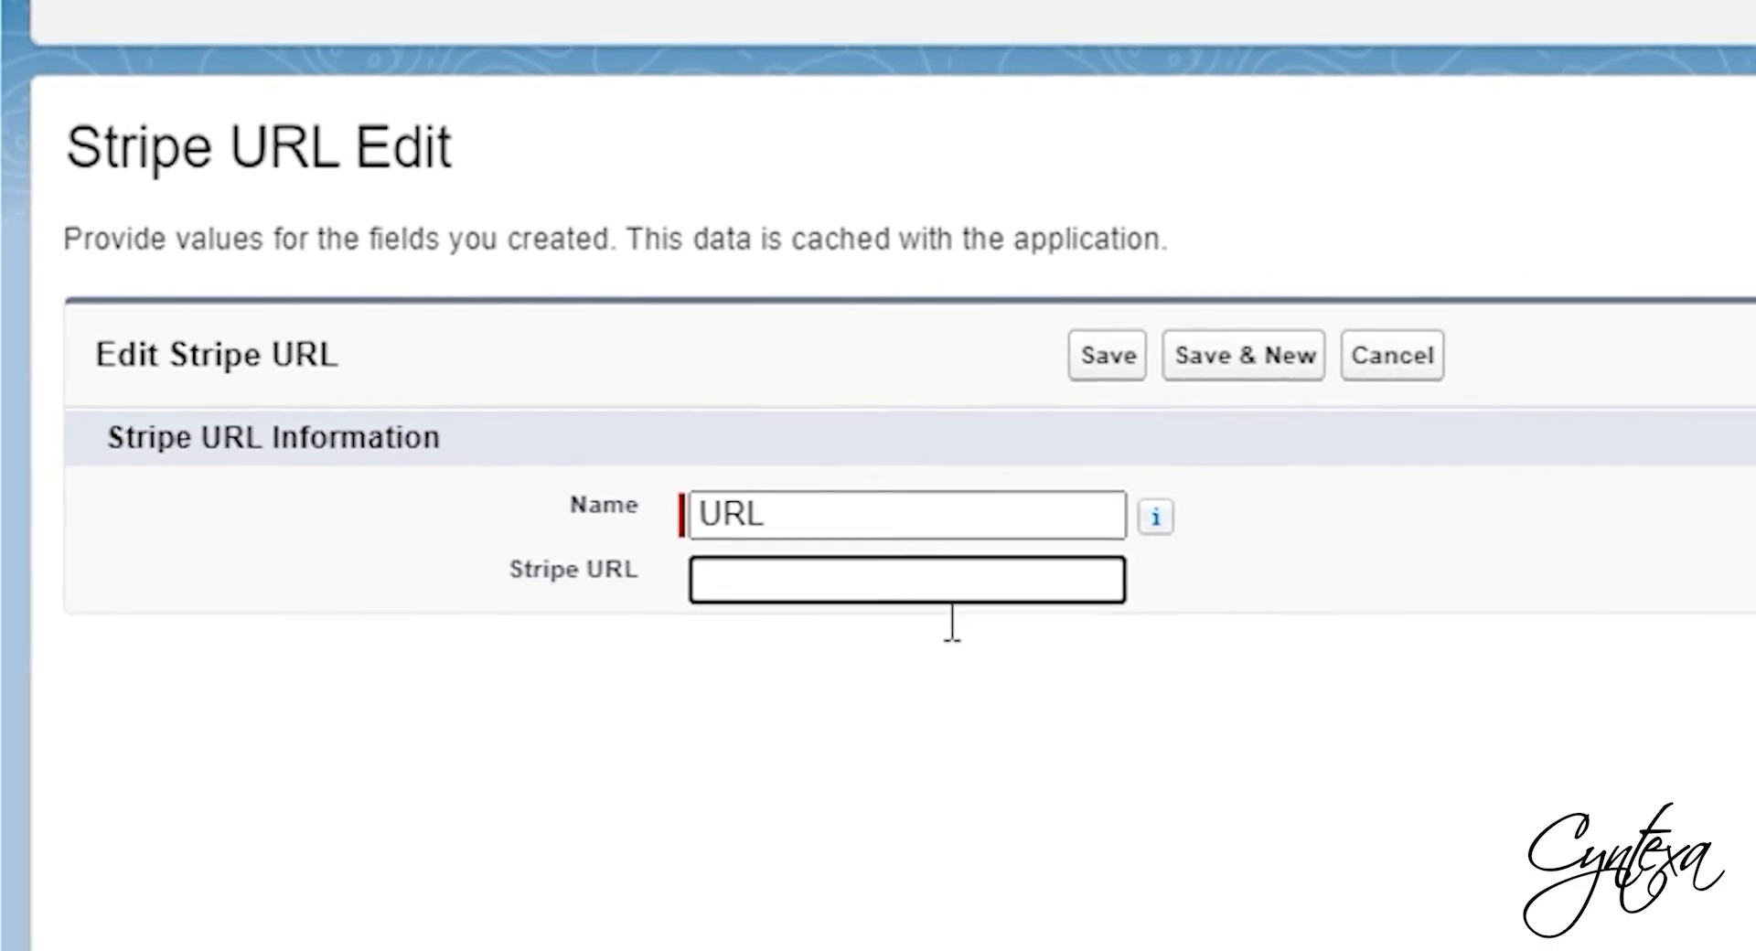
pyautogui.write('https:')
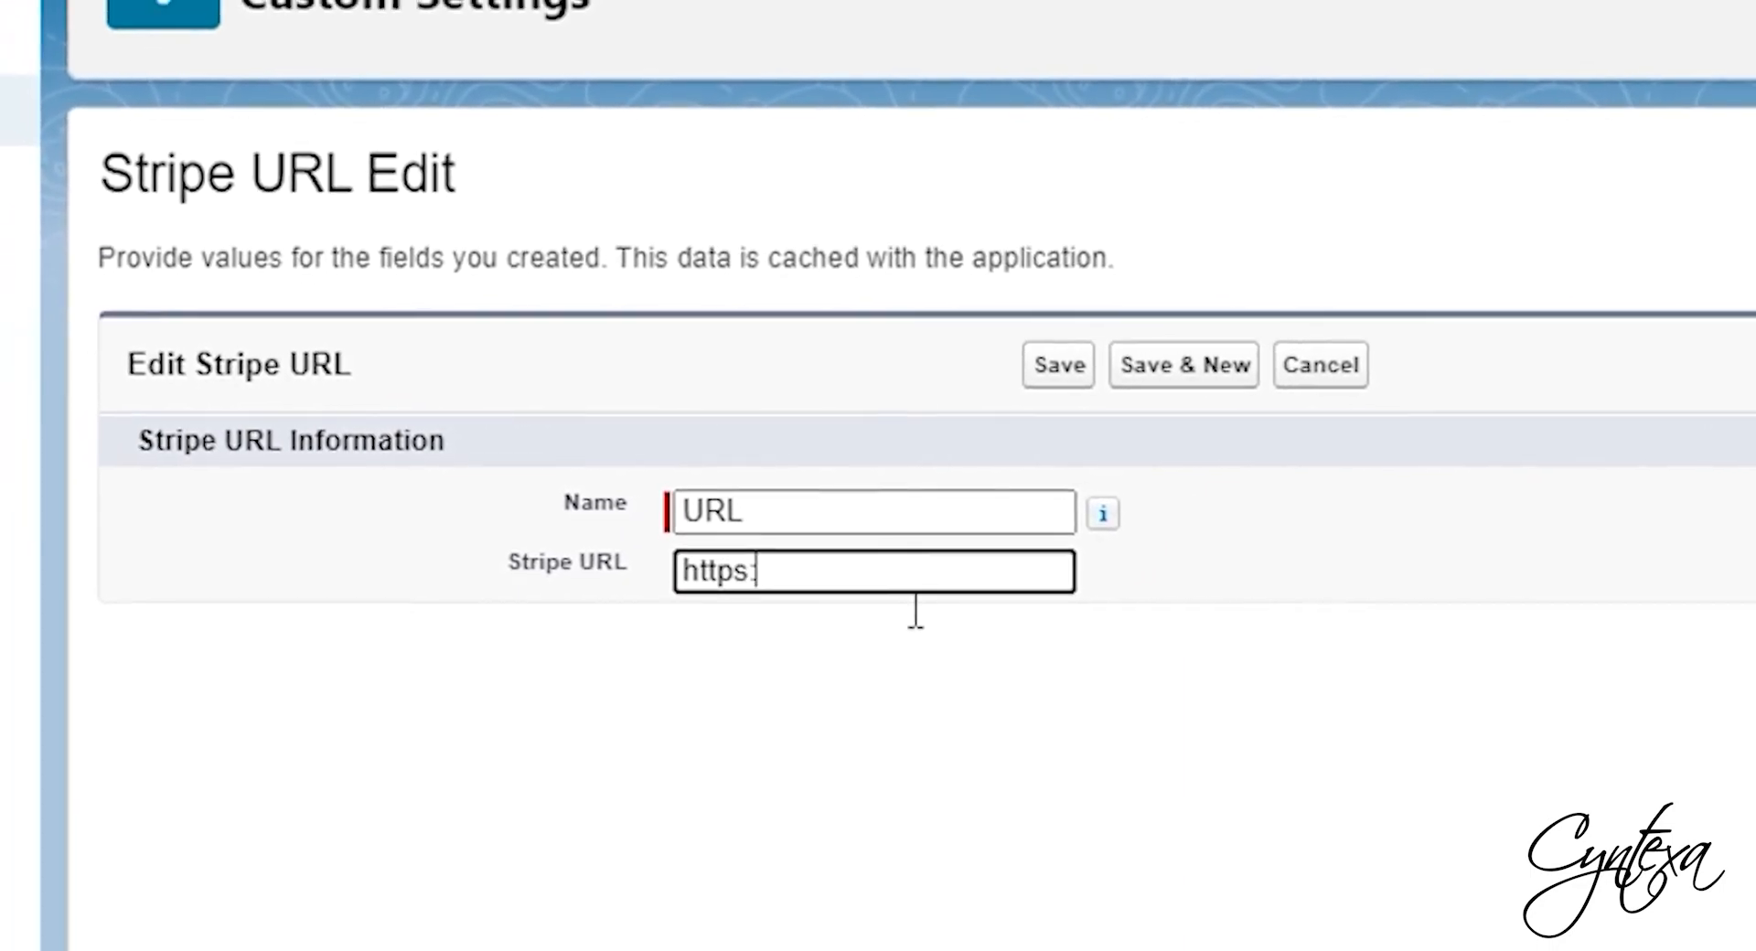
pyautogui.write('//api')
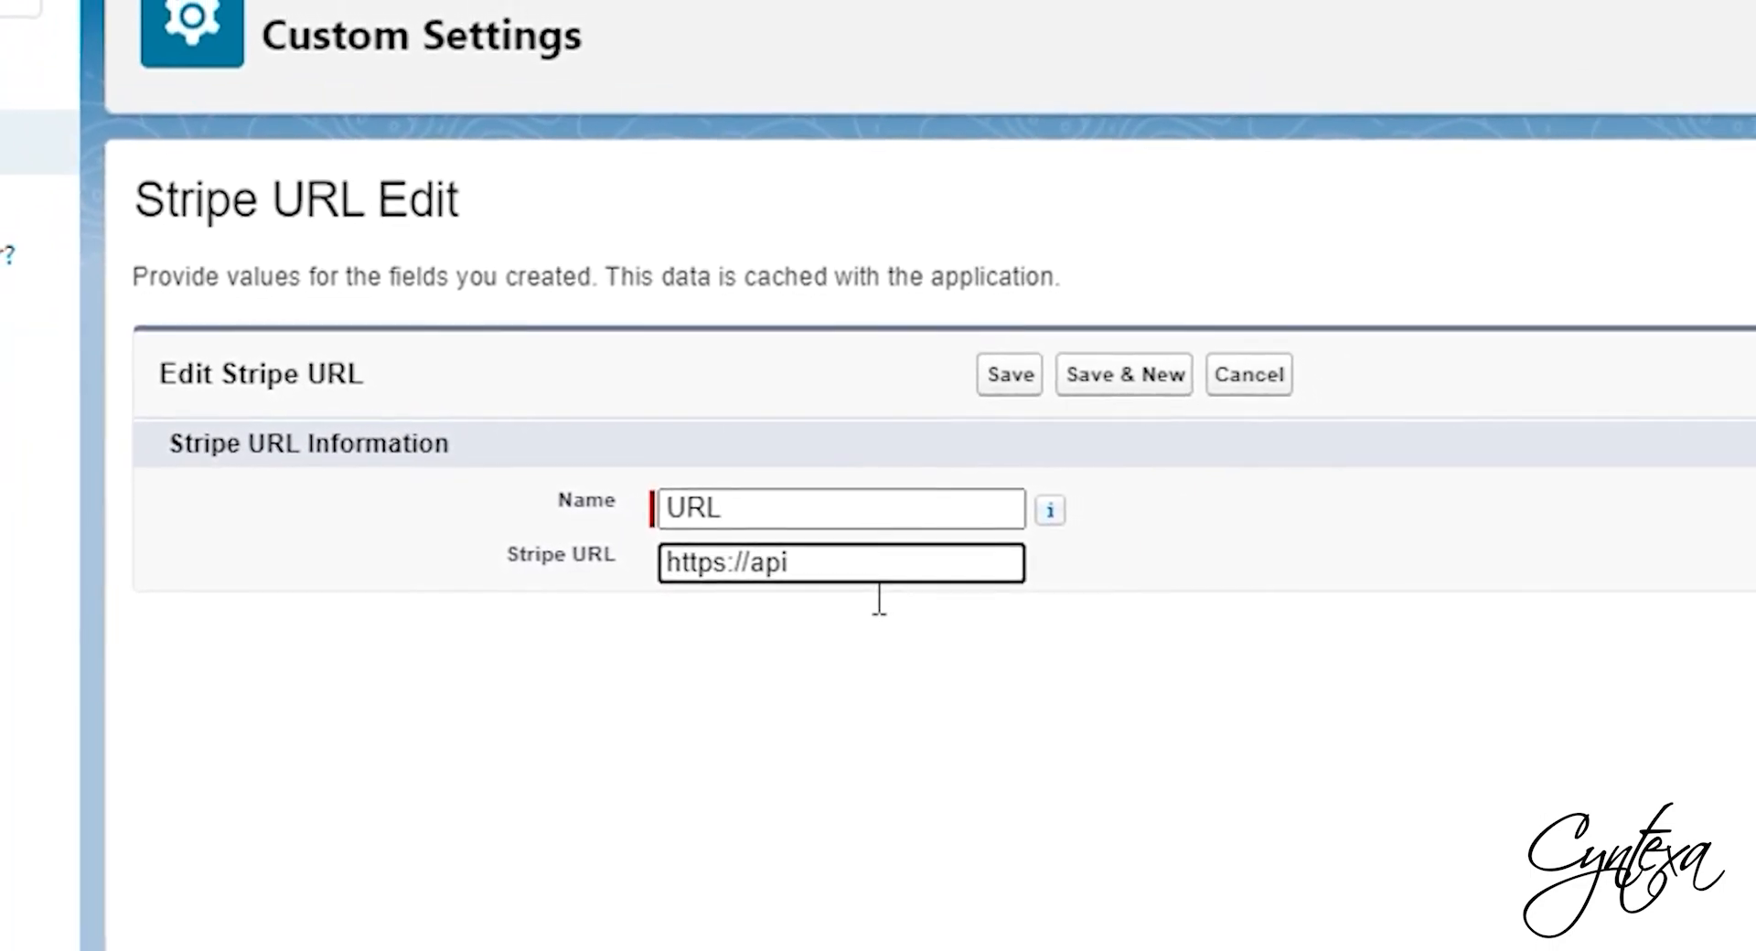
pyautogui.write('.stripr')
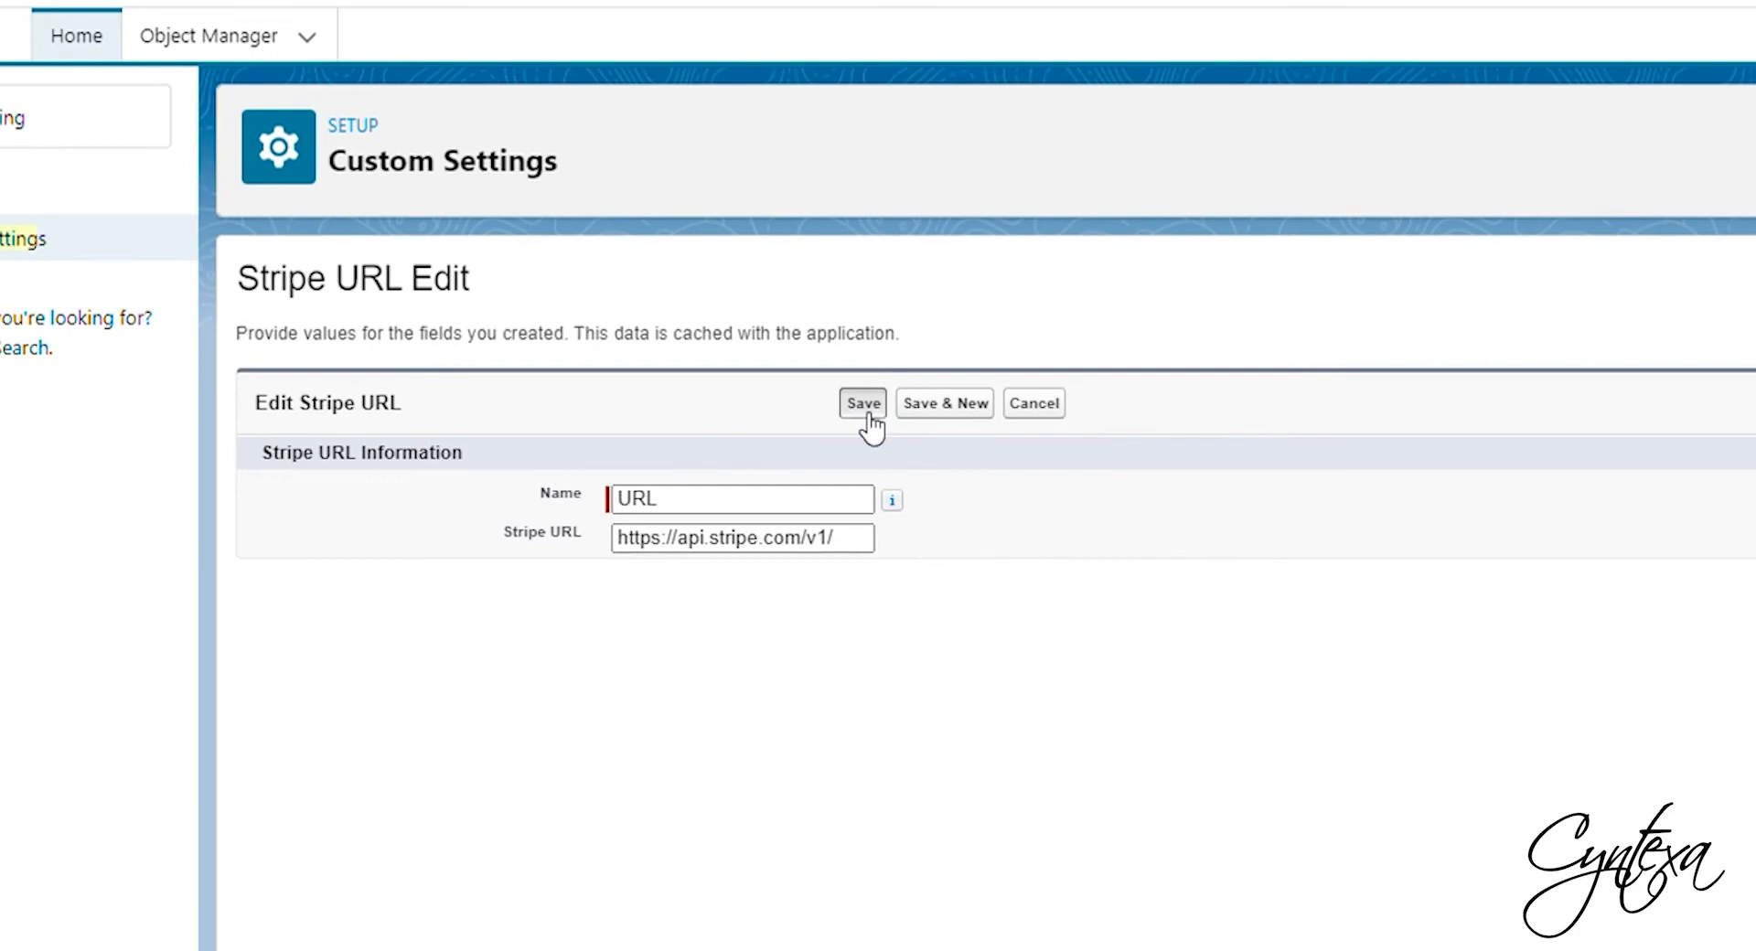
pyautogui.click(864, 402)
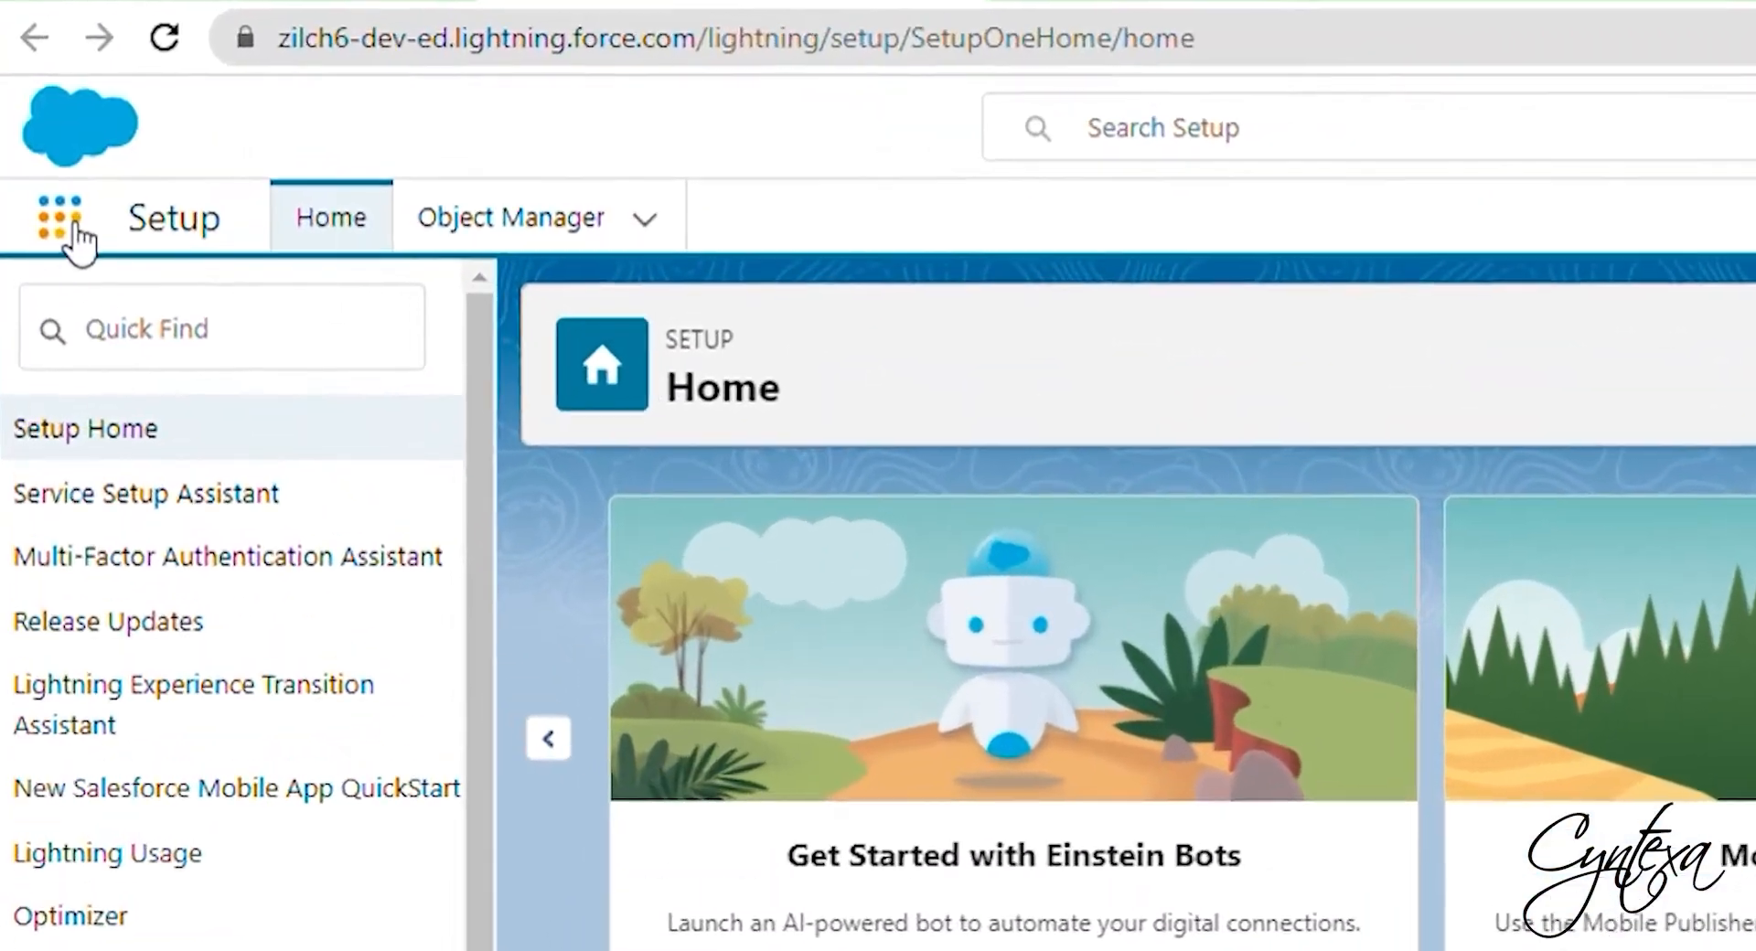
# Step: Create Payment record P#001 from the Payments app with a $100.00 remaining amount
pyautogui.write('paymen')
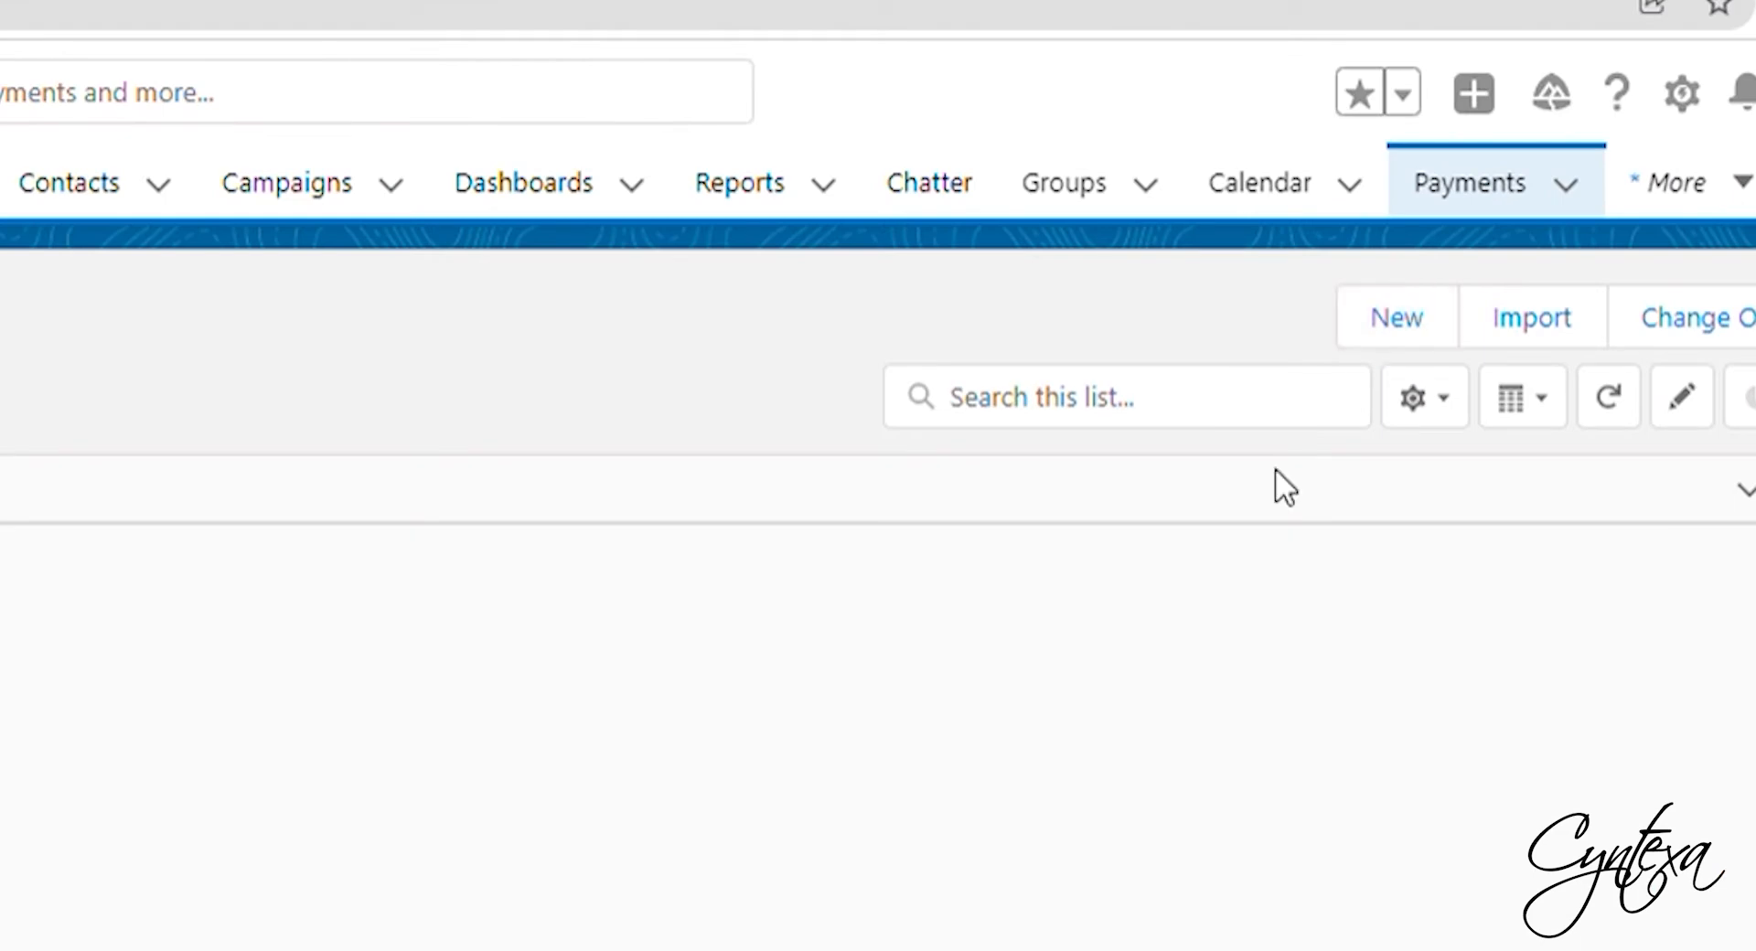
pyautogui.click(1396, 318)
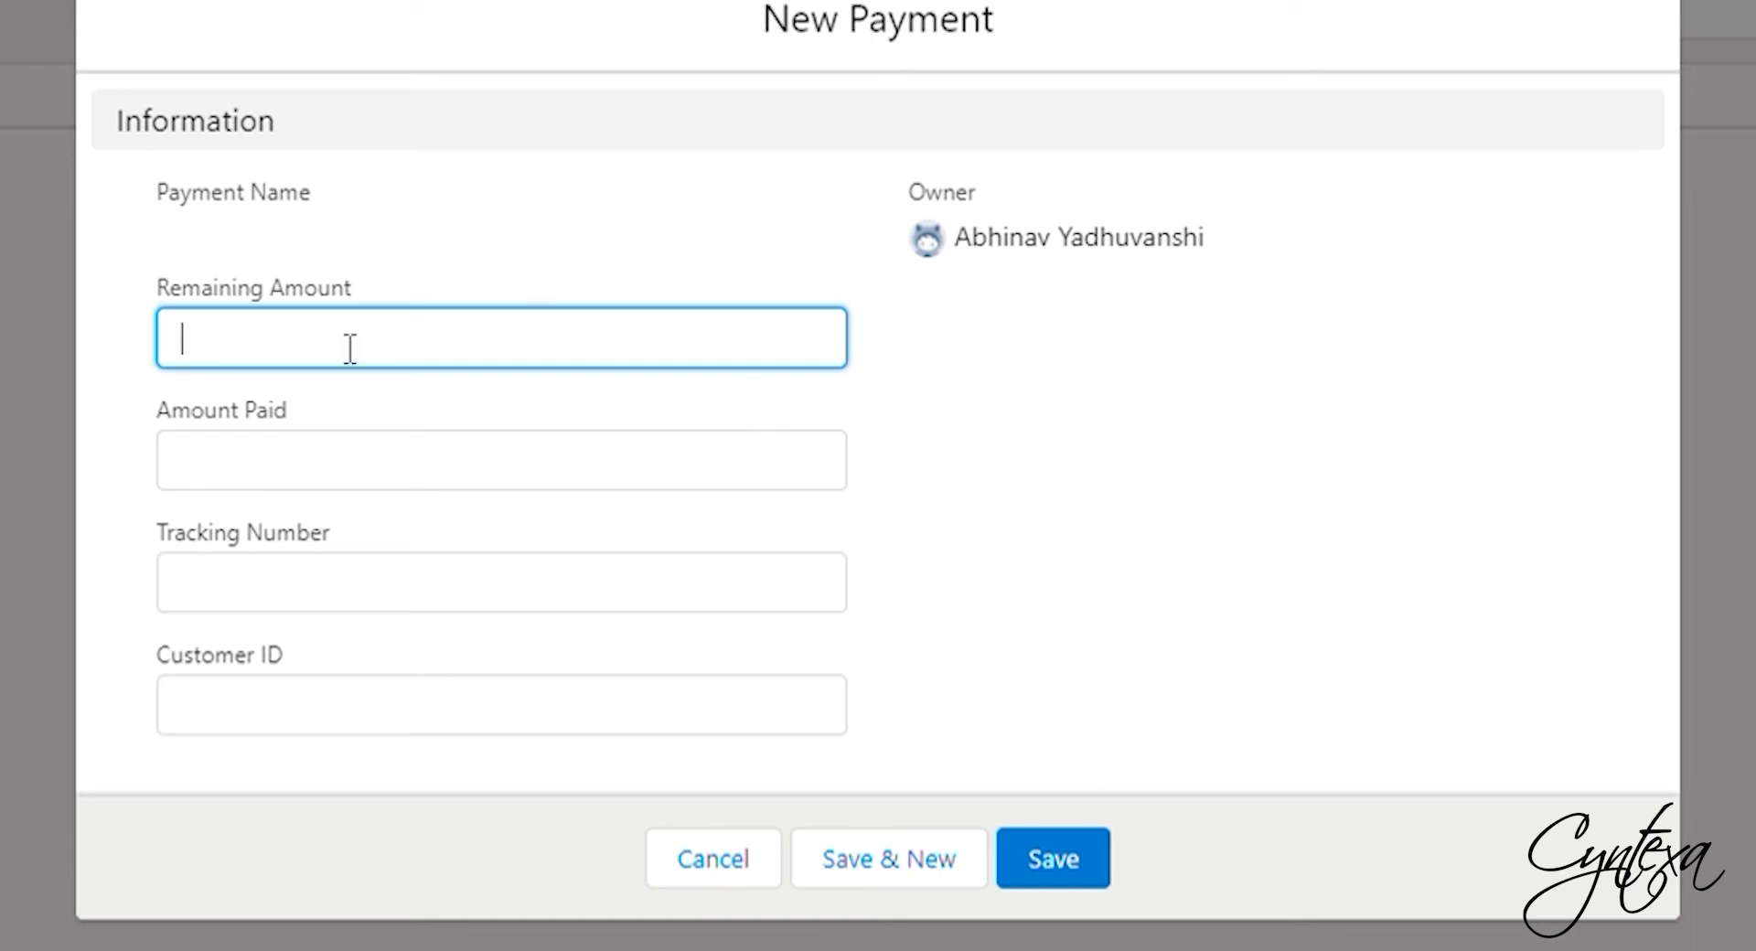
pyautogui.write('100')
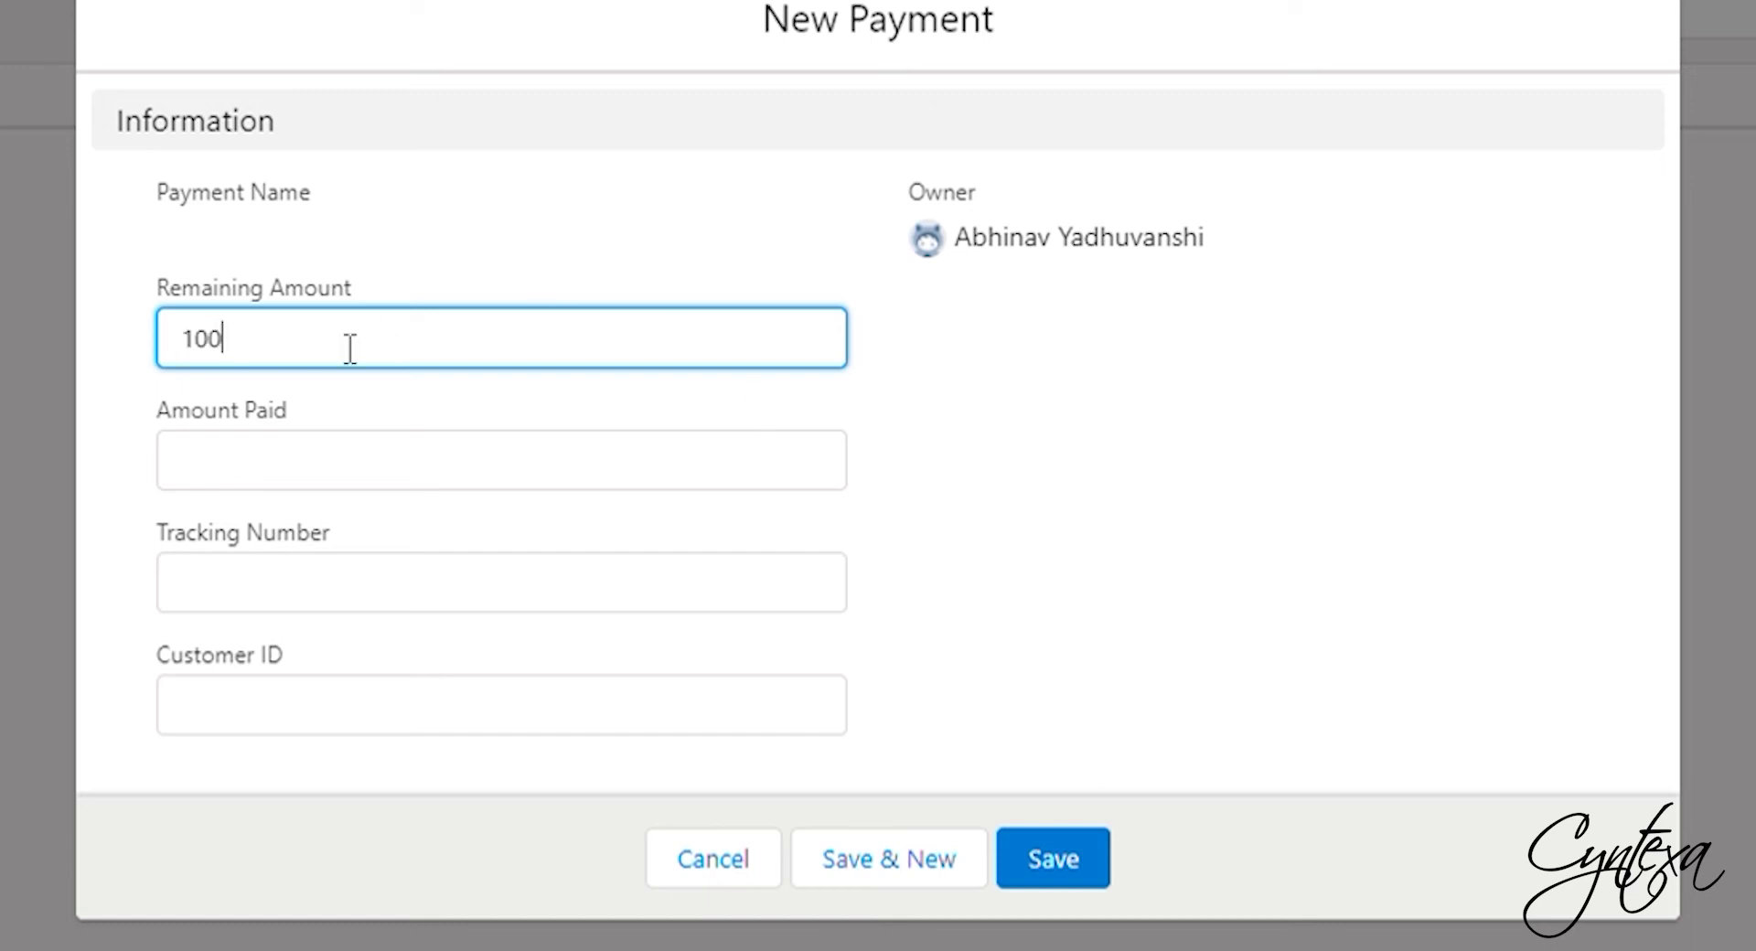
pyautogui.click(553, 471)
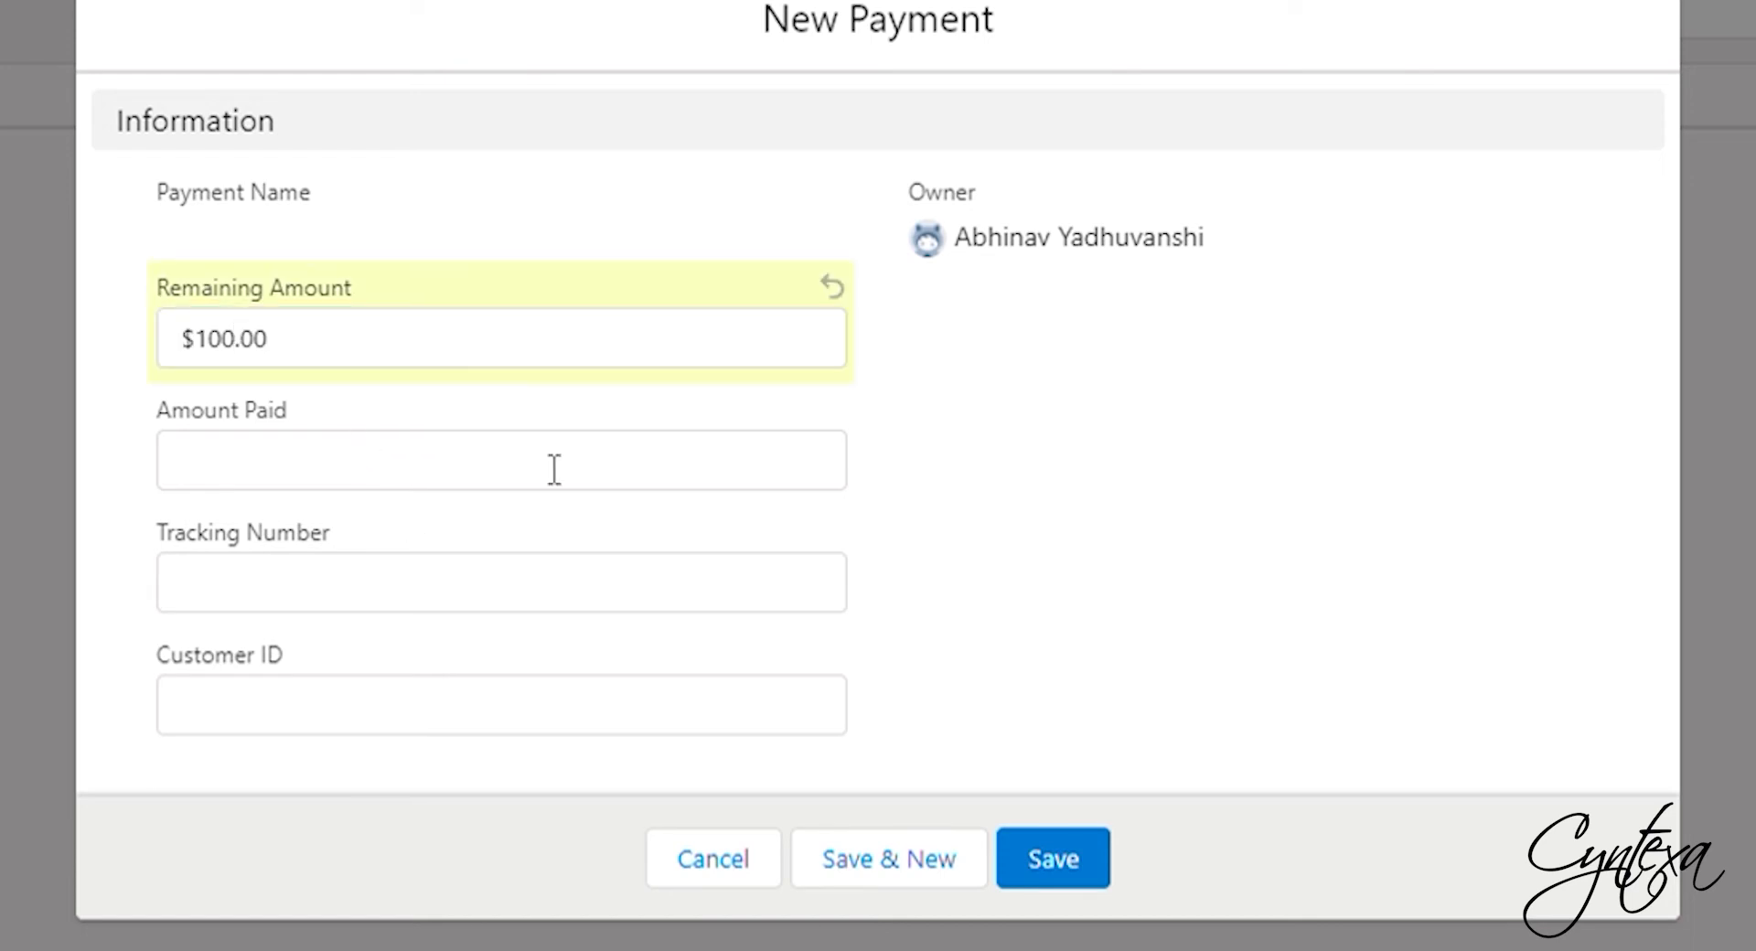
pyautogui.moveTo(384, 555)
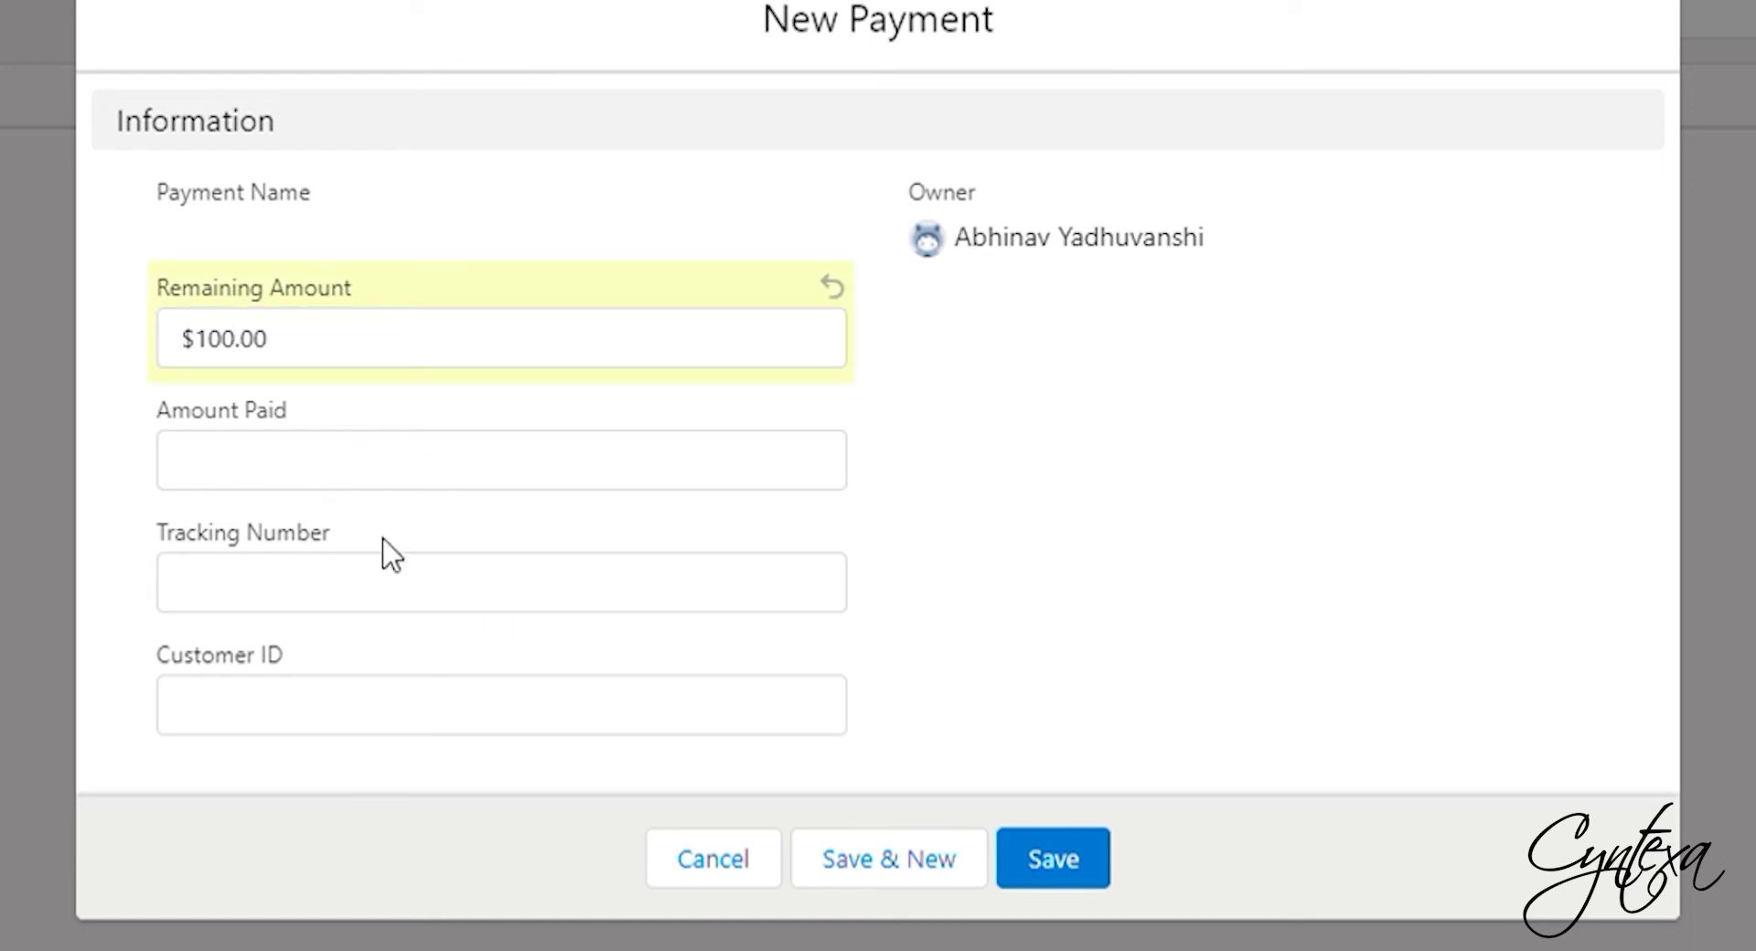
pyautogui.moveTo(442, 562)
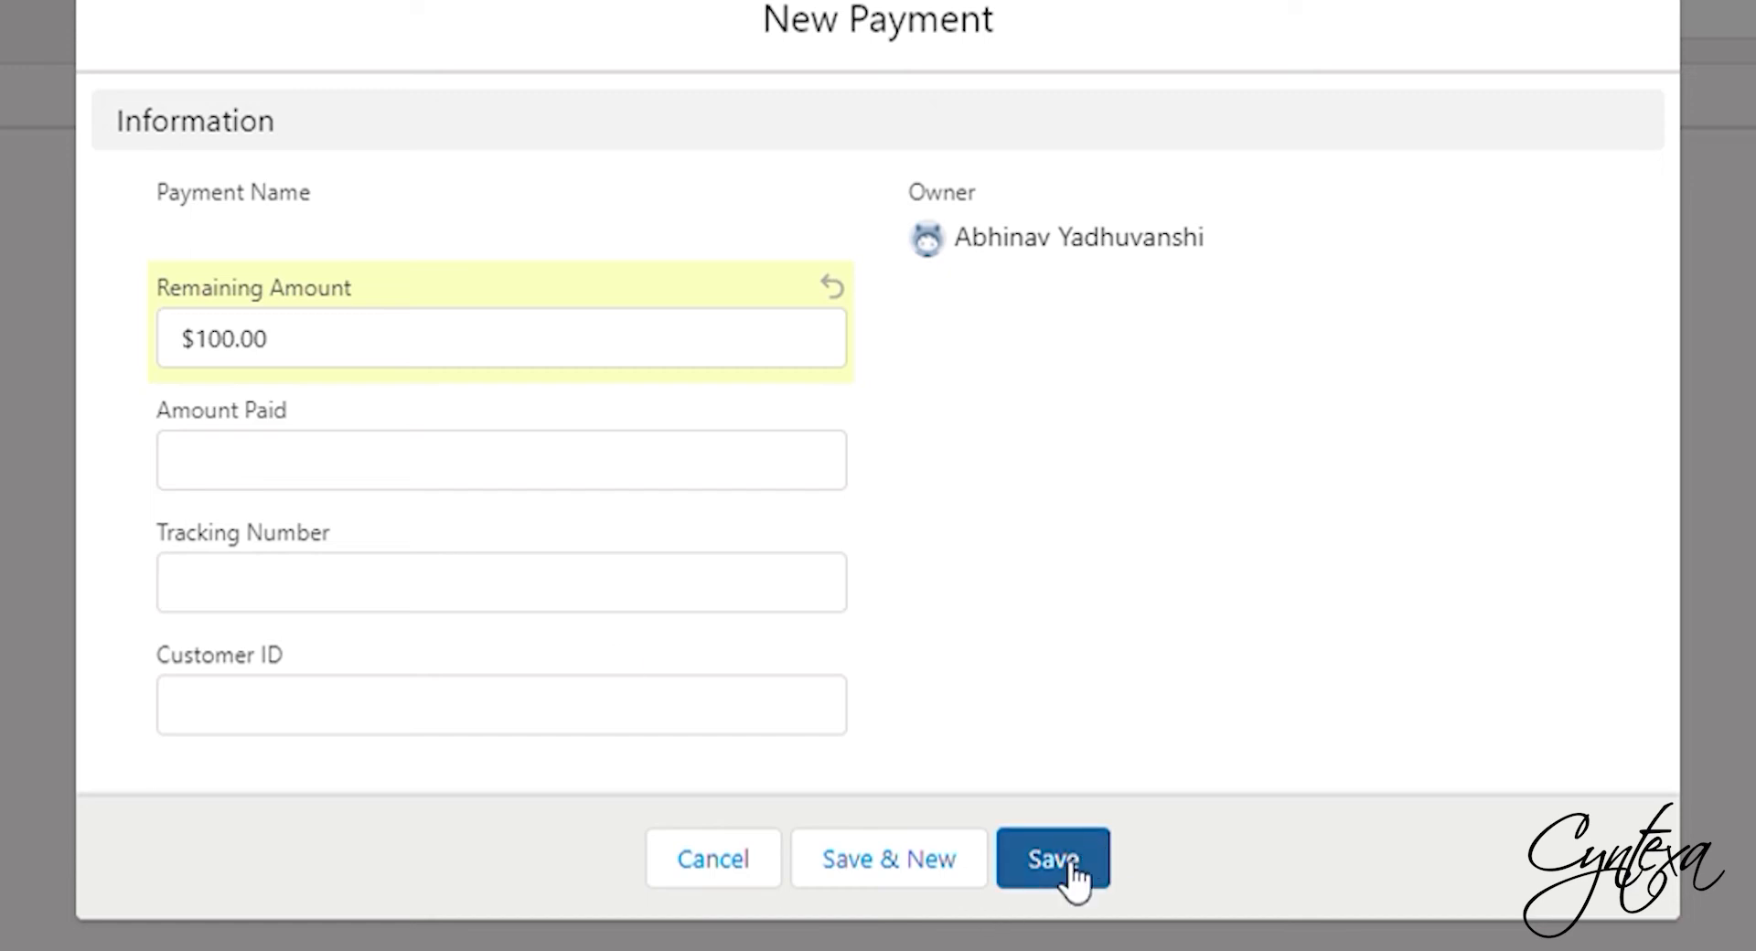
pyautogui.click(1054, 859)
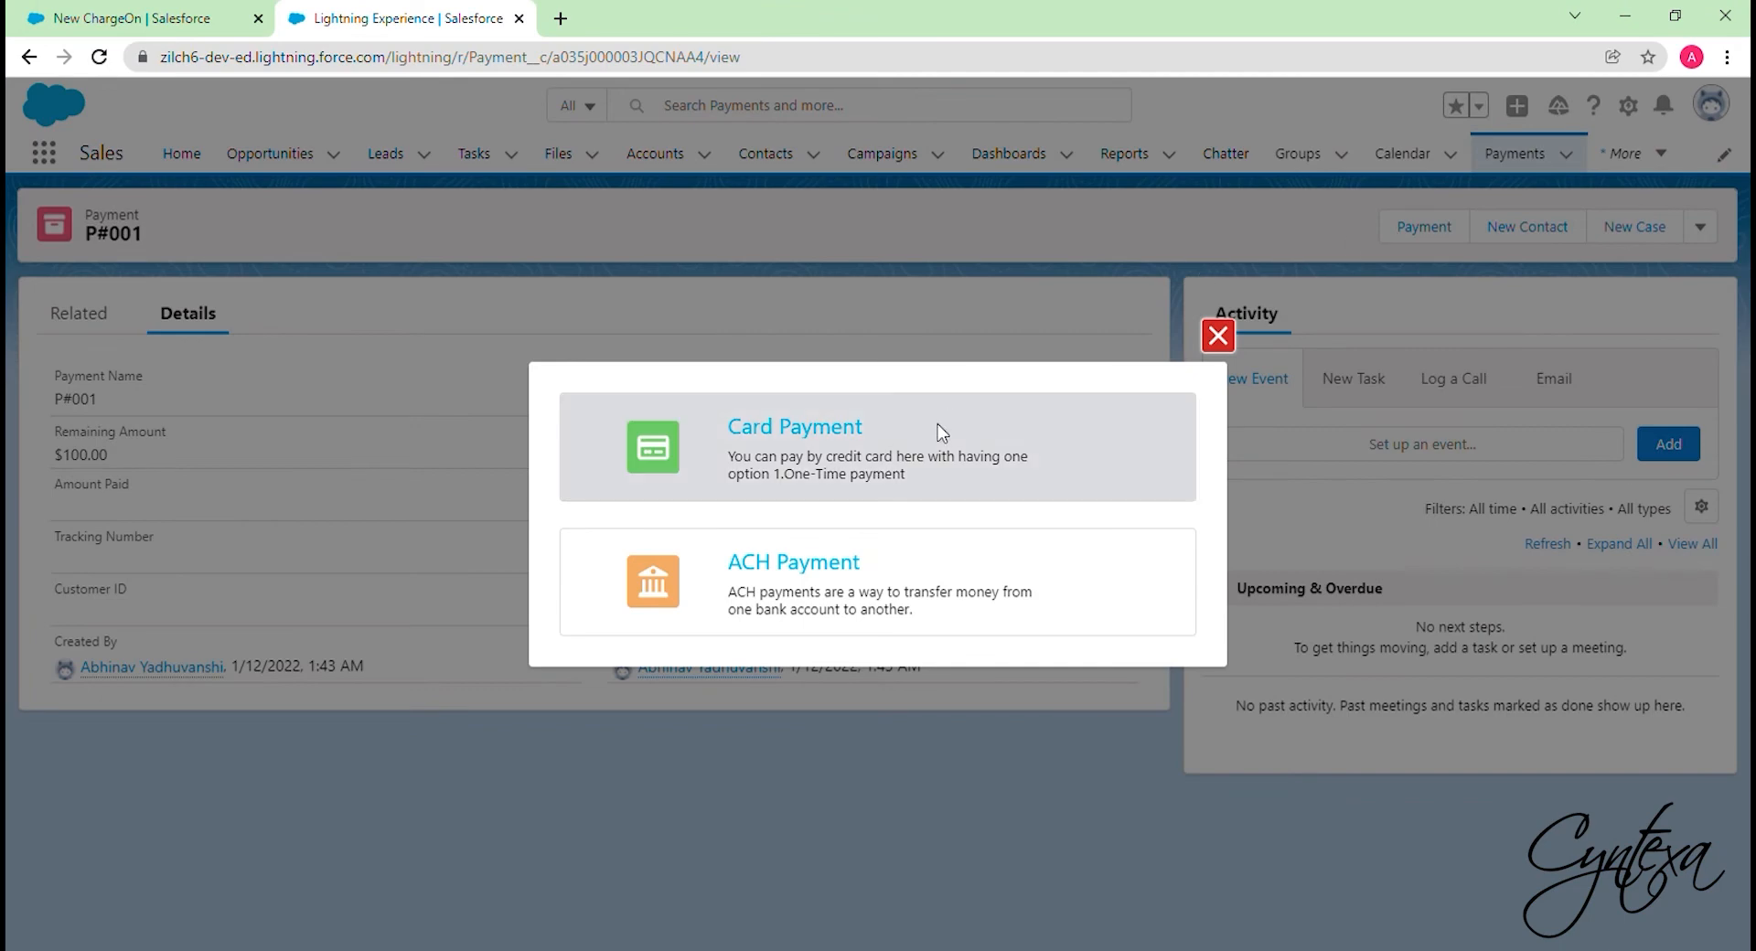
pyautogui.moveTo(859, 512)
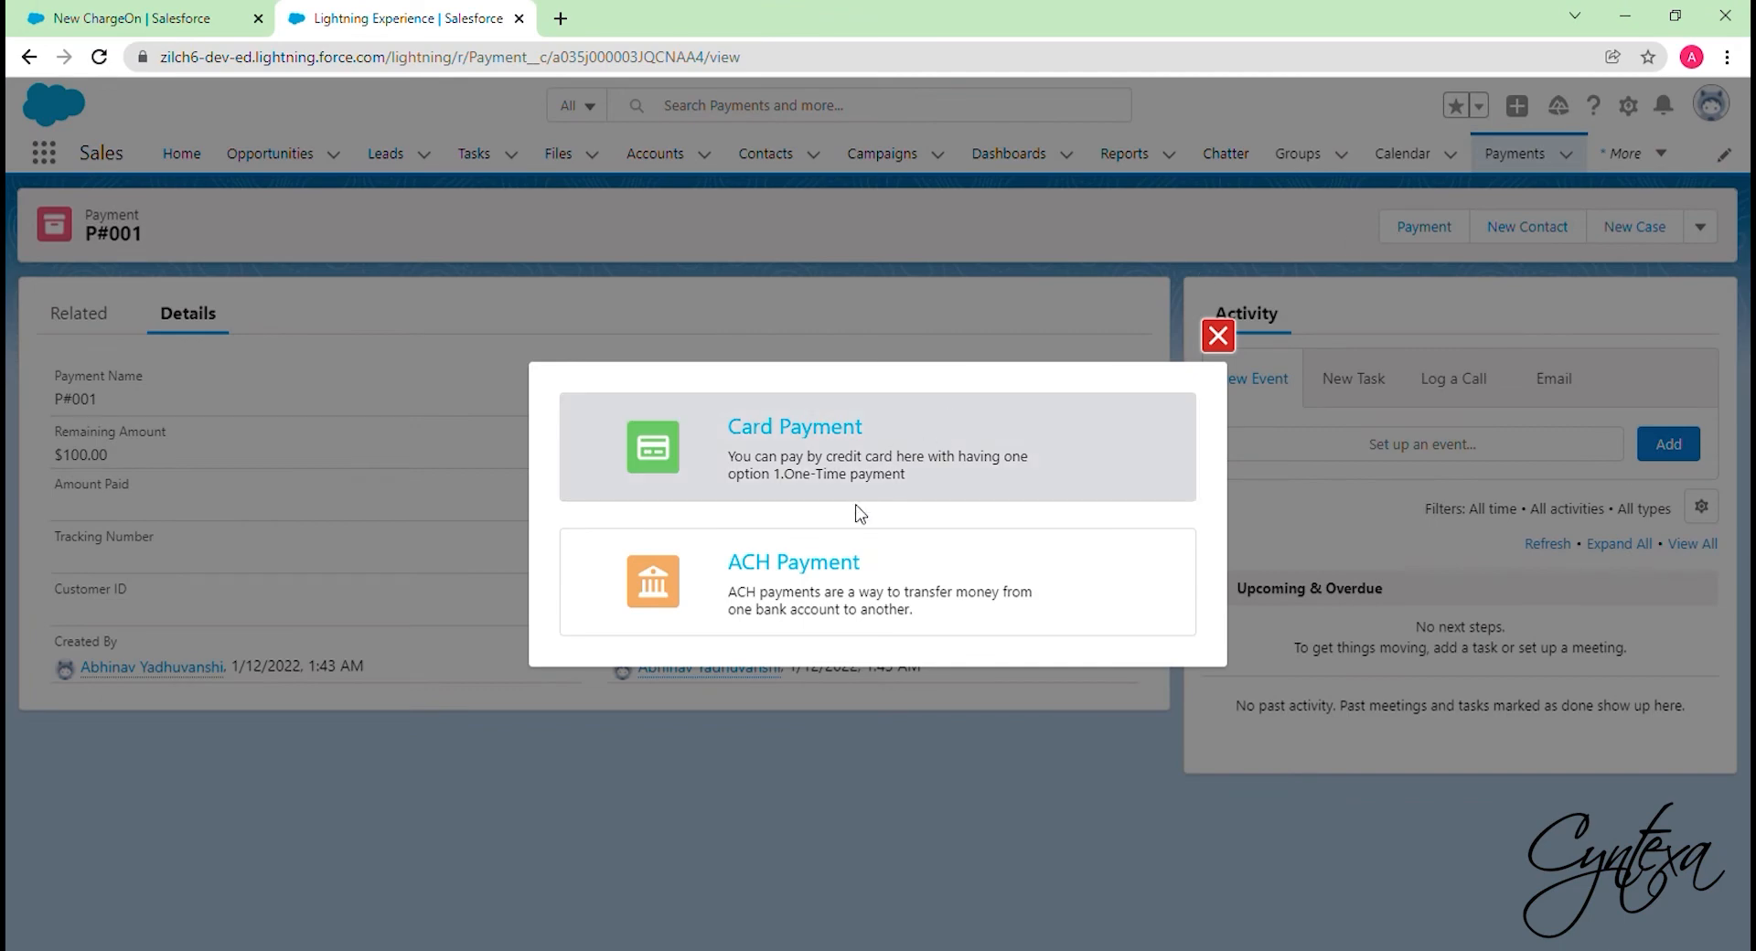
pyautogui.moveTo(844, 598)
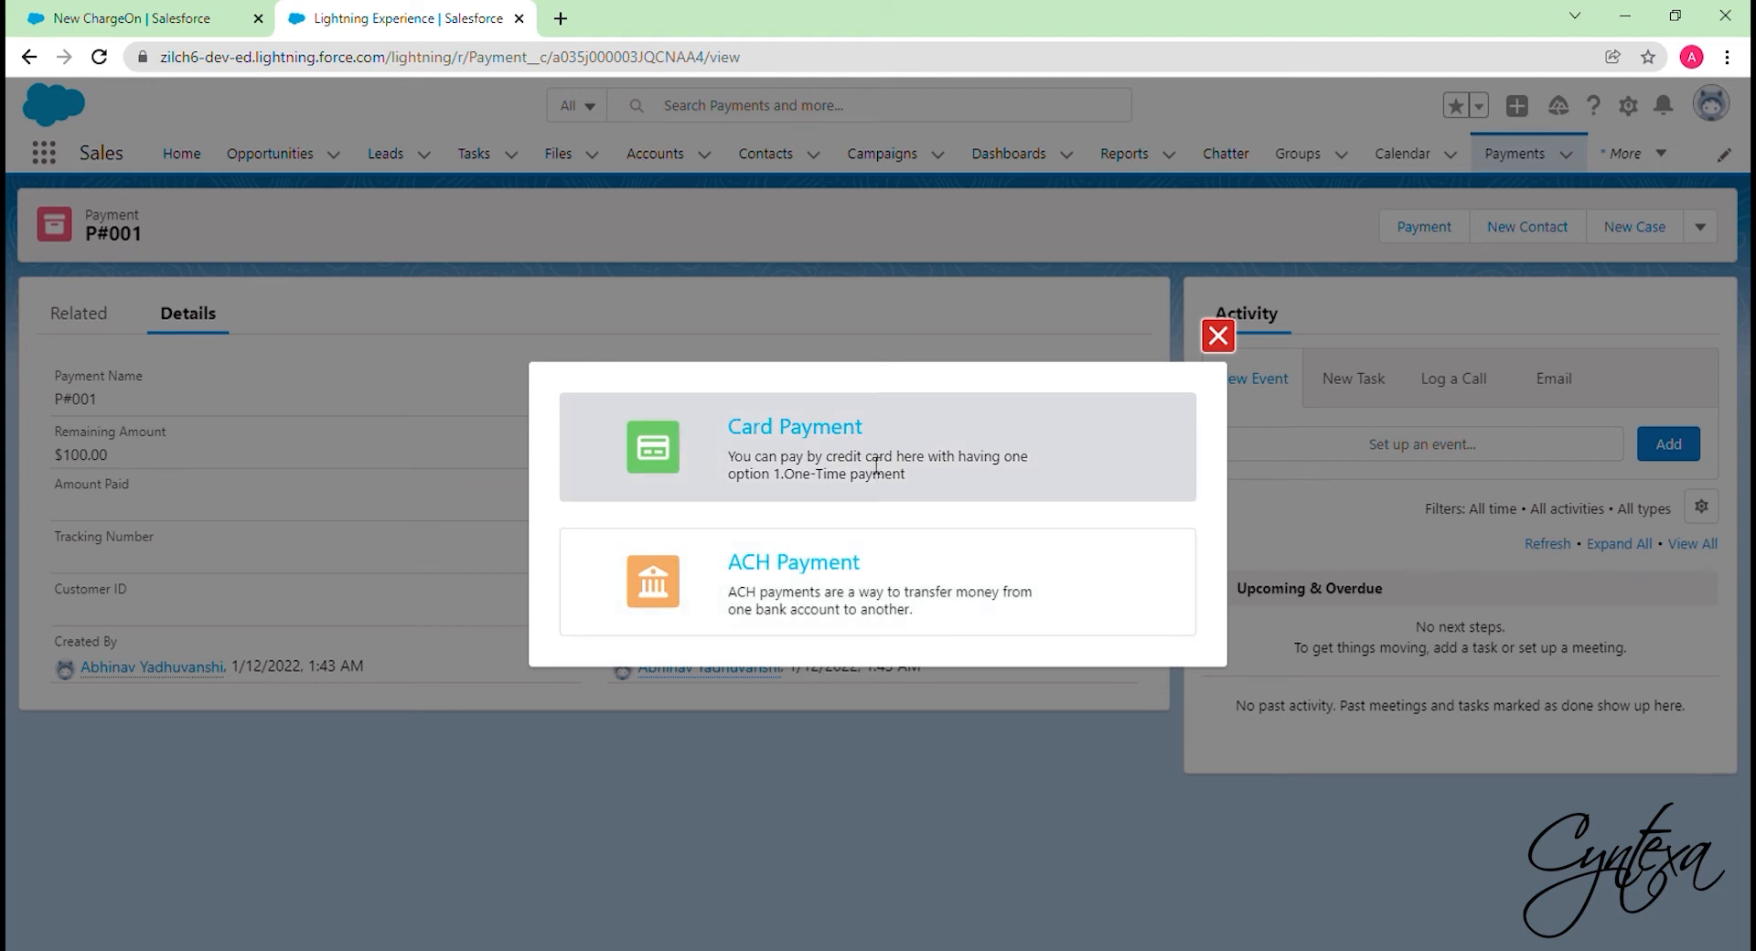
# Step: Select Card Payment, then One-Time, to reach the card form with amount 100
pyautogui.click(795, 427)
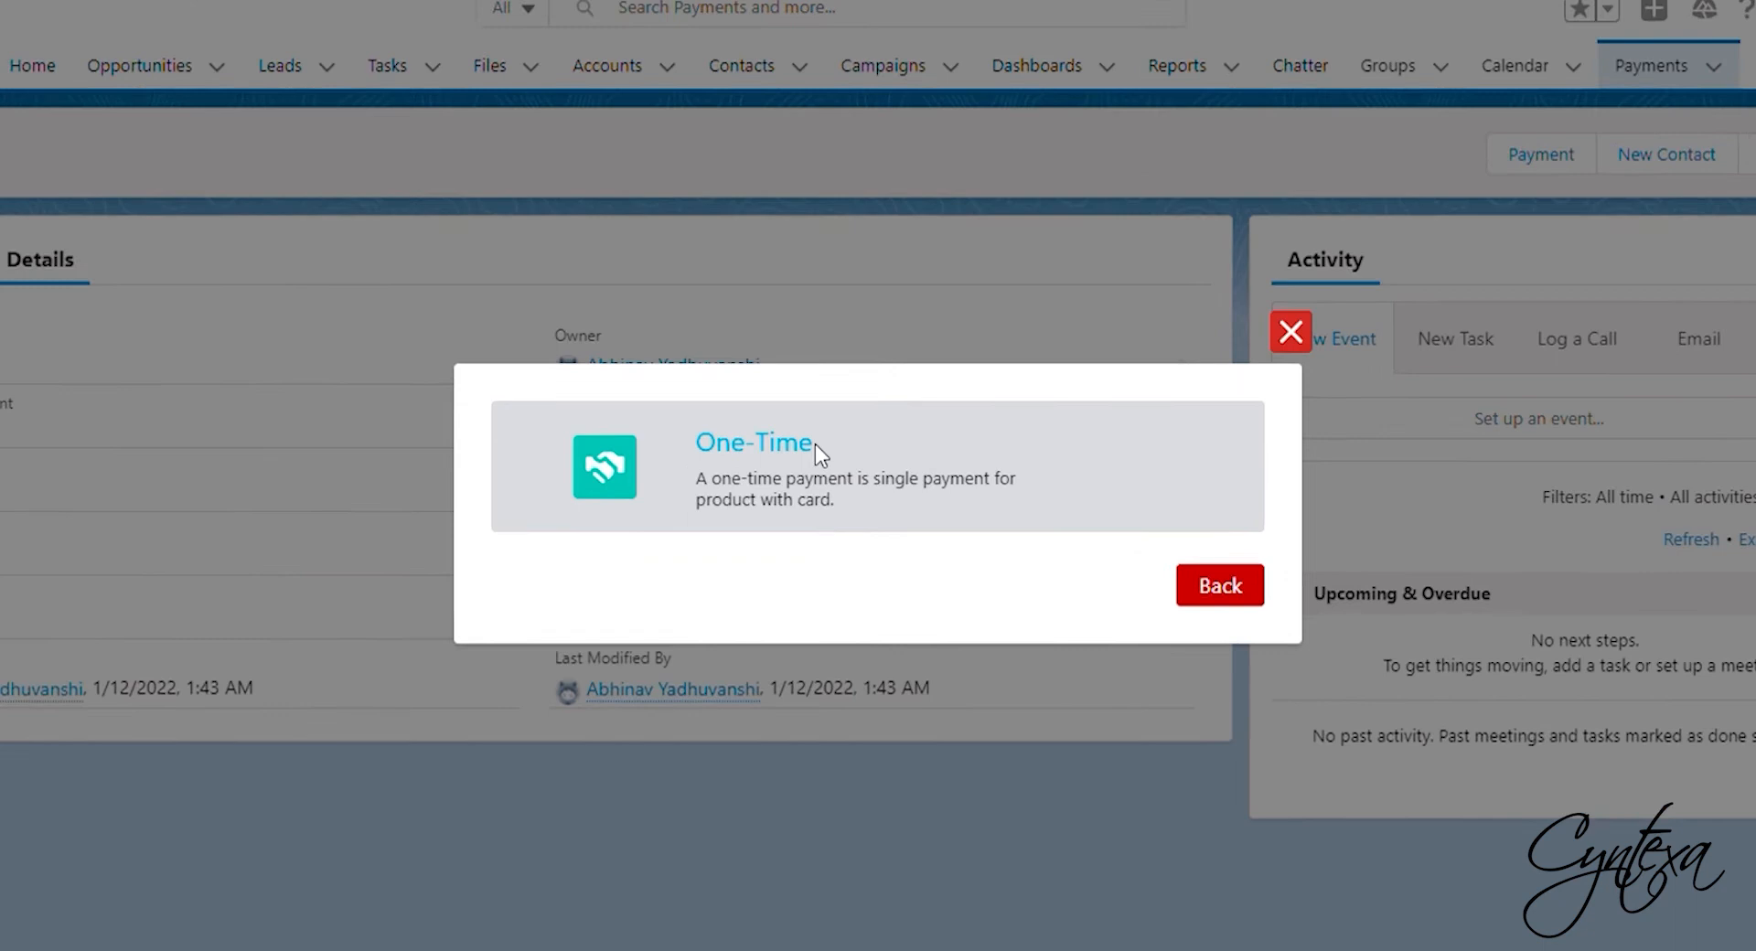
pyautogui.click(754, 466)
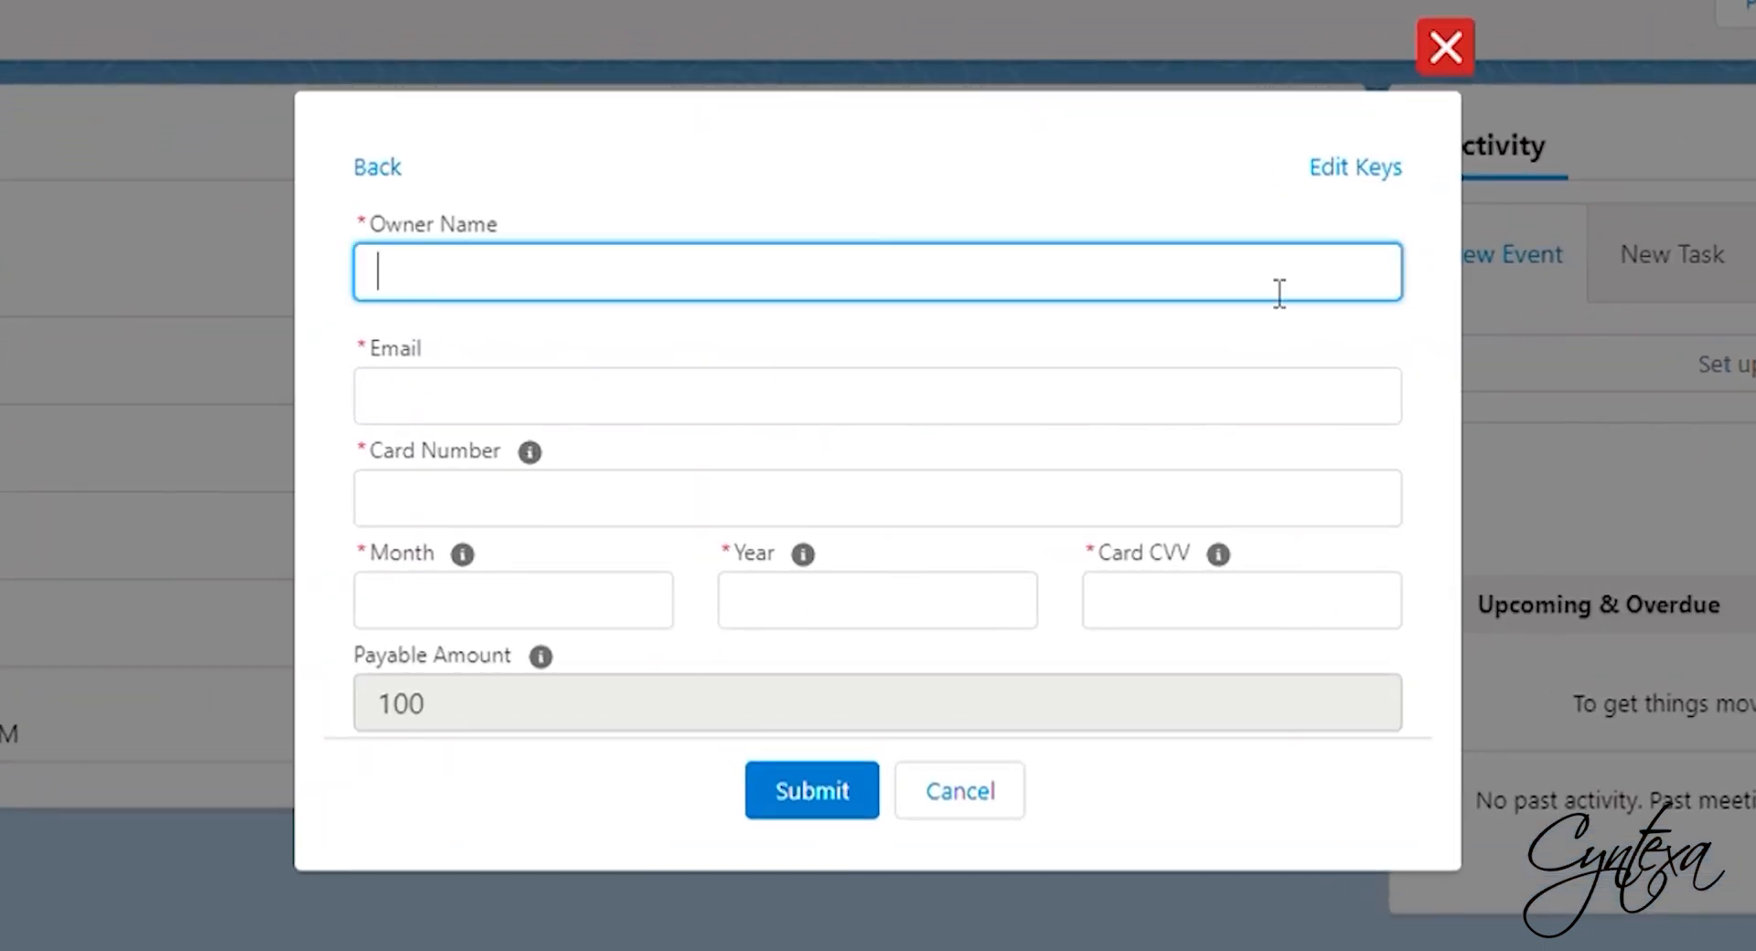
pyautogui.moveTo(1305, 259)
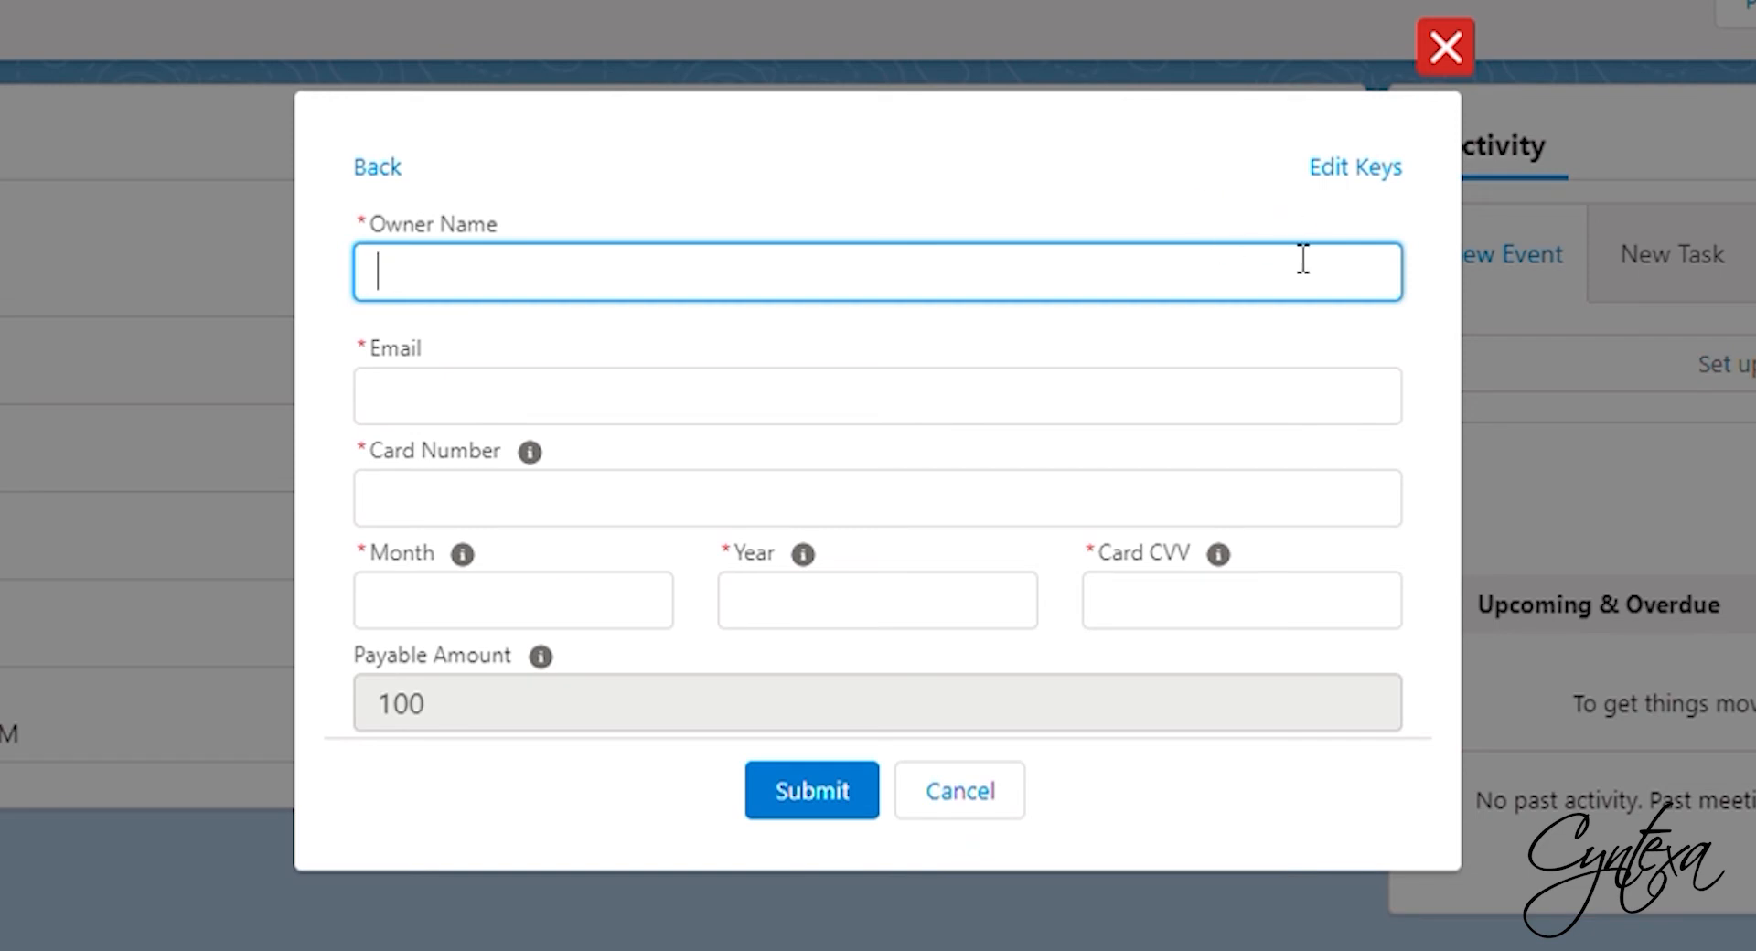
# Step: Turn on Pay in USD in the Stripe key settings and save the keys
pyautogui.click(1356, 167)
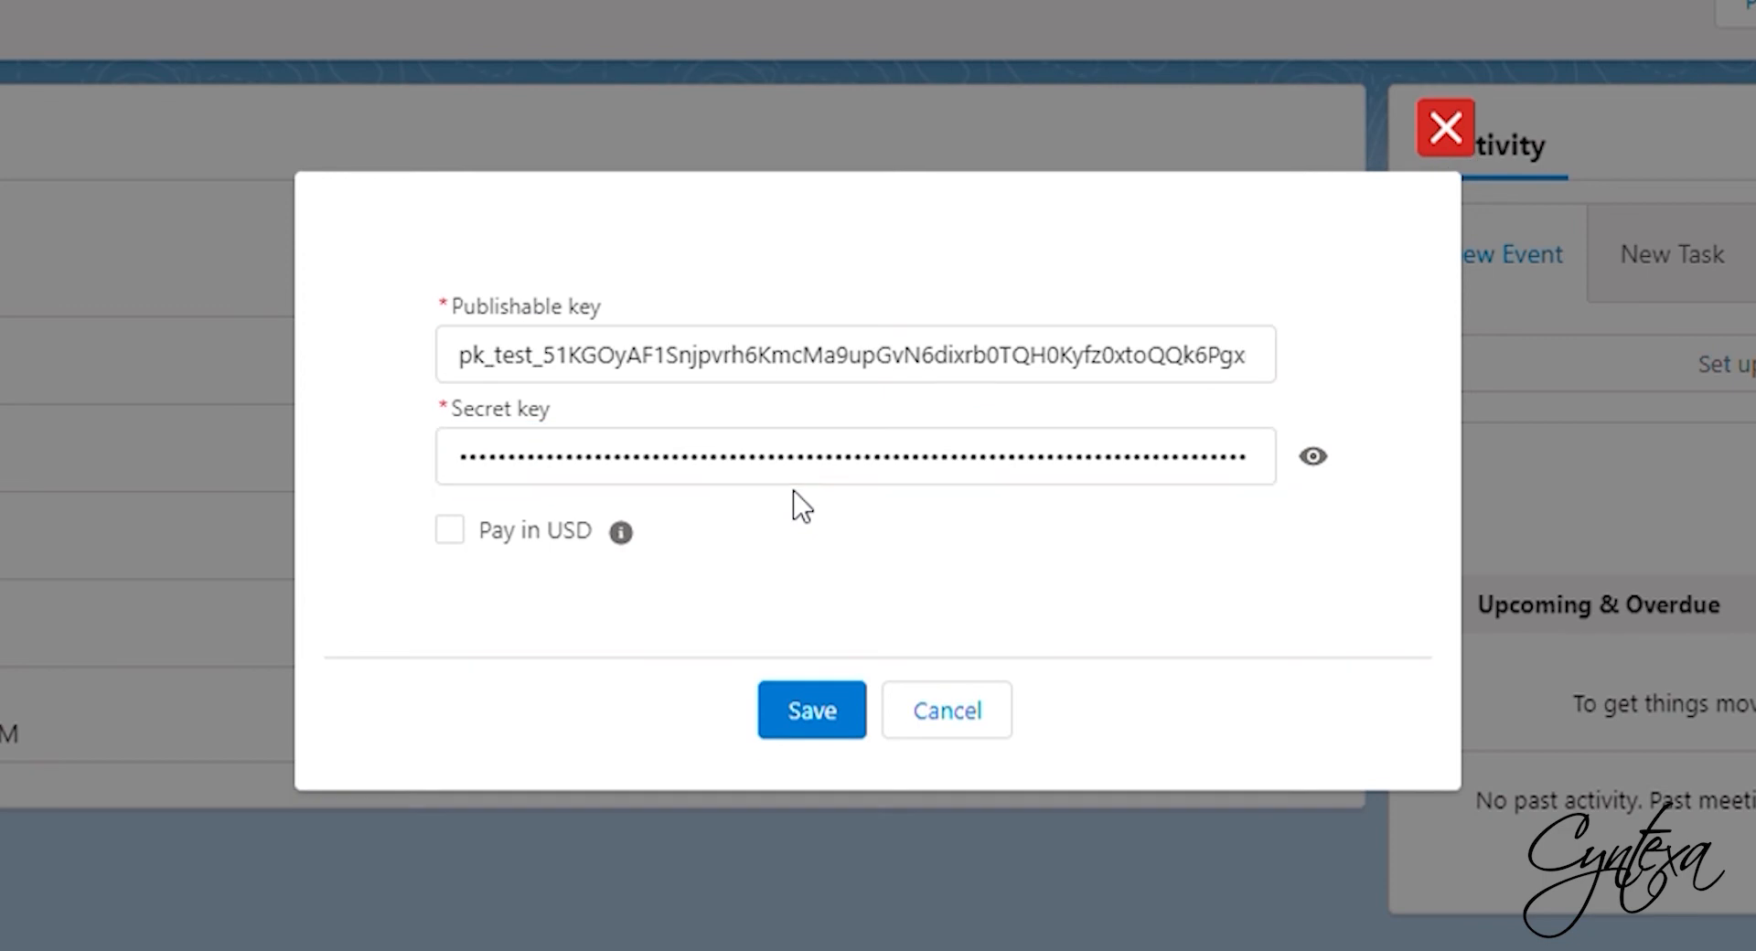
pyautogui.moveTo(469, 600)
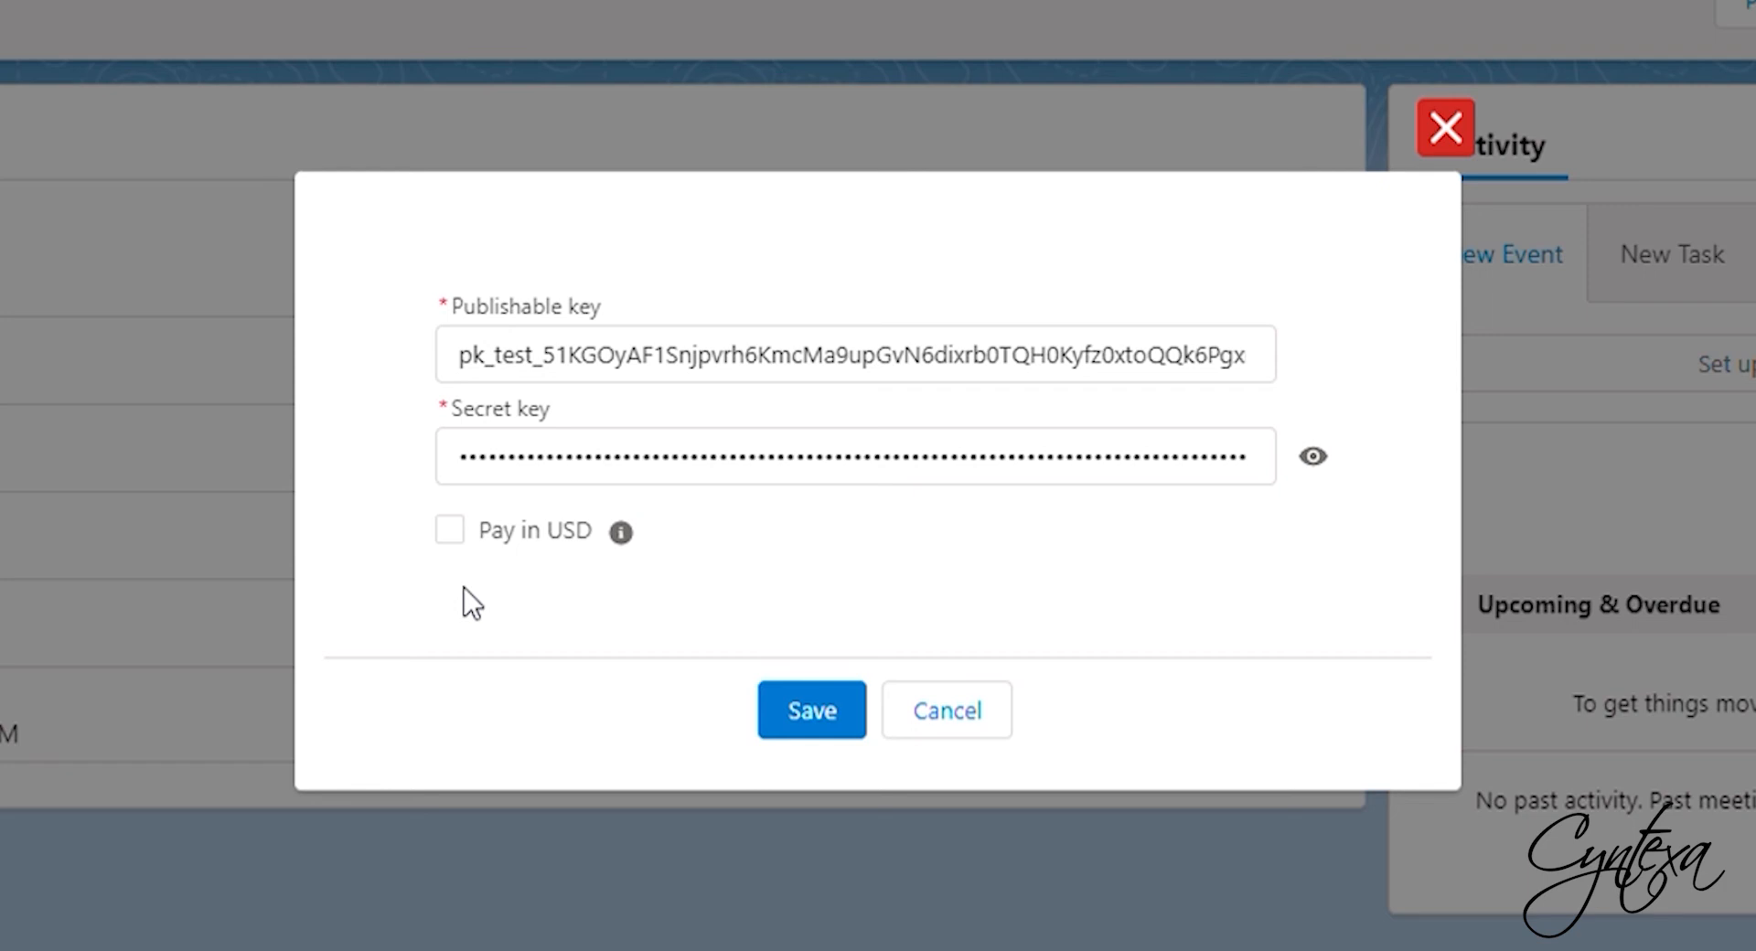
pyautogui.click(447, 531)
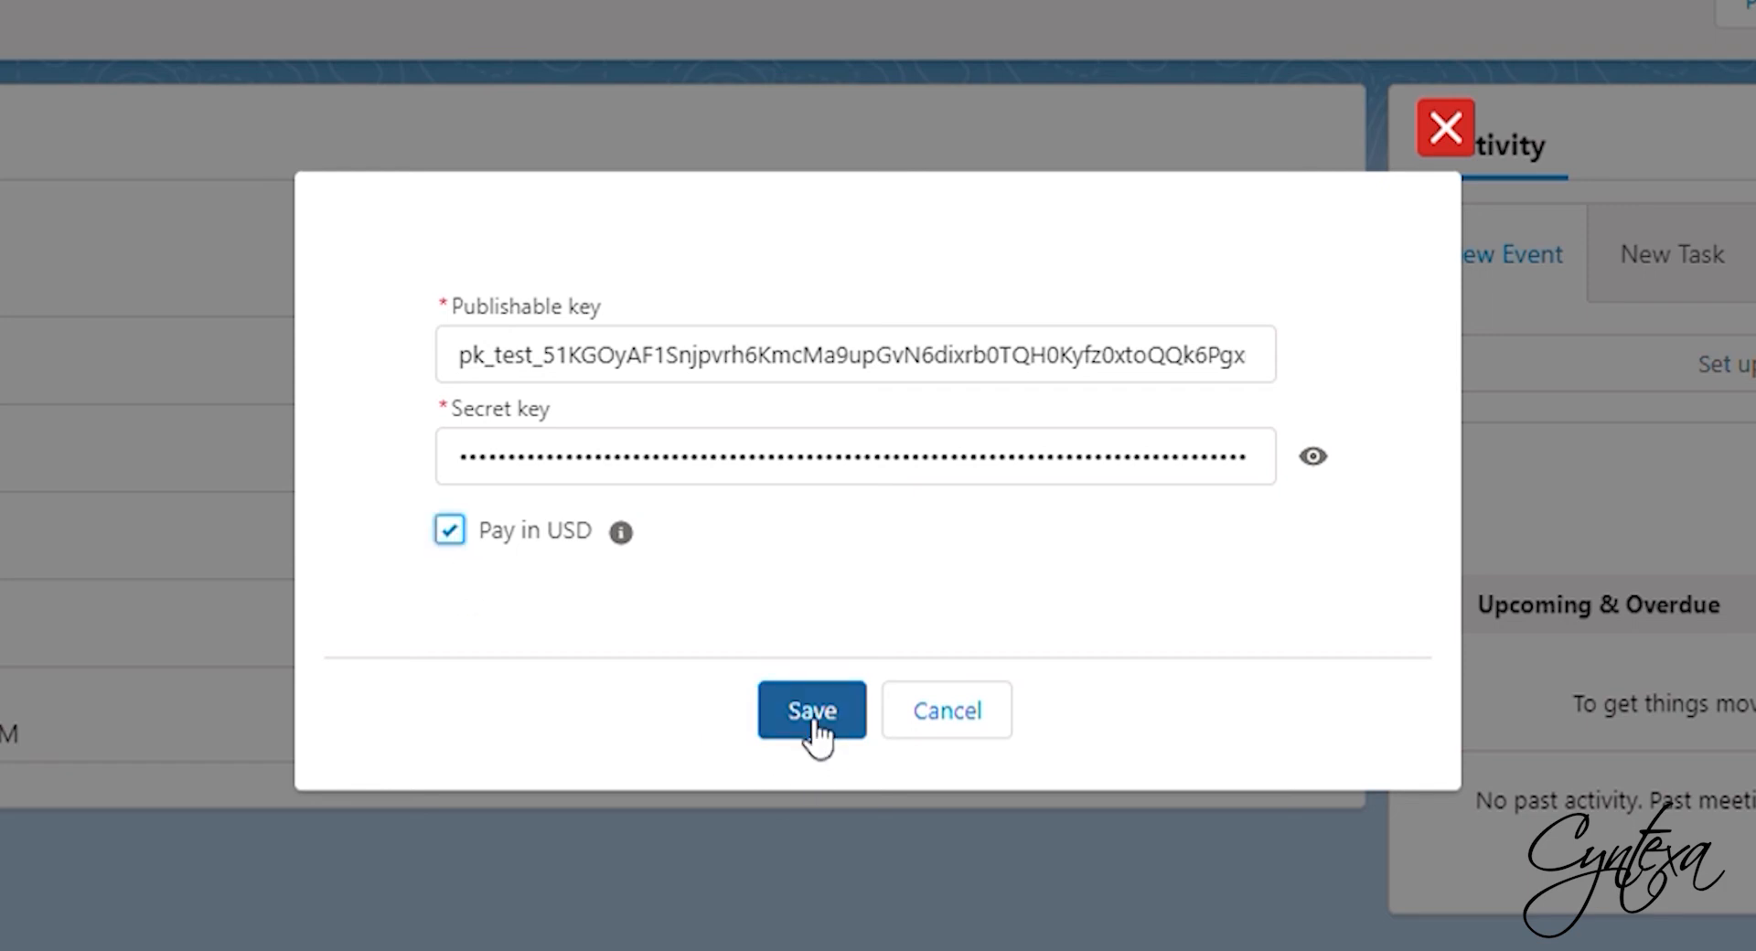
pyautogui.click(811, 711)
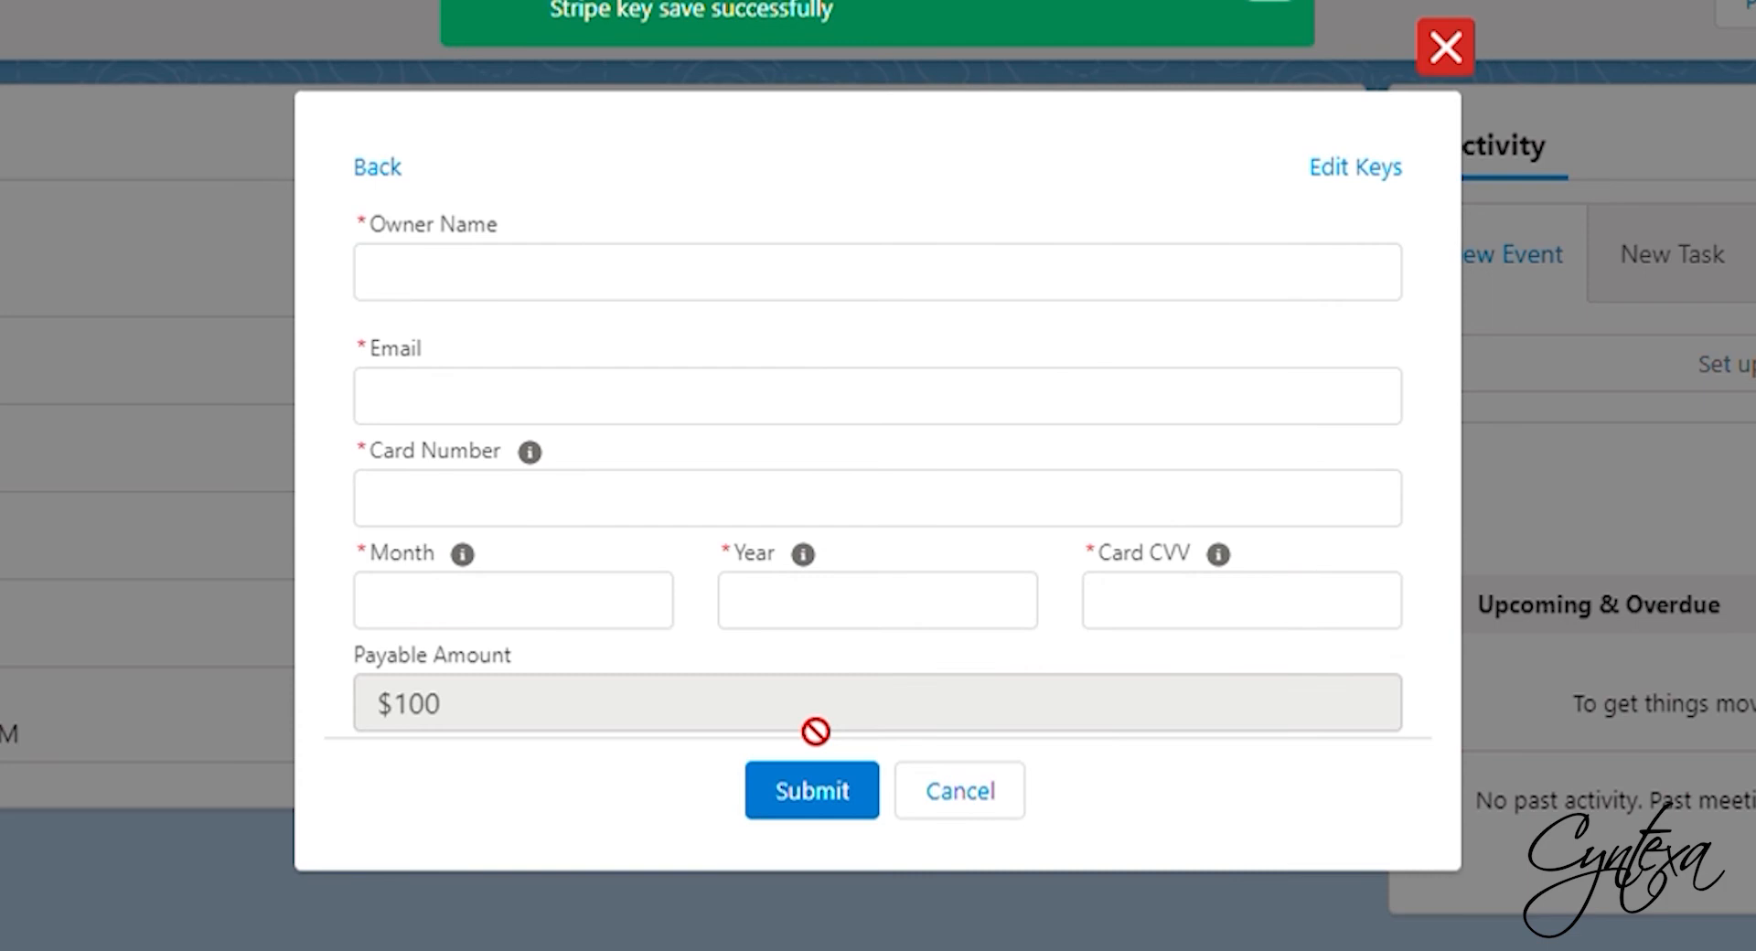
pyautogui.write('Testing')
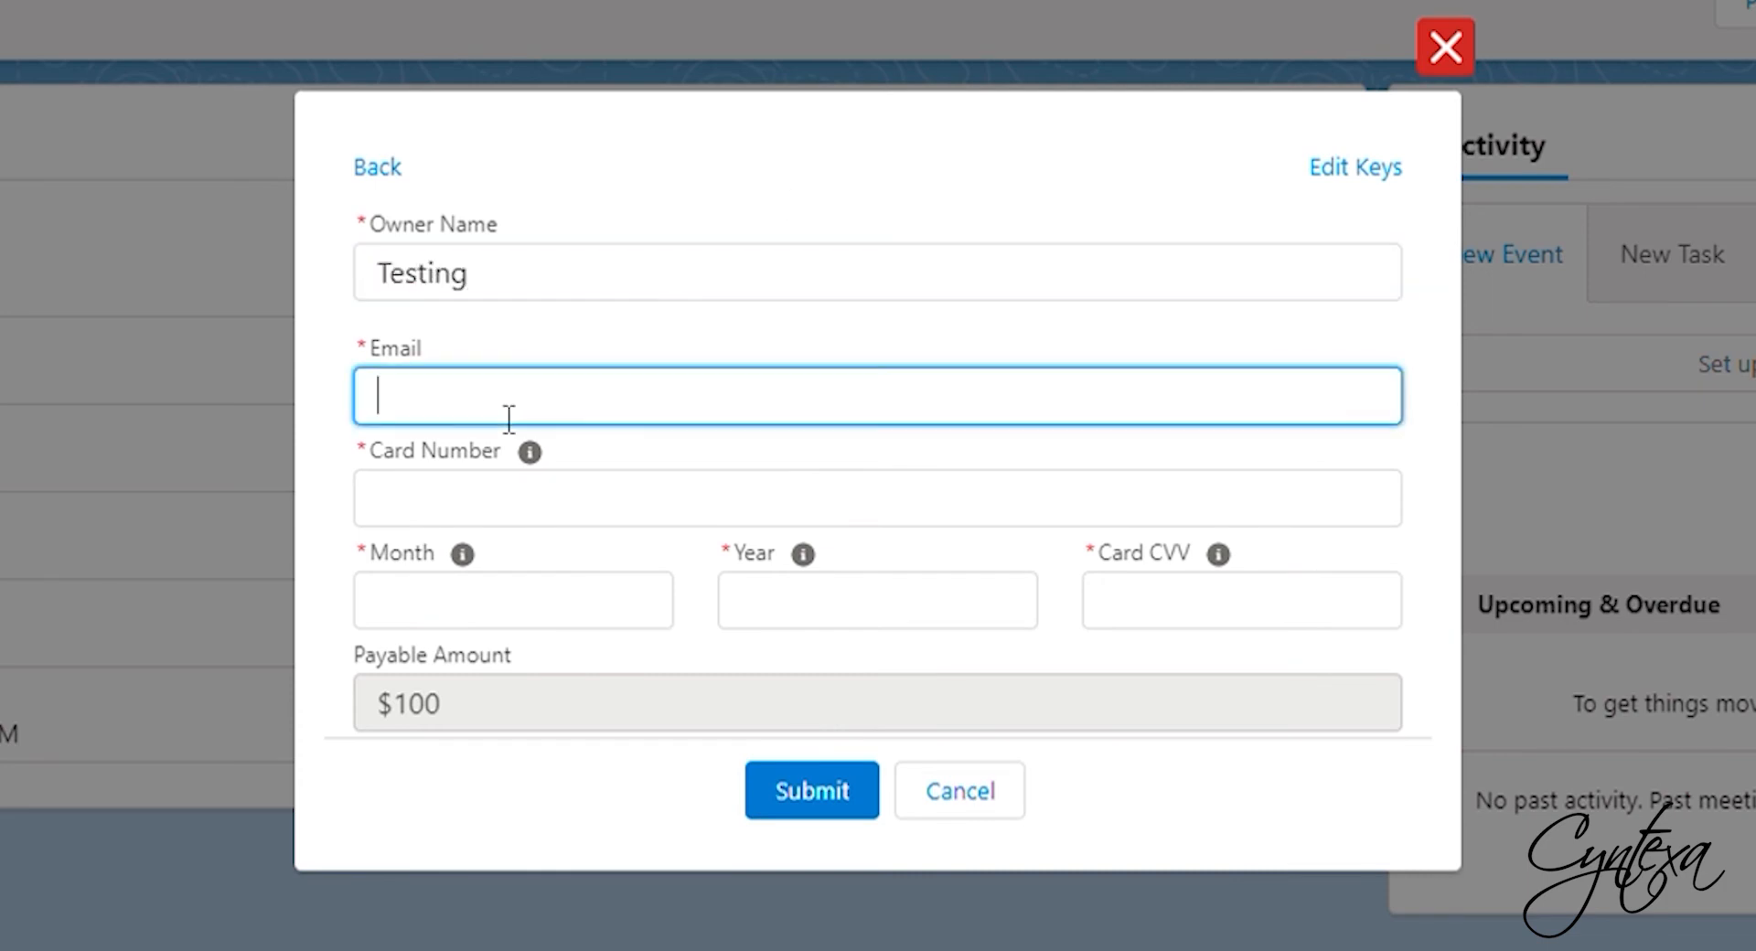
pyautogui.write('Testing@test')
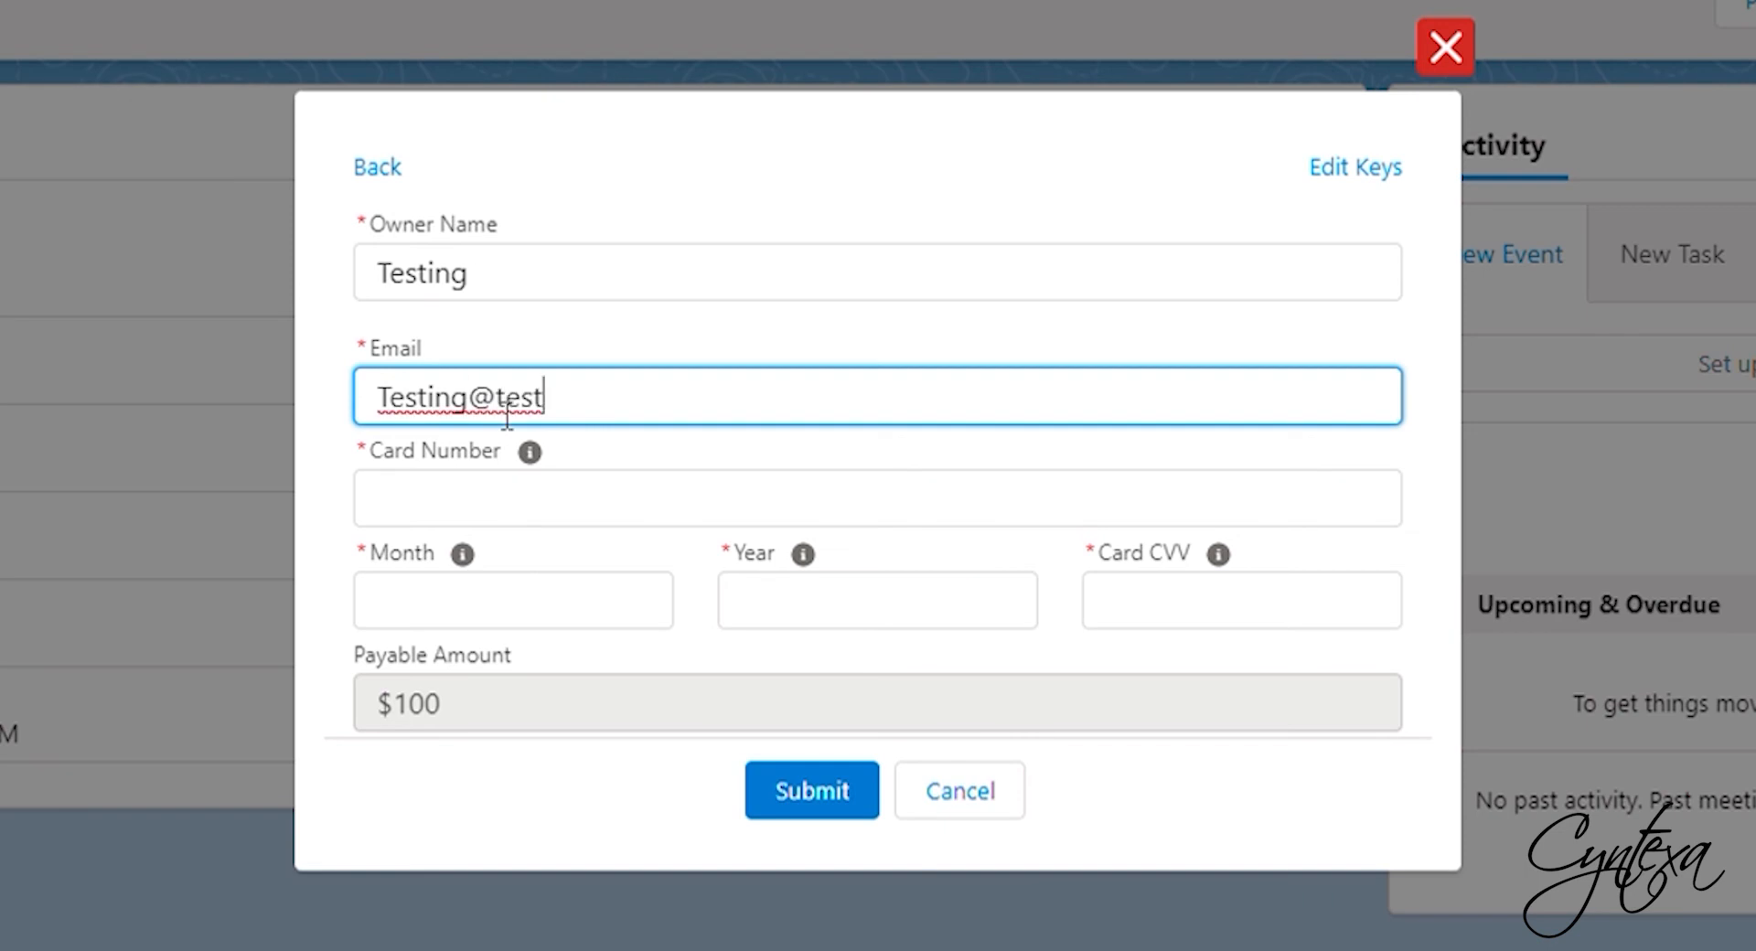
pyautogui.write('4242-4242-4242-4242')
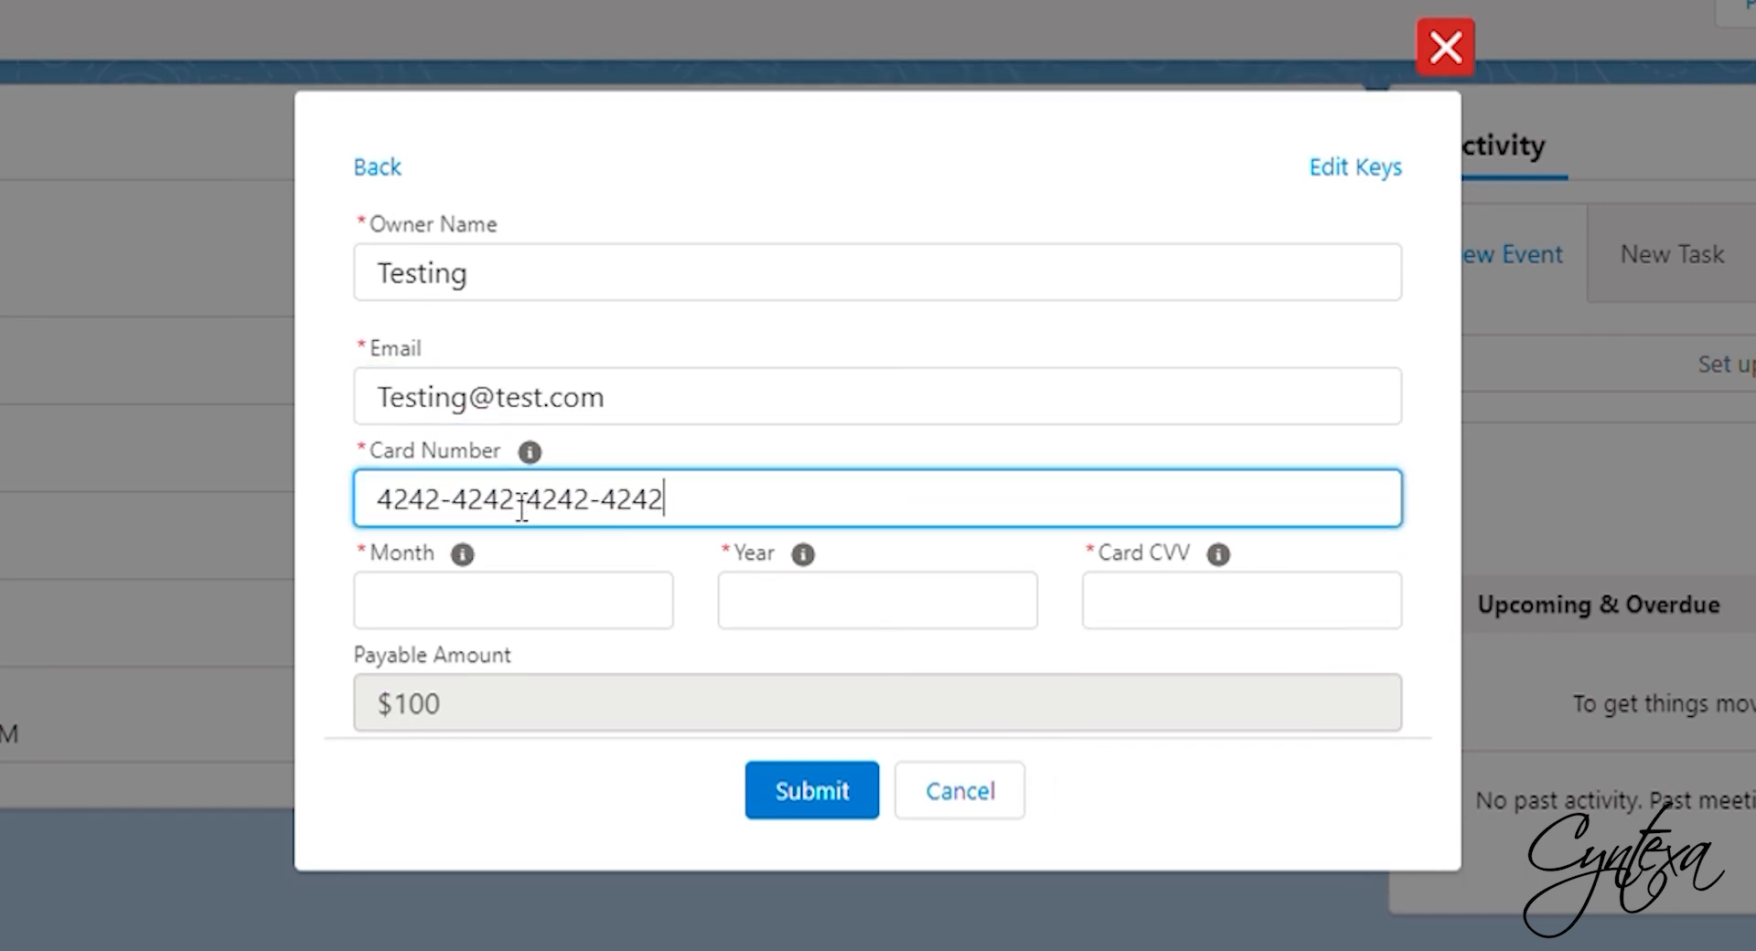
pyautogui.write('44')
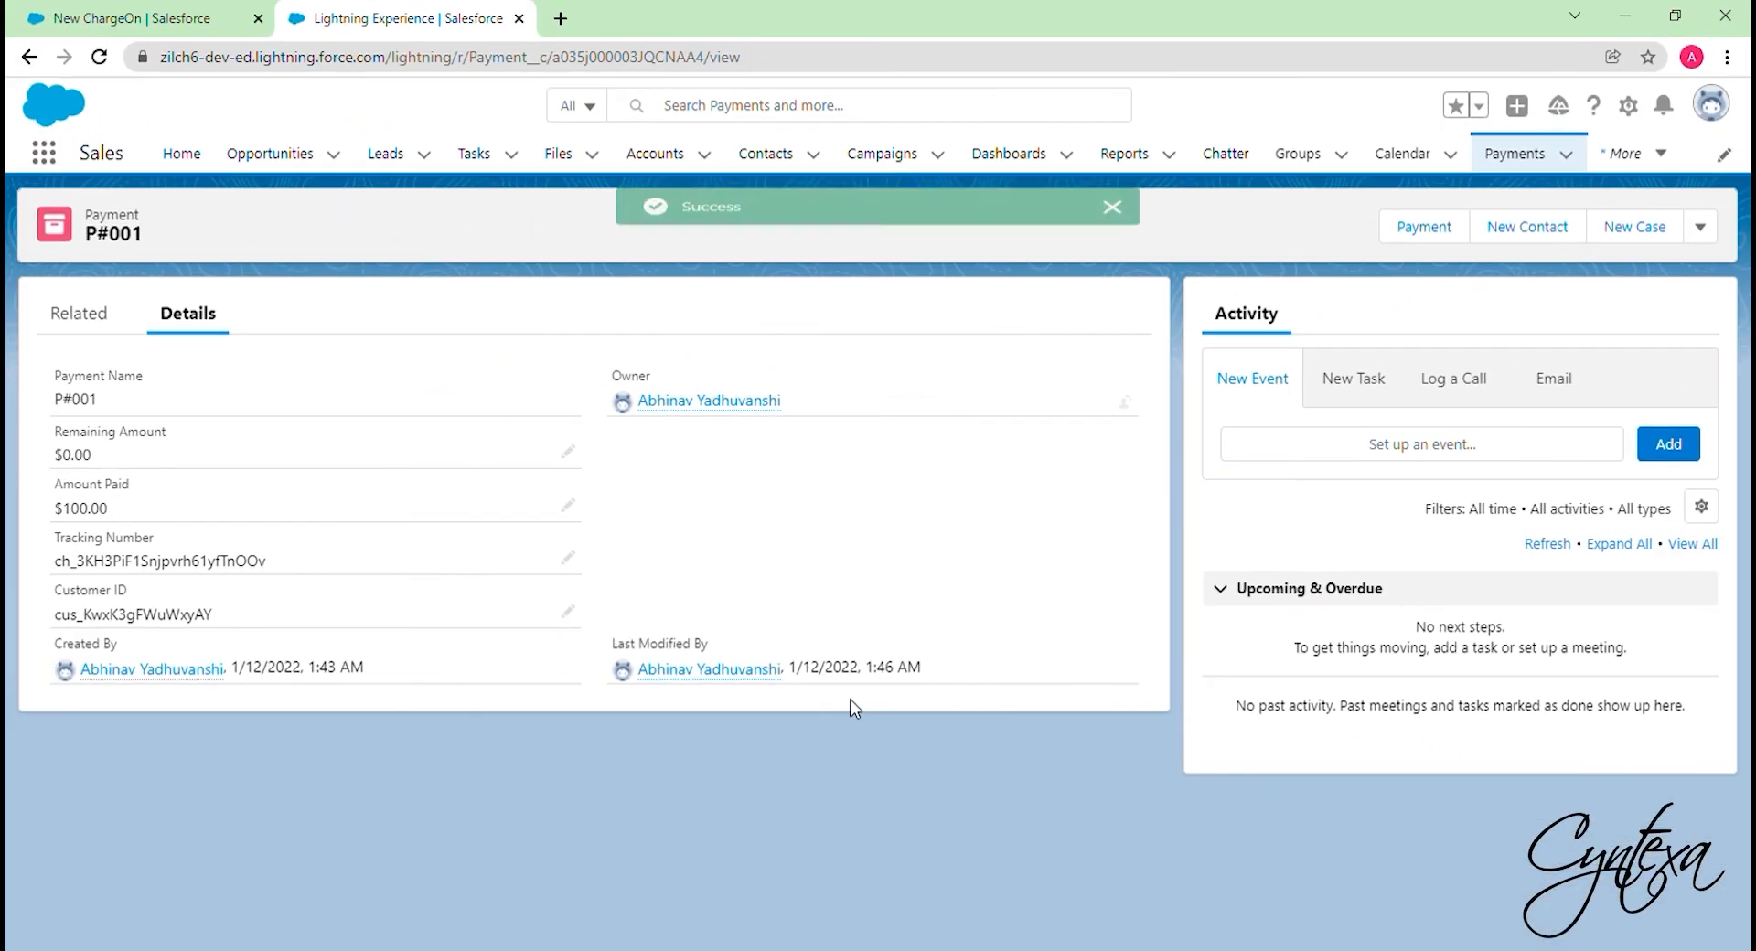
# Step: Dismiss the success notice, inspect P#001's IDs, and reopen the payment method choices
pyautogui.click(1112, 207)
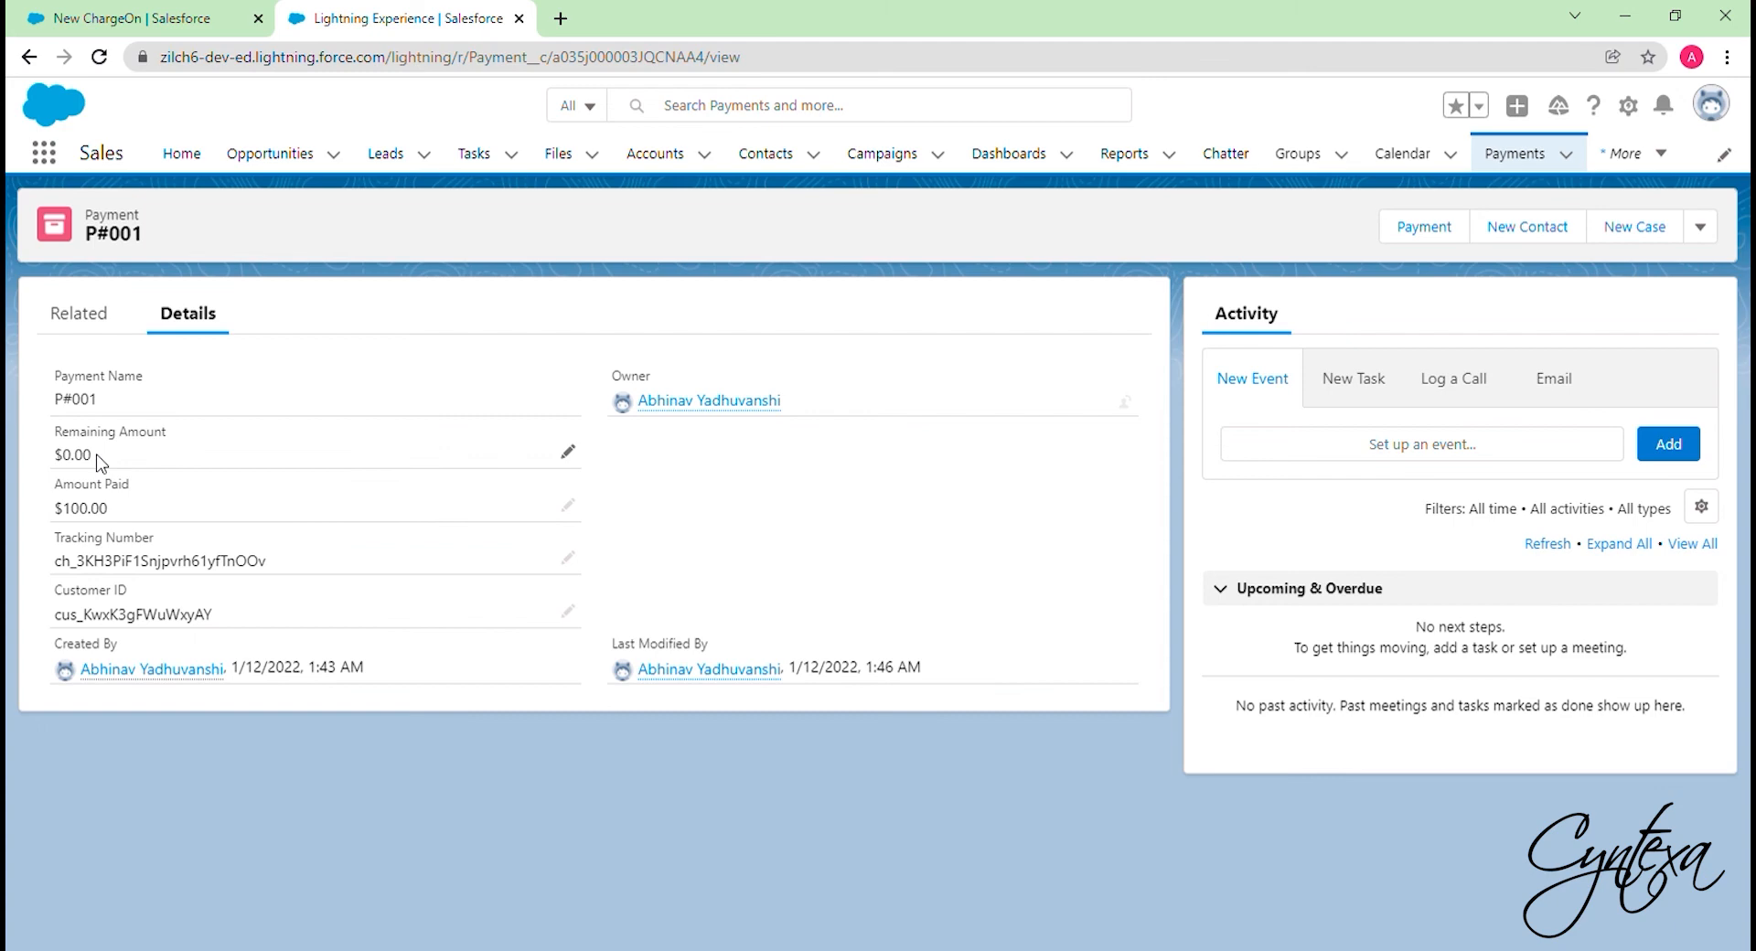
pyautogui.moveTo(125, 508)
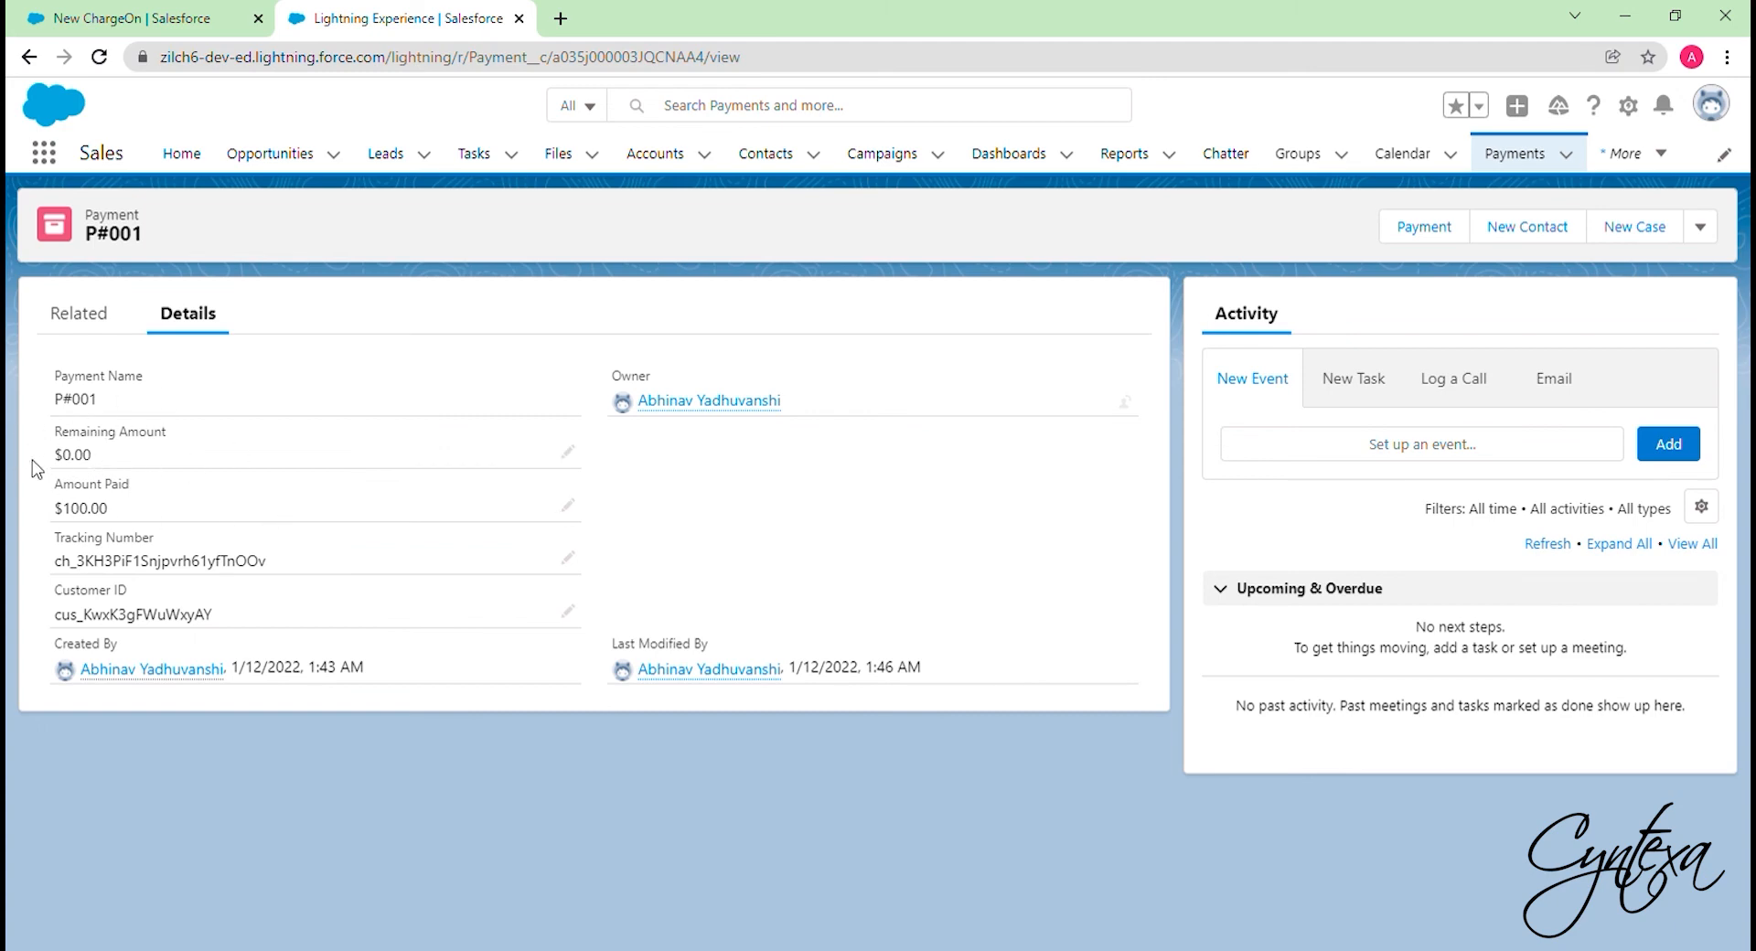
pyautogui.moveTo(46, 537)
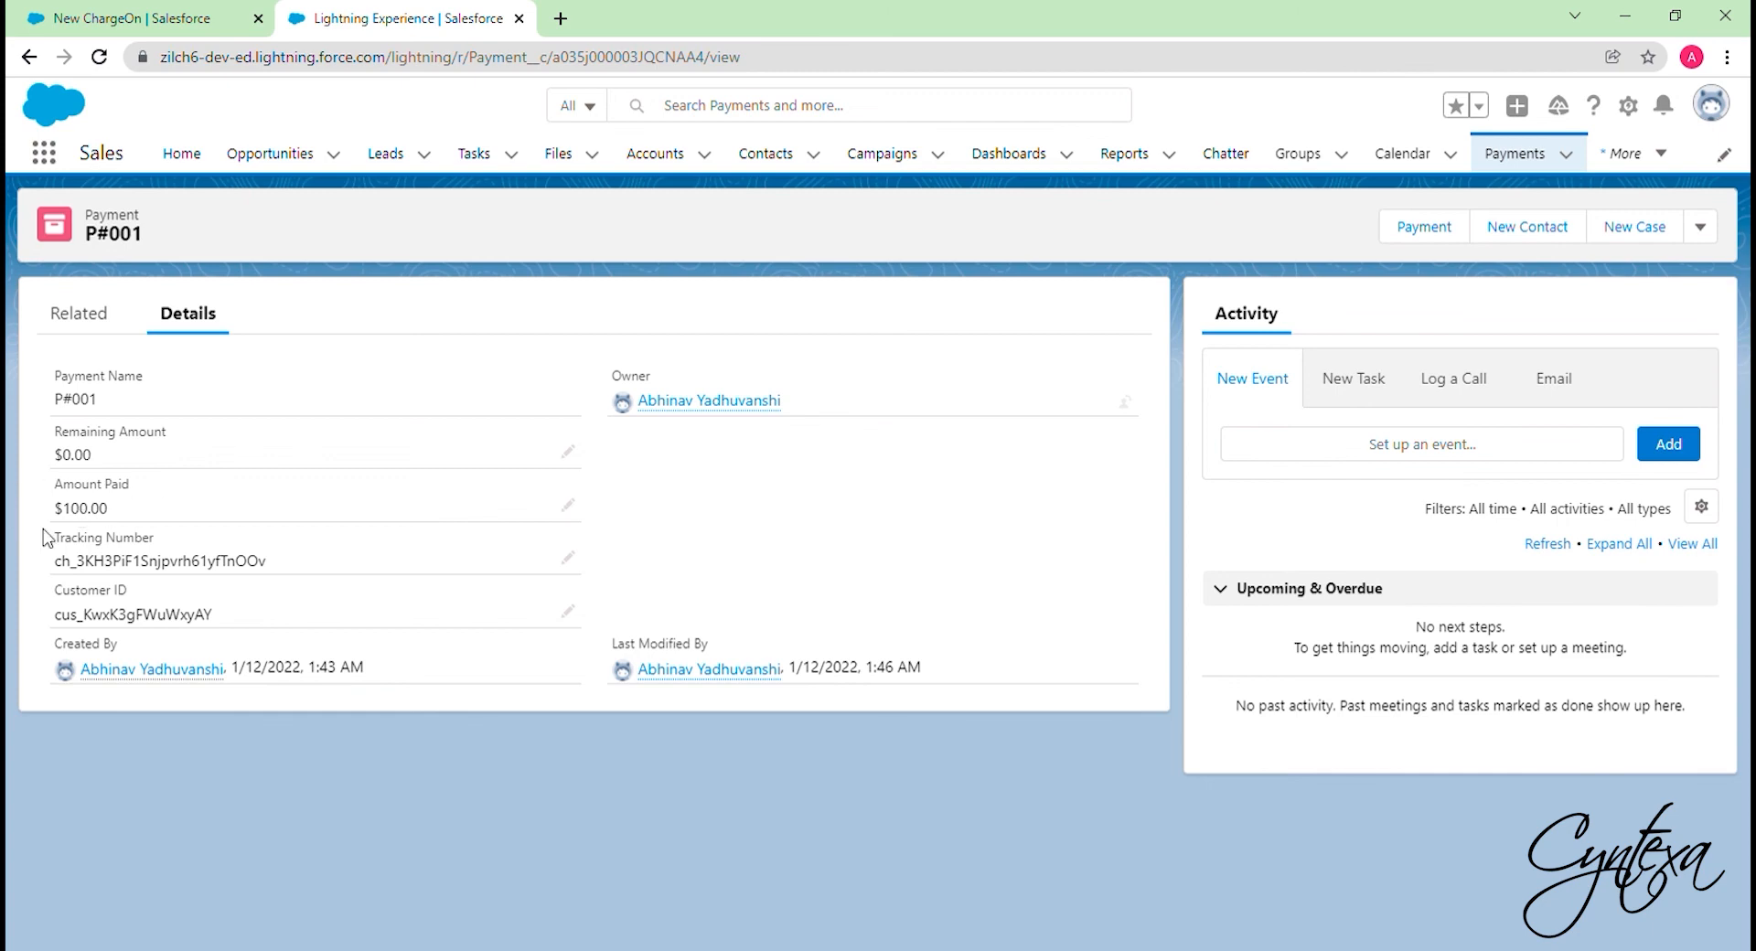
pyautogui.moveTo(152, 554)
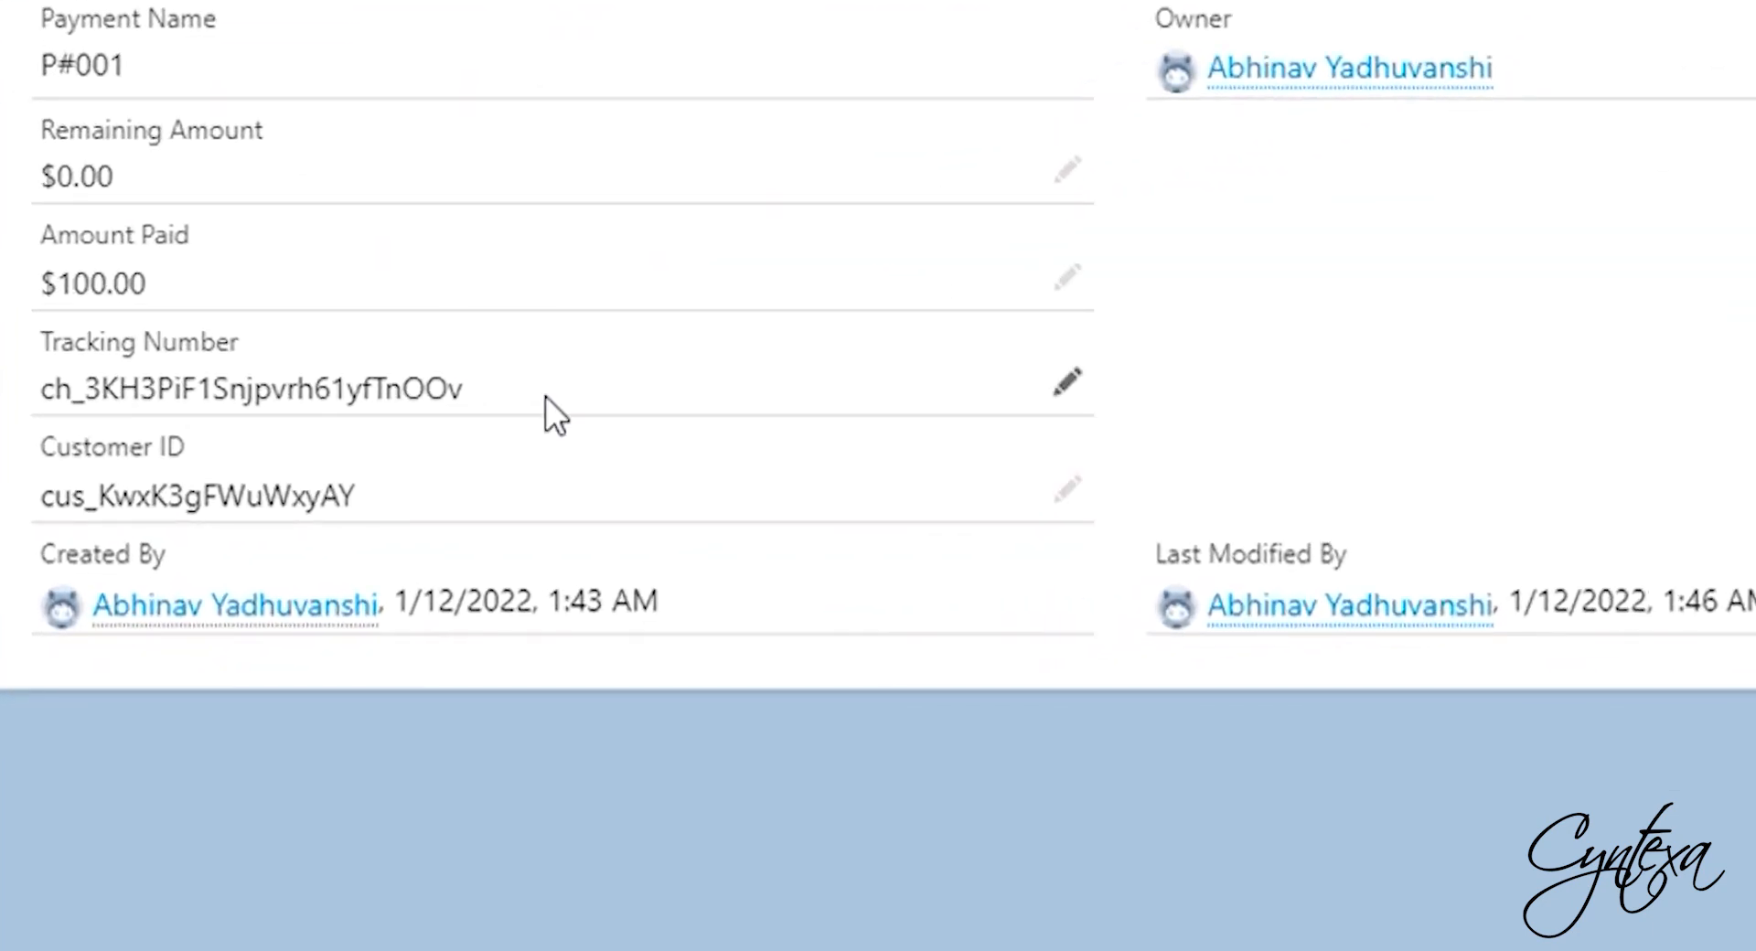
pyautogui.doubleClick(192, 495)
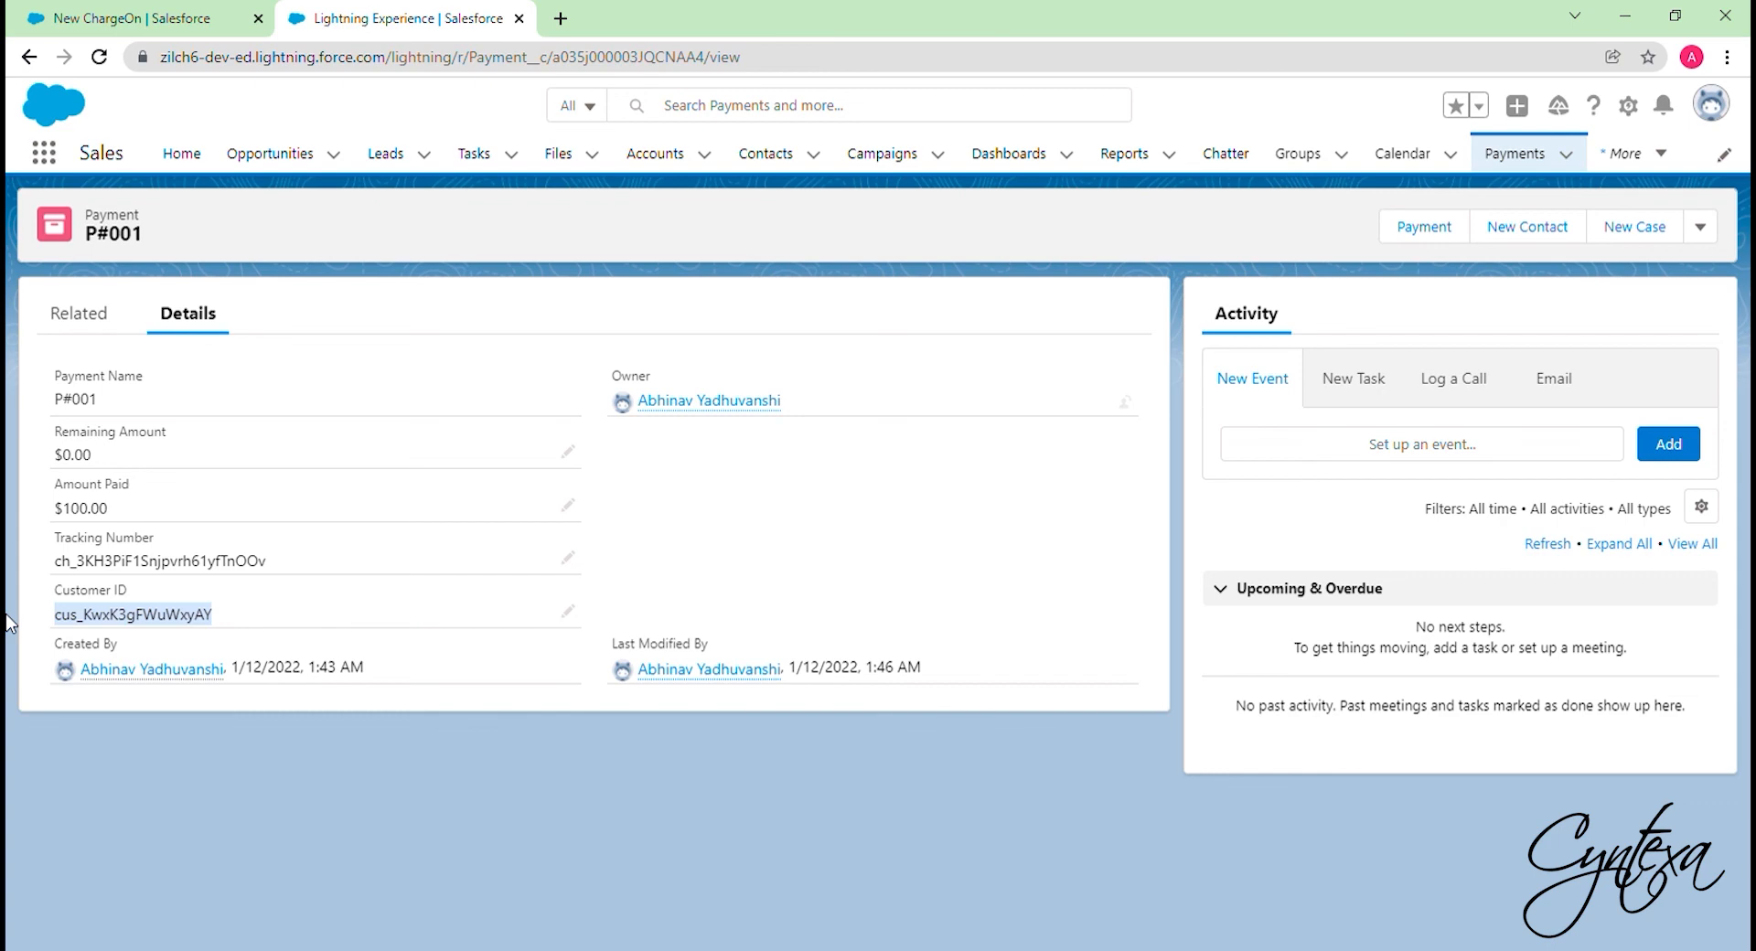
pyautogui.click(1423, 226)
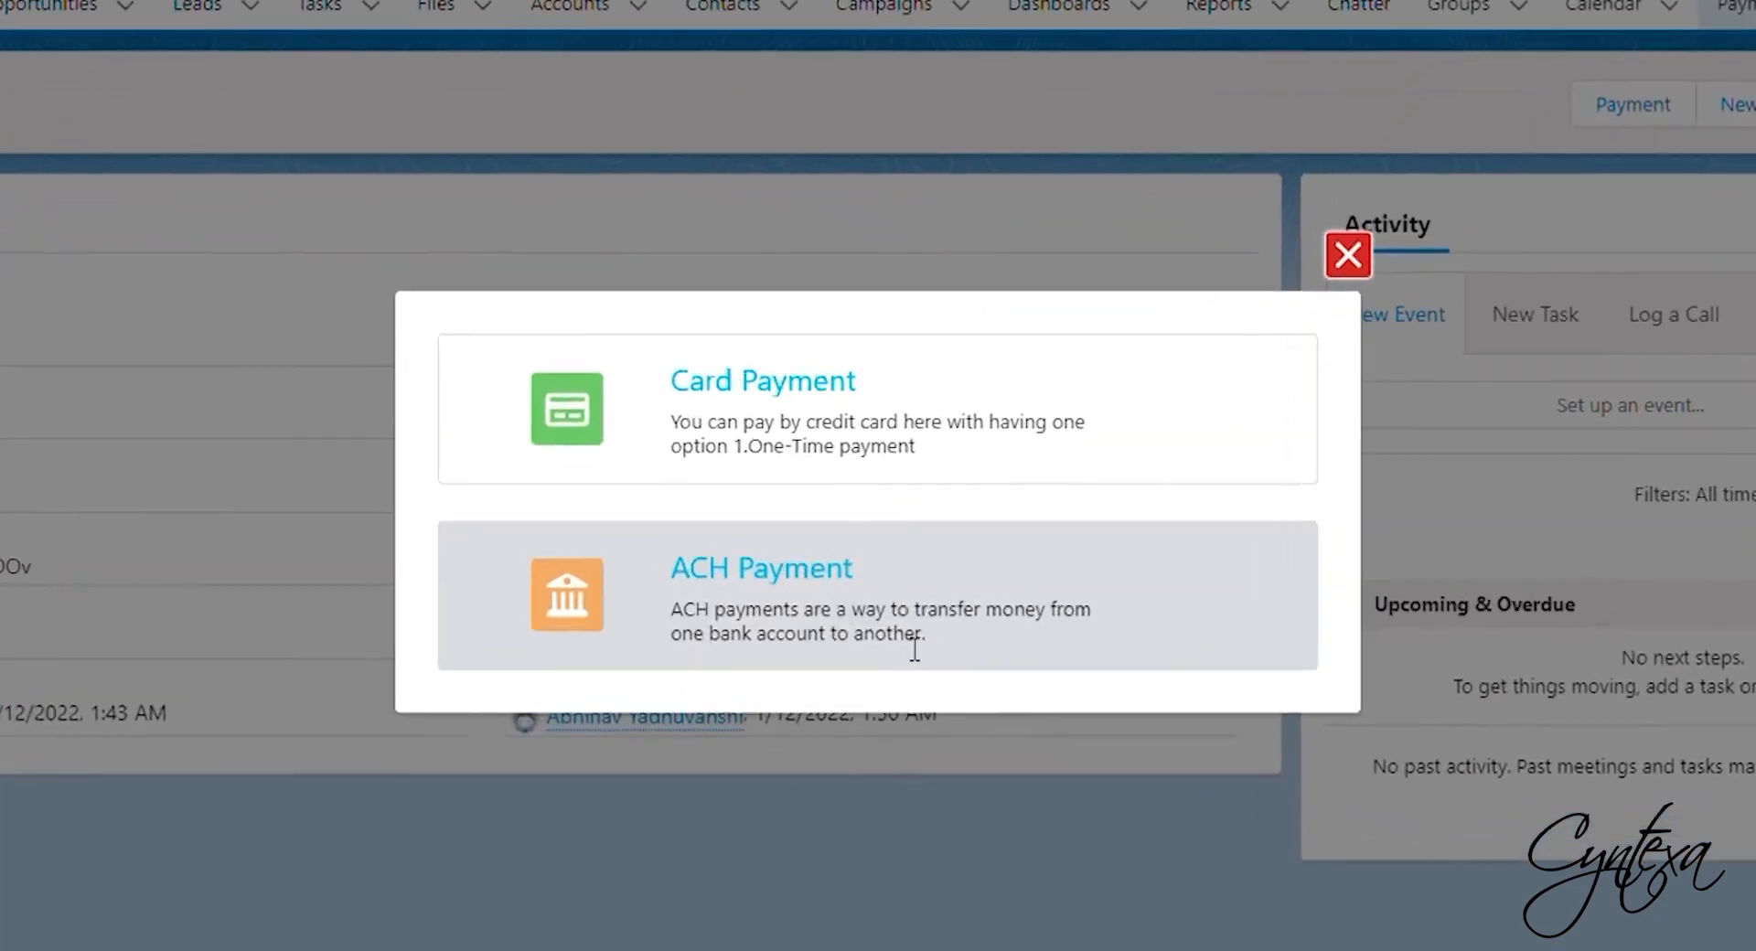
# Step: Choose ACH Payment and re-save the Stripe keys
pyautogui.click(761, 594)
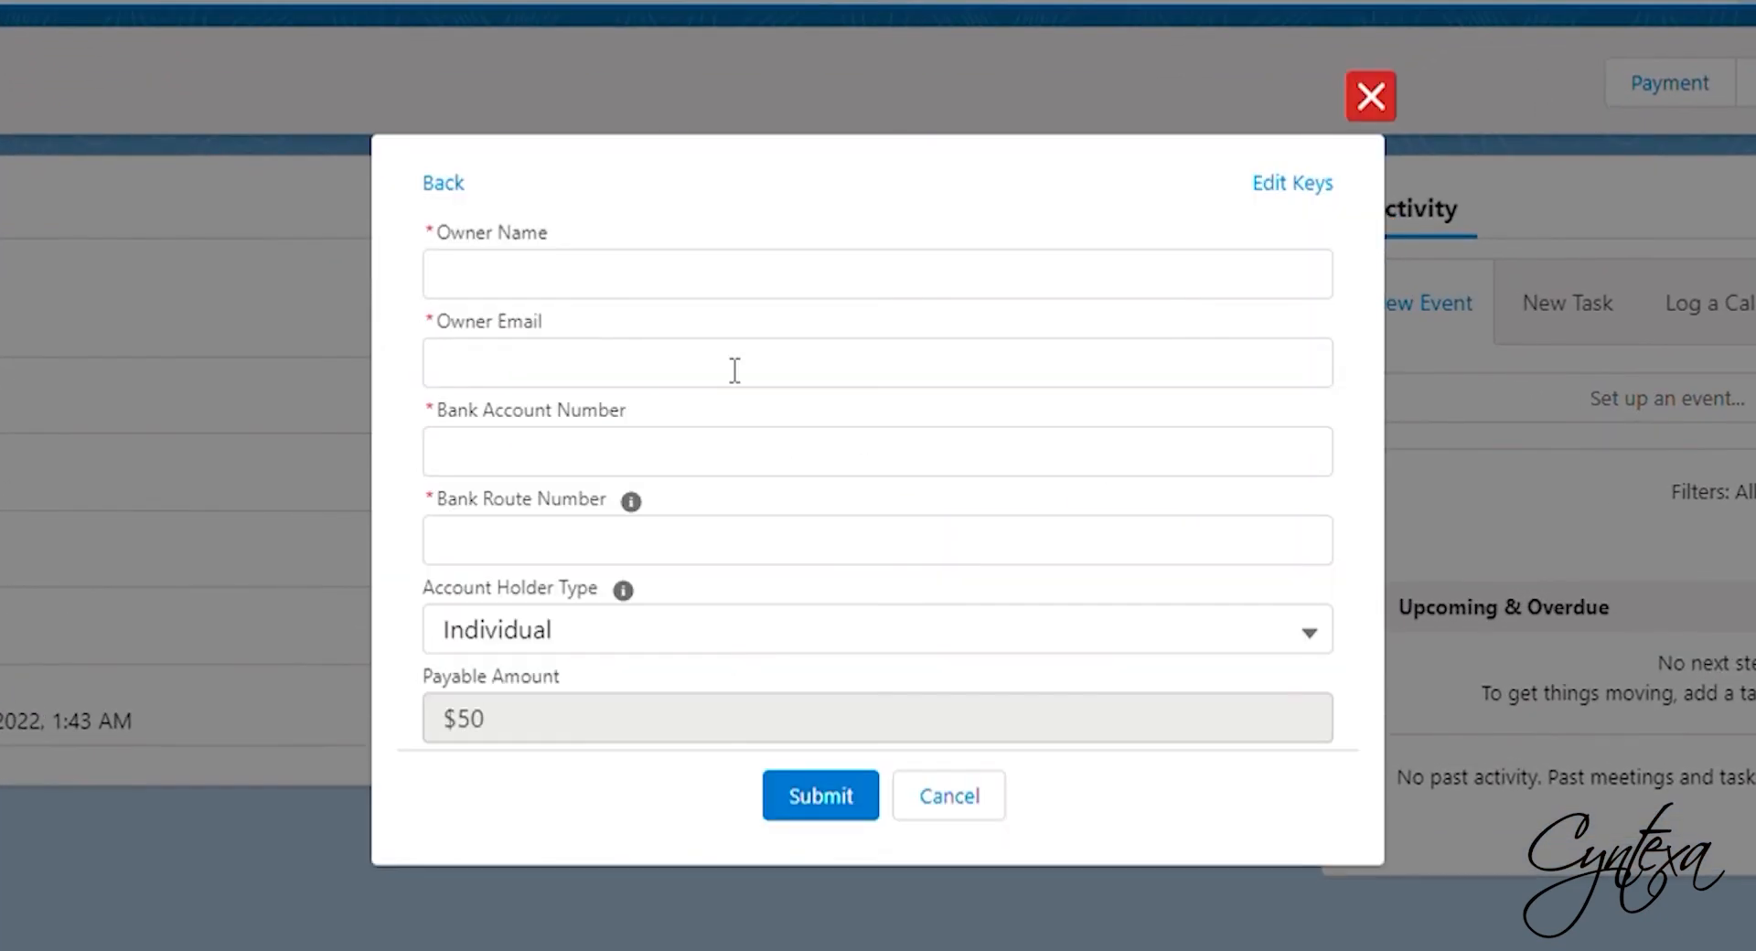
pyautogui.click(1292, 182)
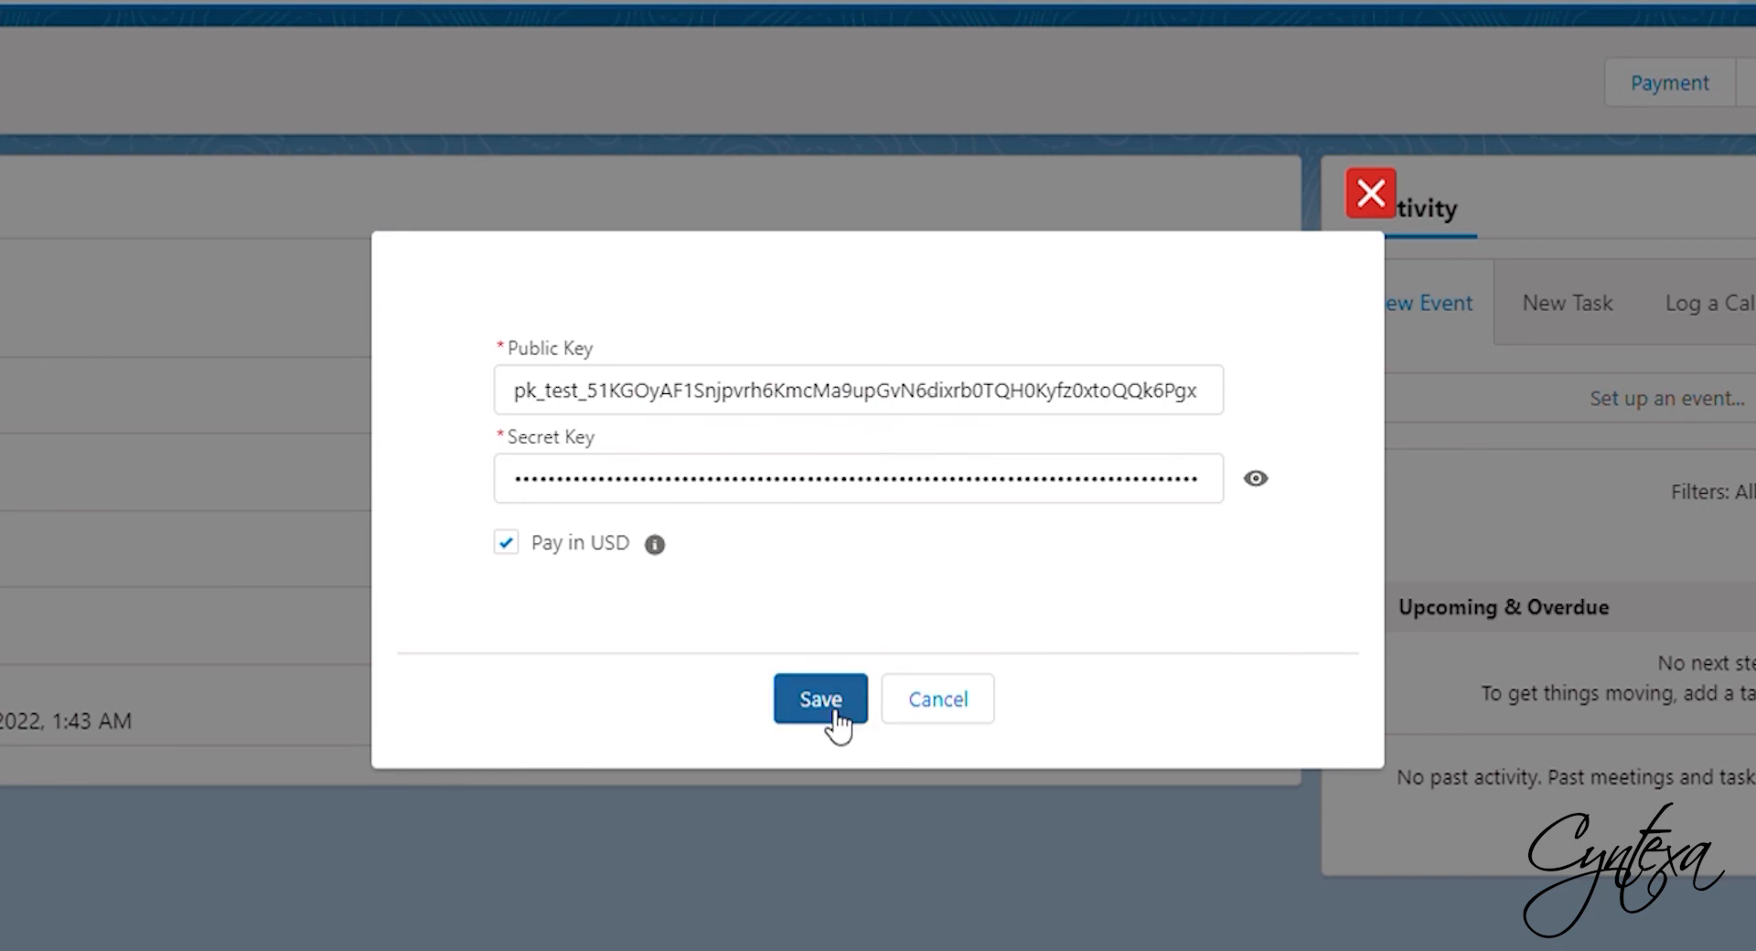
pyautogui.click(819, 699)
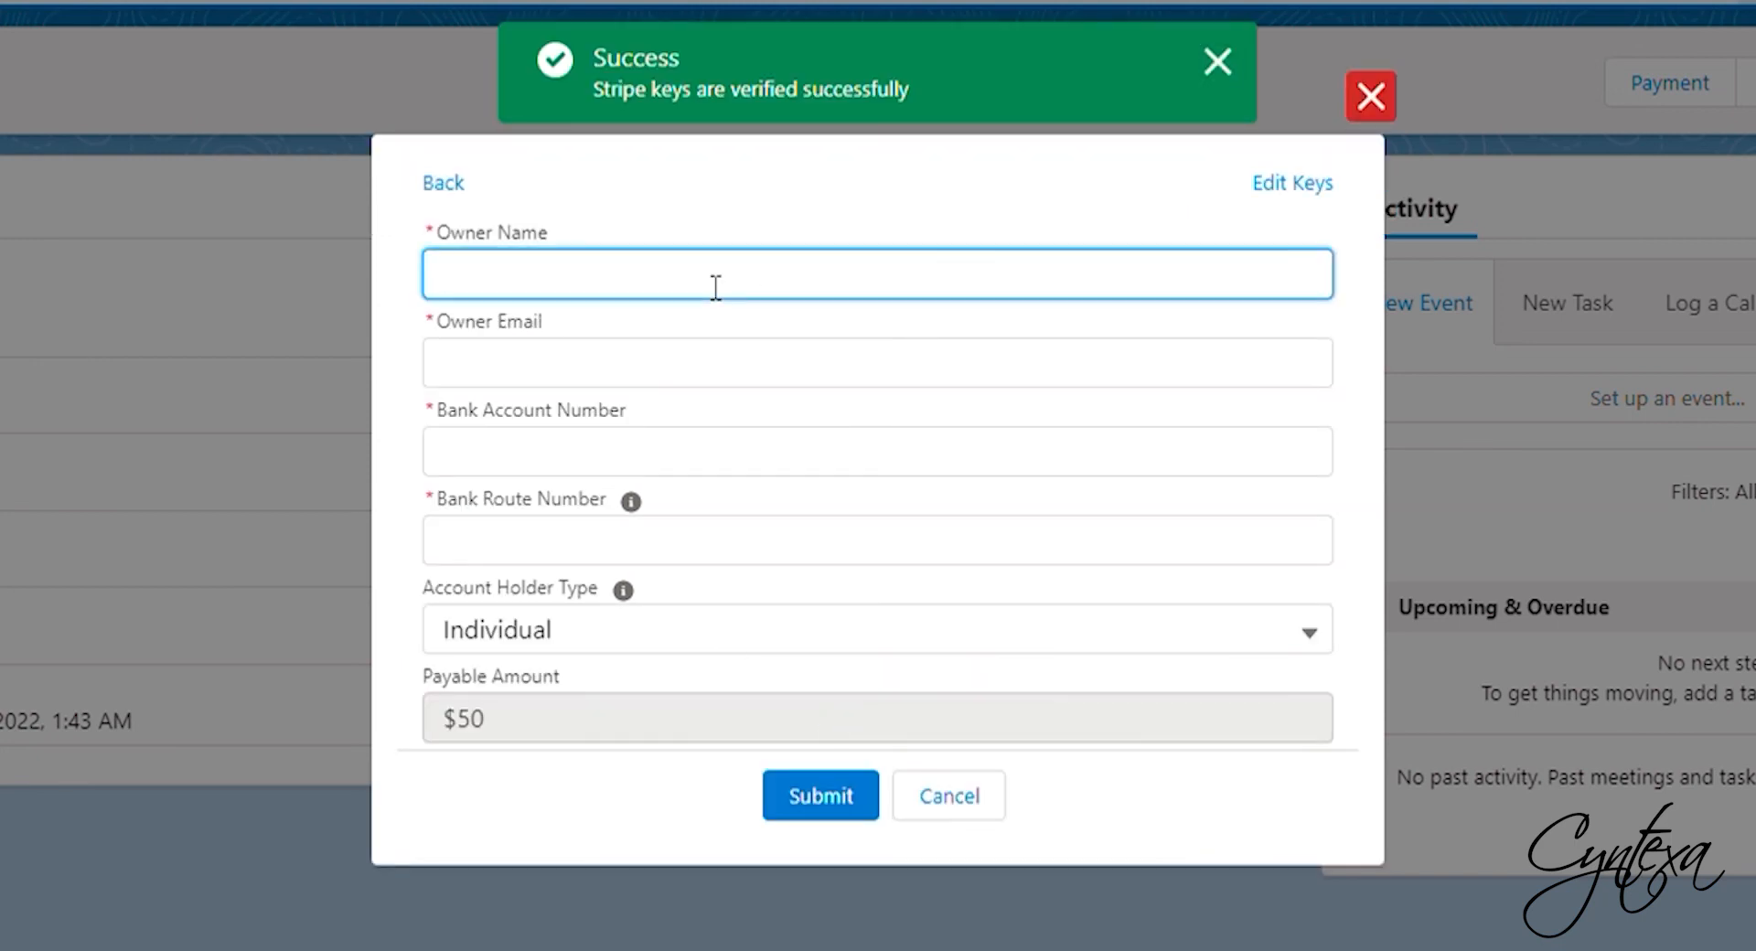
# Step: Submit a $50 ACH payment for owner 'Testing' with email Testing@test
pyautogui.write('Testing')
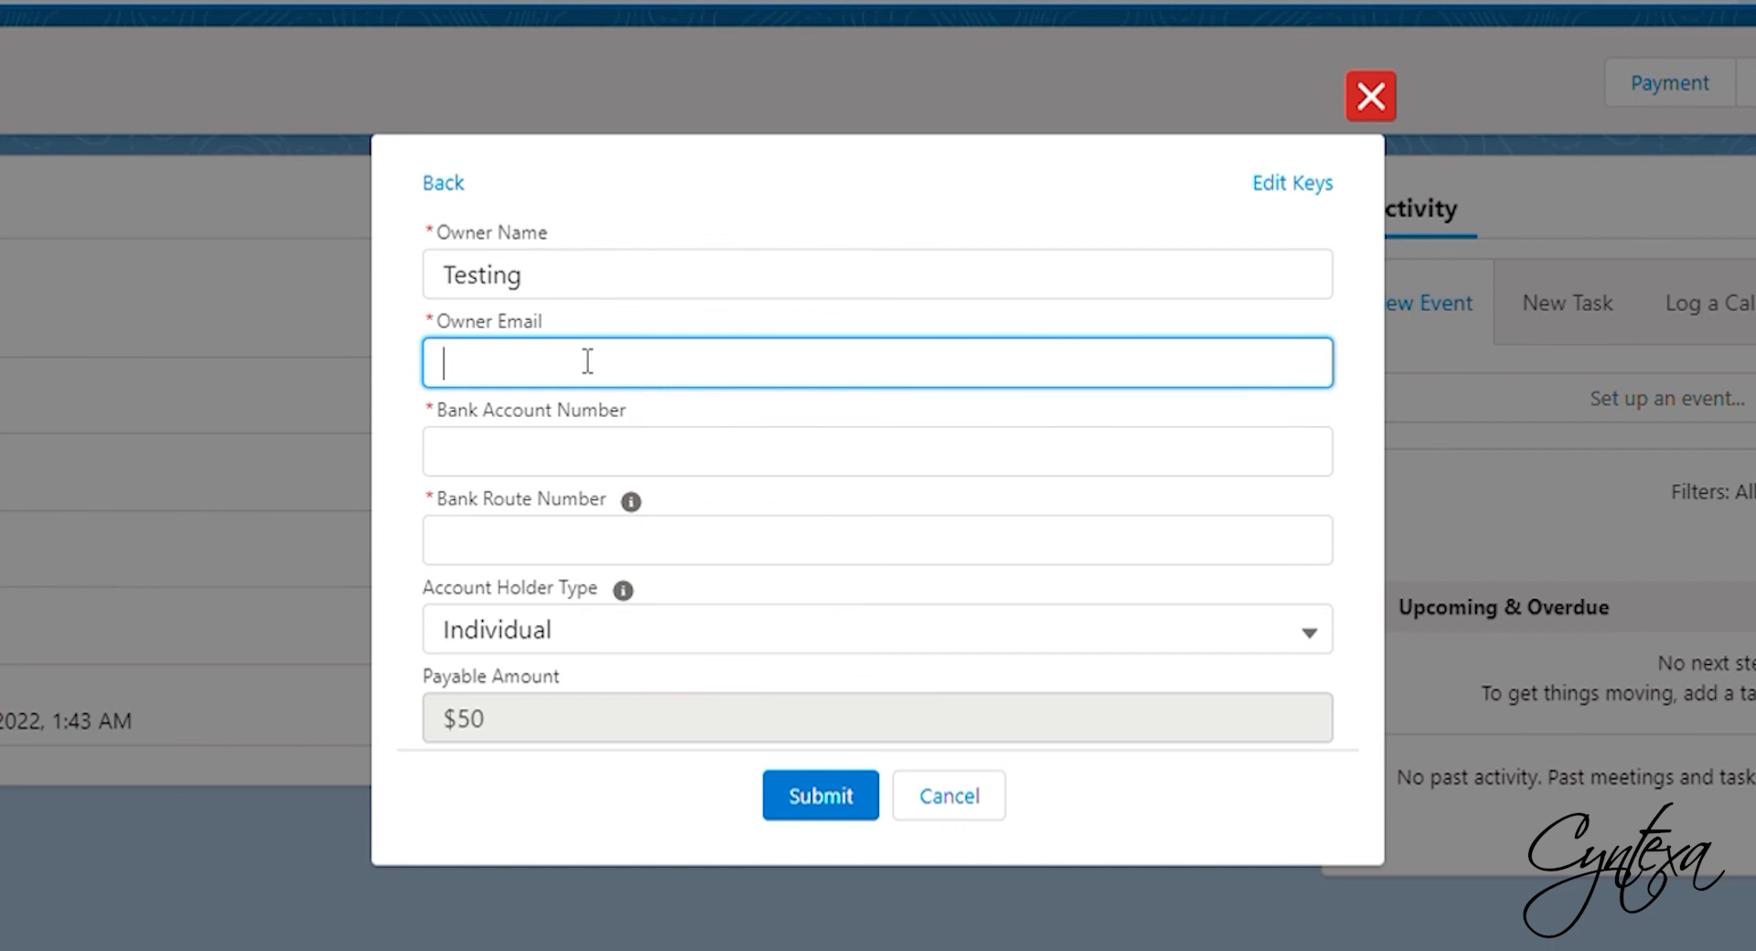
pyautogui.write('Testing@test.com')
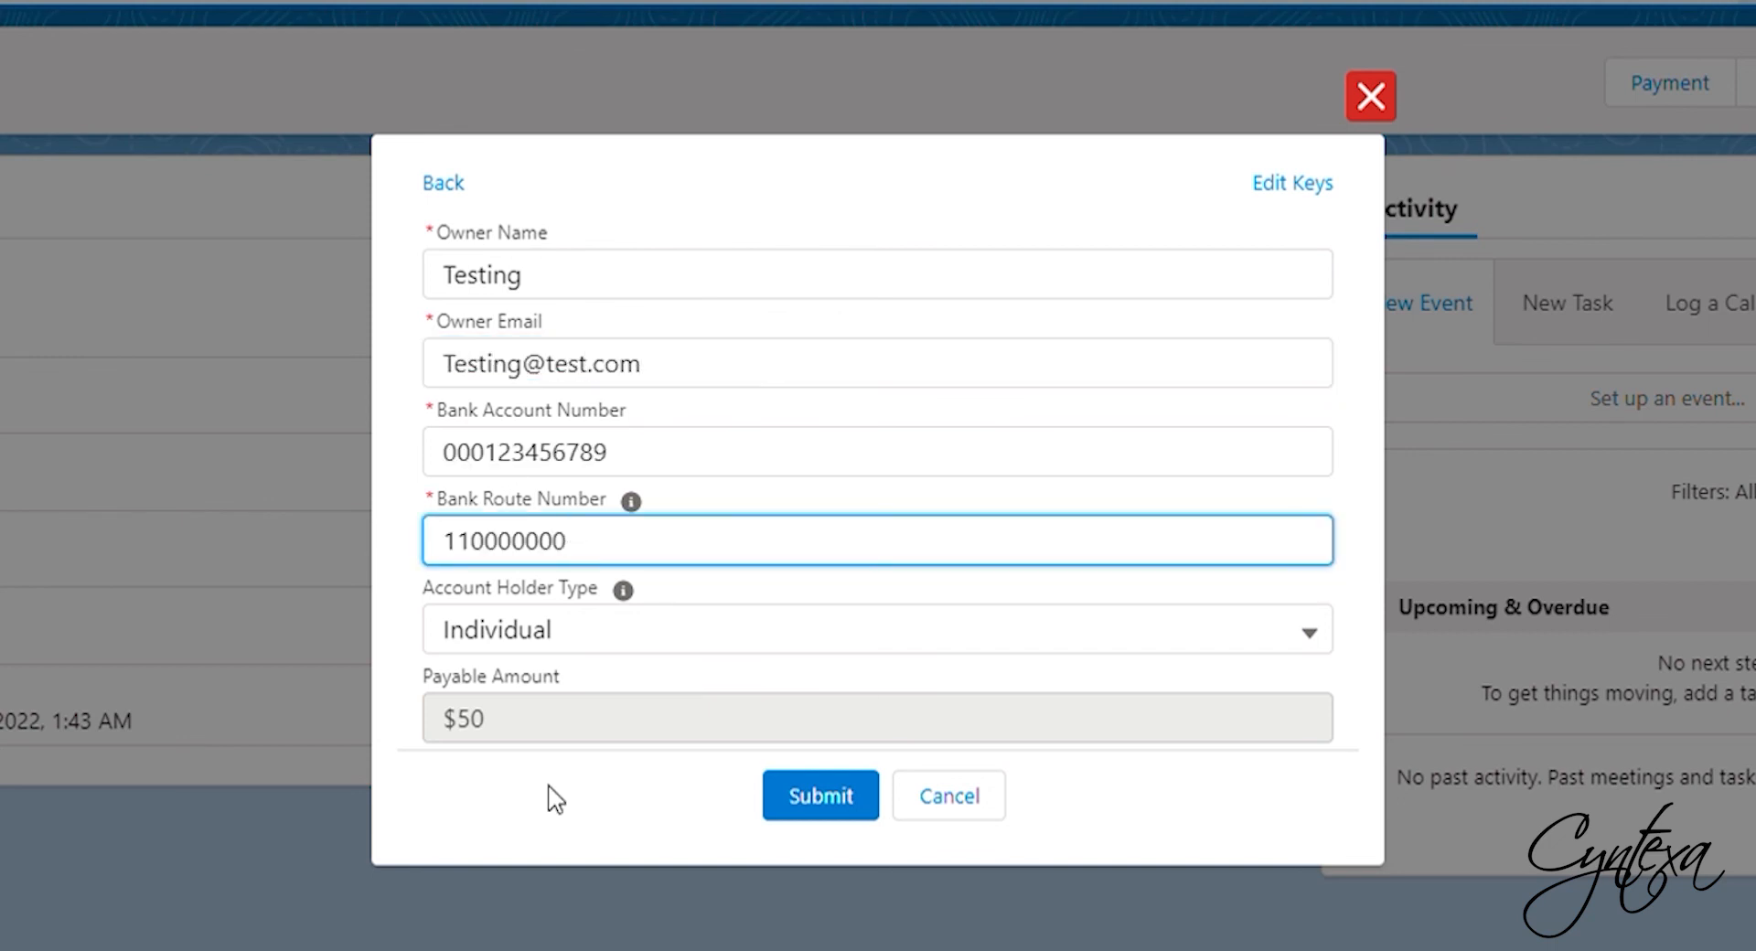
pyautogui.click(821, 796)
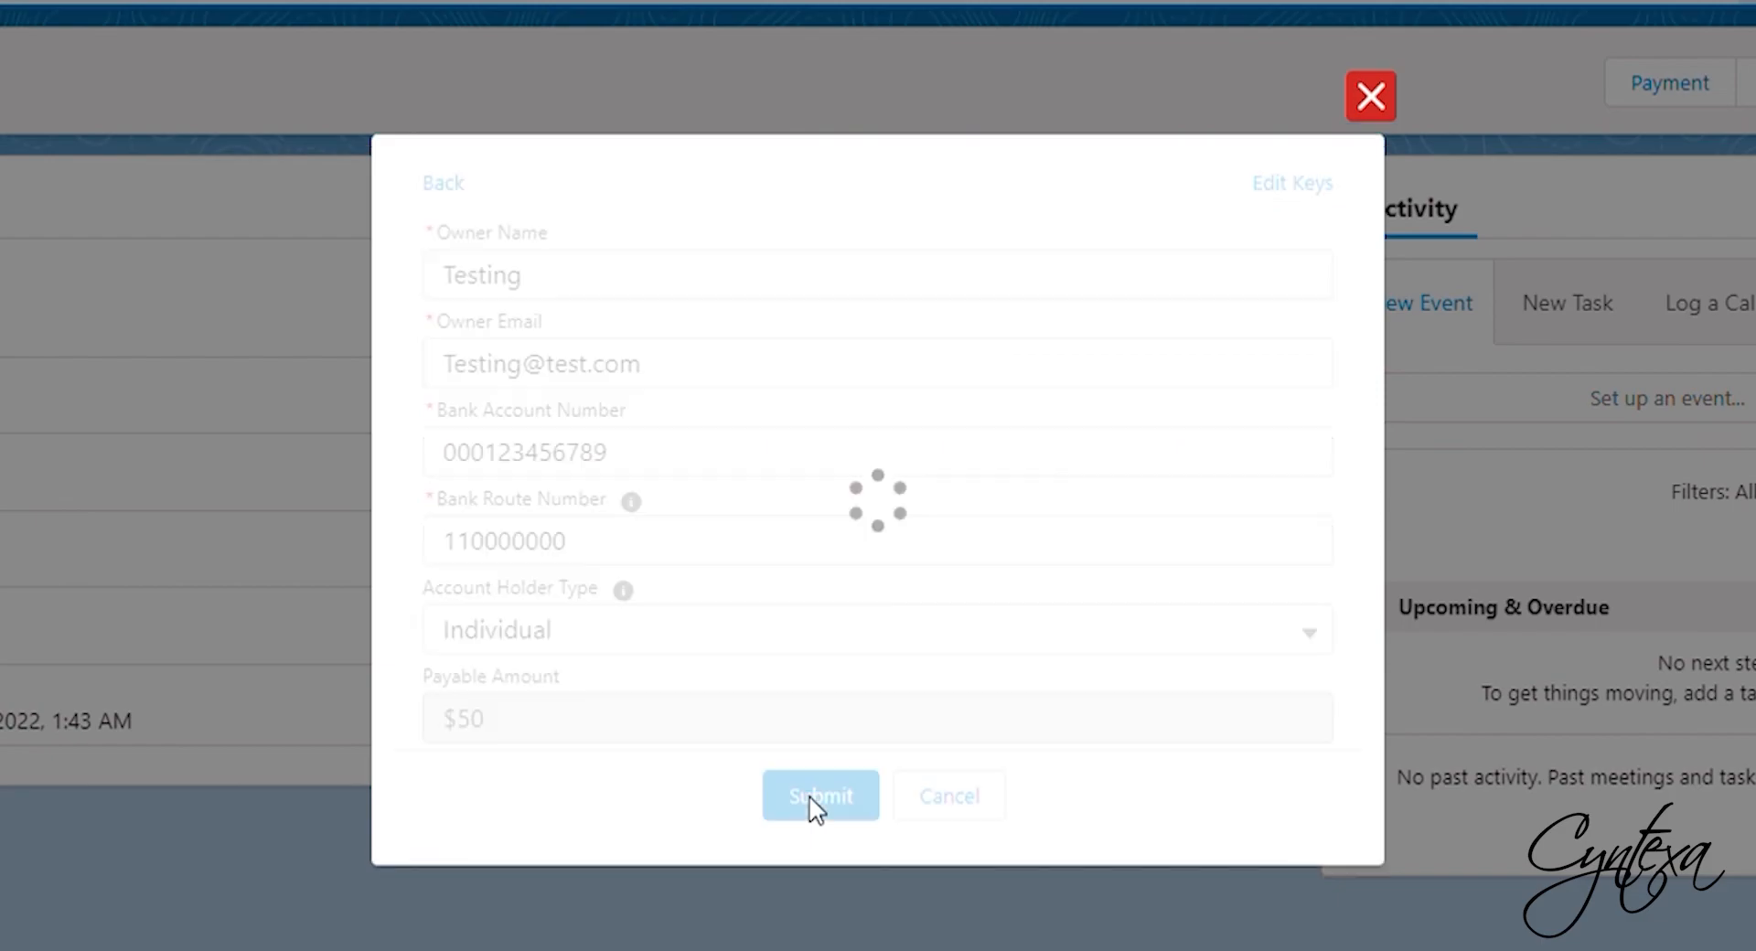
pyautogui.click(820, 795)
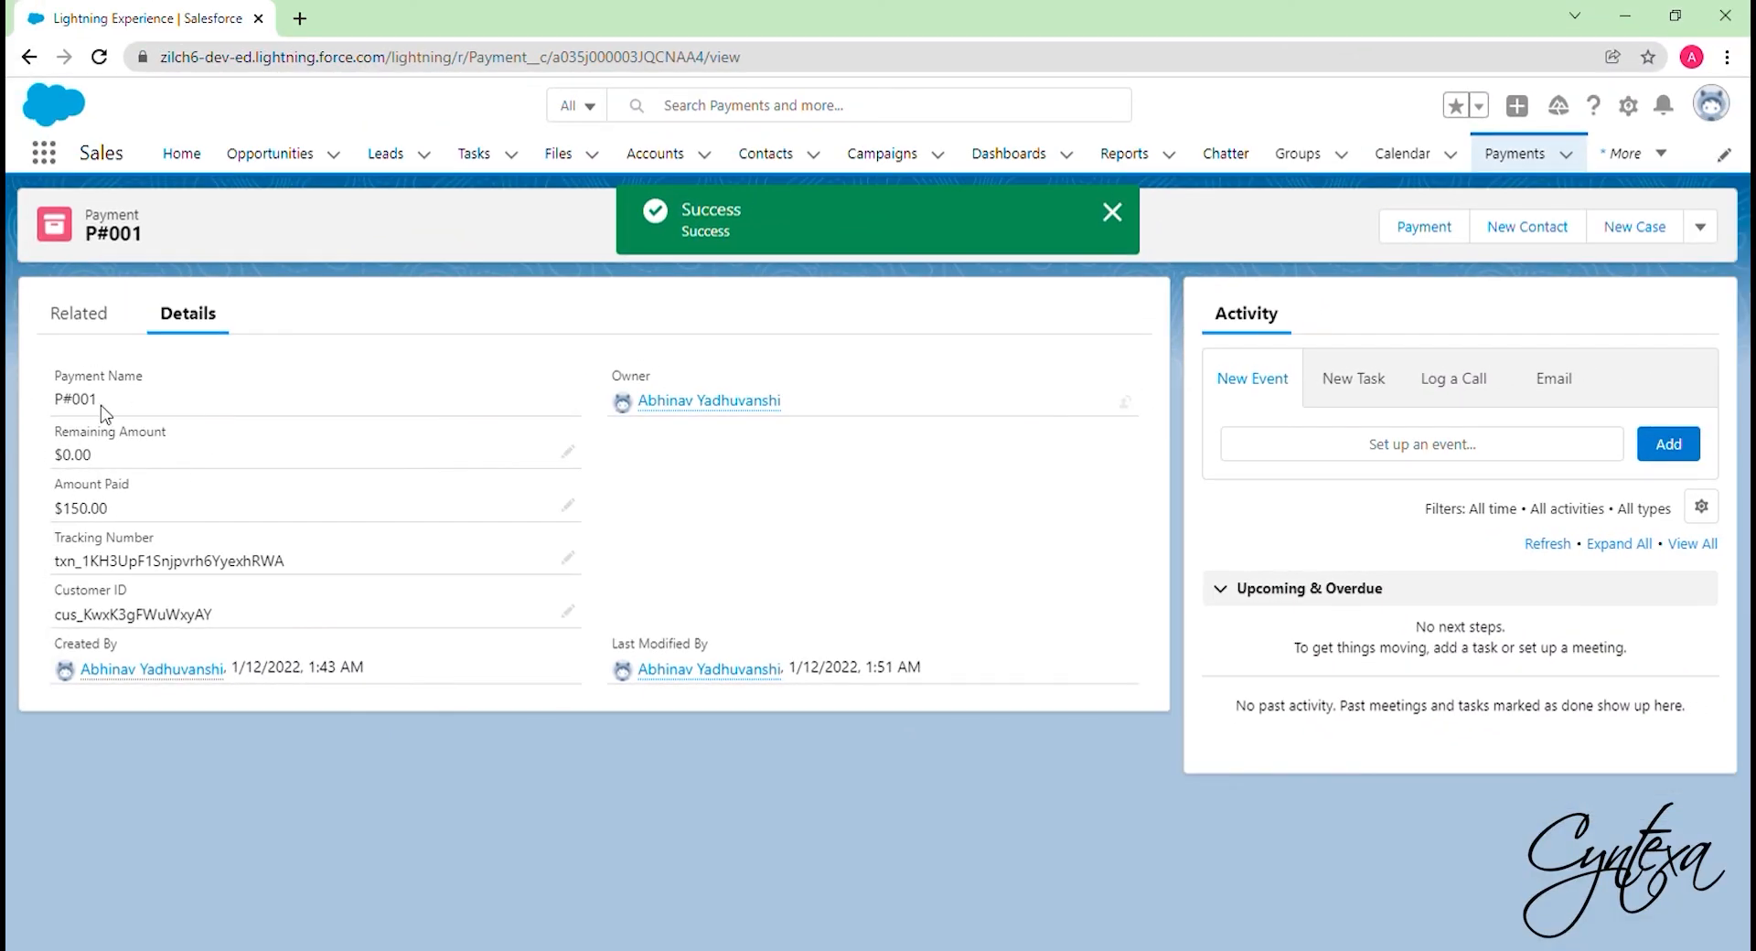